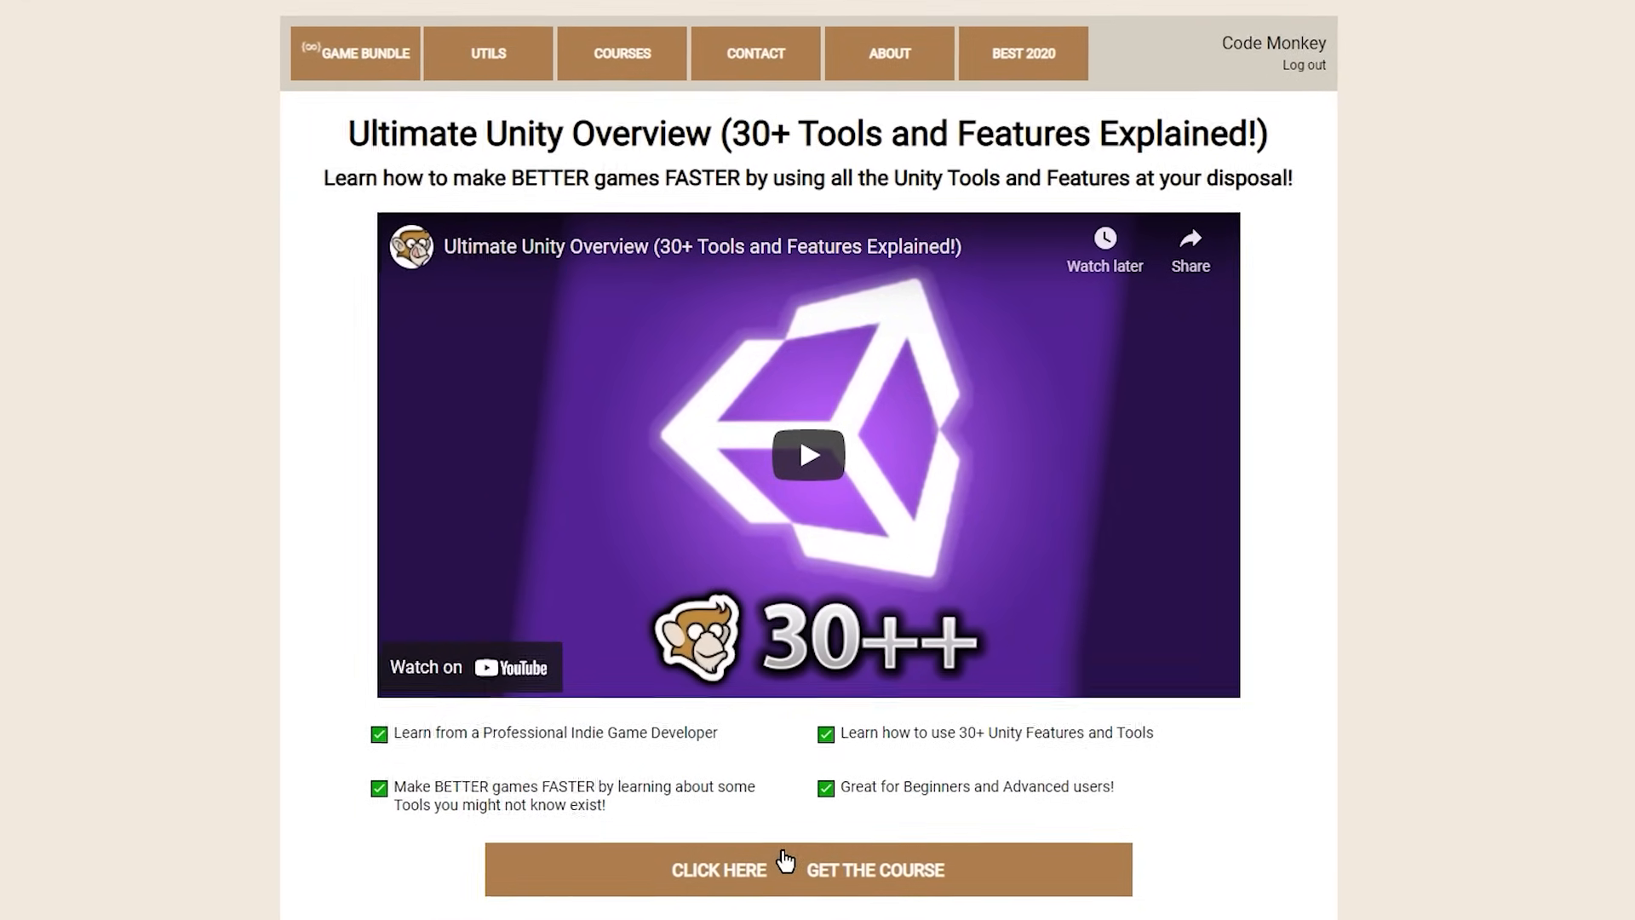
Bring up Window > AI > Navigation on its Bake settings (agent radius 0.5, height 2) and bake.
scroll(down, 3)
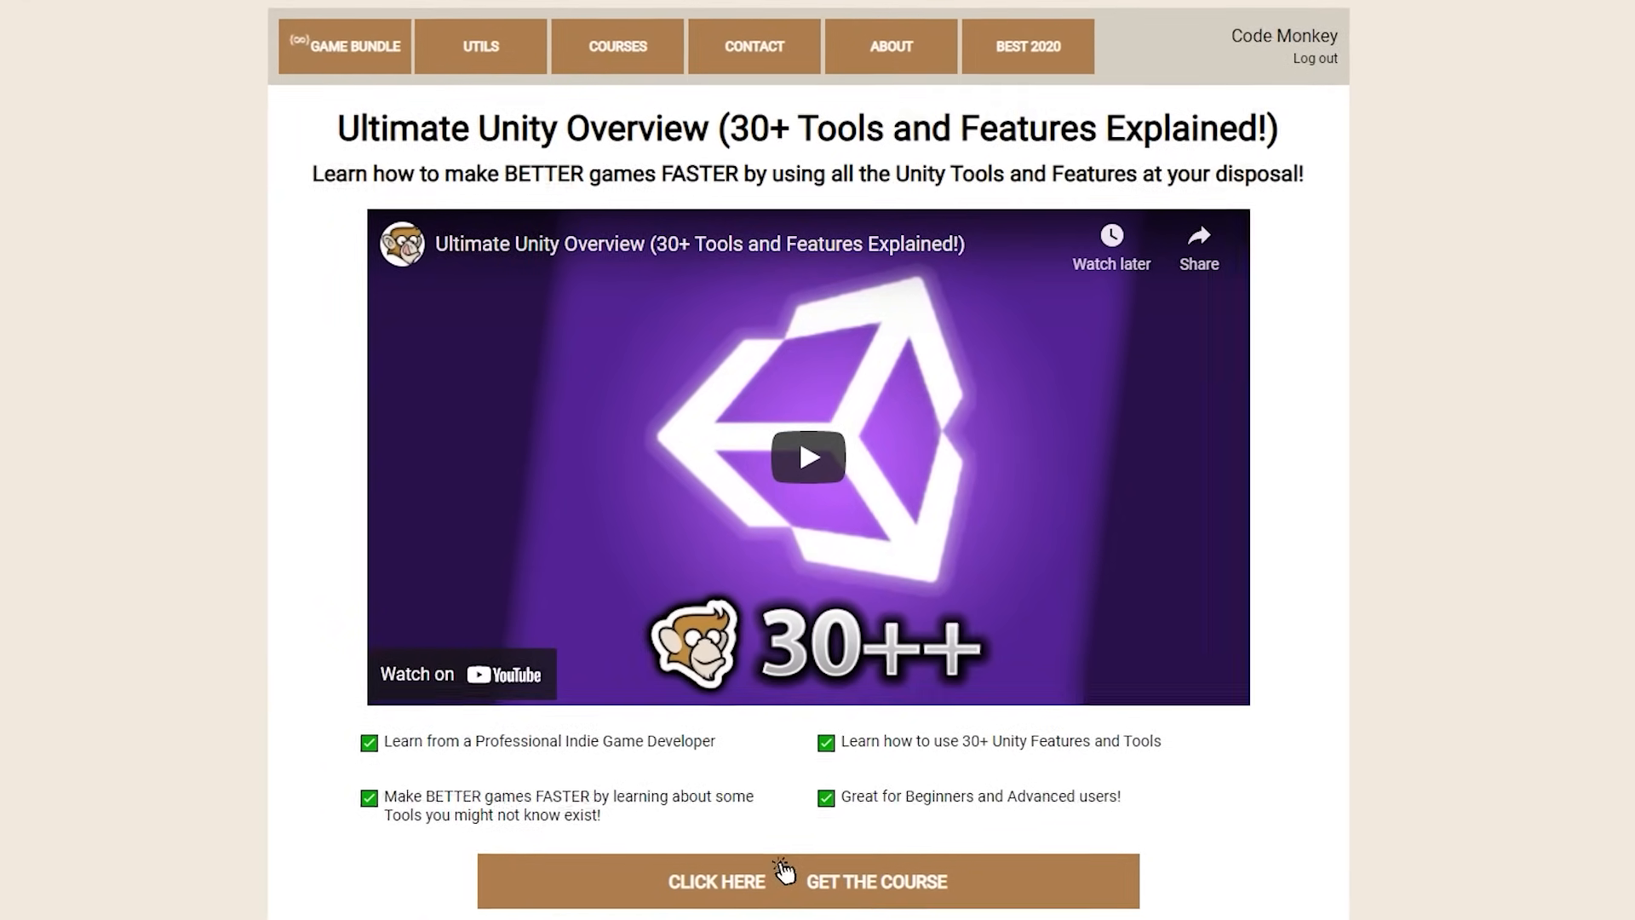
click(187, 906)
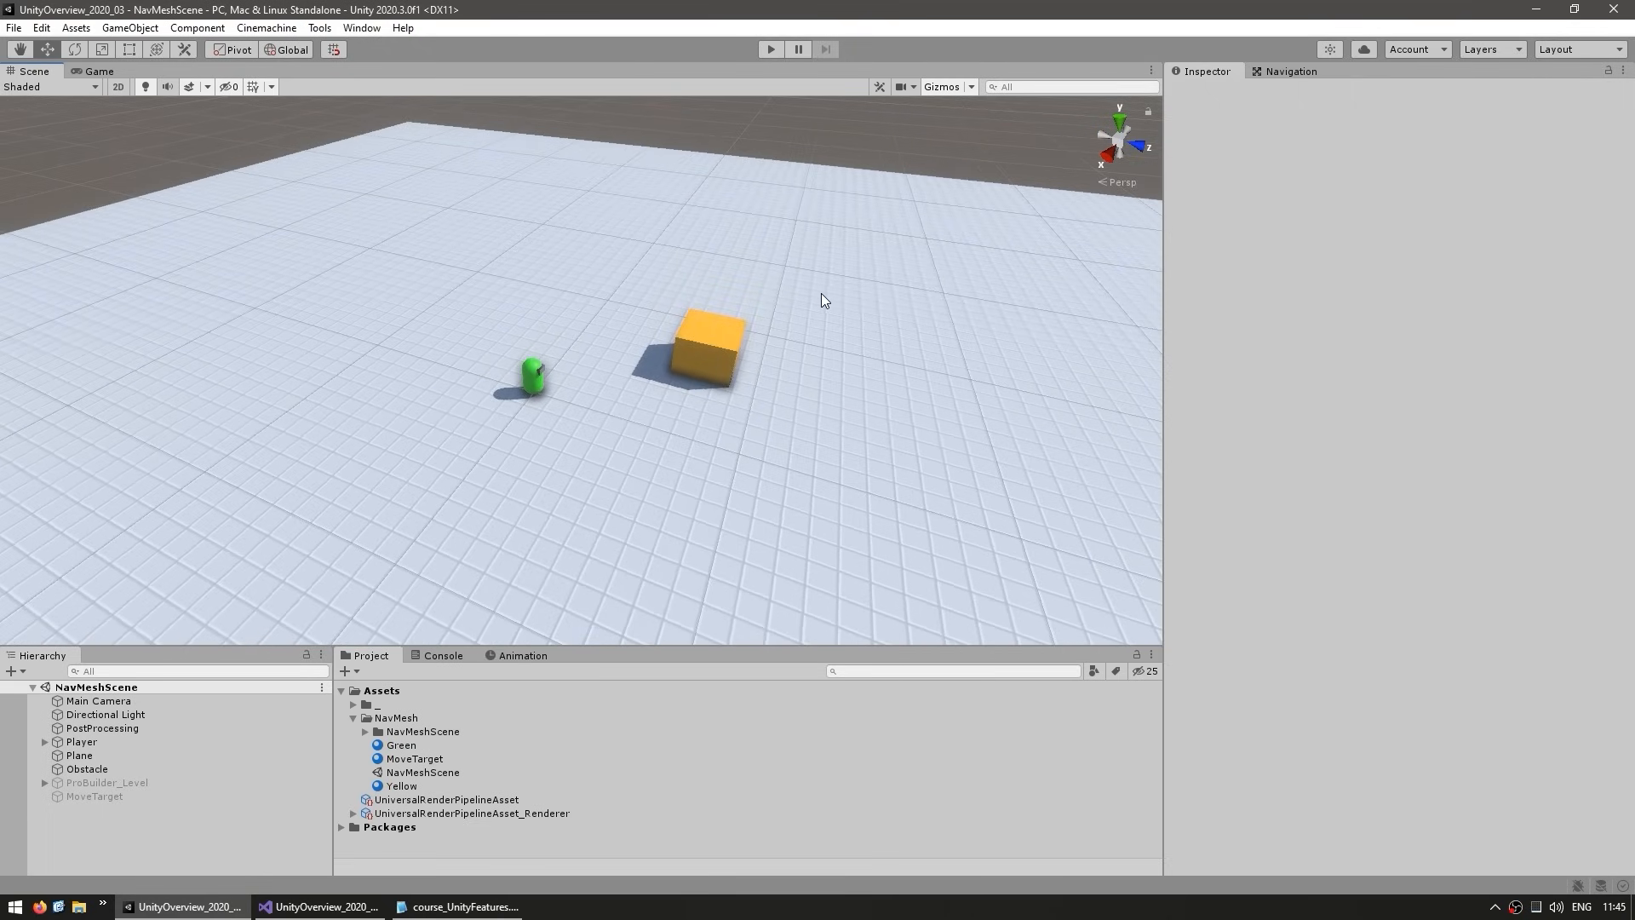
mouse_move(712, 349)
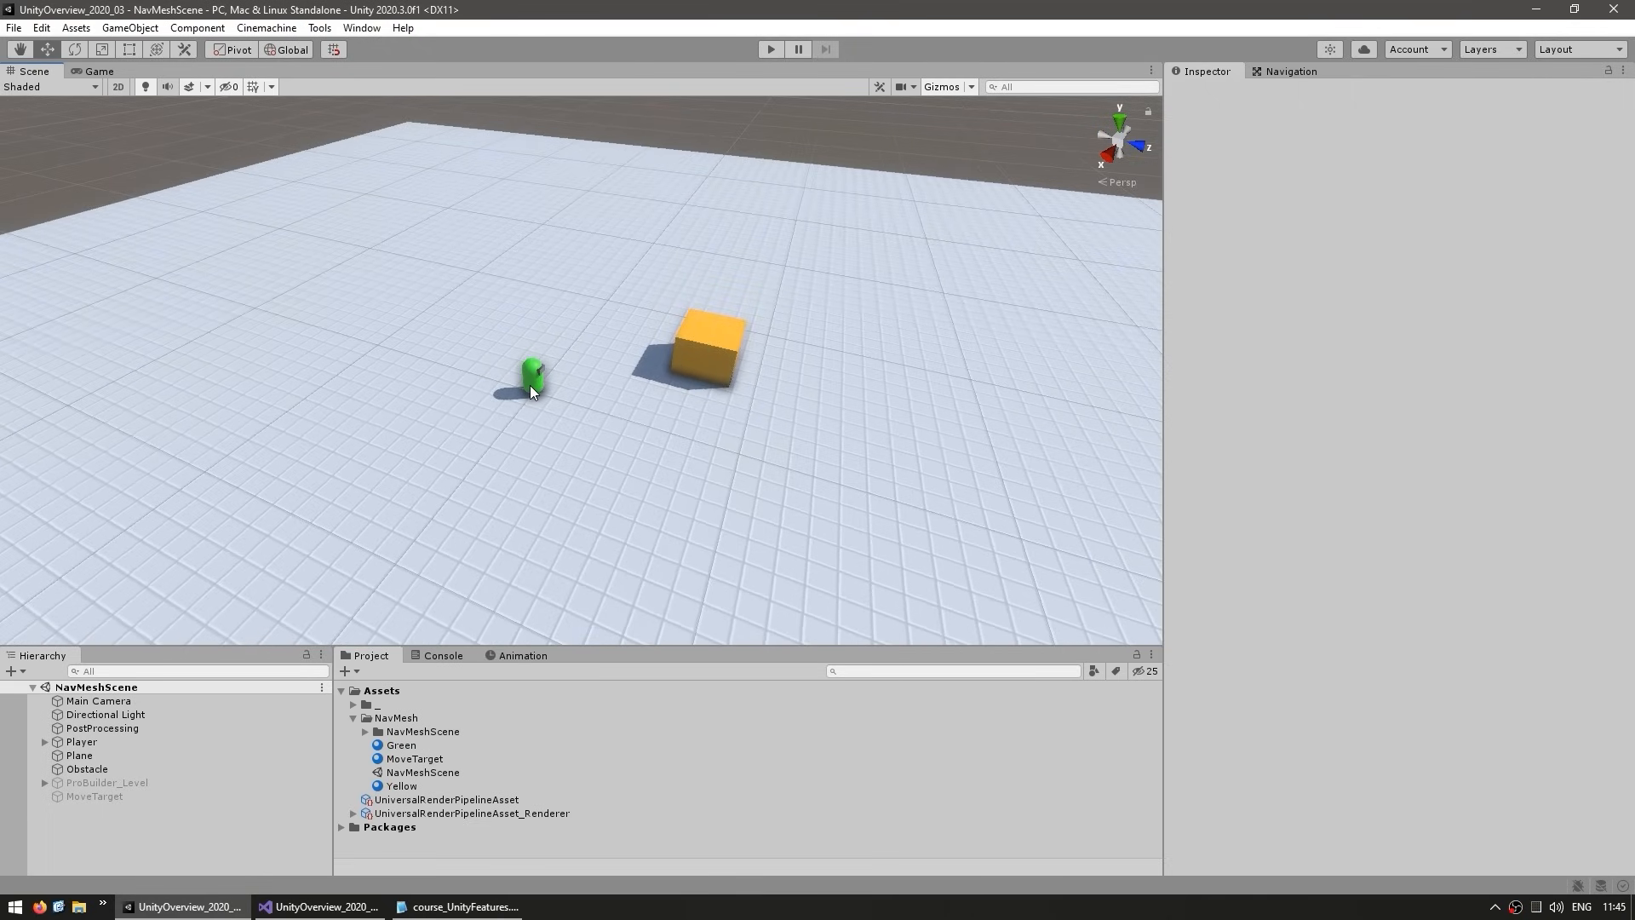
mouse_move(599, 365)
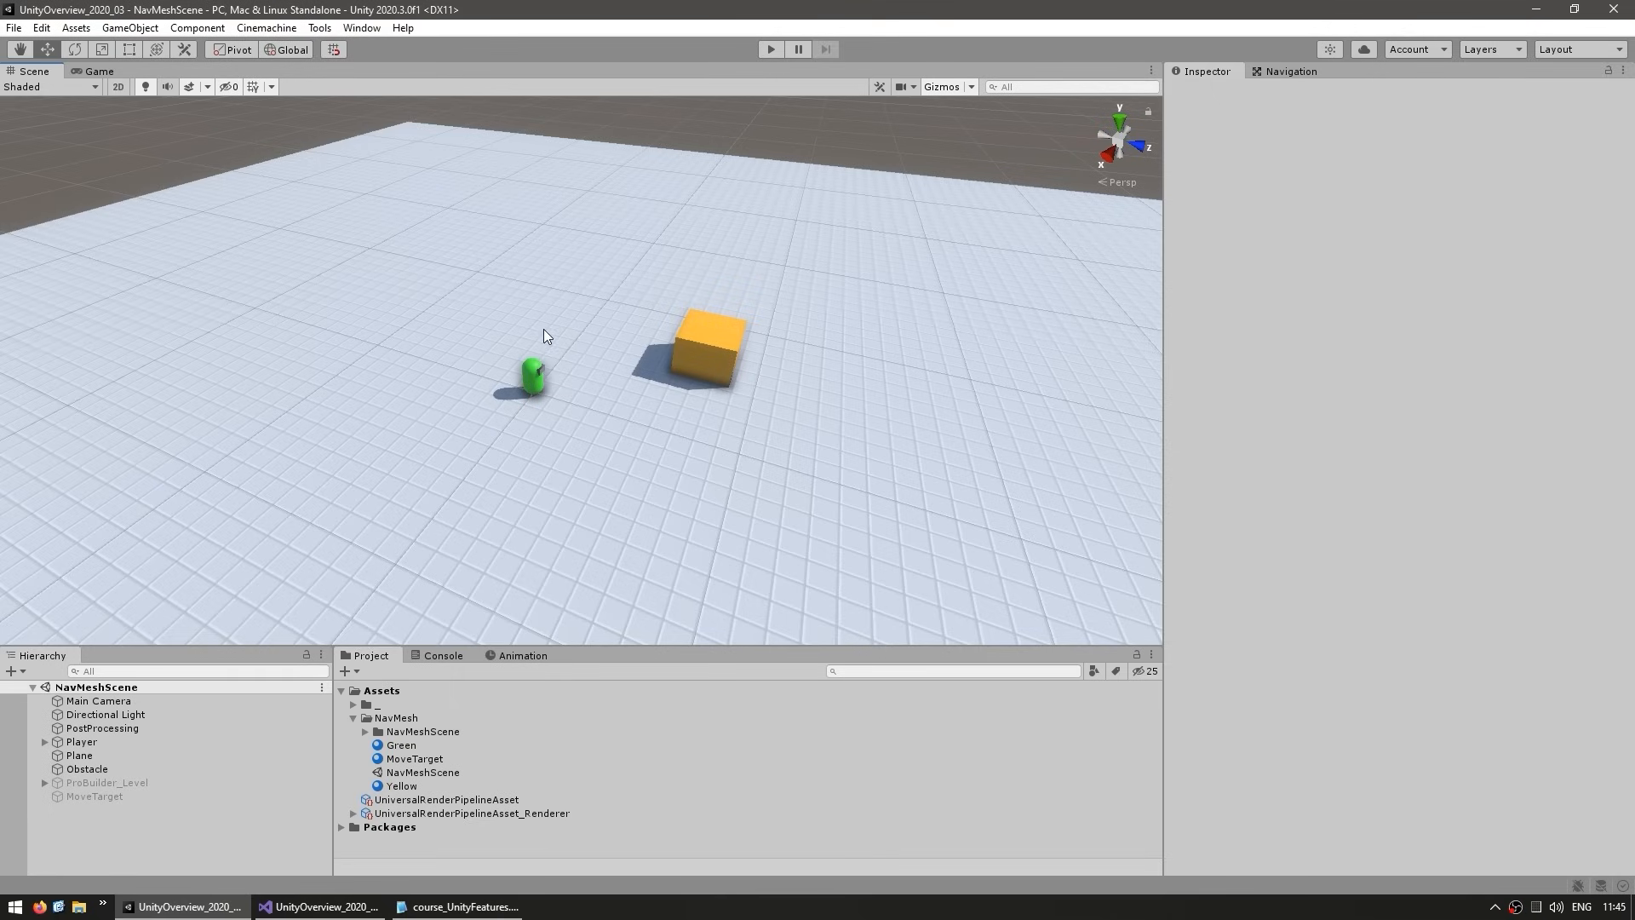
click(361, 28)
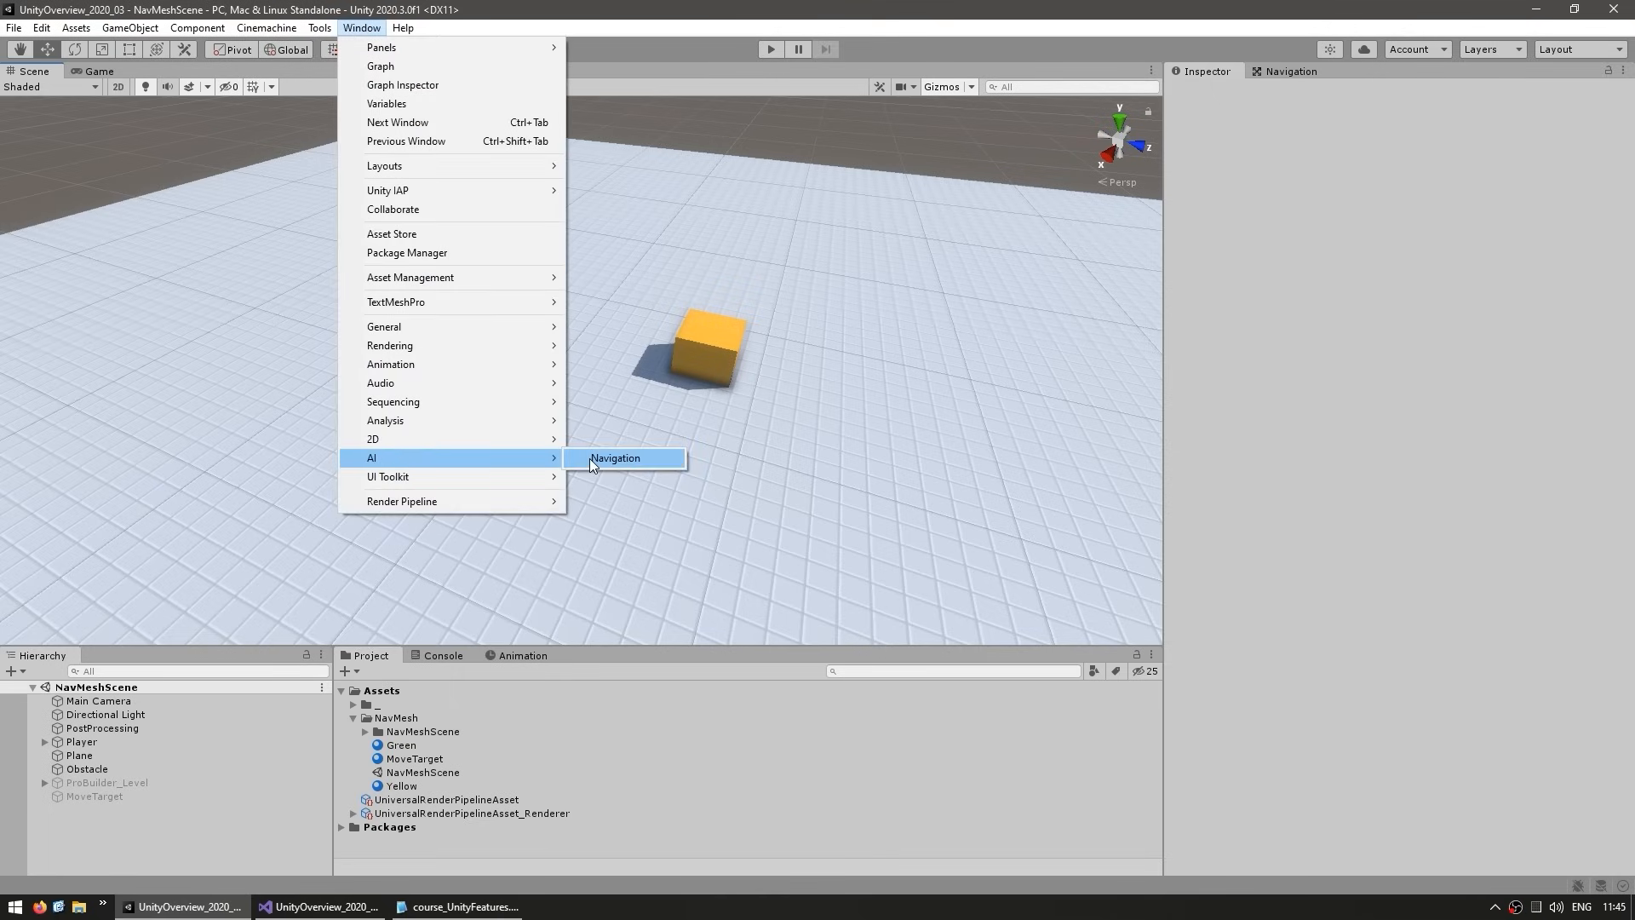
click(615, 458)
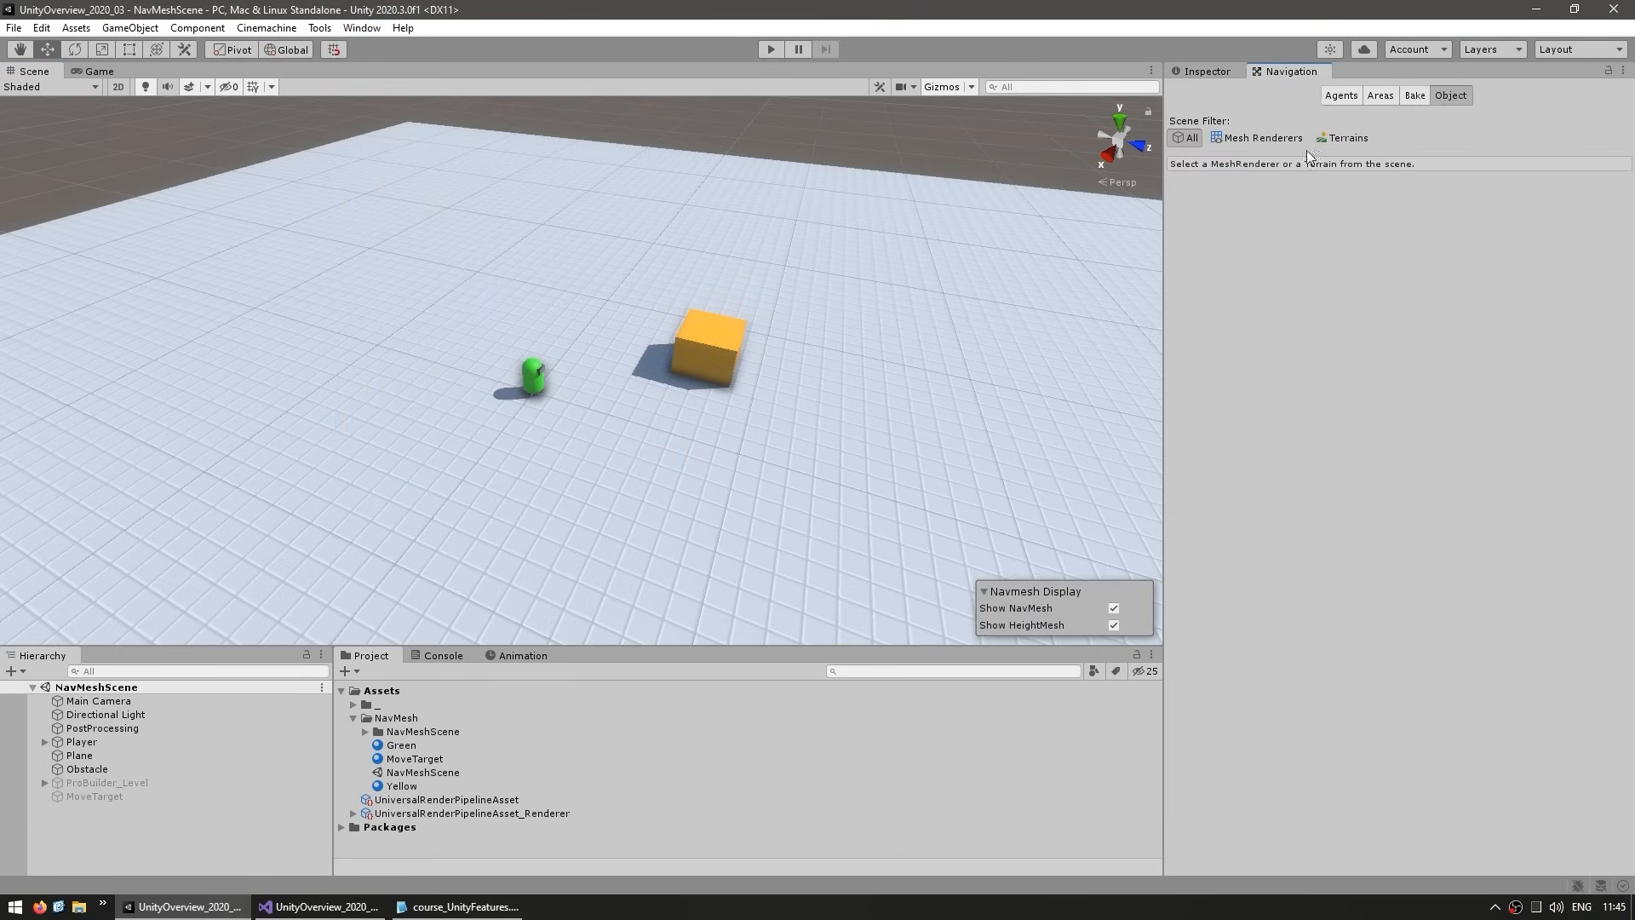
mouse_move(1322, 271)
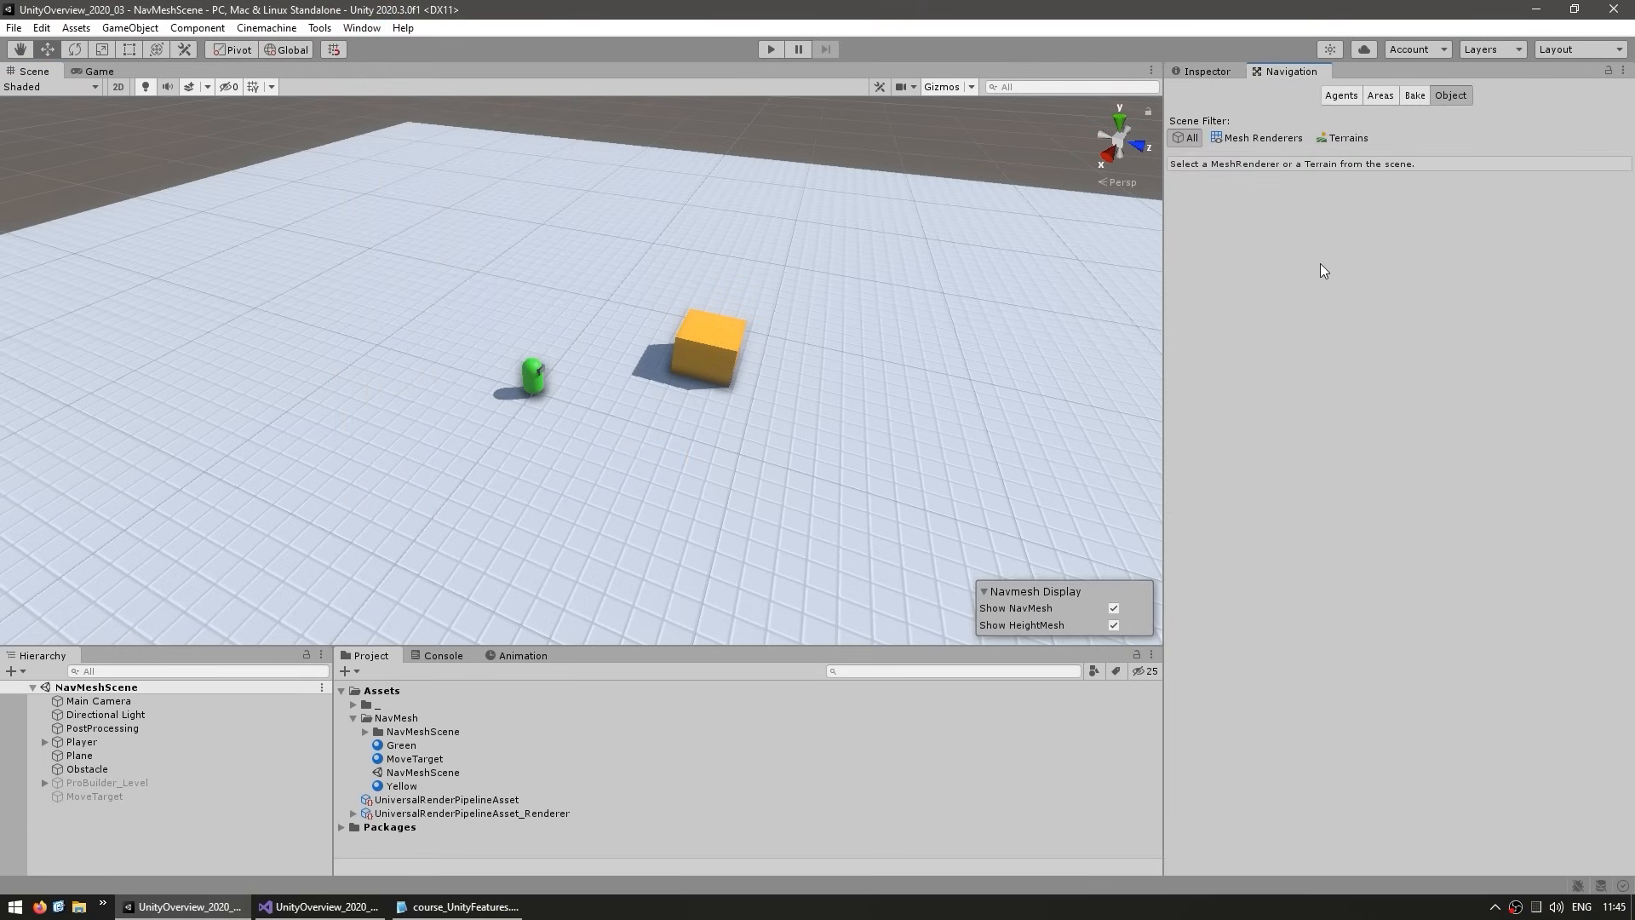
click(1414, 96)
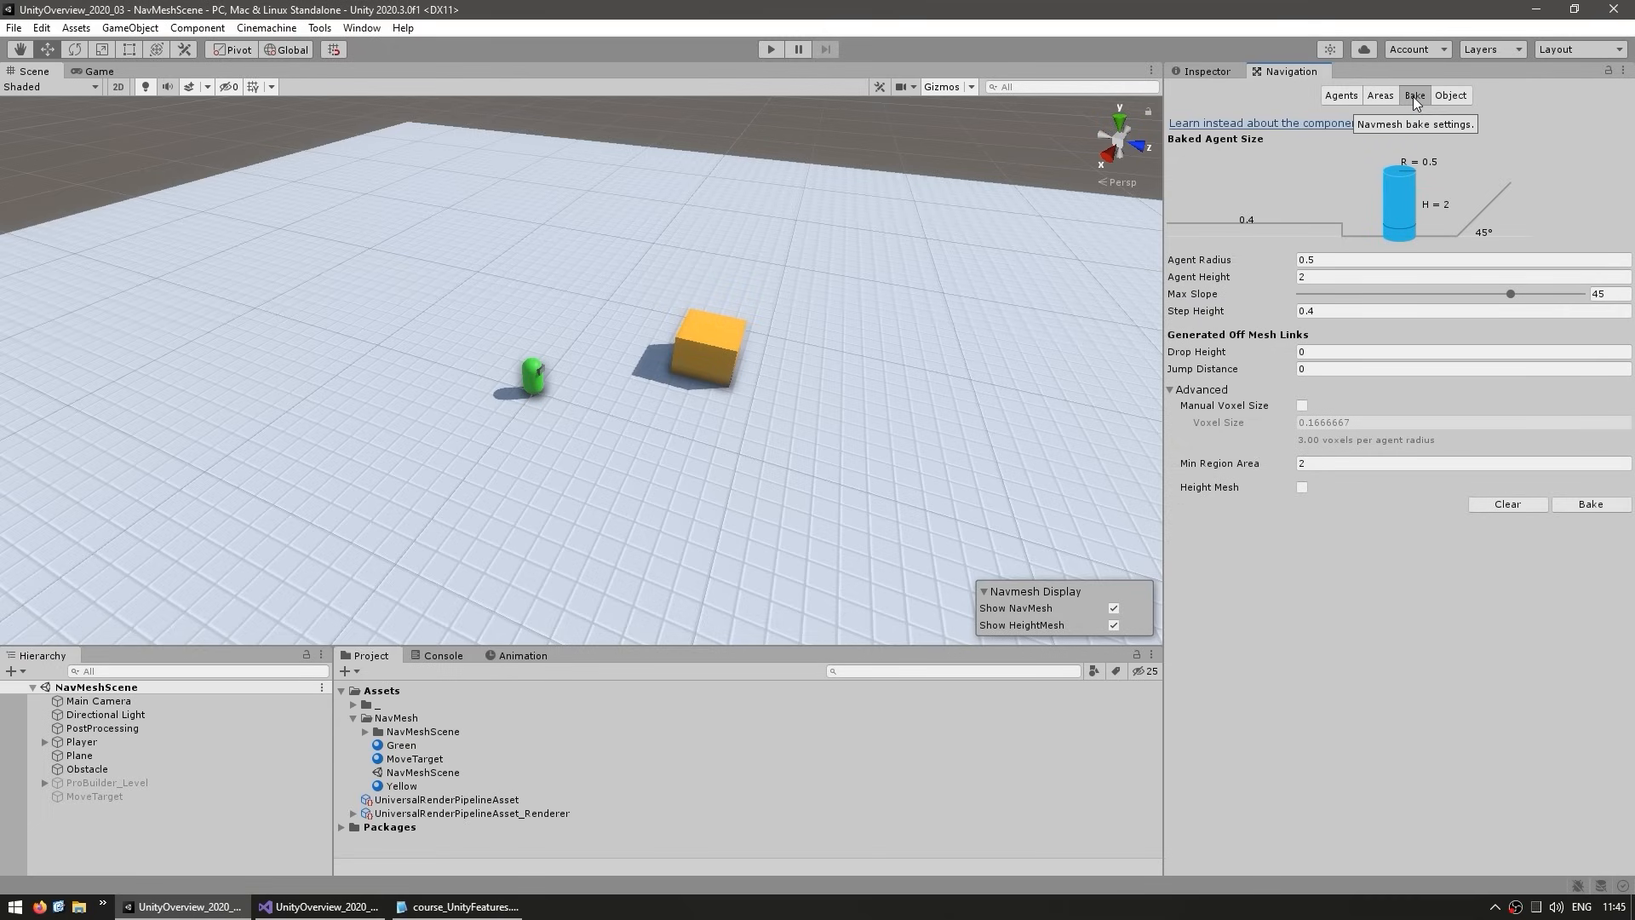
mouse_move(1335, 402)
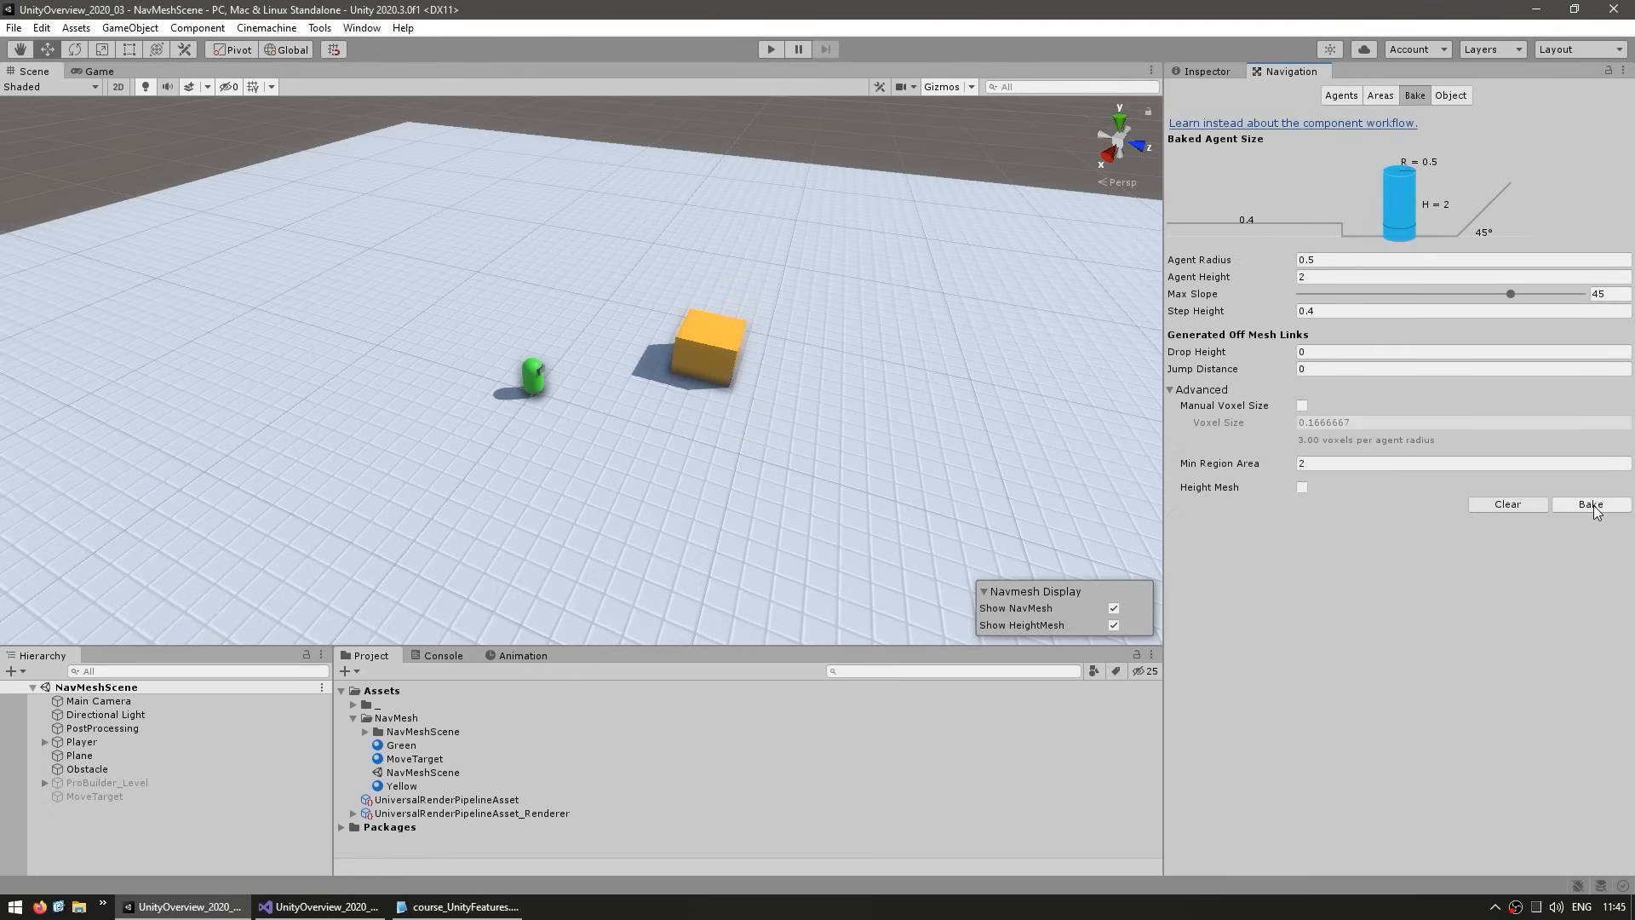
click(1589, 504)
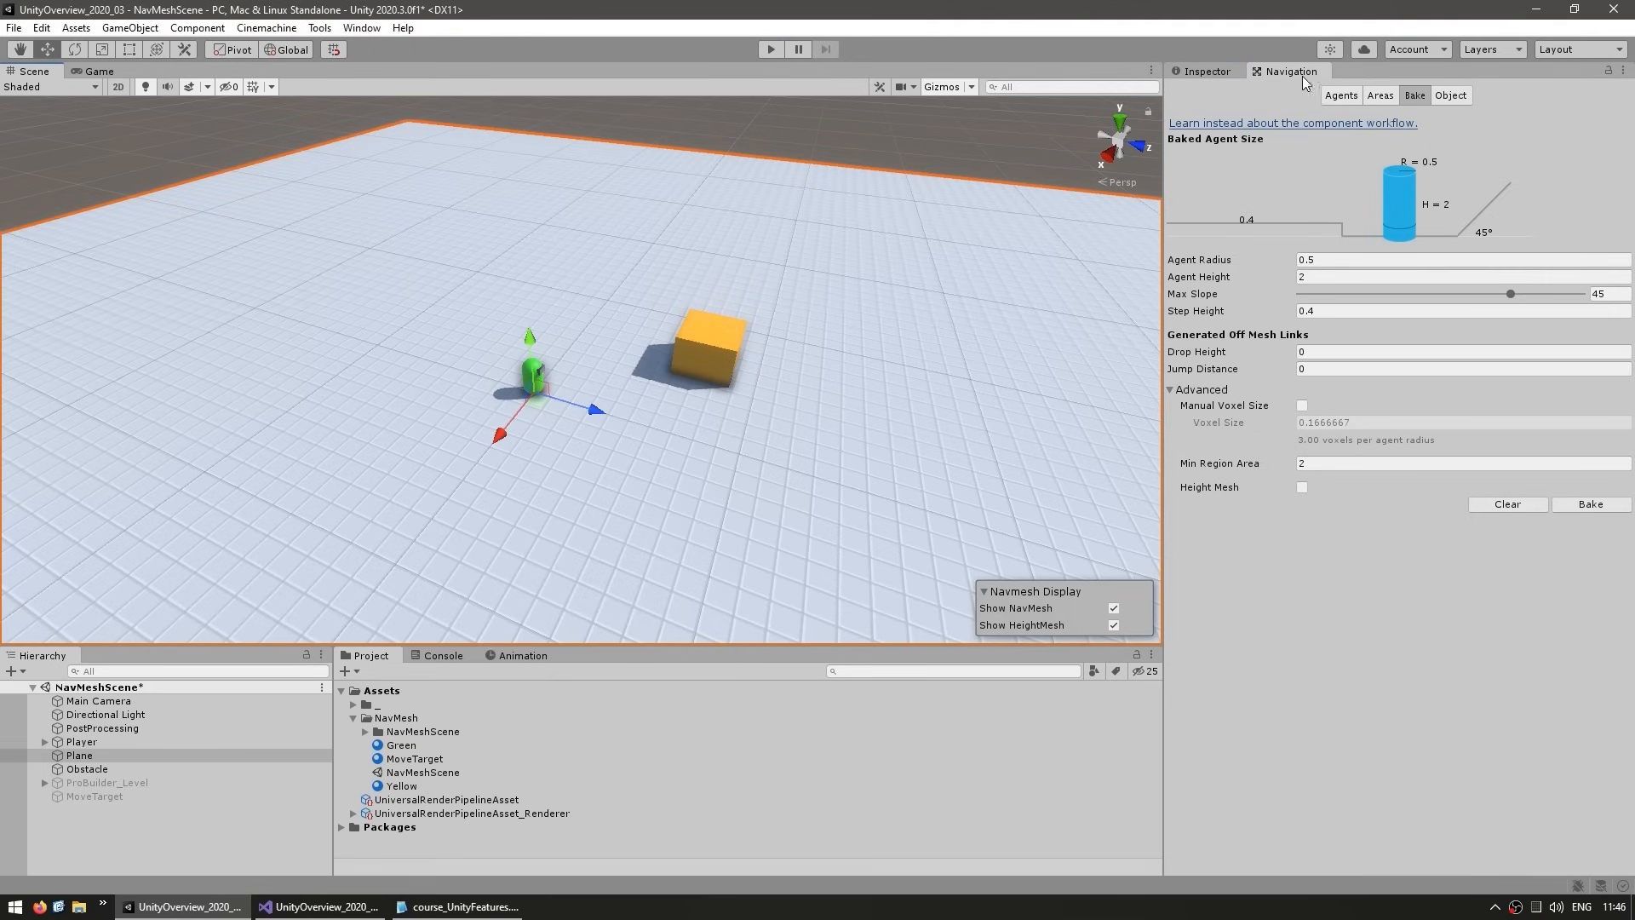
mouse_move(1450, 96)
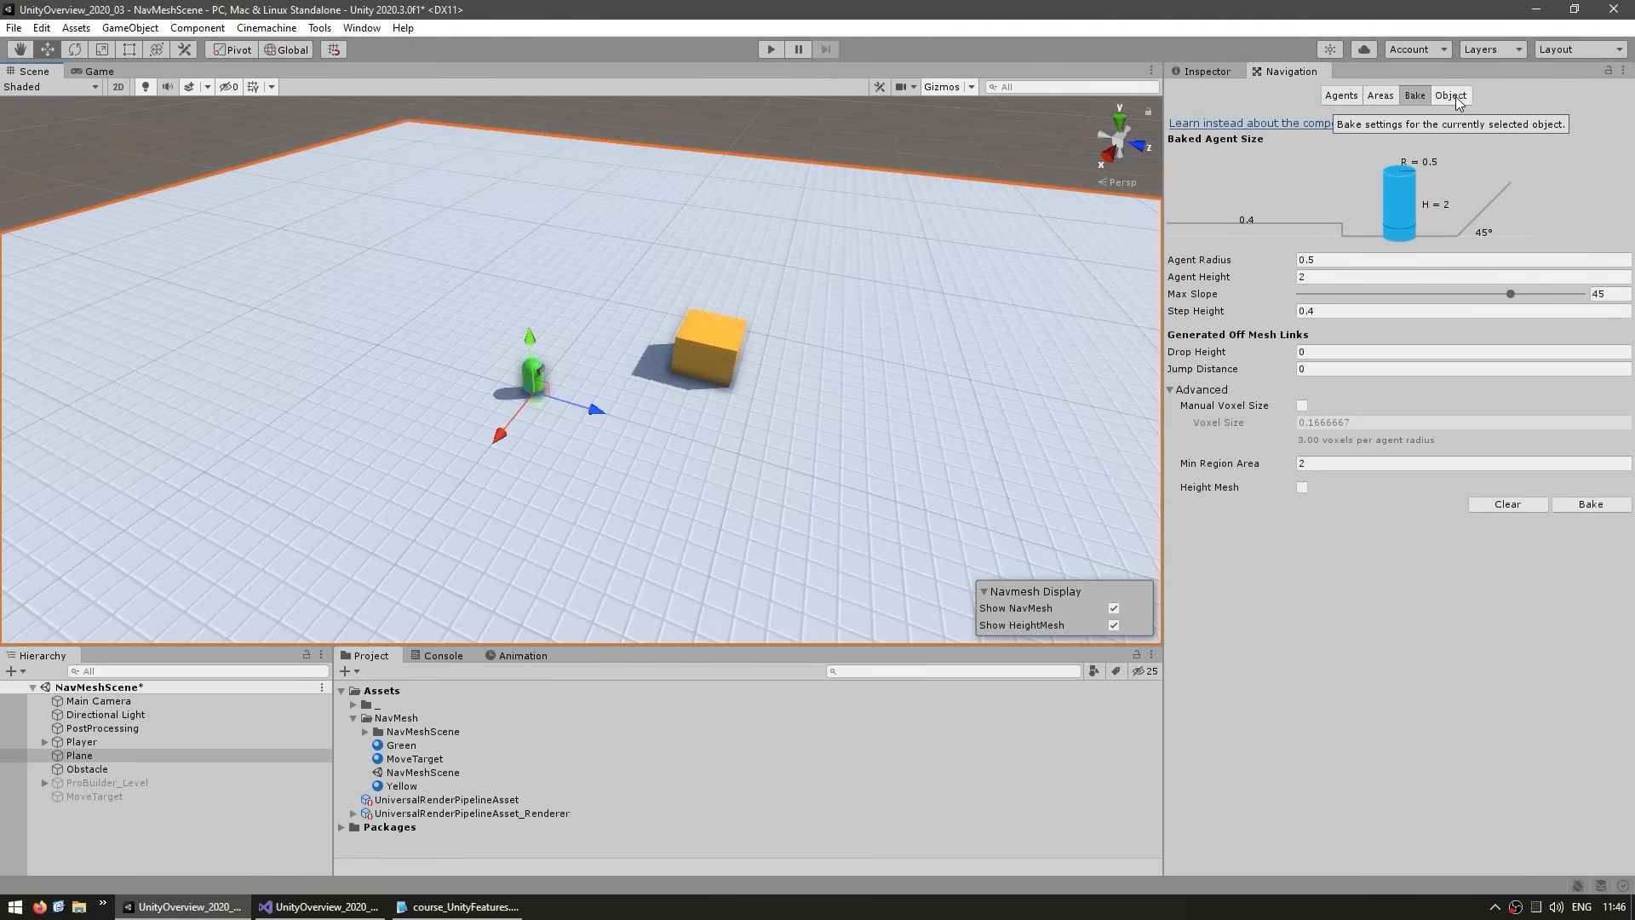
Tick Navigation Static for the Plane (Walkable area) and confirm its static flags in the Inspector.
click(1448, 95)
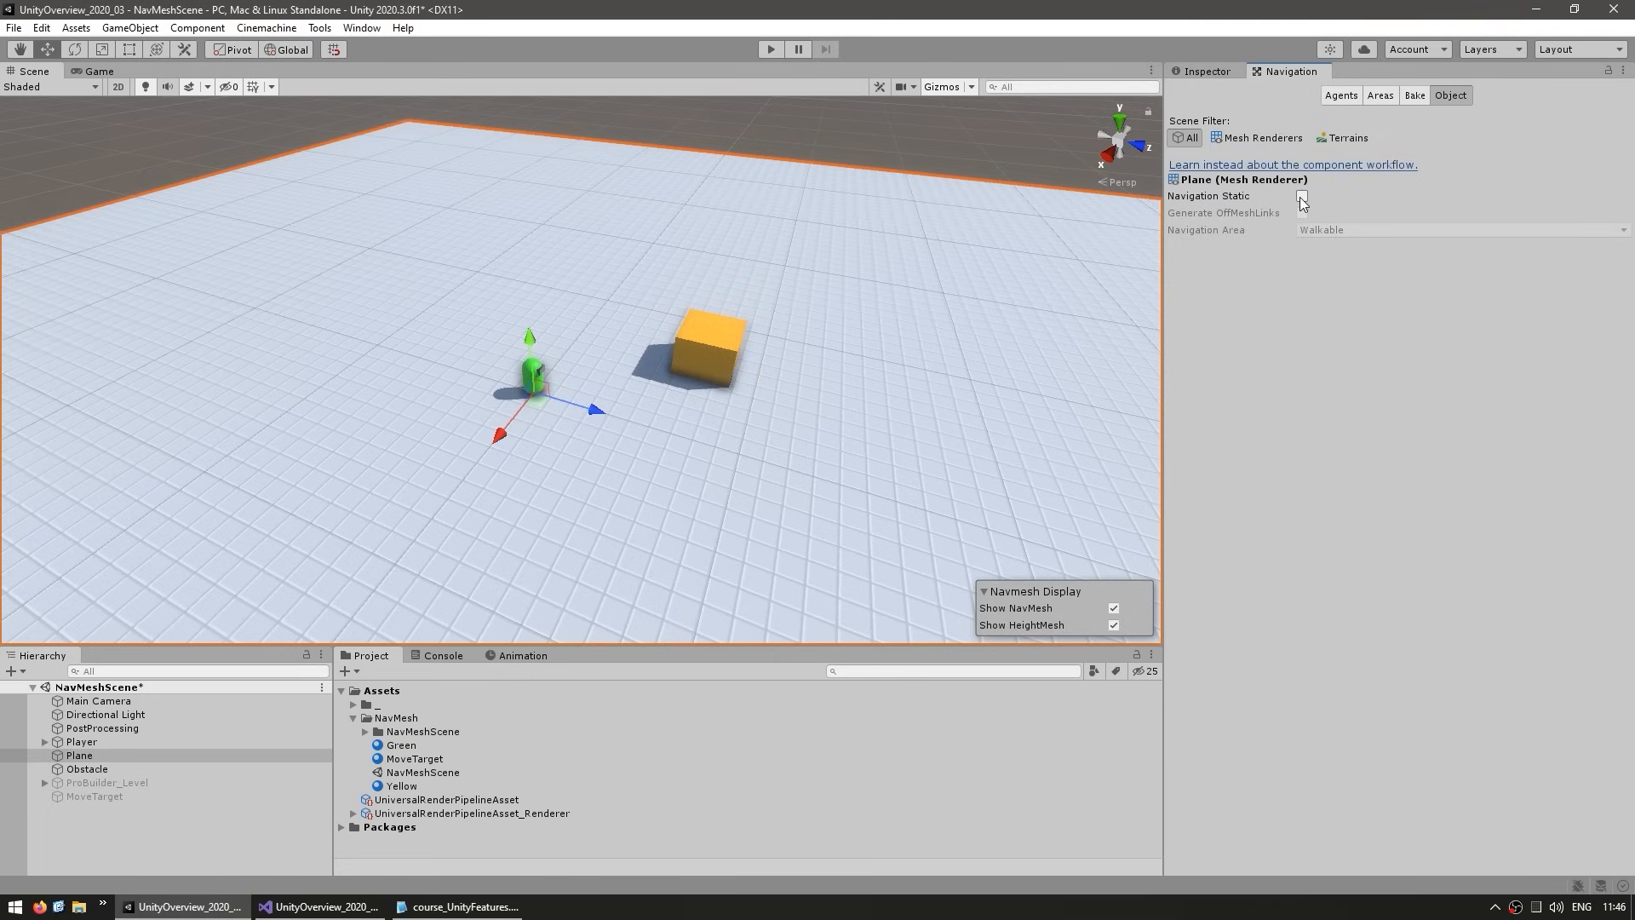
click(1300, 196)
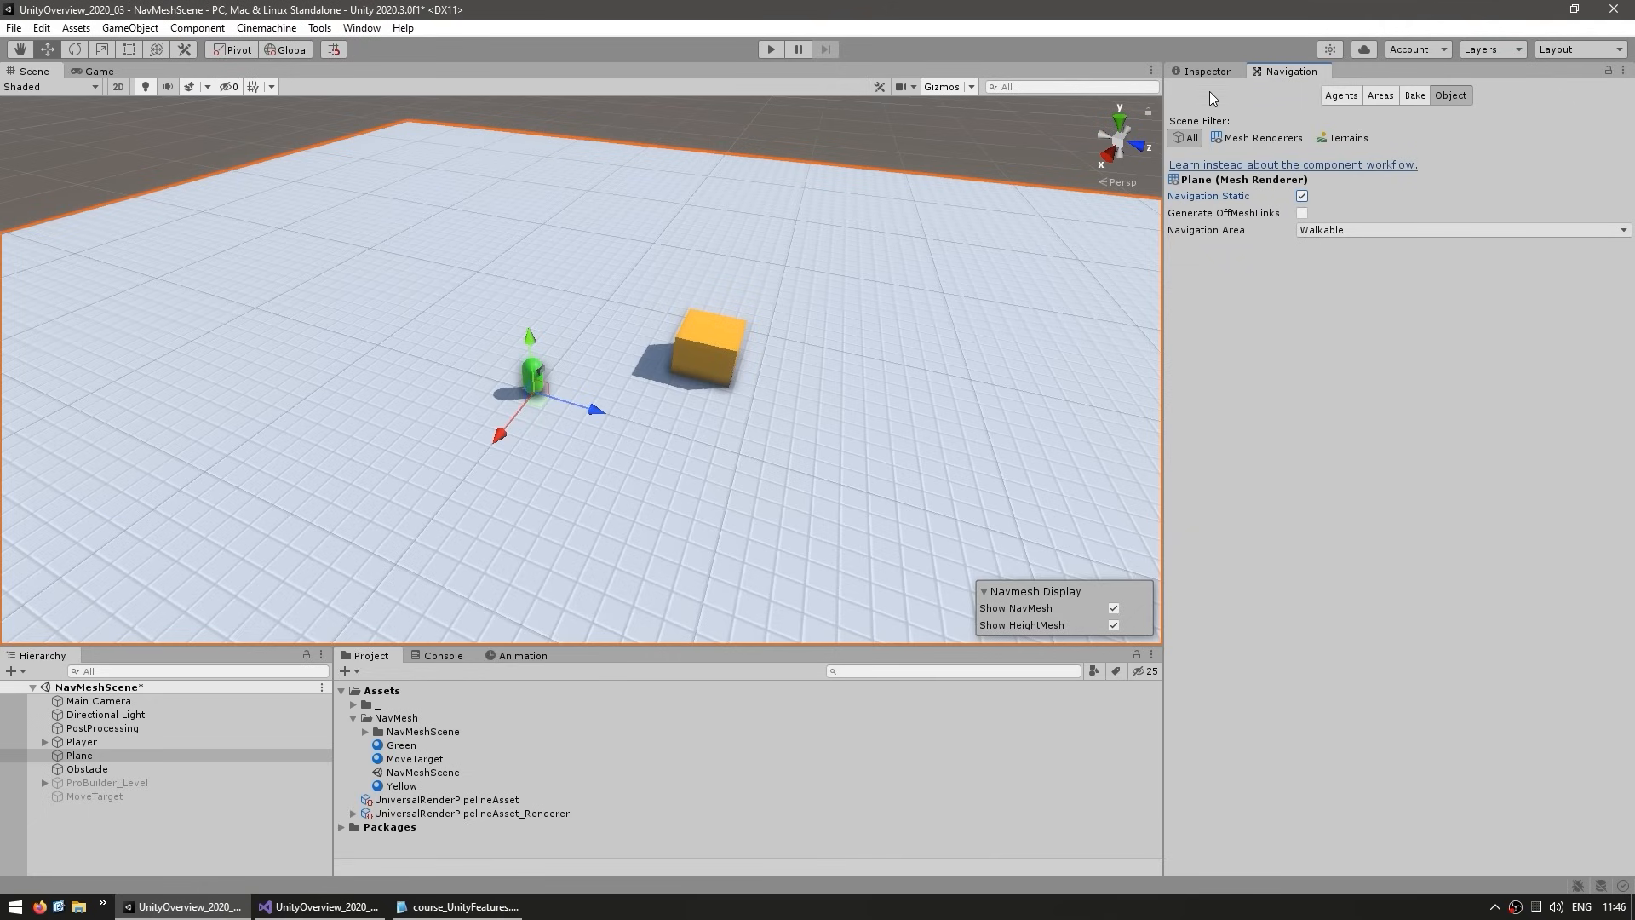
click(1201, 72)
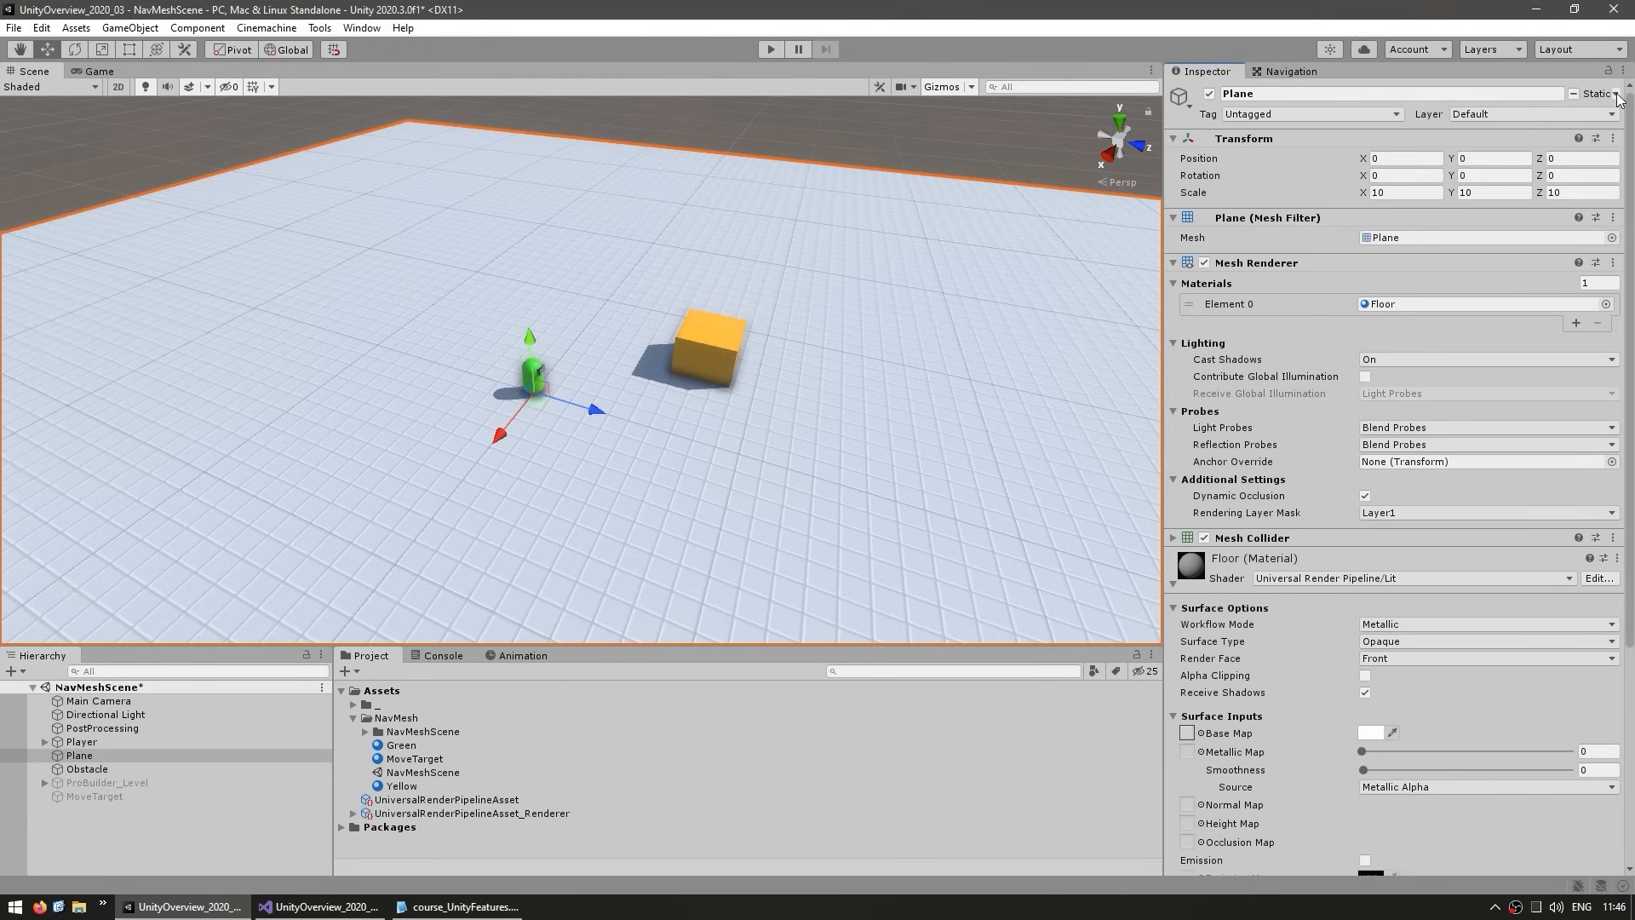
click(1619, 94)
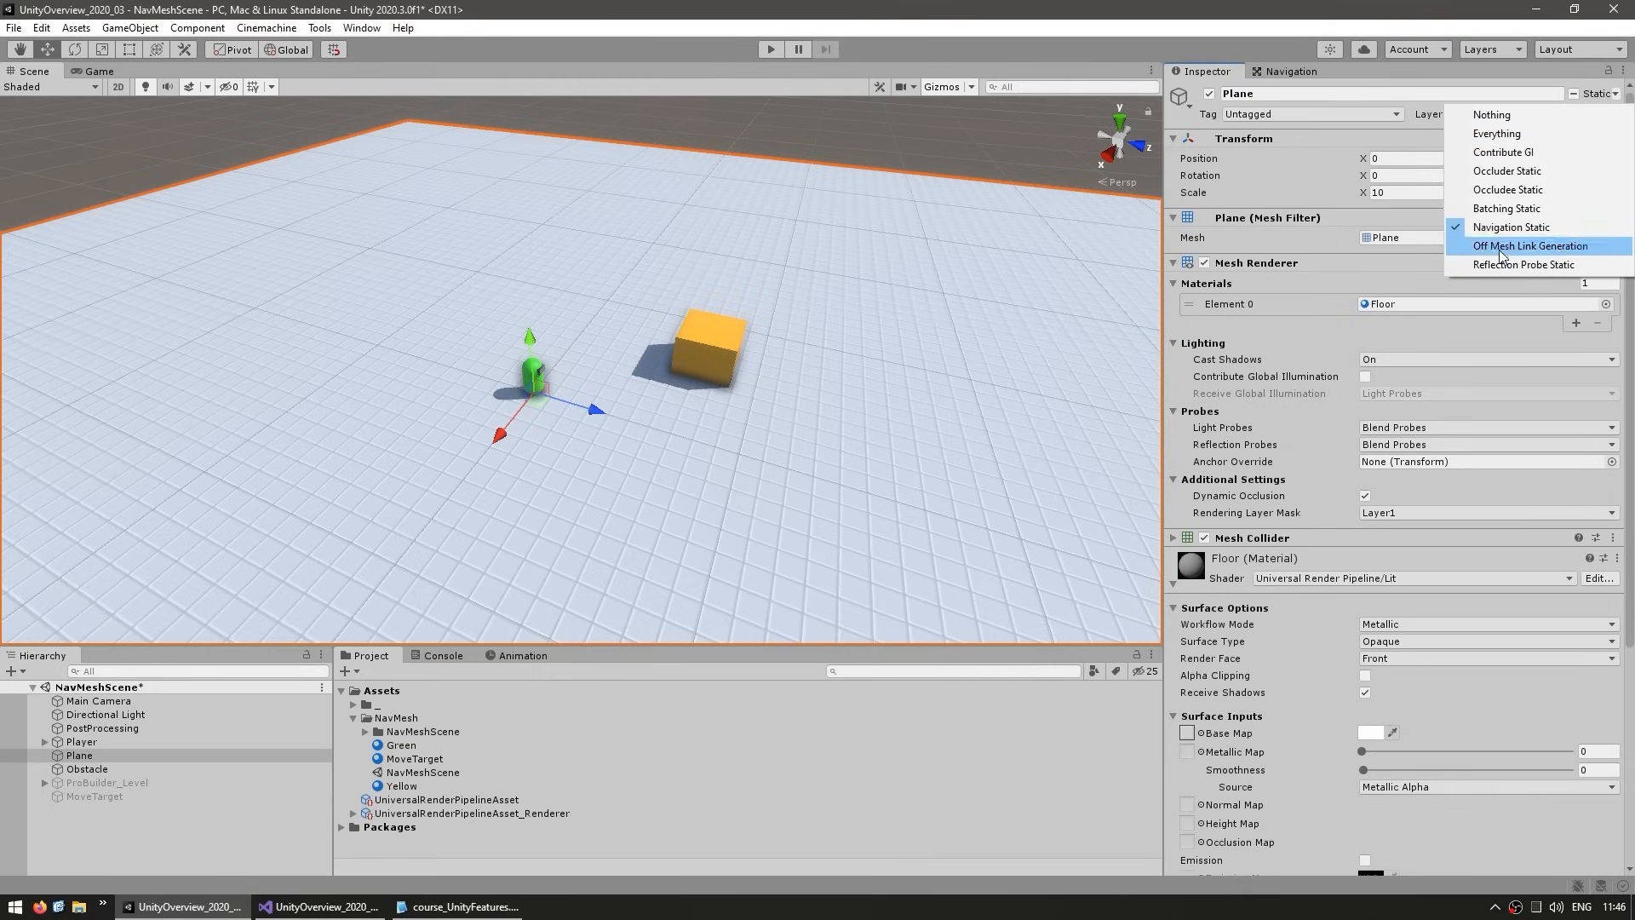
mouse_move(1503, 152)
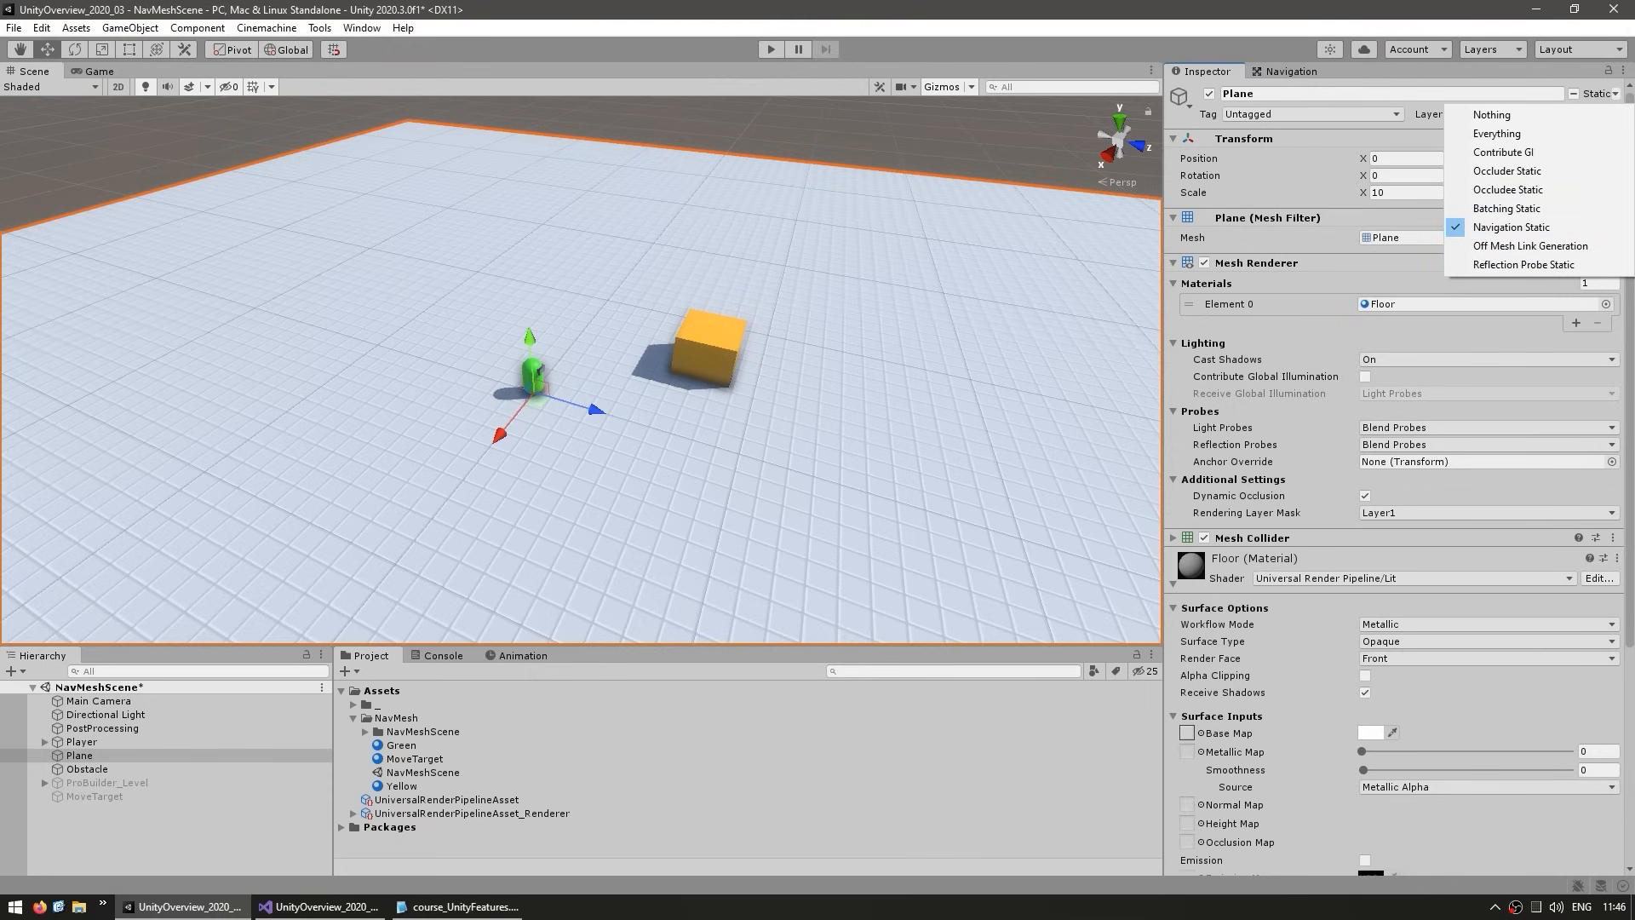
click(1290, 72)
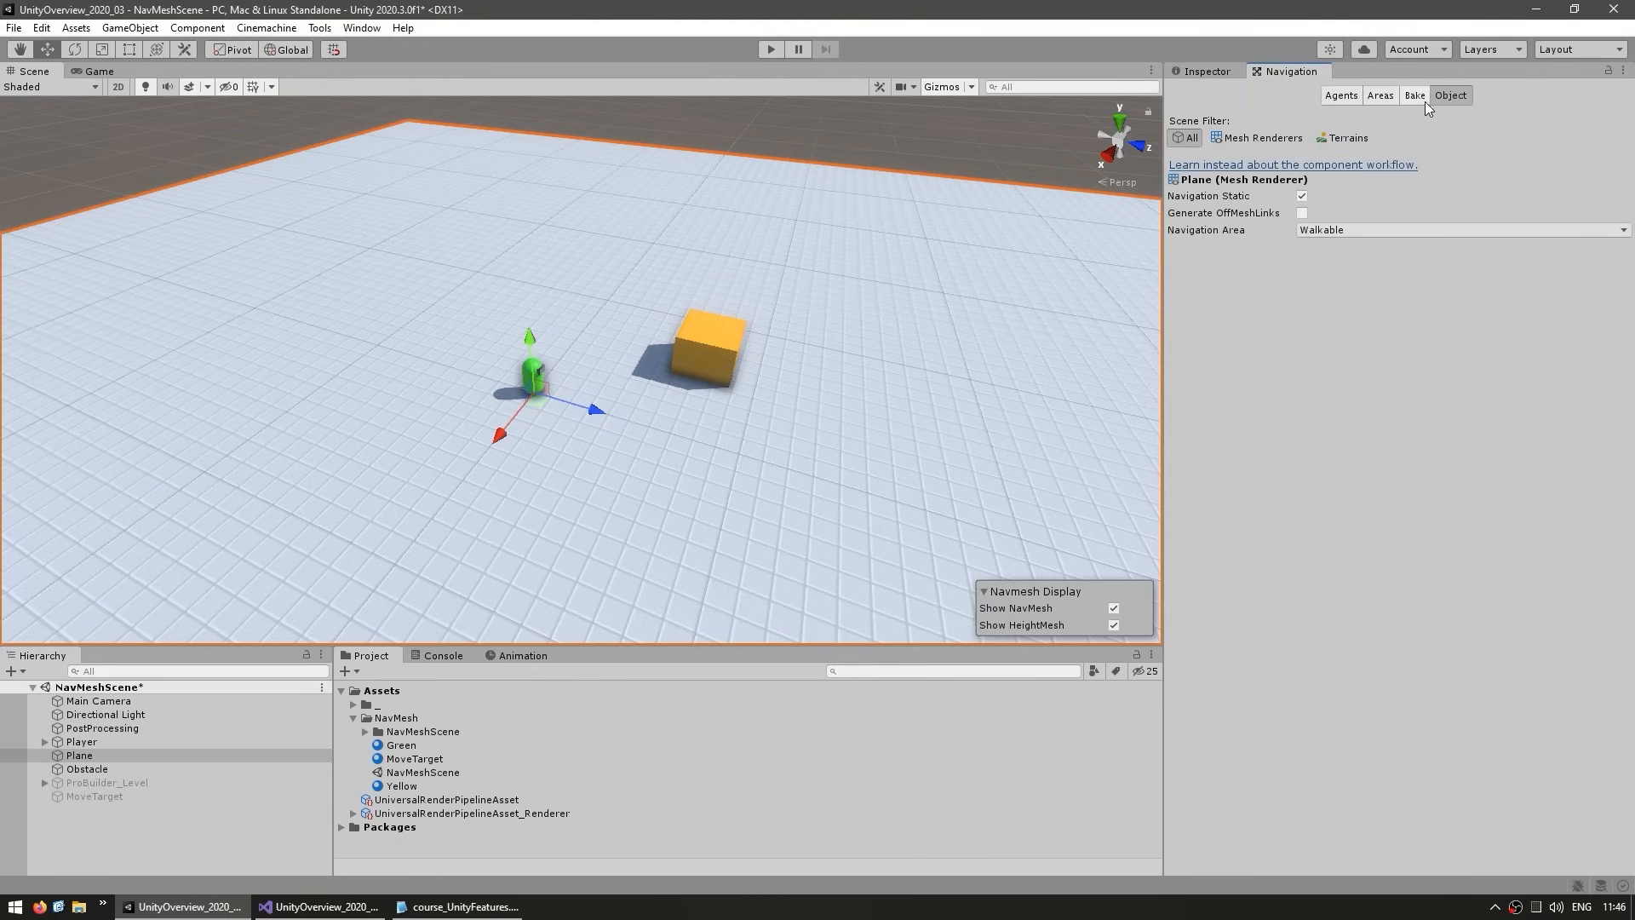
Rebake the NavMesh so the Plane is covered in blue walkable area.
click(1414, 95)
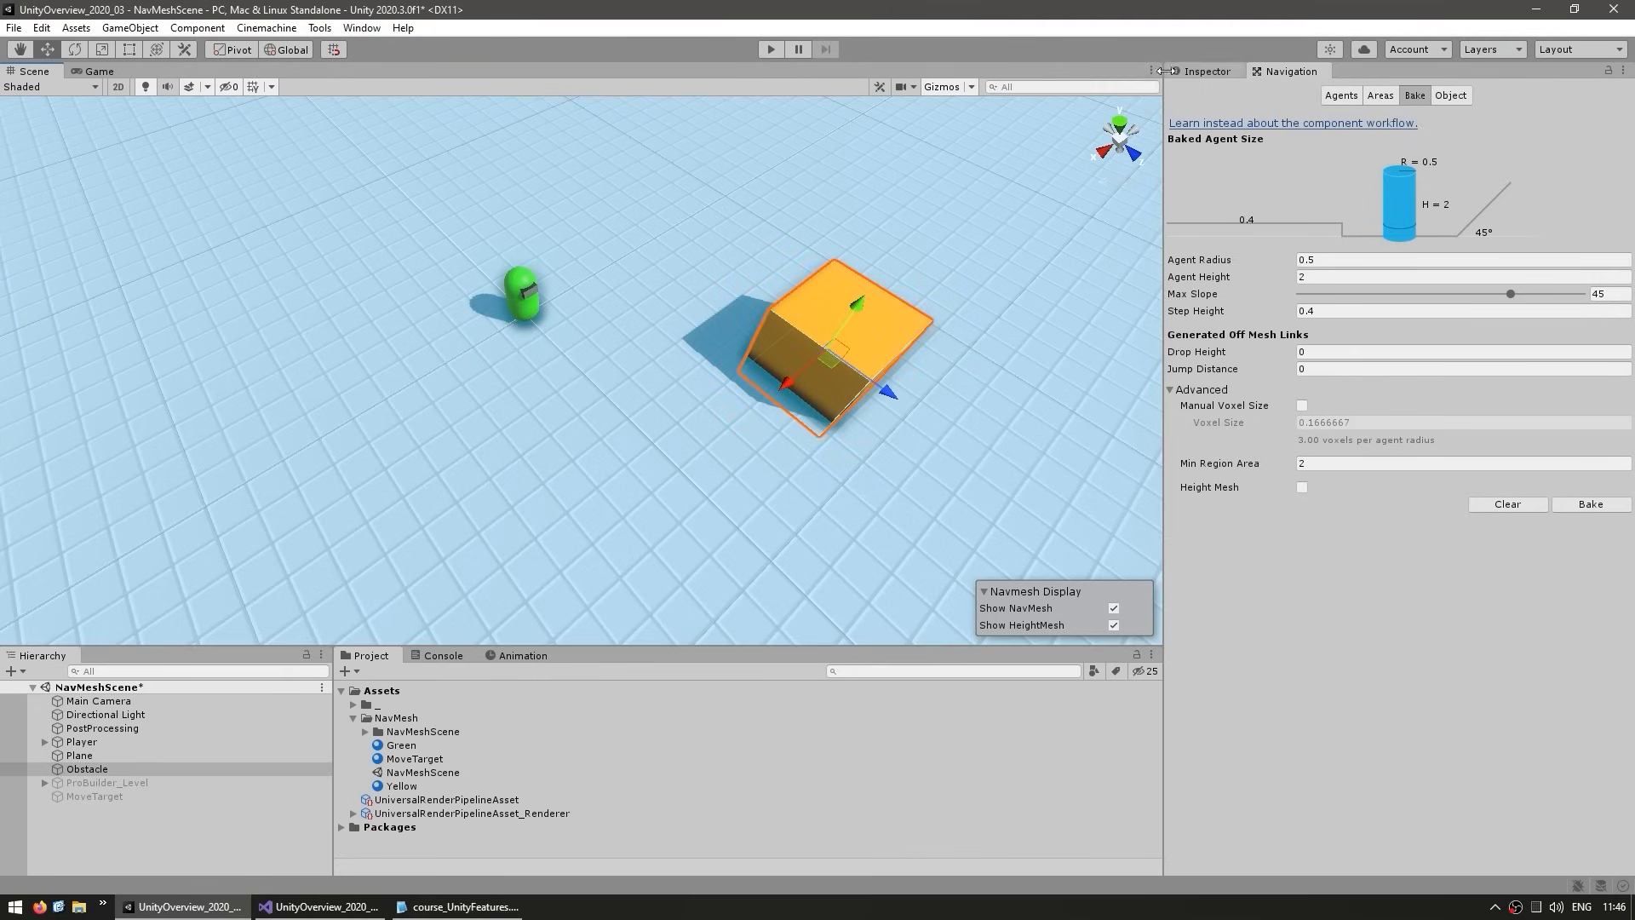
Mark the Obstacle cube Static in the Inspector and rebake so the navmesh cuts around it.
click(1205, 71)
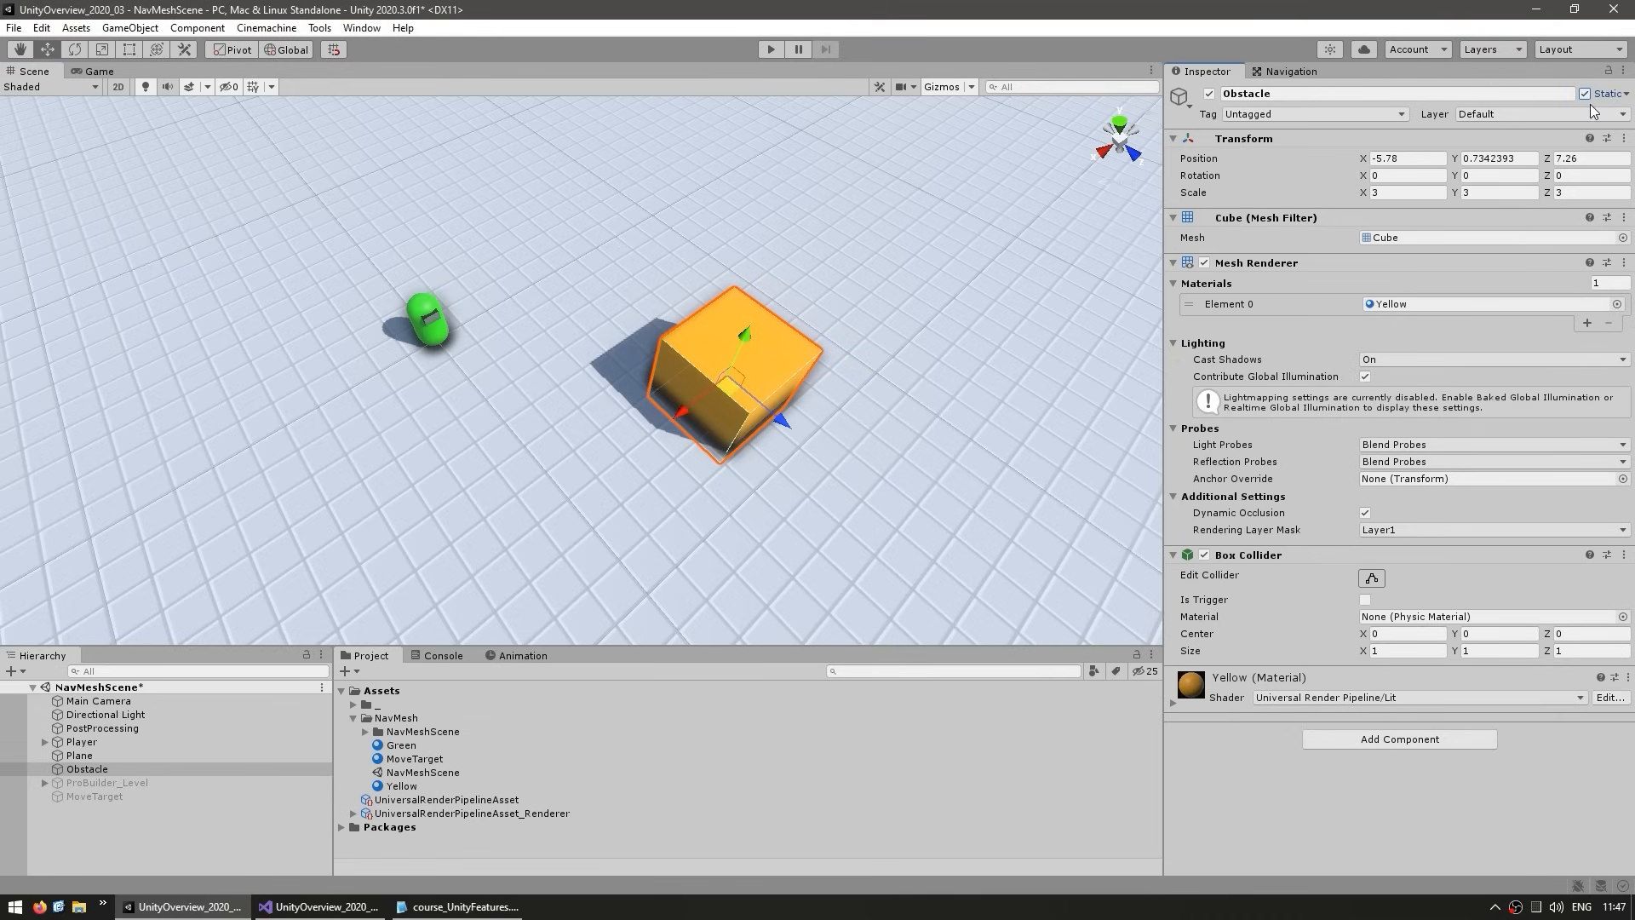
click(1624, 93)
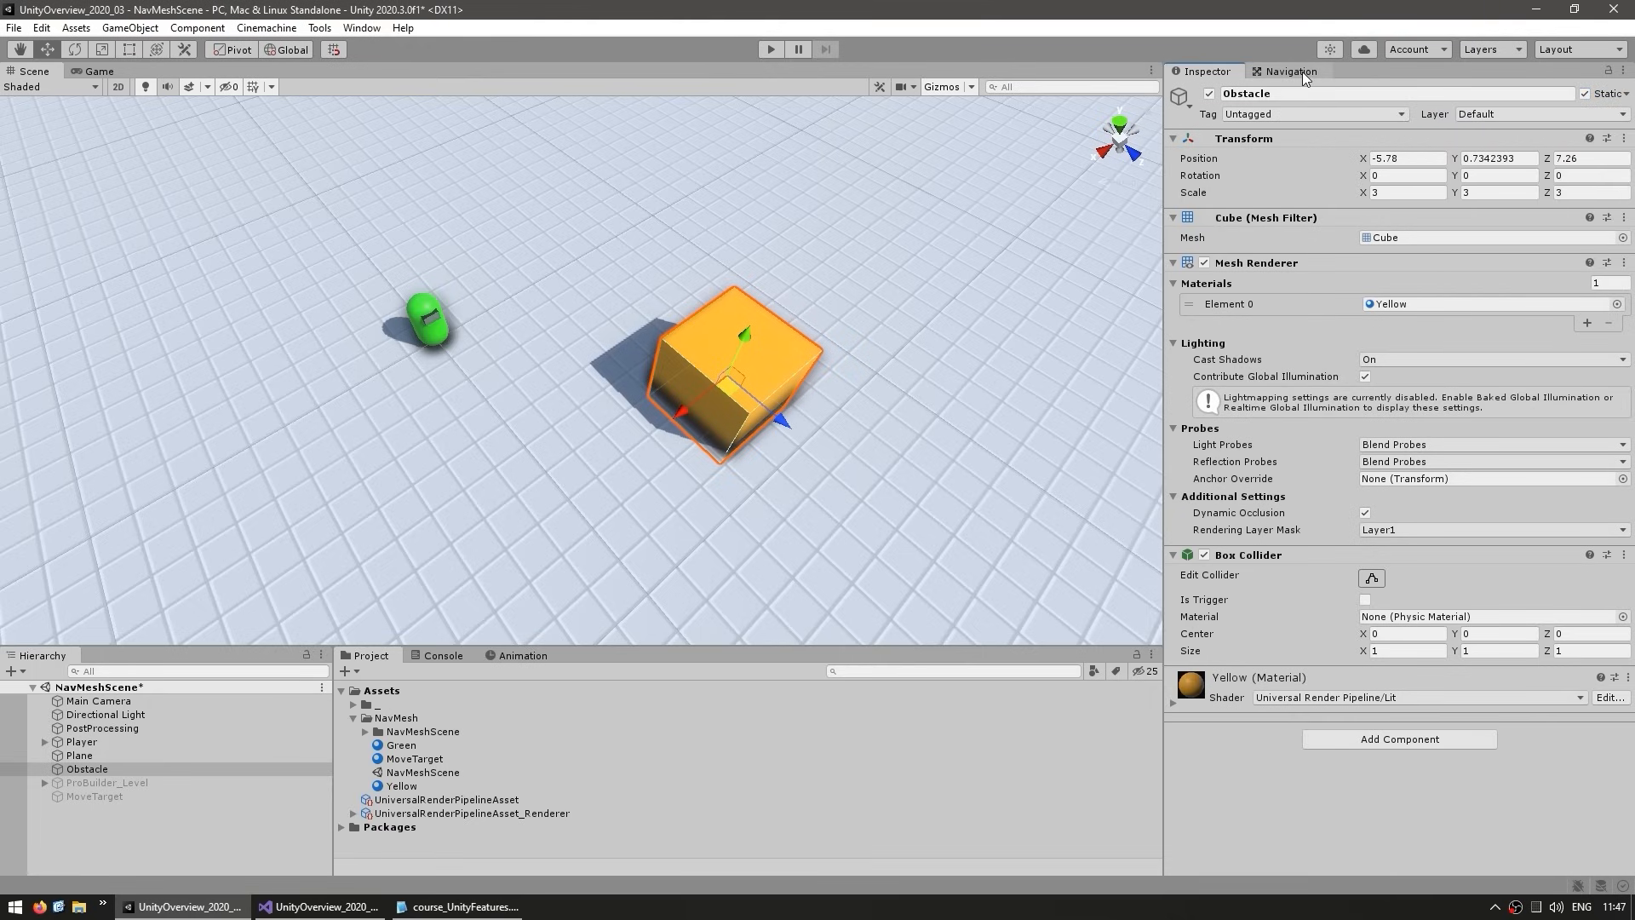
click(1289, 71)
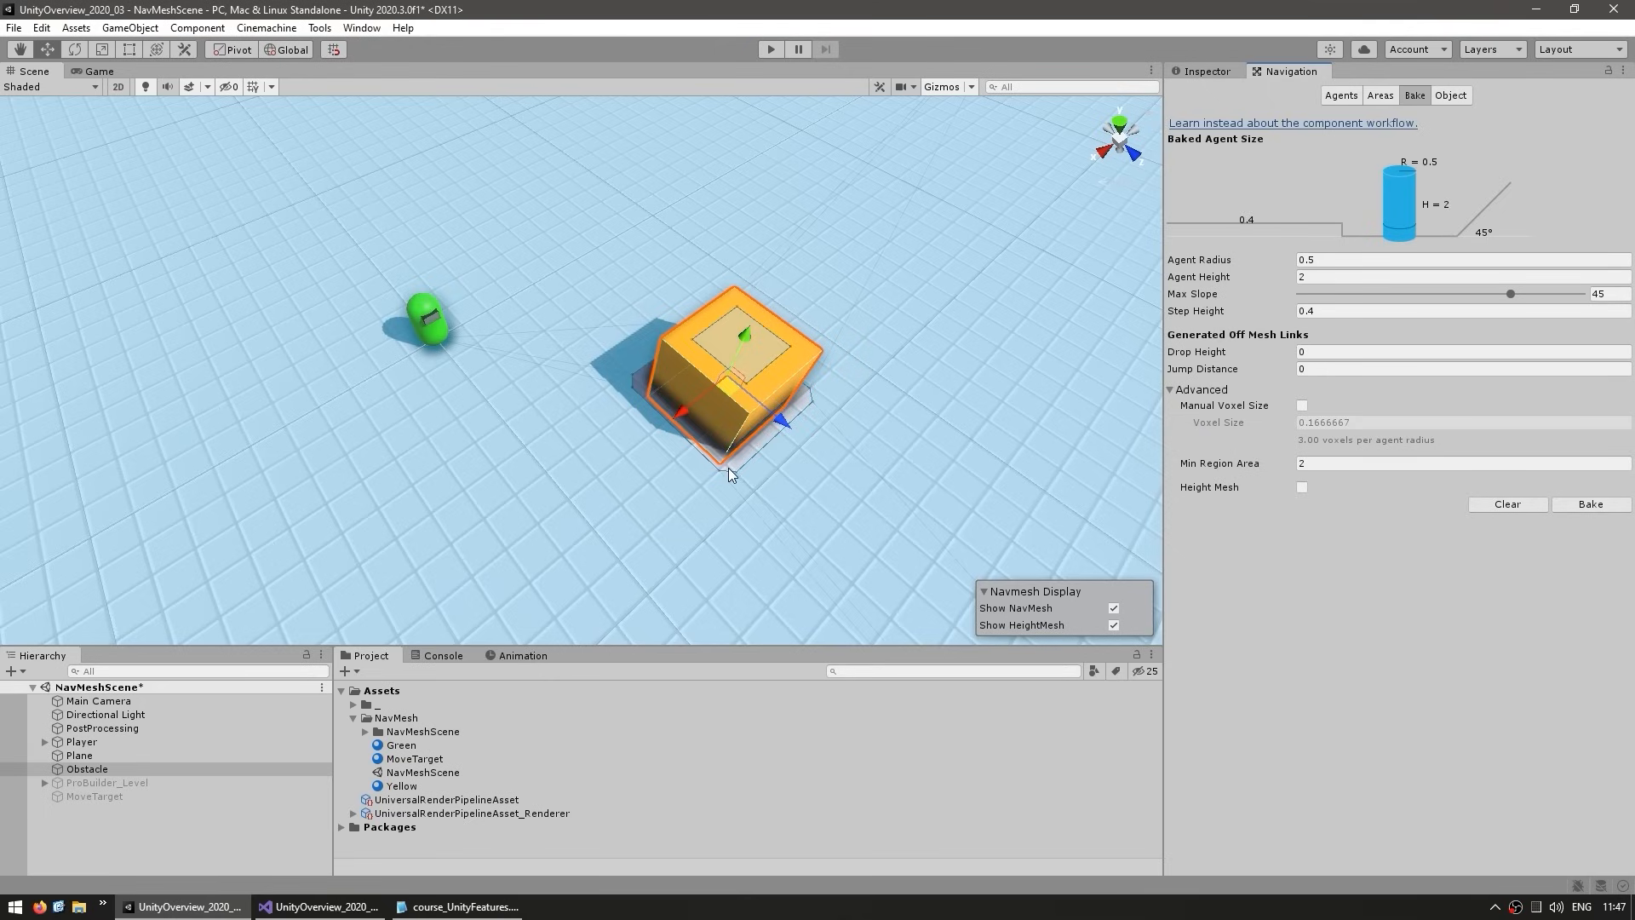
mouse_move(728, 457)
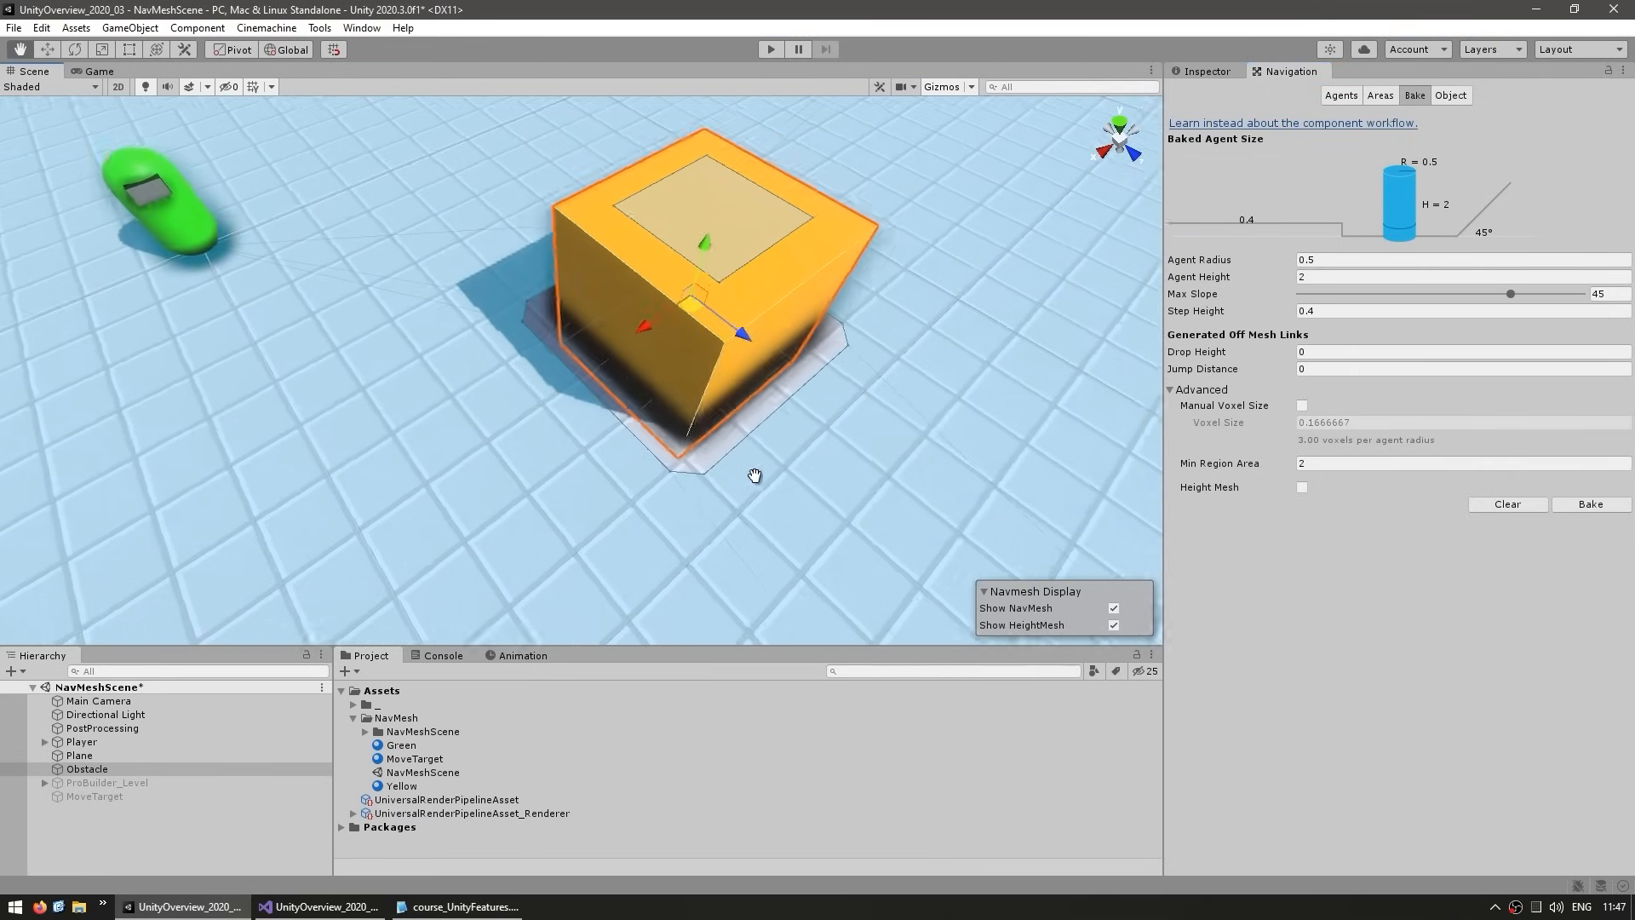
drag(755, 476, 610, 426)
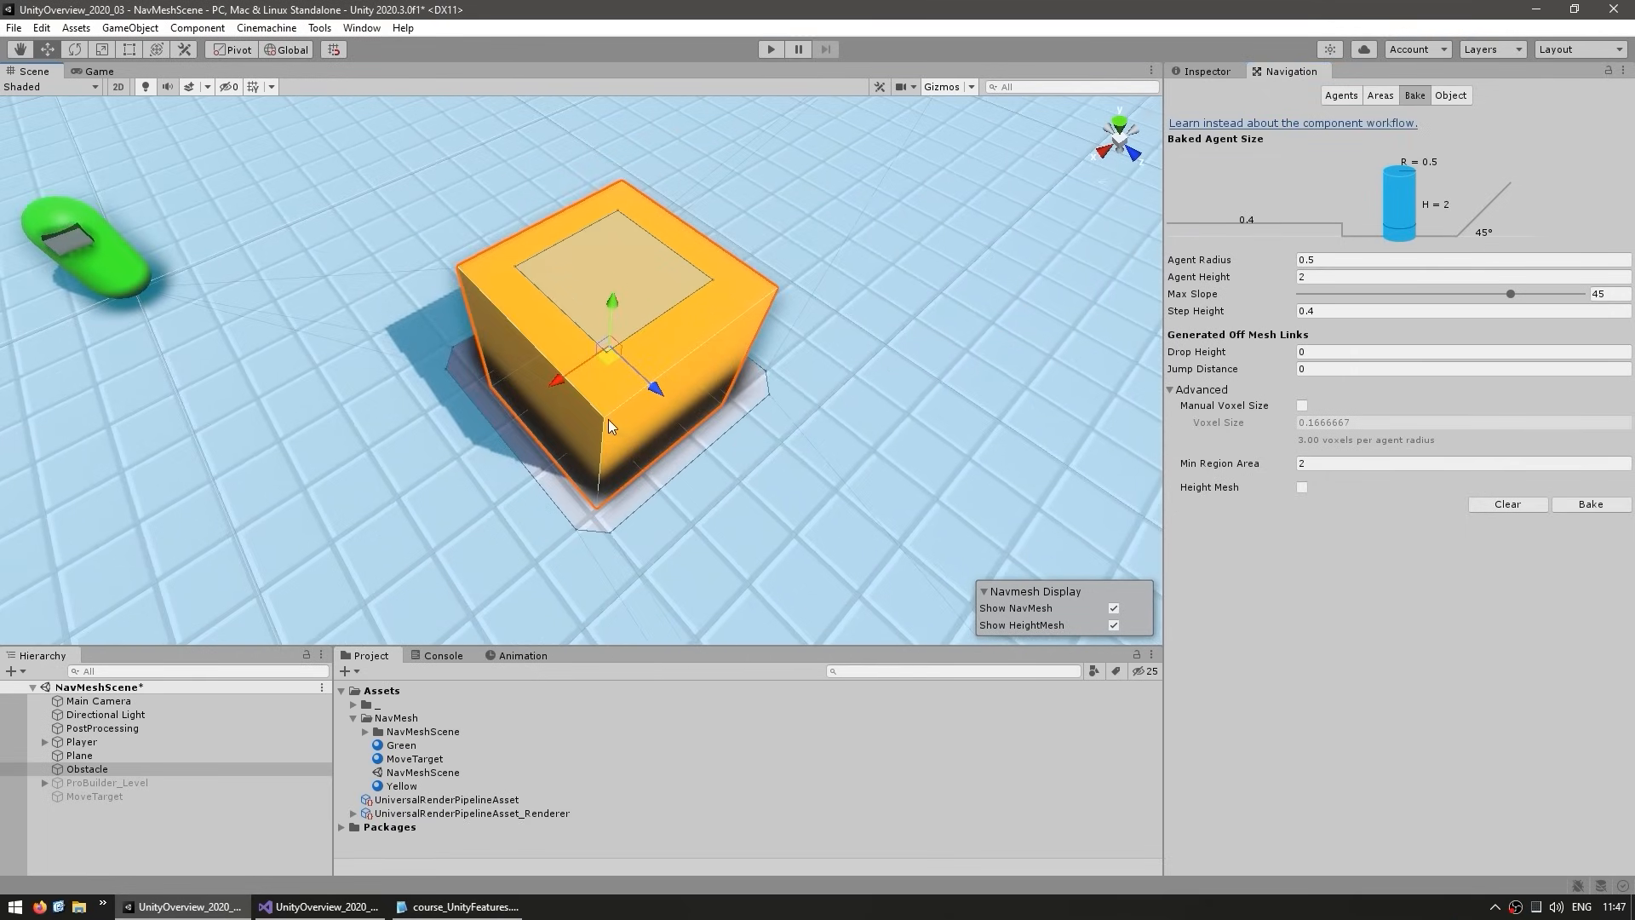
drag(610, 426, 683, 468)
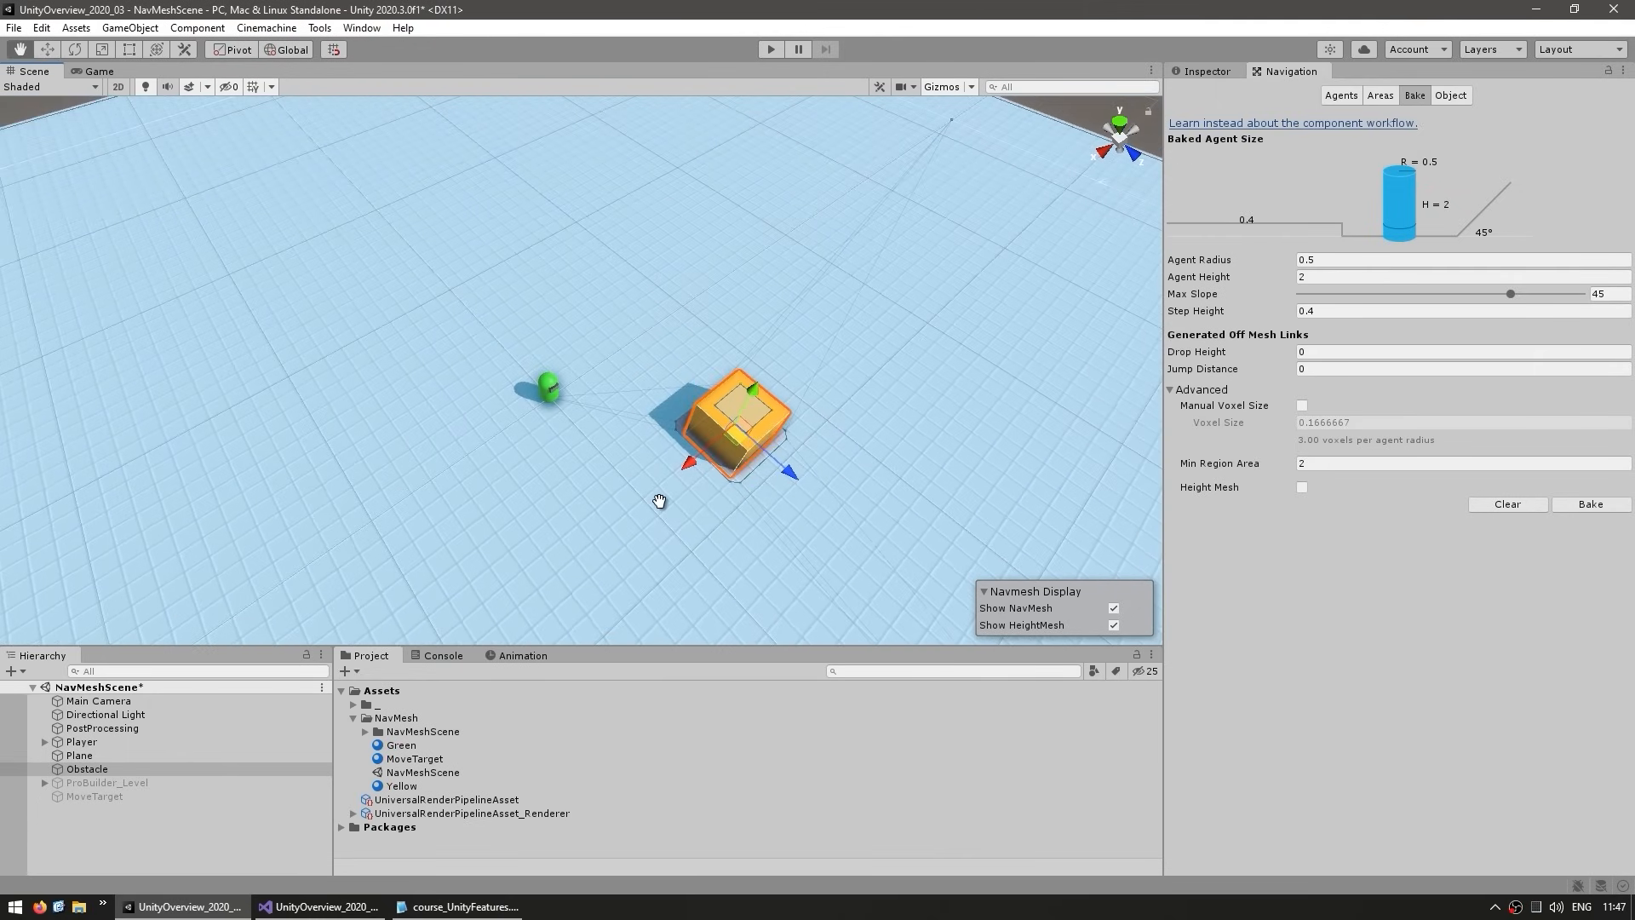
mouse_move(664, 504)
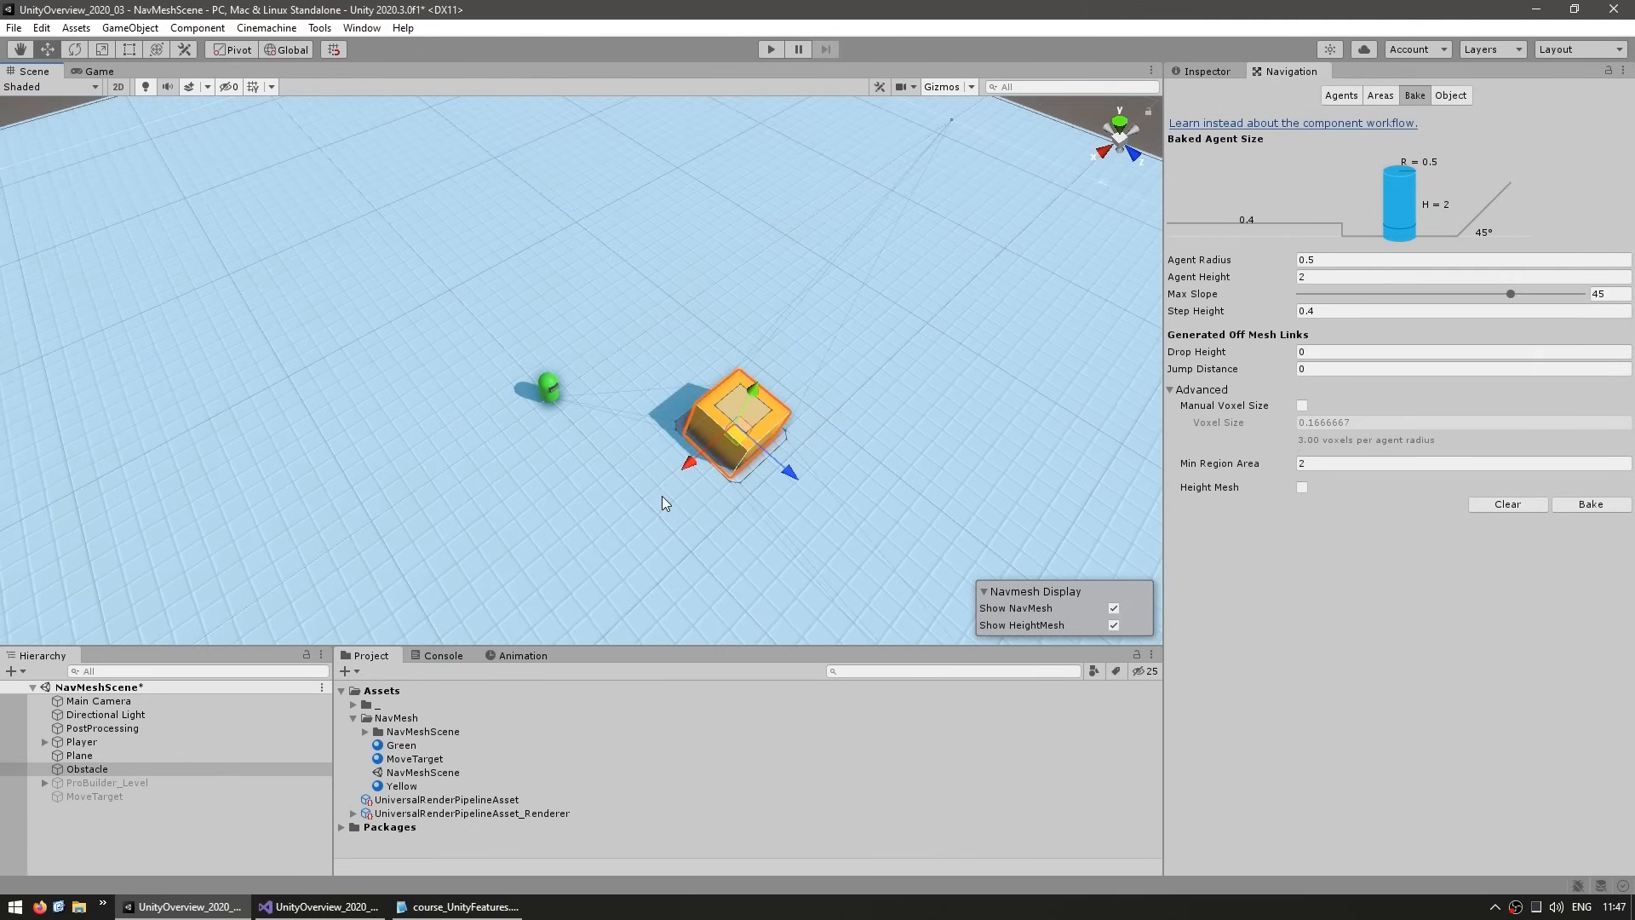
mouse_move(470, 412)
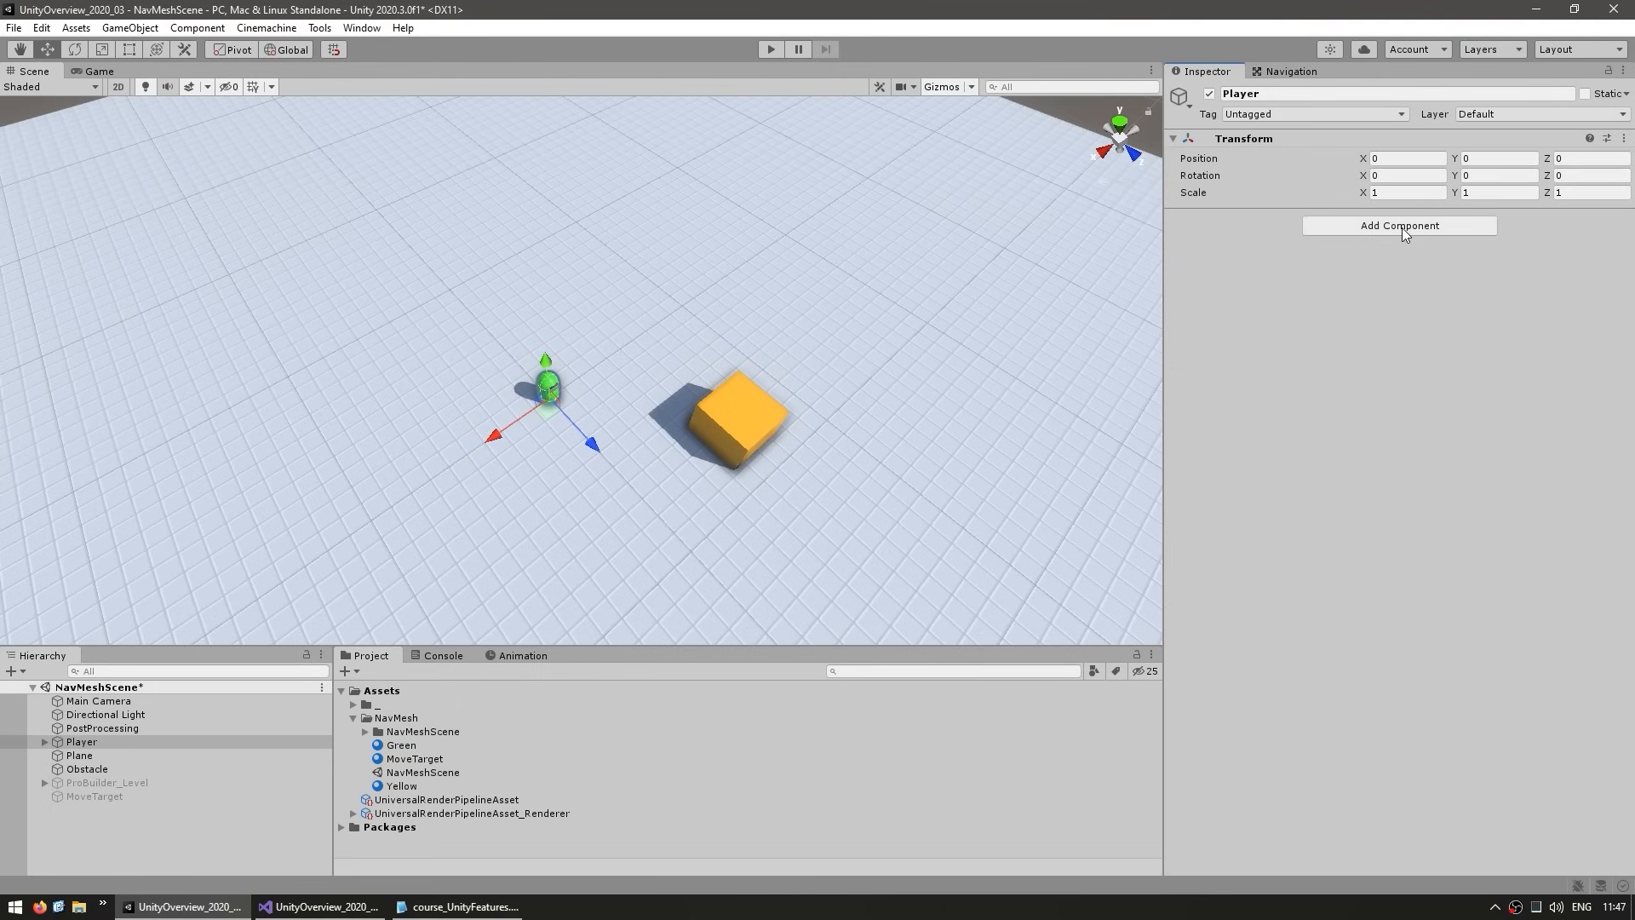
Add a Nav Mesh Agent component to the Player via Add Component > Navigation.
click(1399, 225)
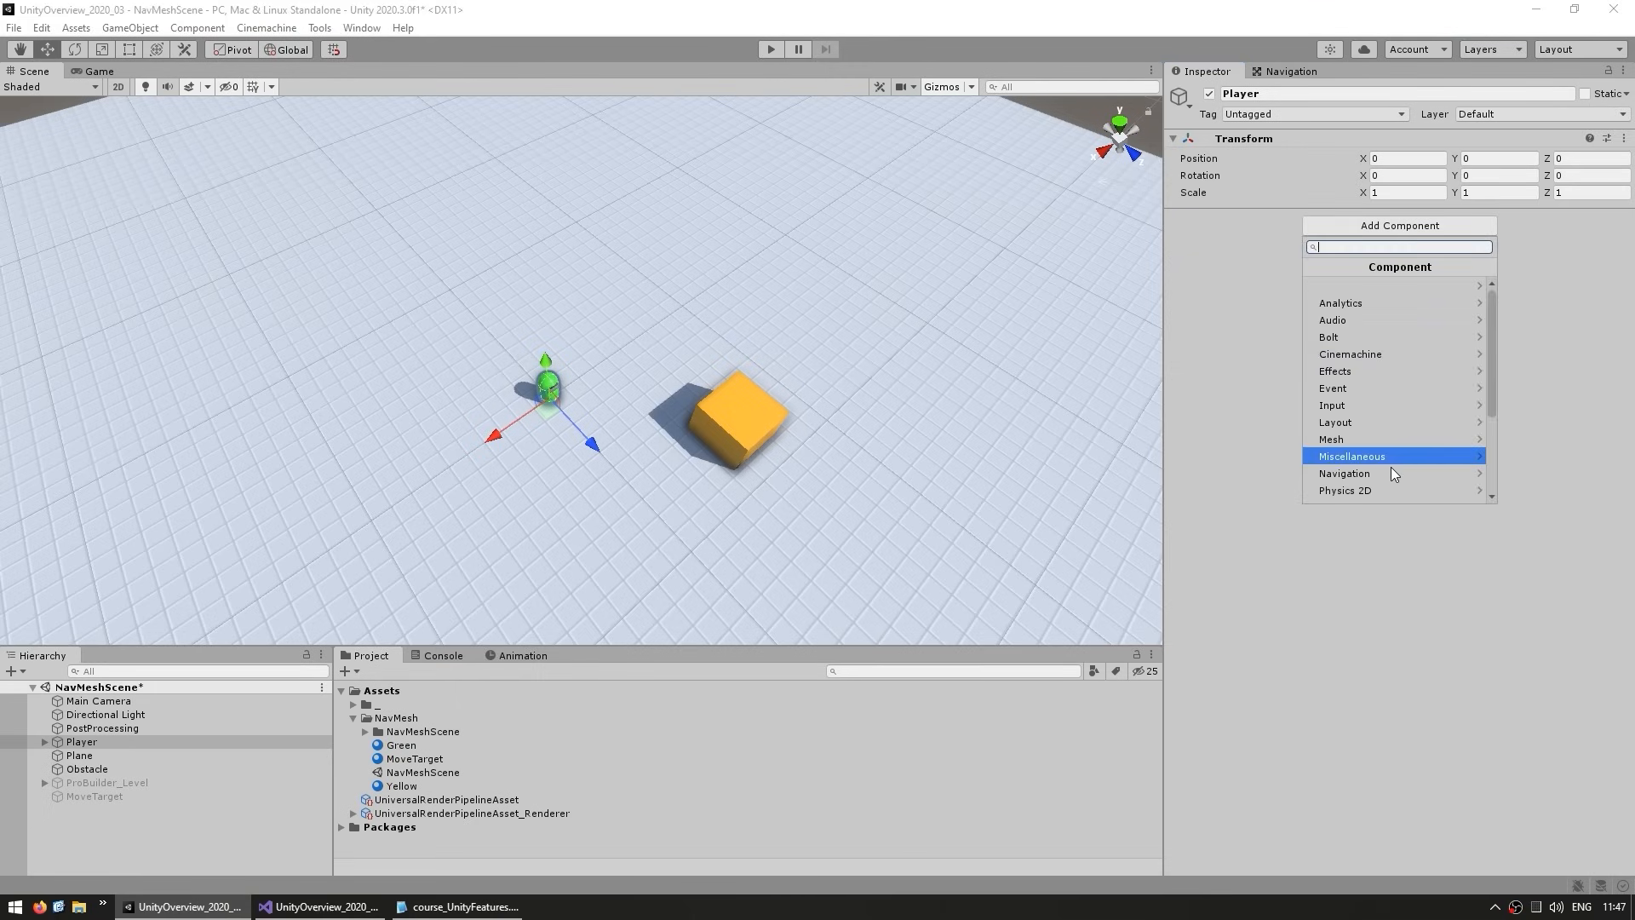
click(1346, 472)
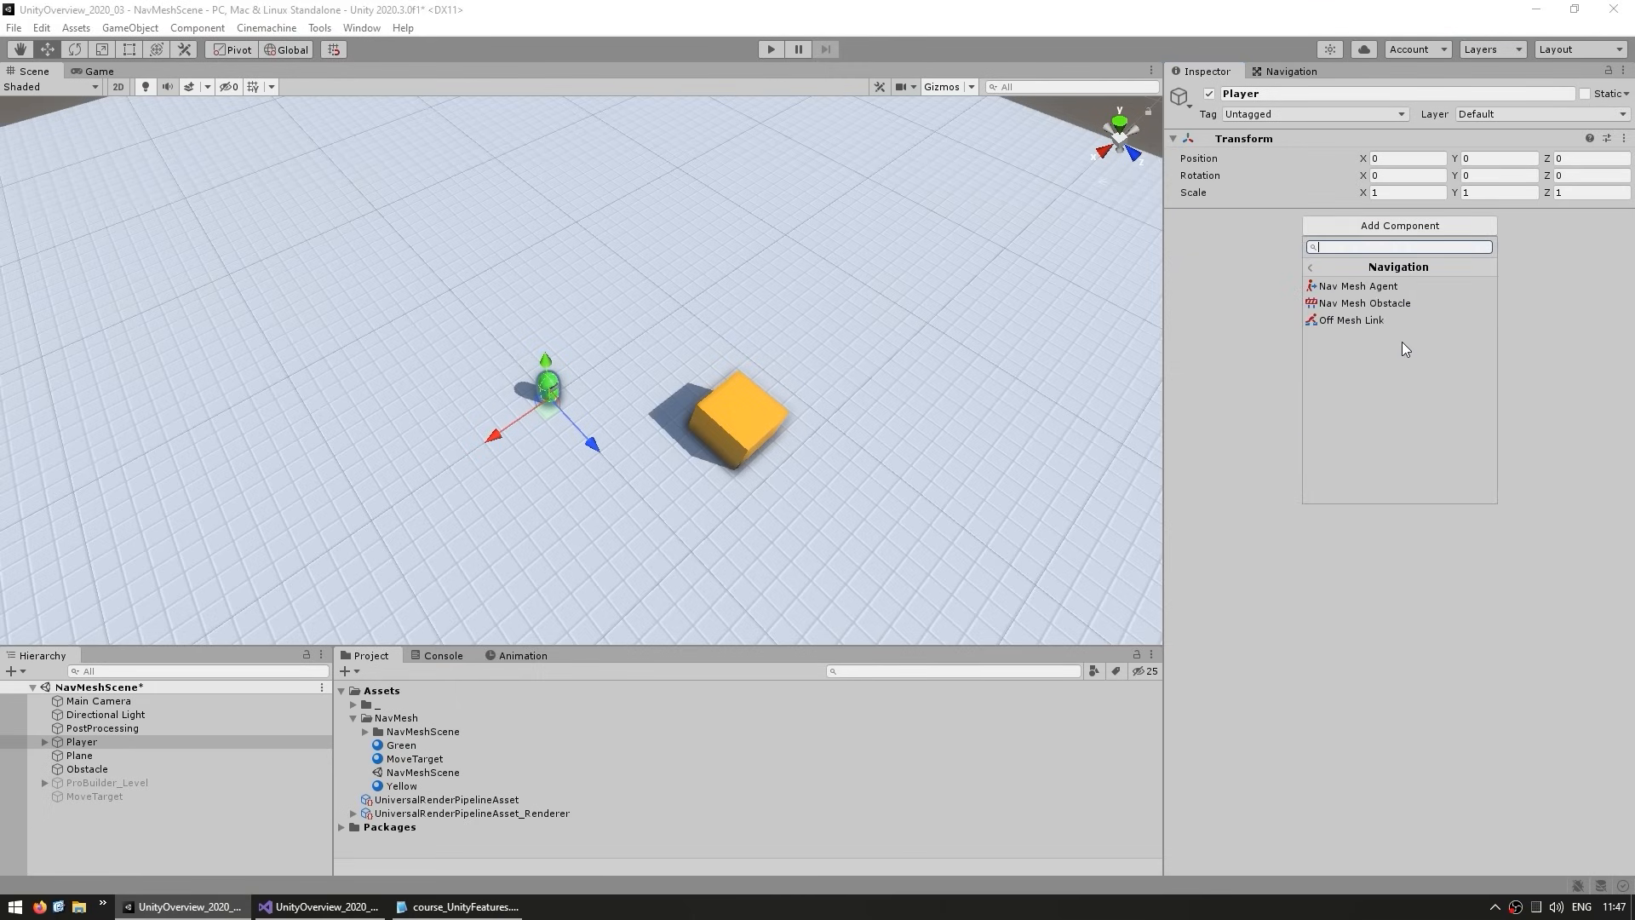
click(1356, 286)
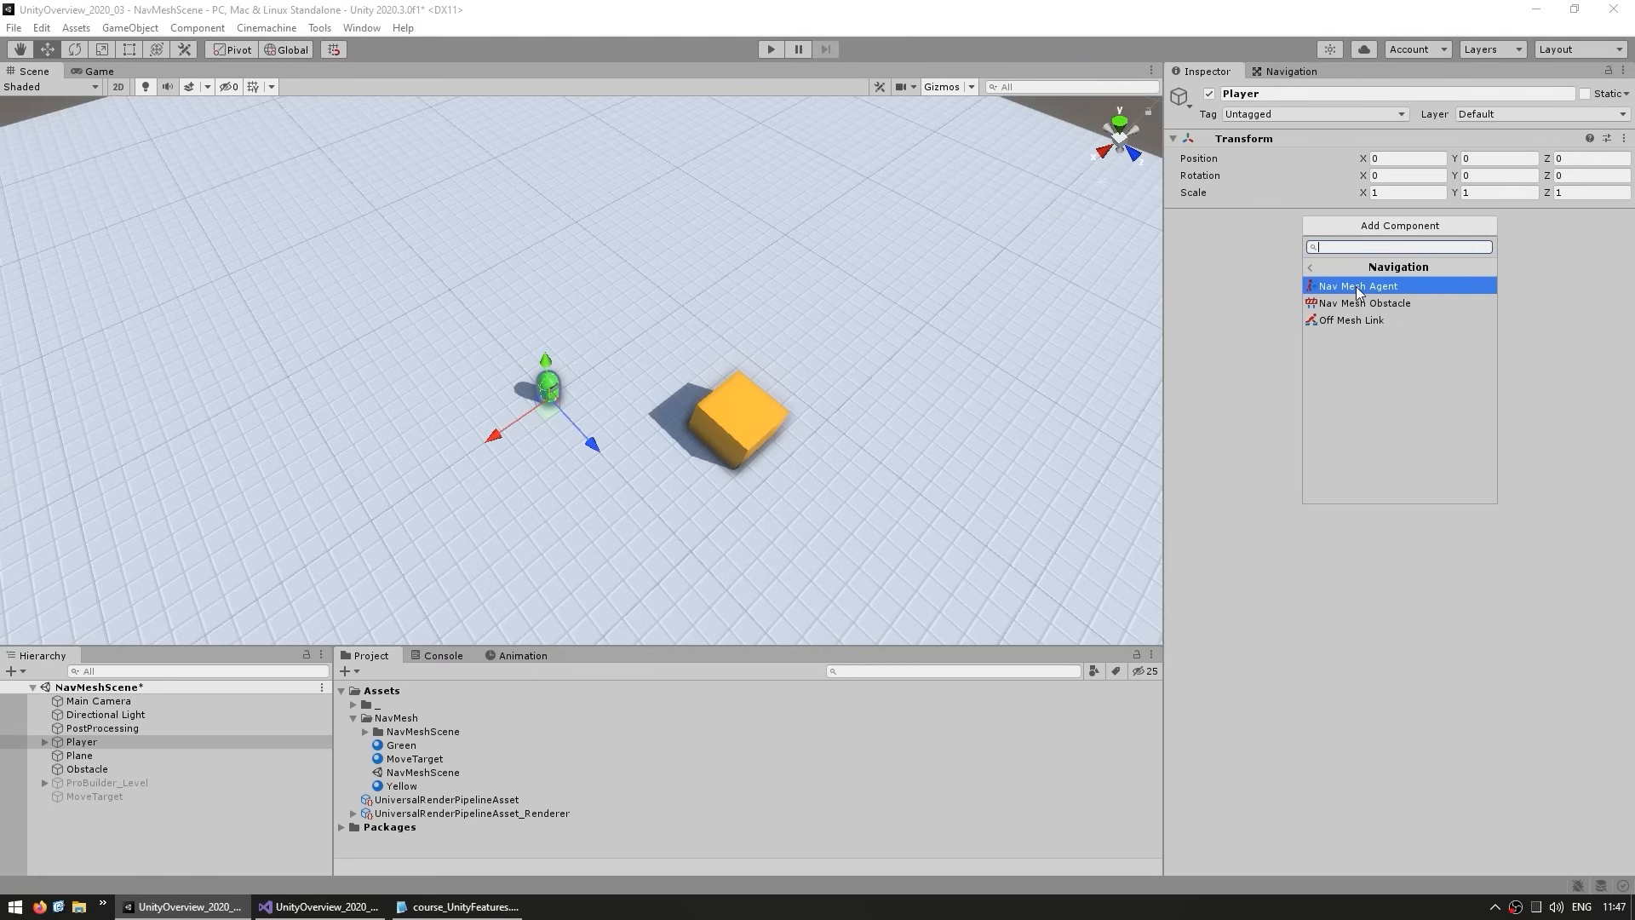
click(1358, 286)
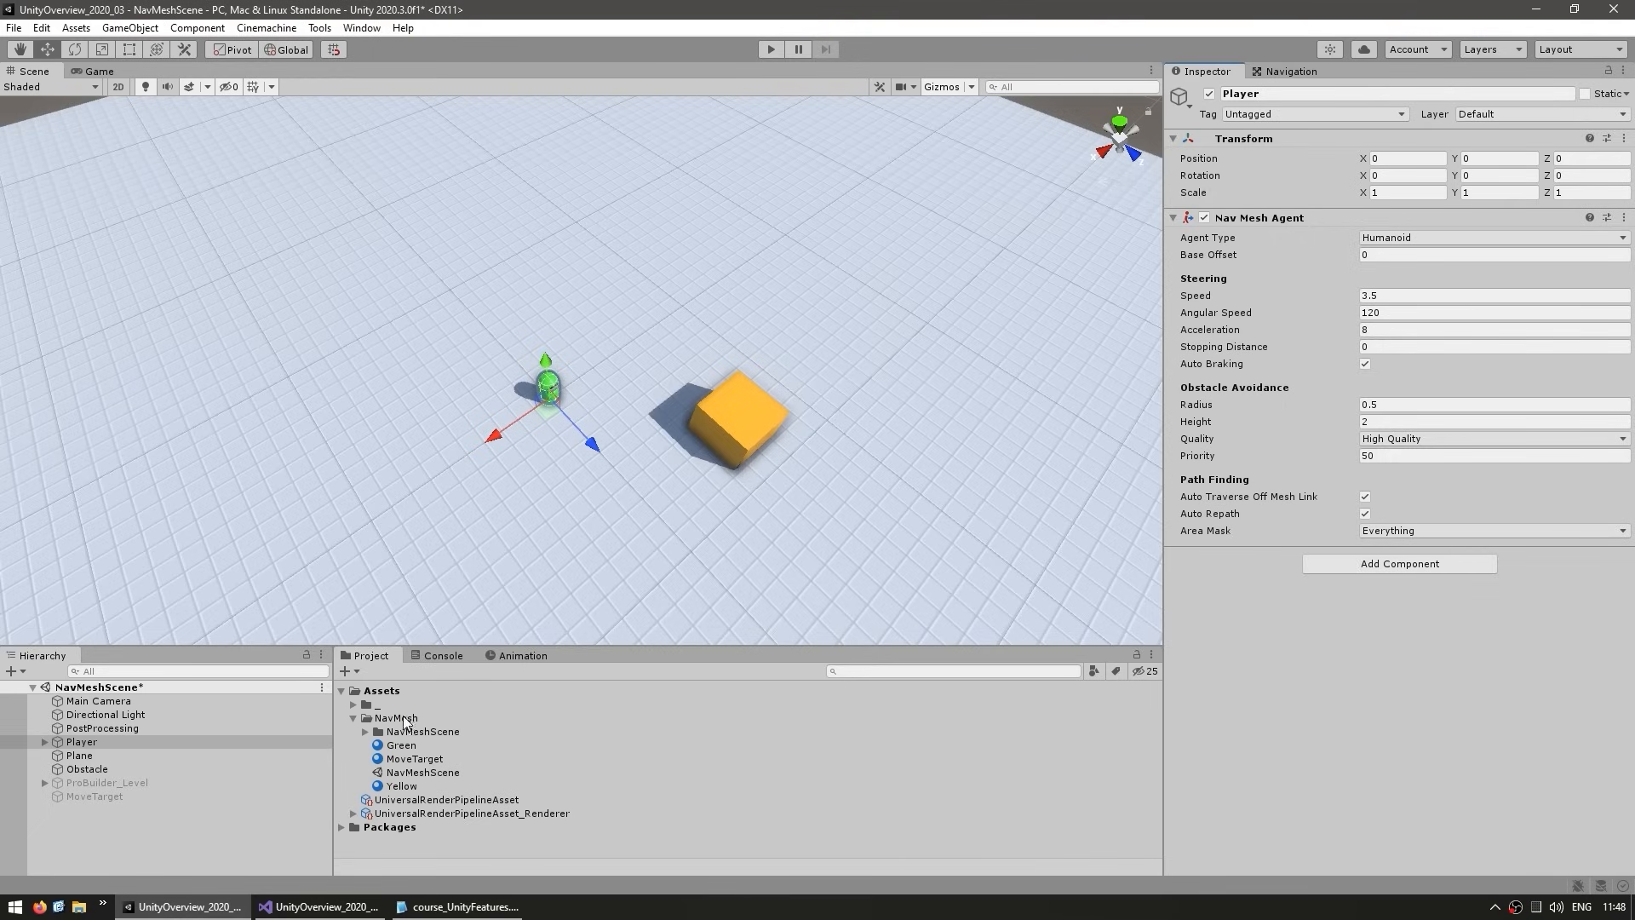
Create a C# script named PlayerNavMesh in the NavMesh folder and bring it up for editing.
right_click(394, 717)
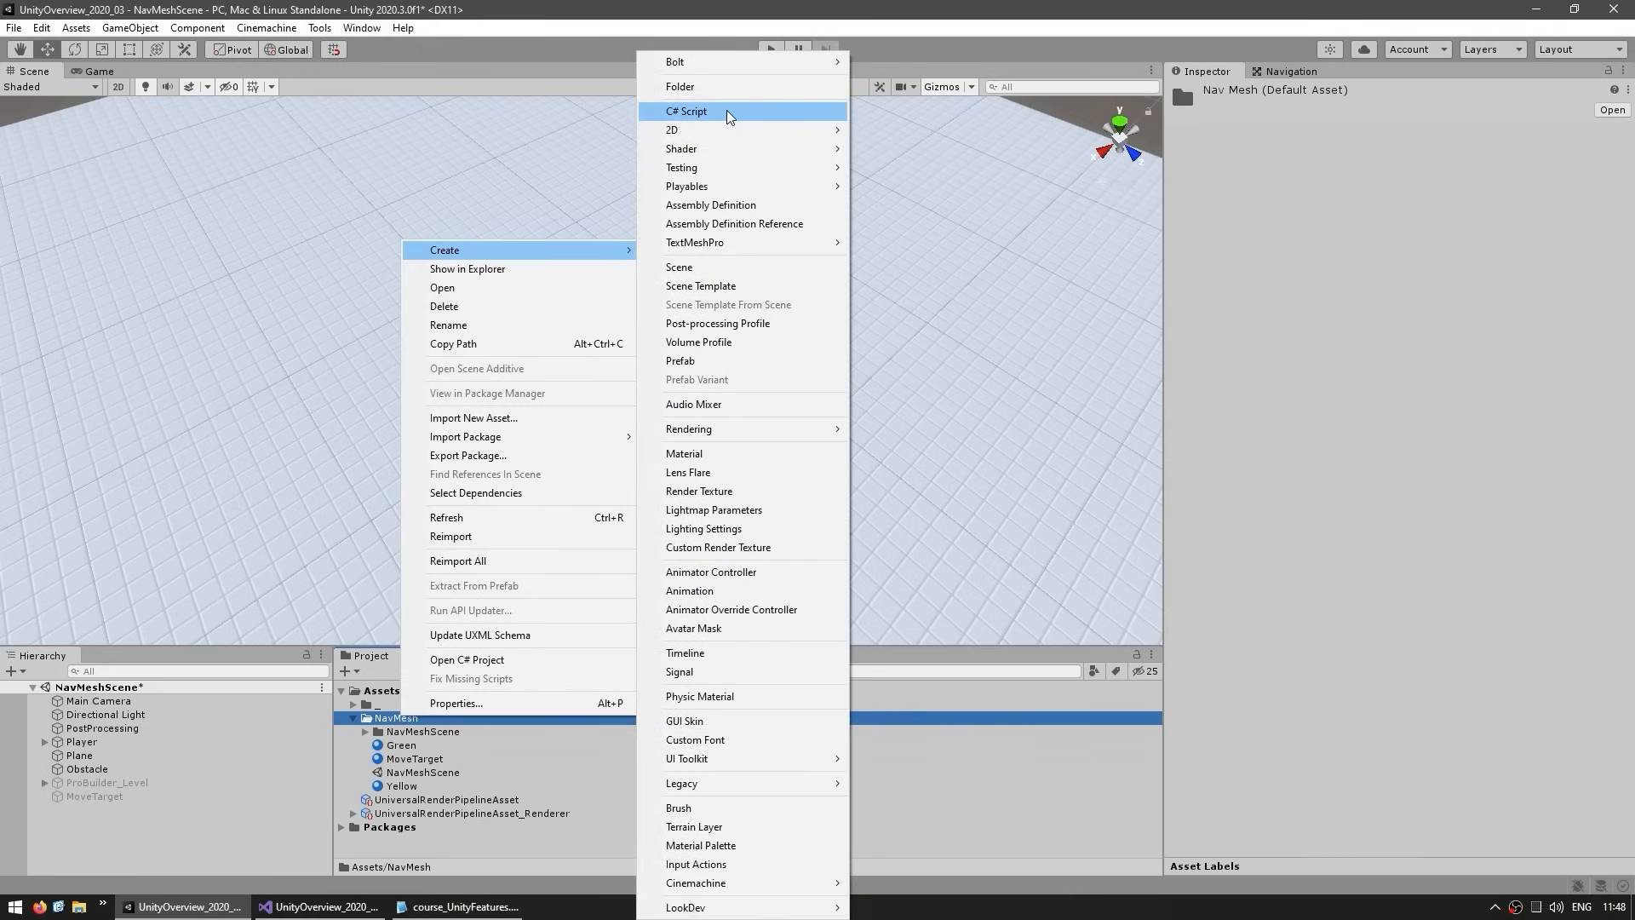
click(685, 113)
text(PlayerNavMesh)
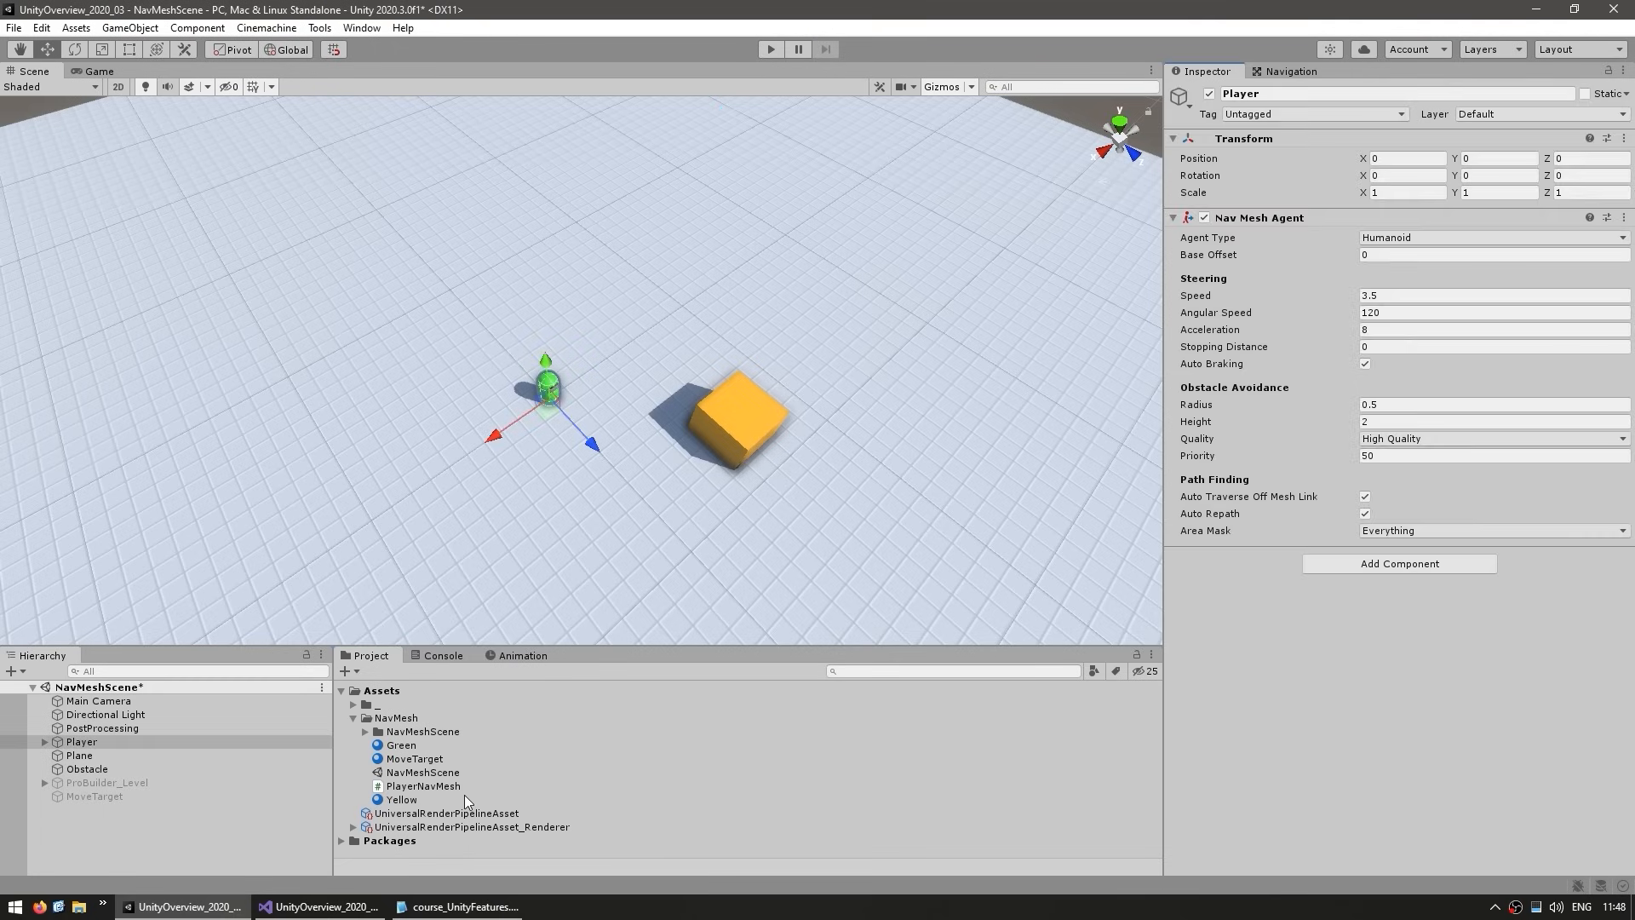
click(1400, 564)
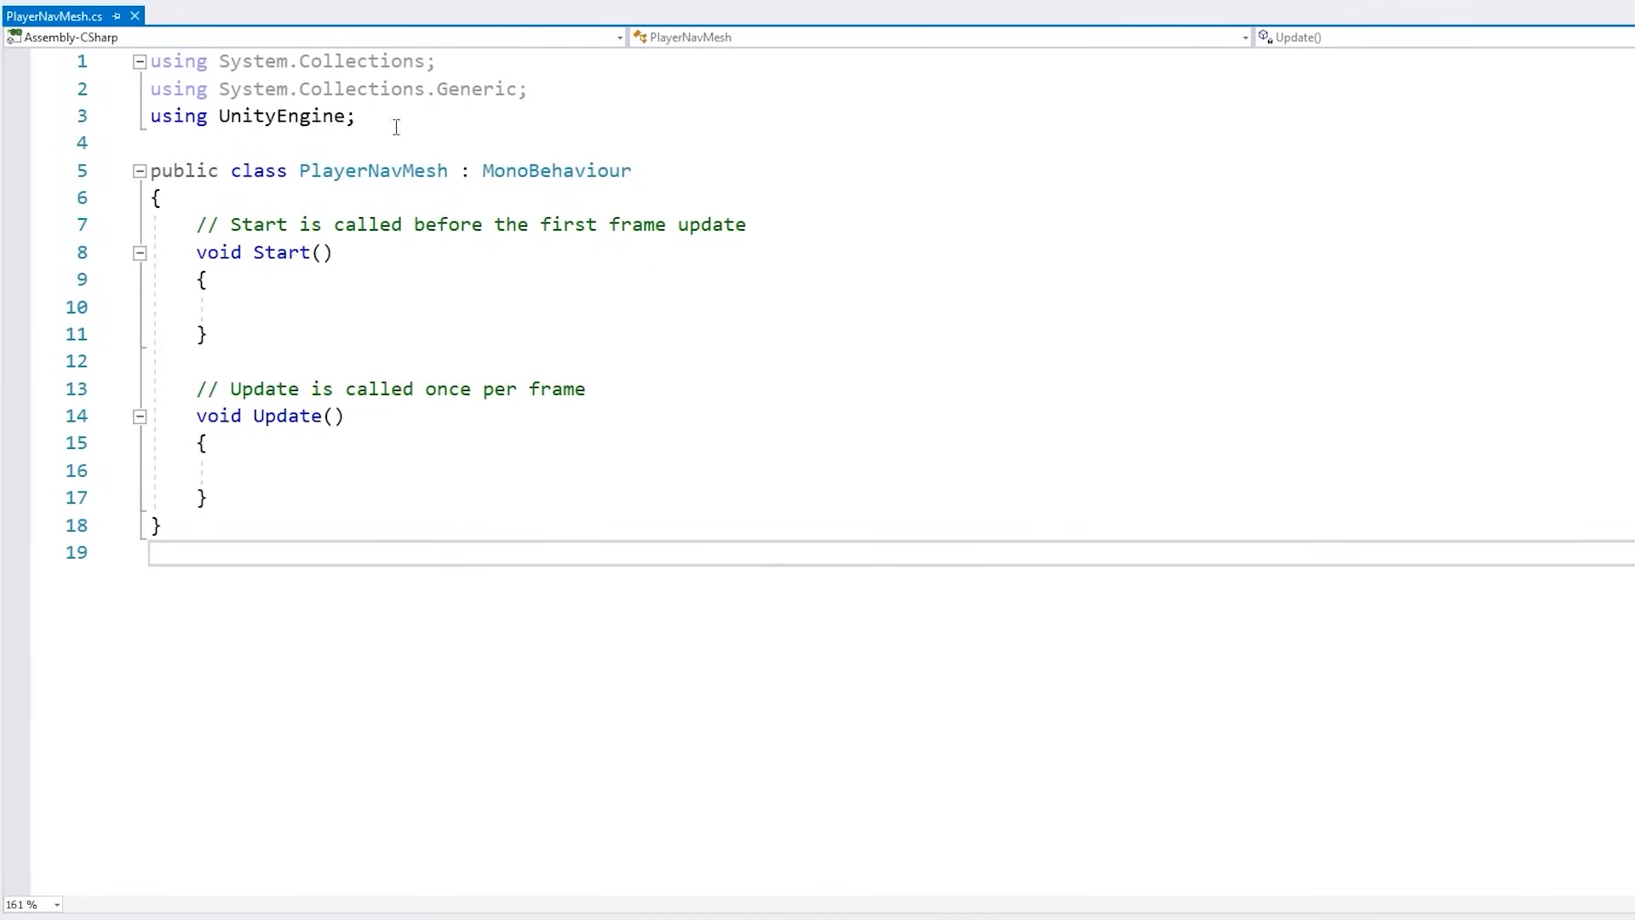
Import UnityEngine.AI and cache the NavMeshAgent via GetComponent in Awake.
text(usi)
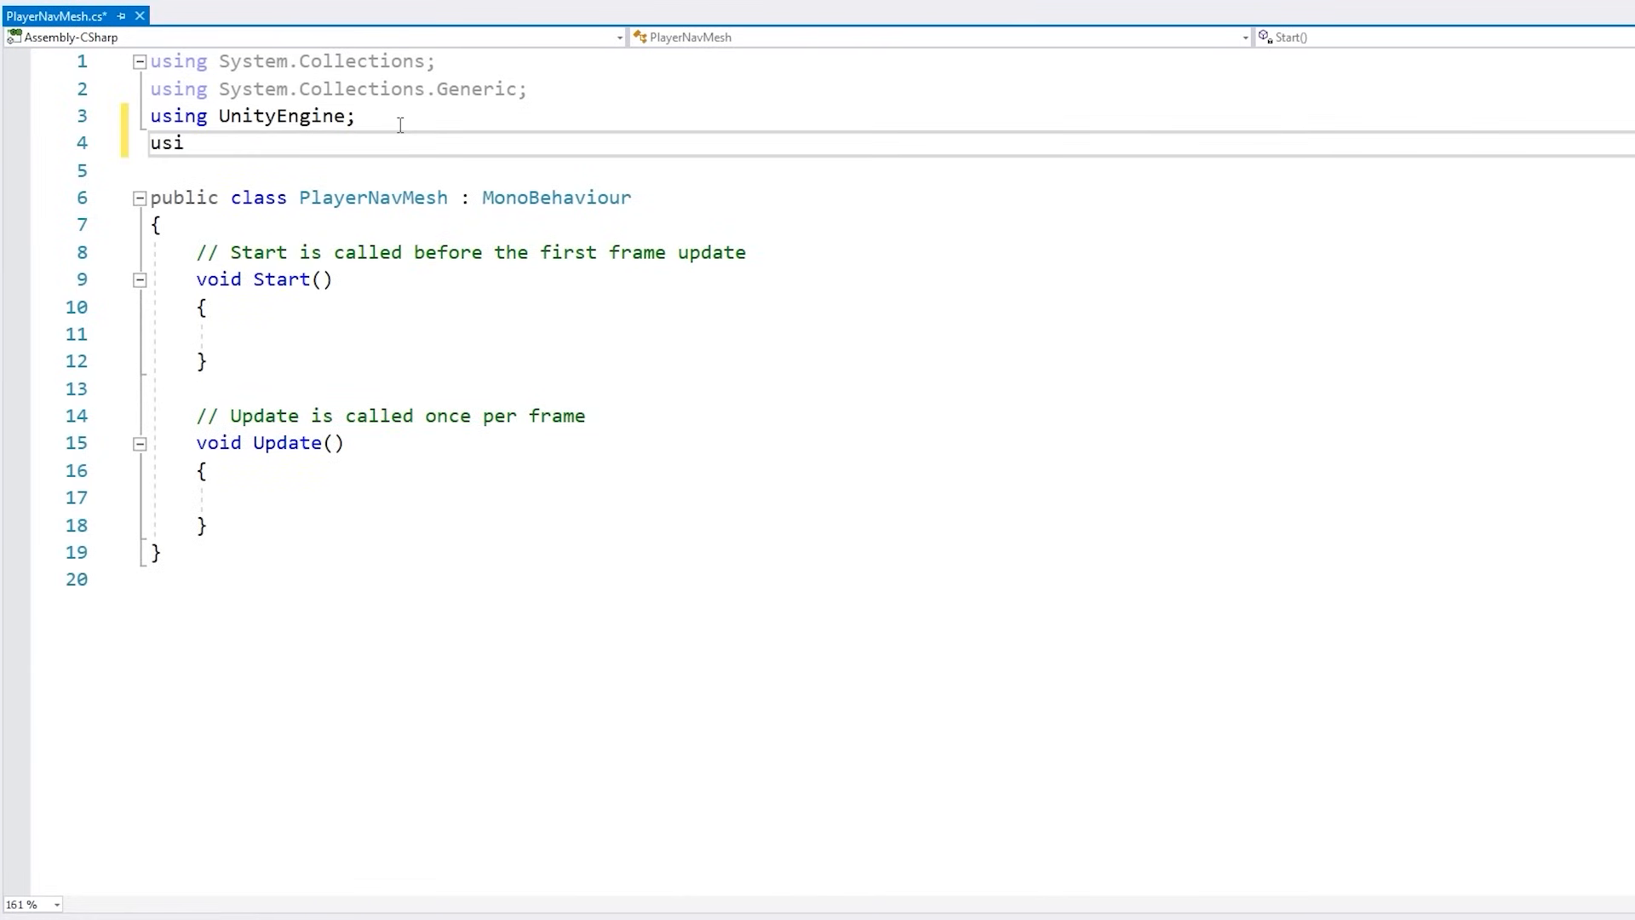
text(ng UnityEngine.ai)
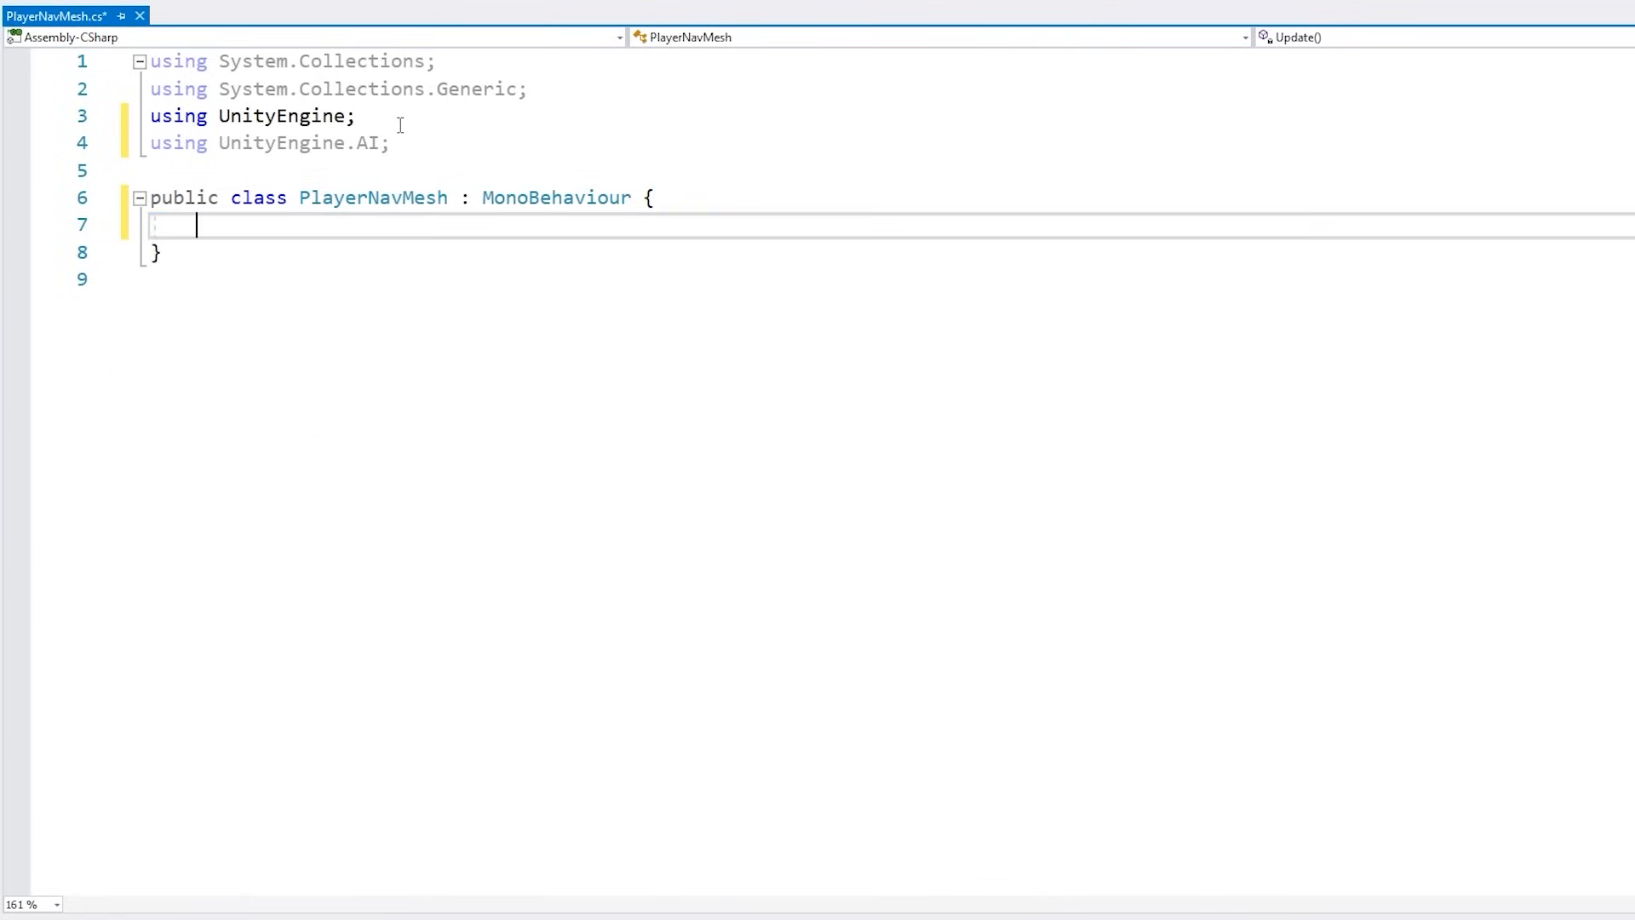
text(private void Awake() {)
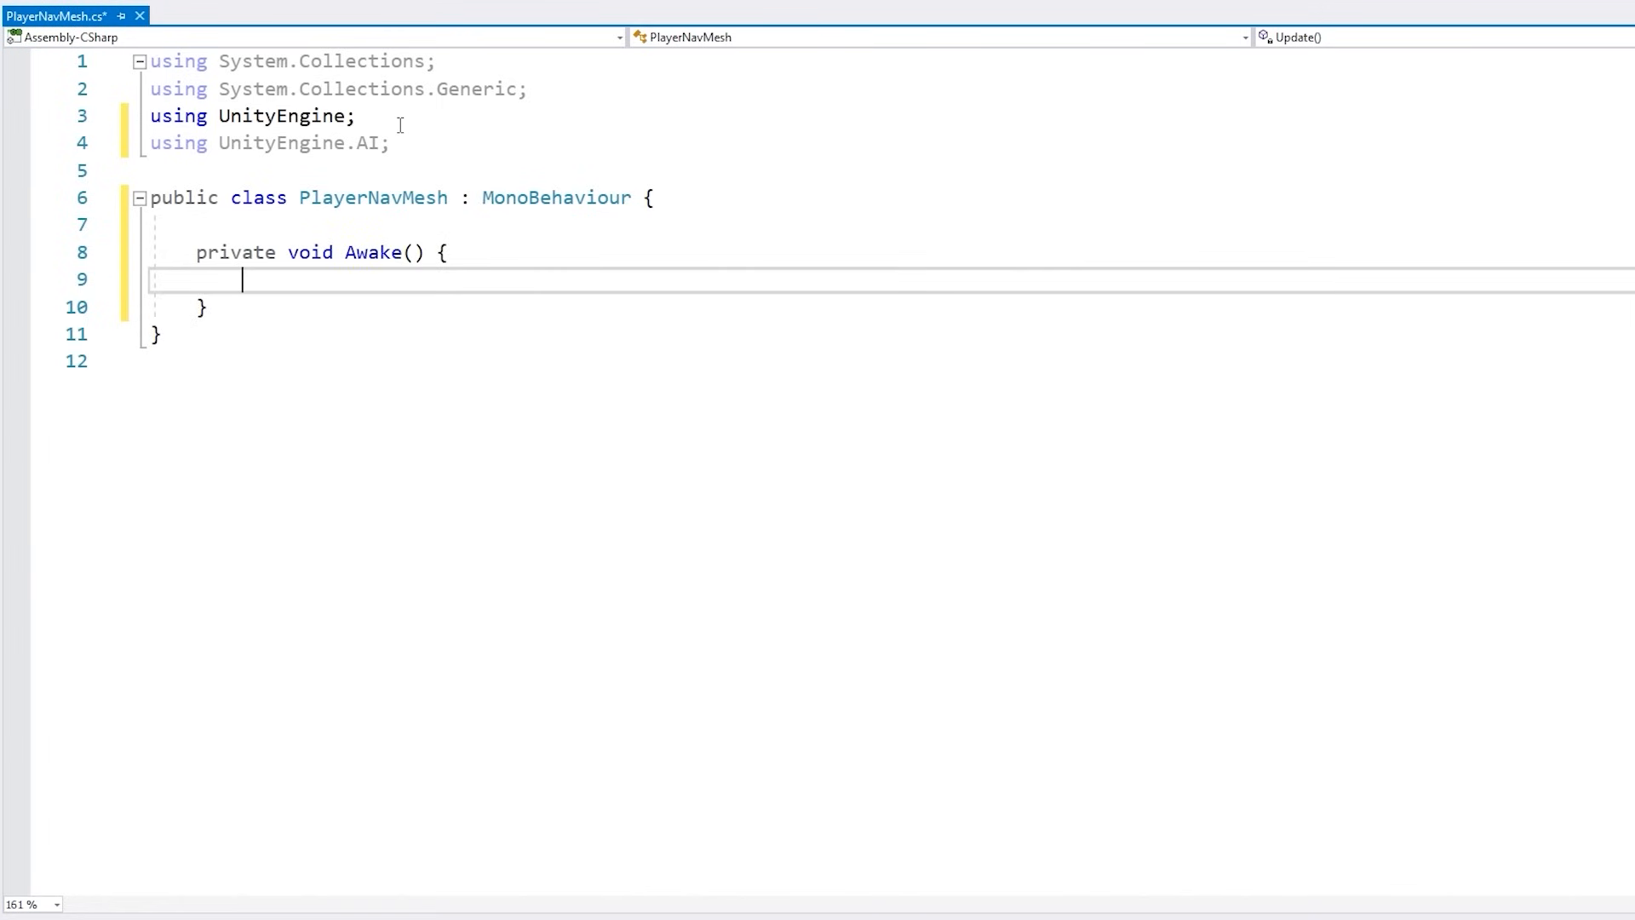
text(GetComponent<NavMeshAgent>();)
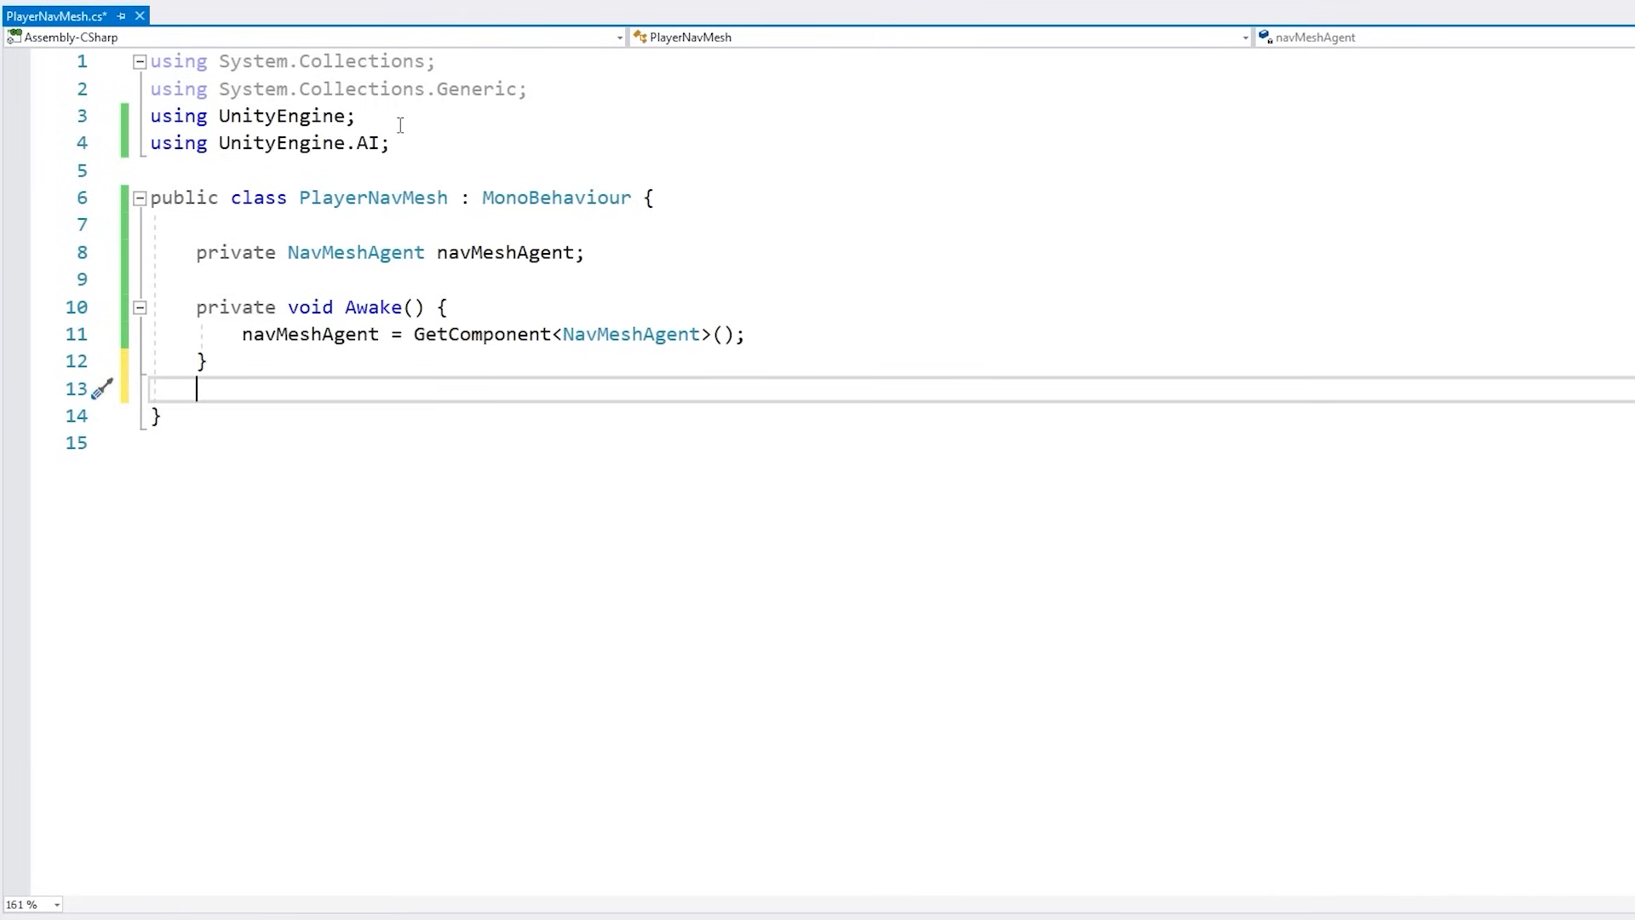
In Update, set navMeshAgent.destination to a [SerializeField] Transform movePositionTransform's position.
text(private void u)
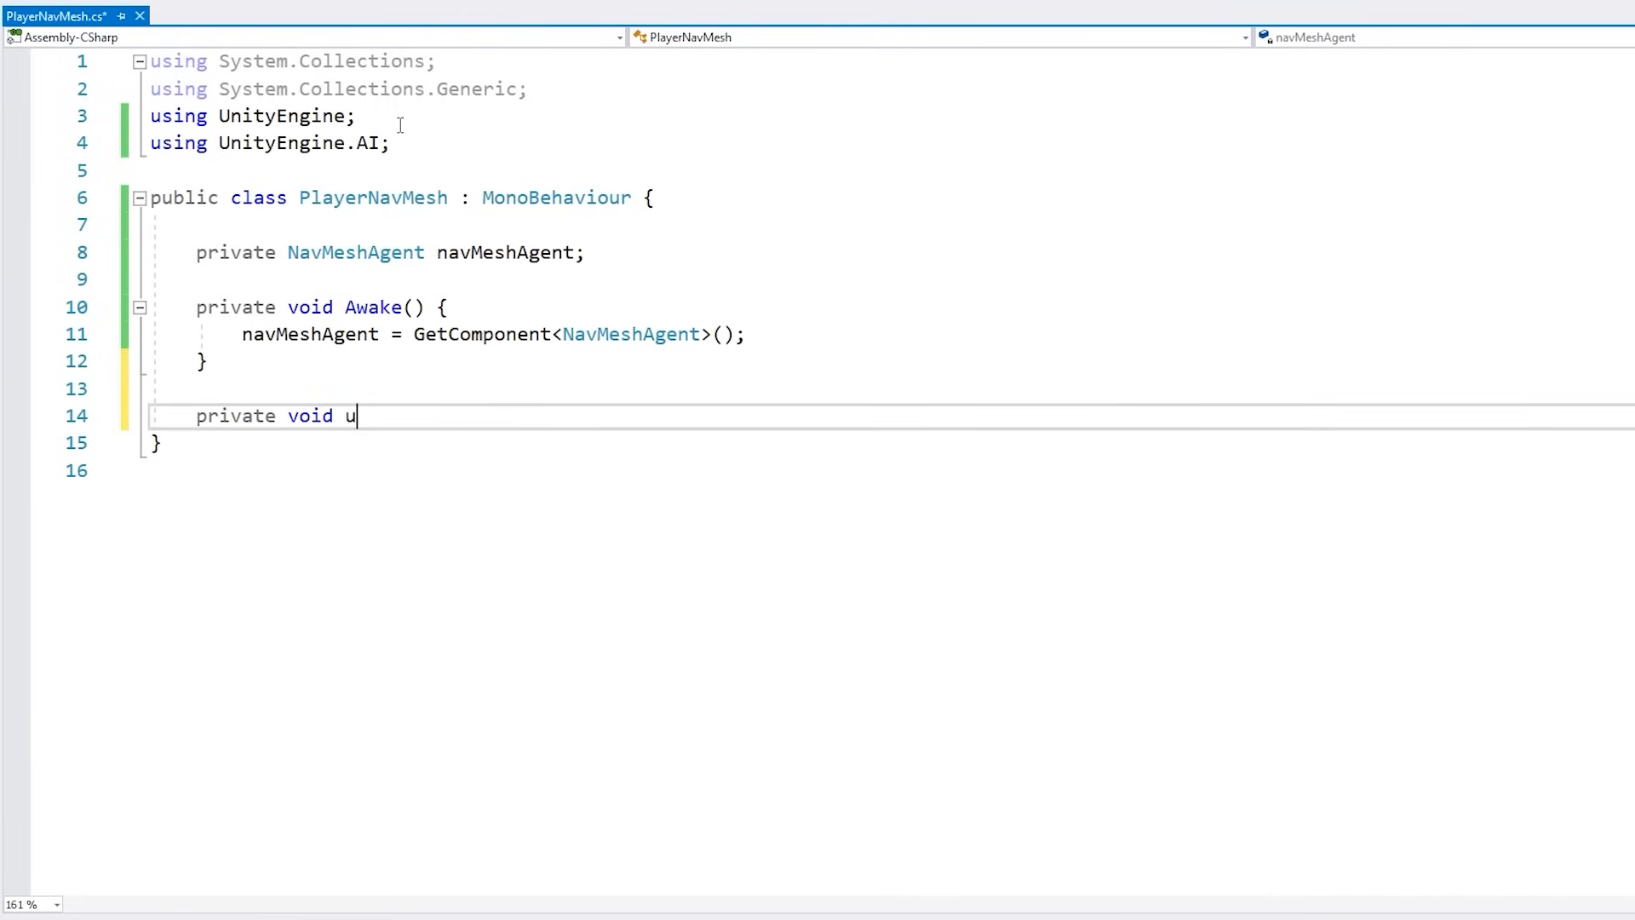
text(pdate() {)
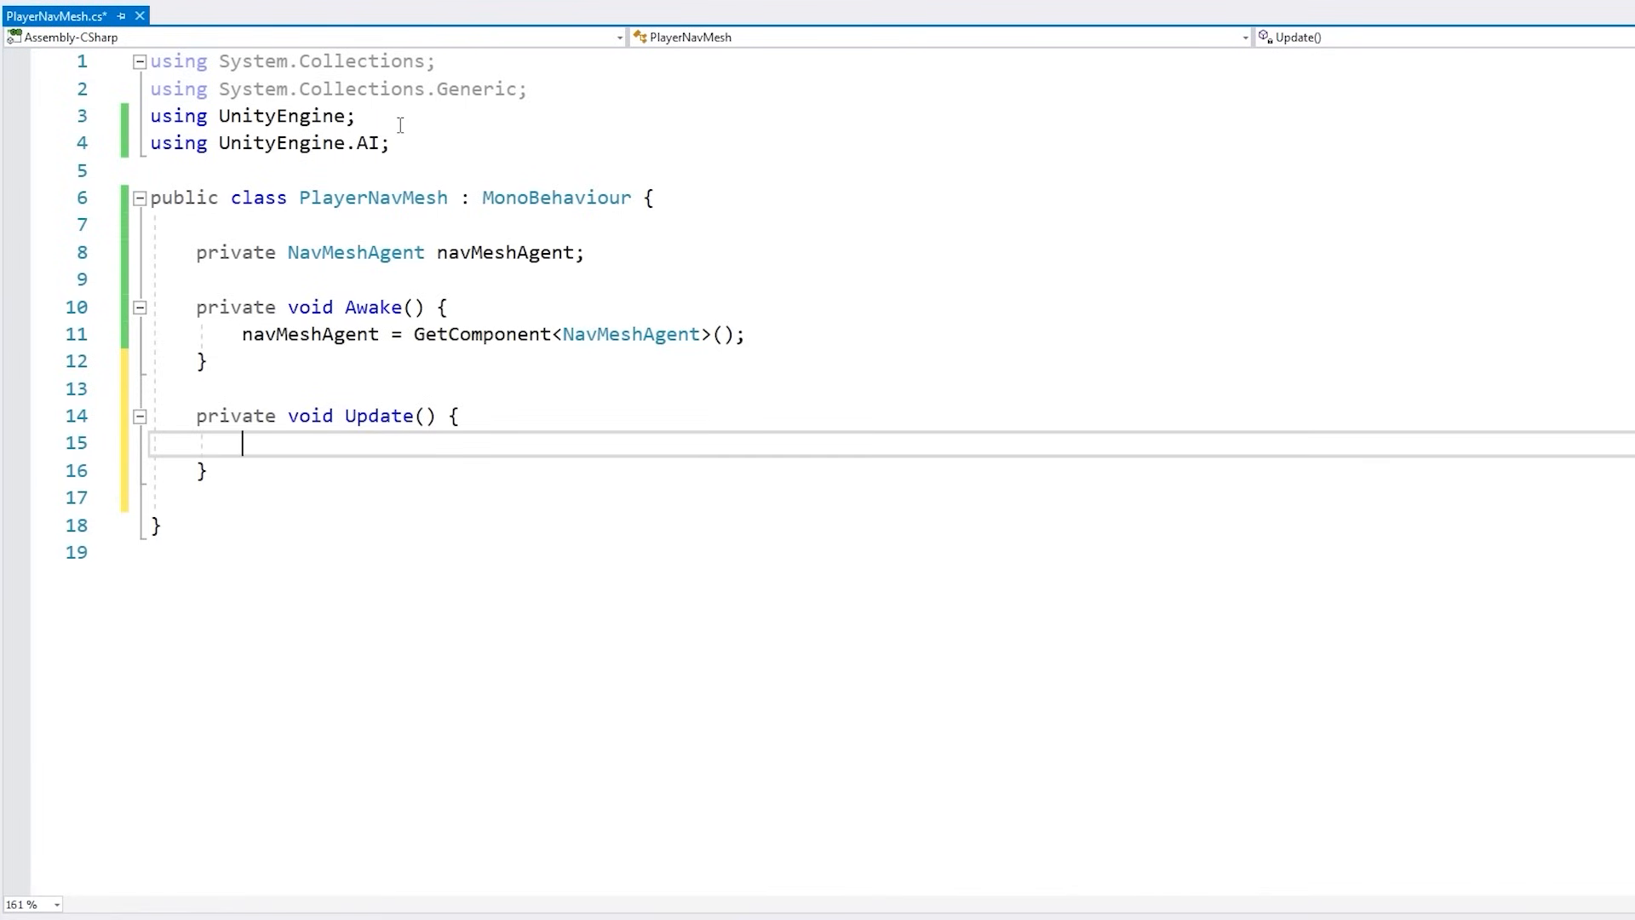
text(navMeshAgent)
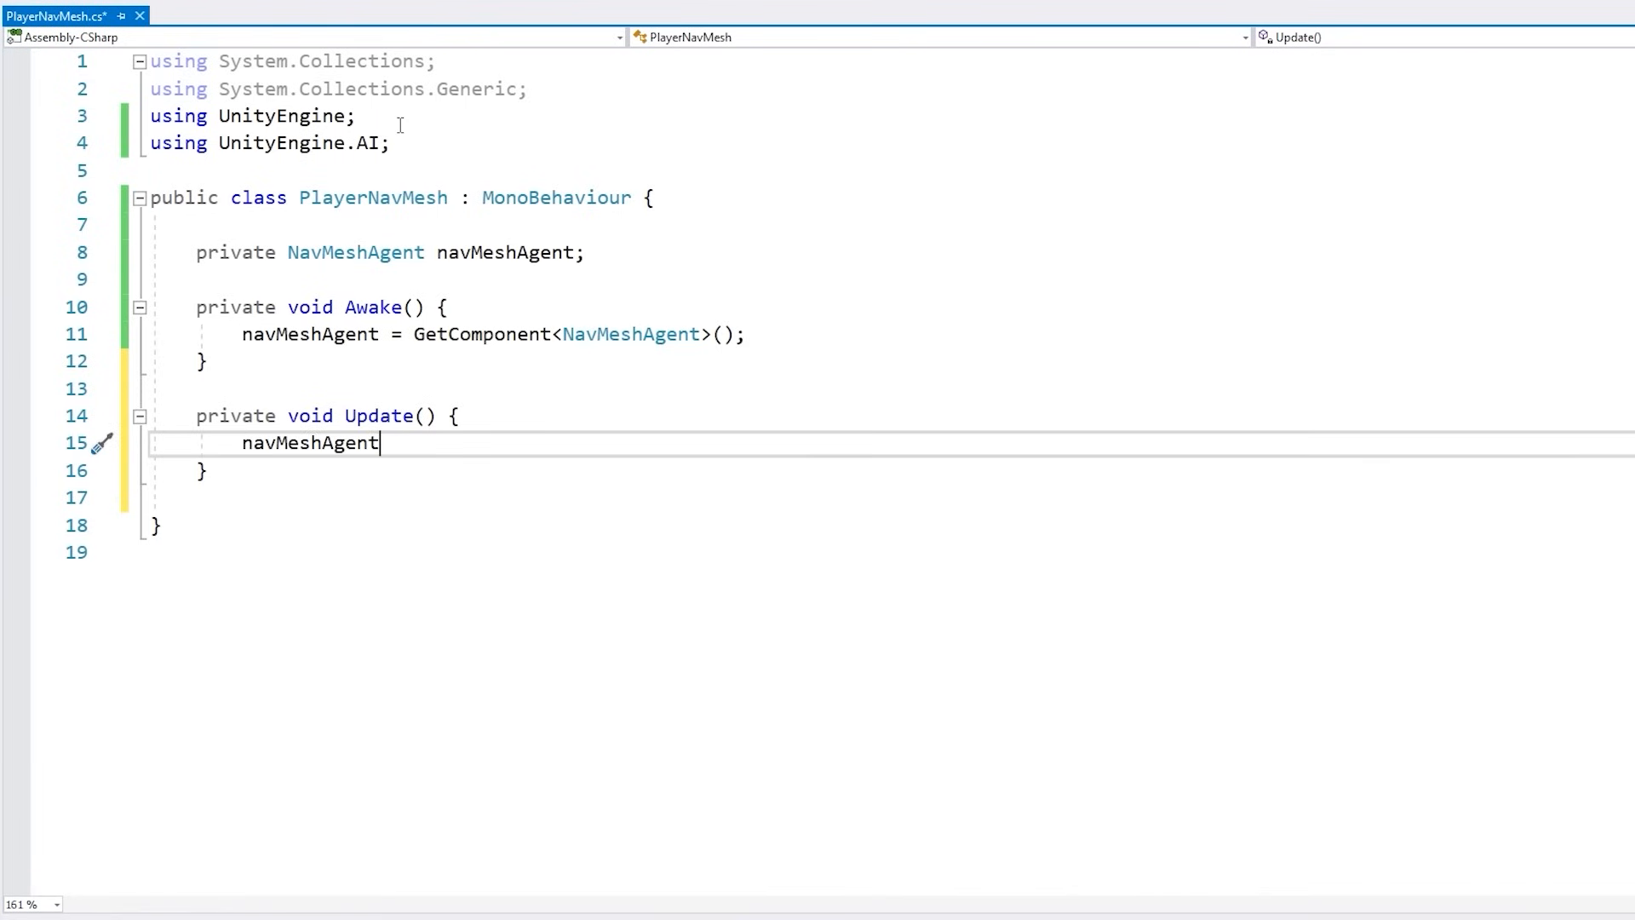
text(.destination =)
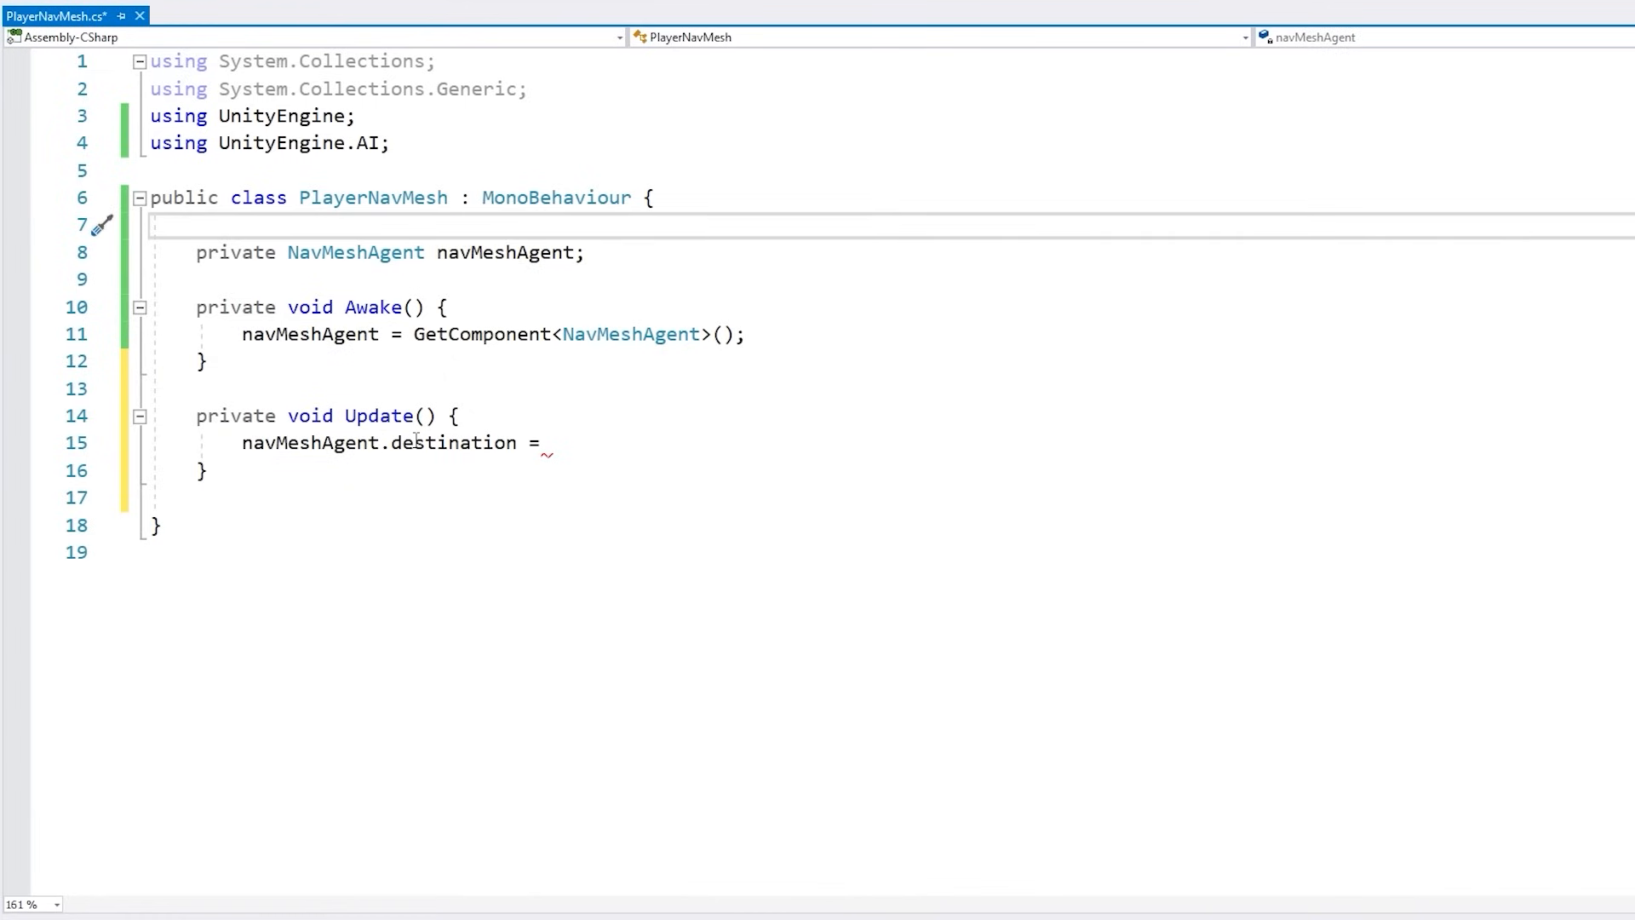
text([SerializeField] private T)
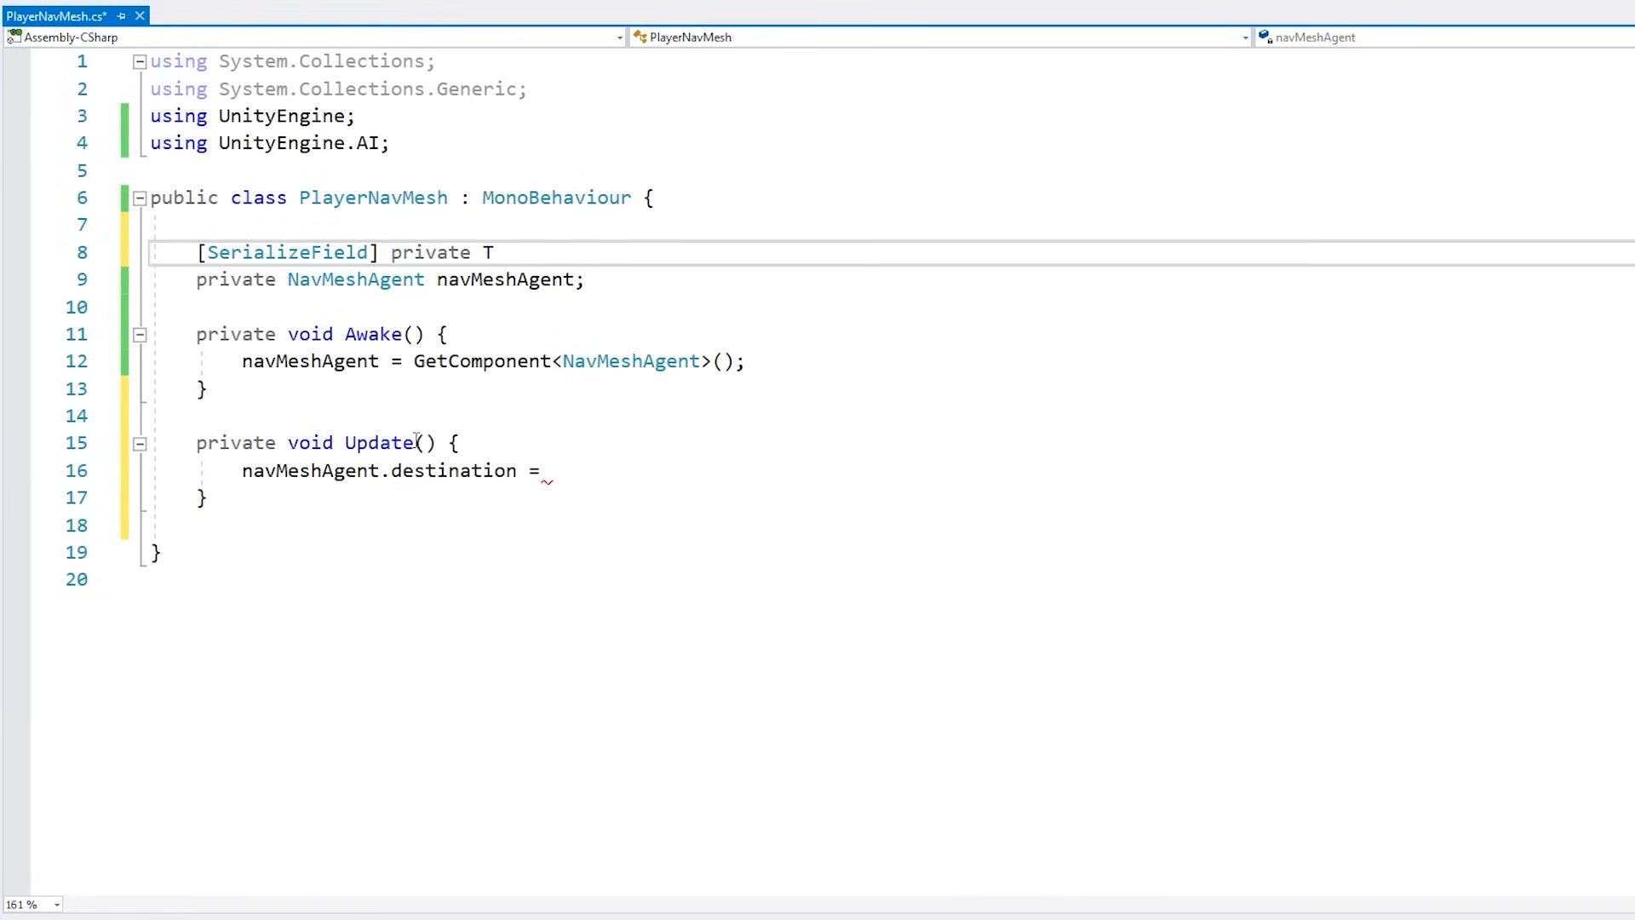
text(ransform movePositionTransform;)
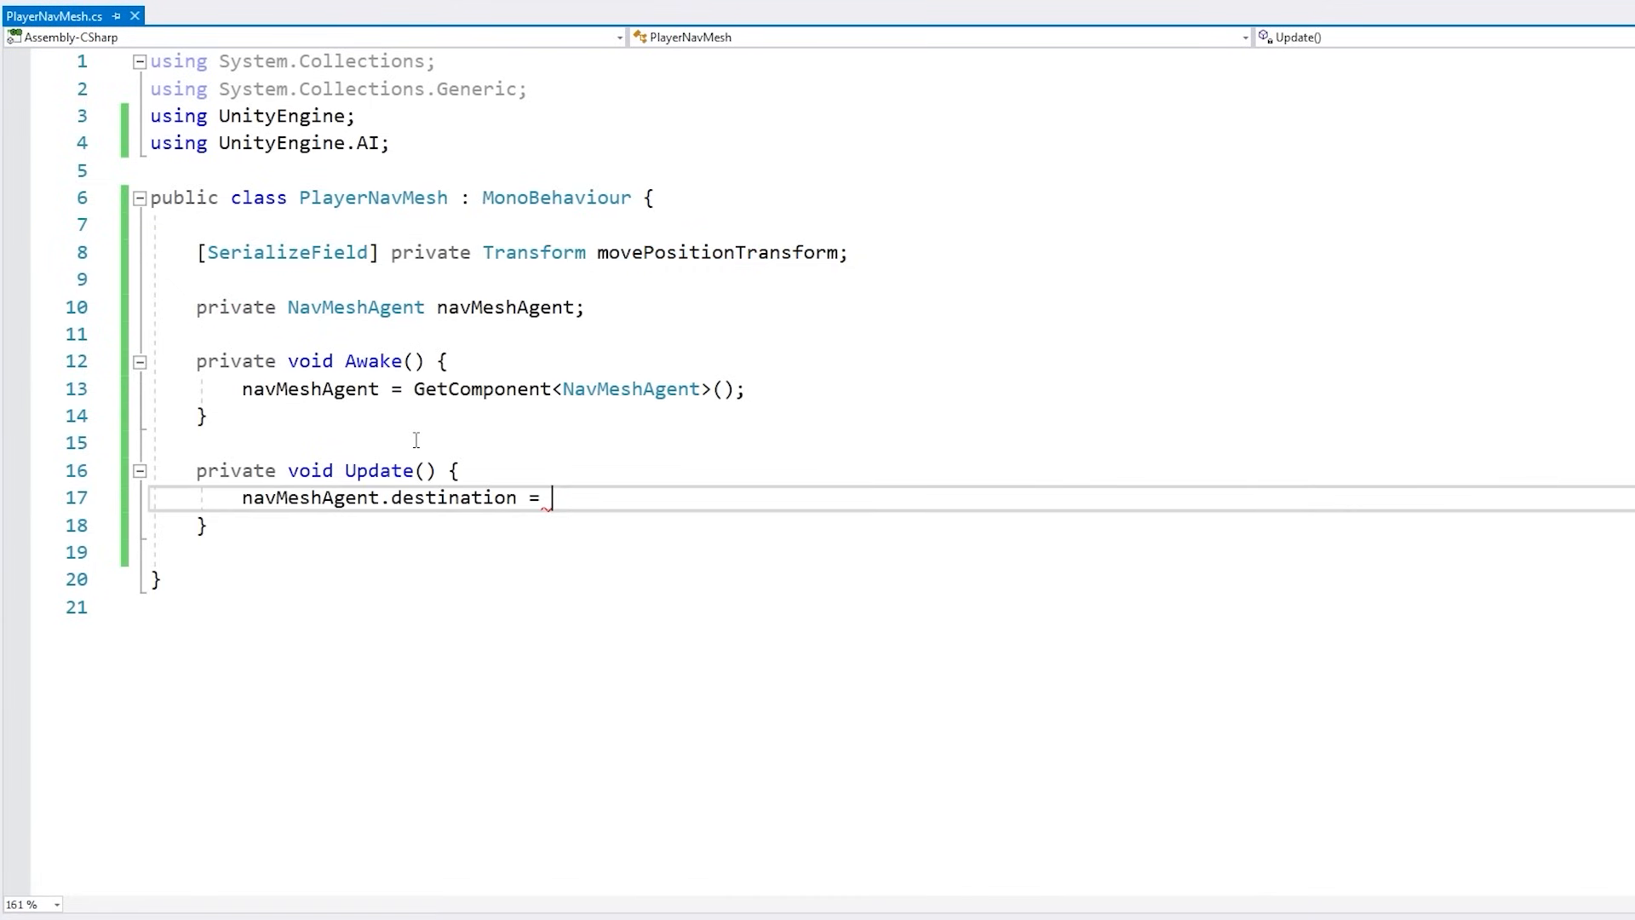
text(movePositionTransform.position;)
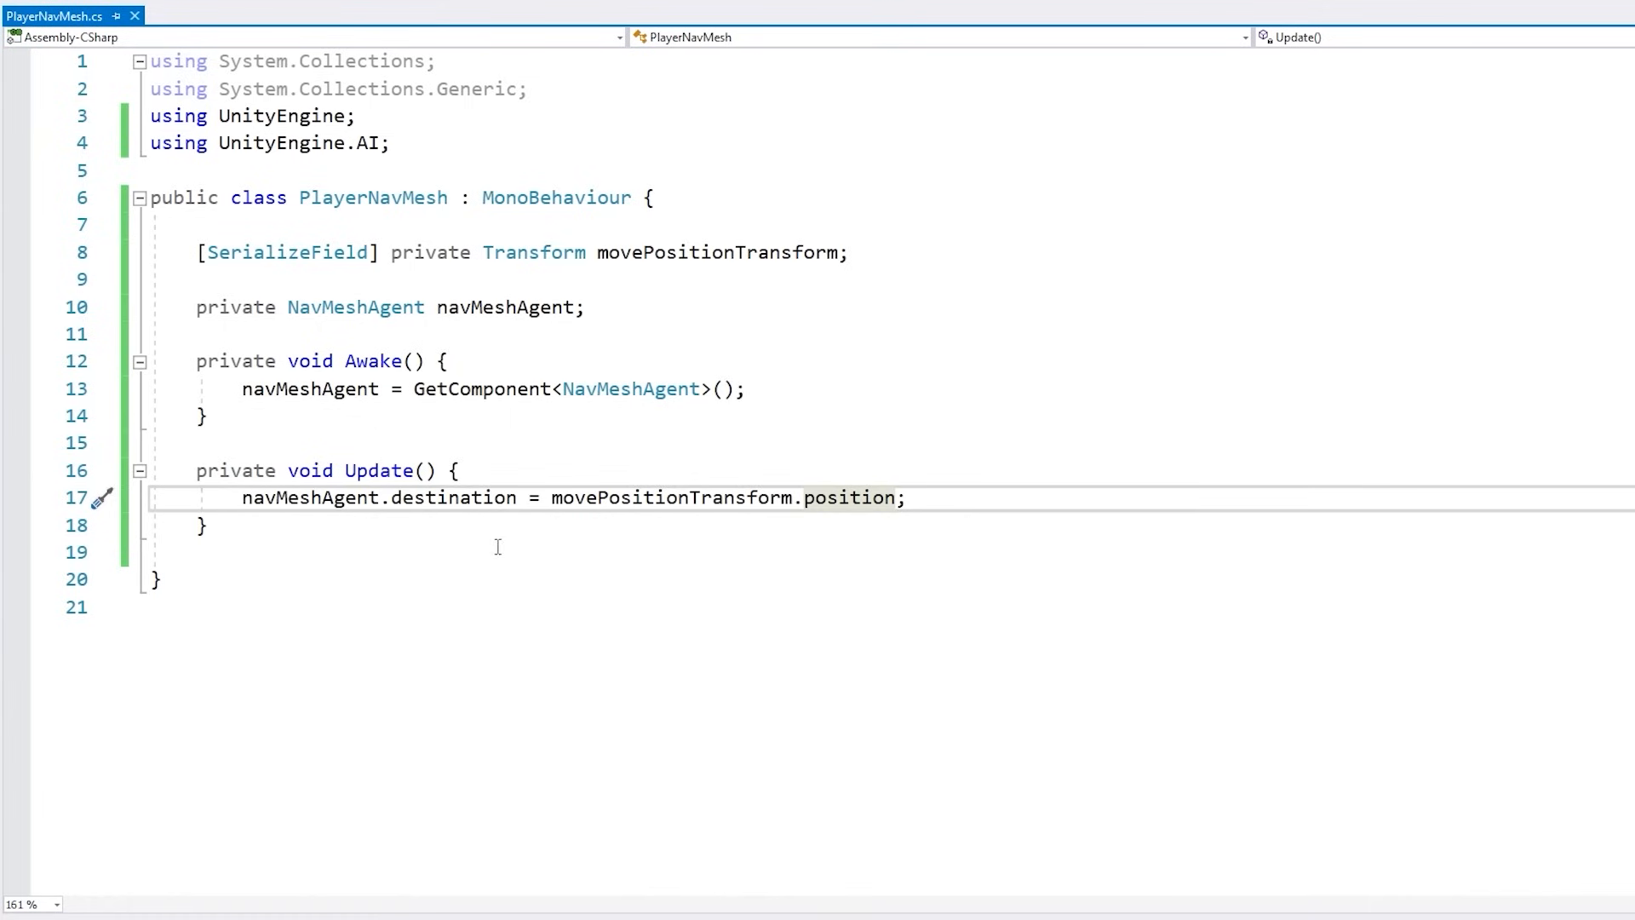
double_click(717, 252)
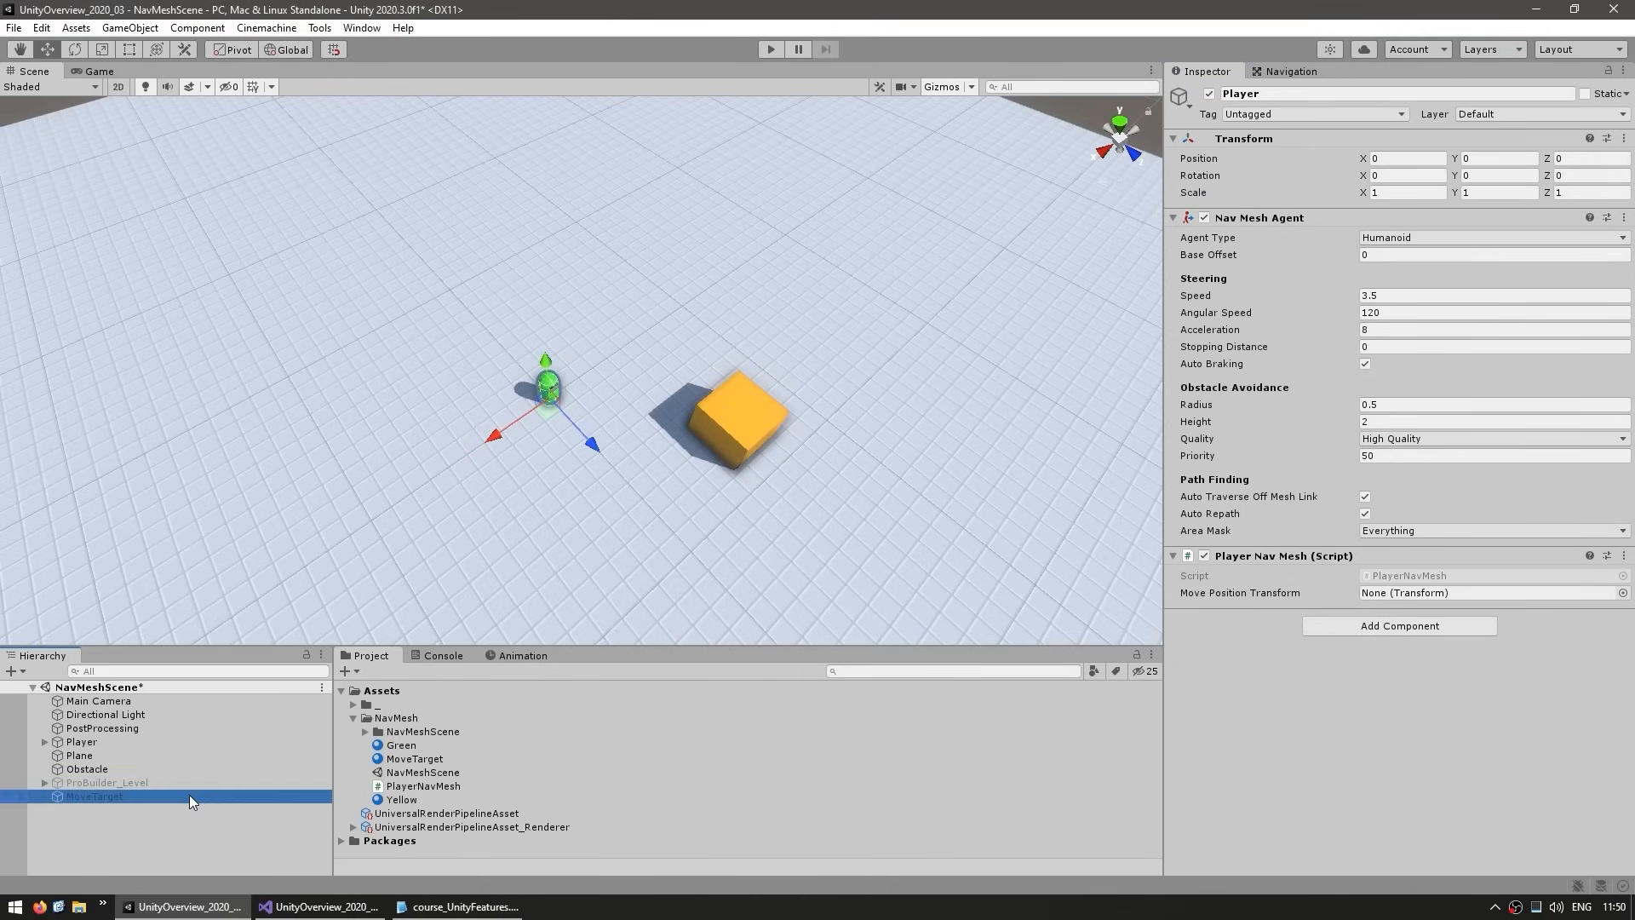
Move the MoveTarget sphere right of the cube and select Player to assign it as move position target.
click(94, 796)
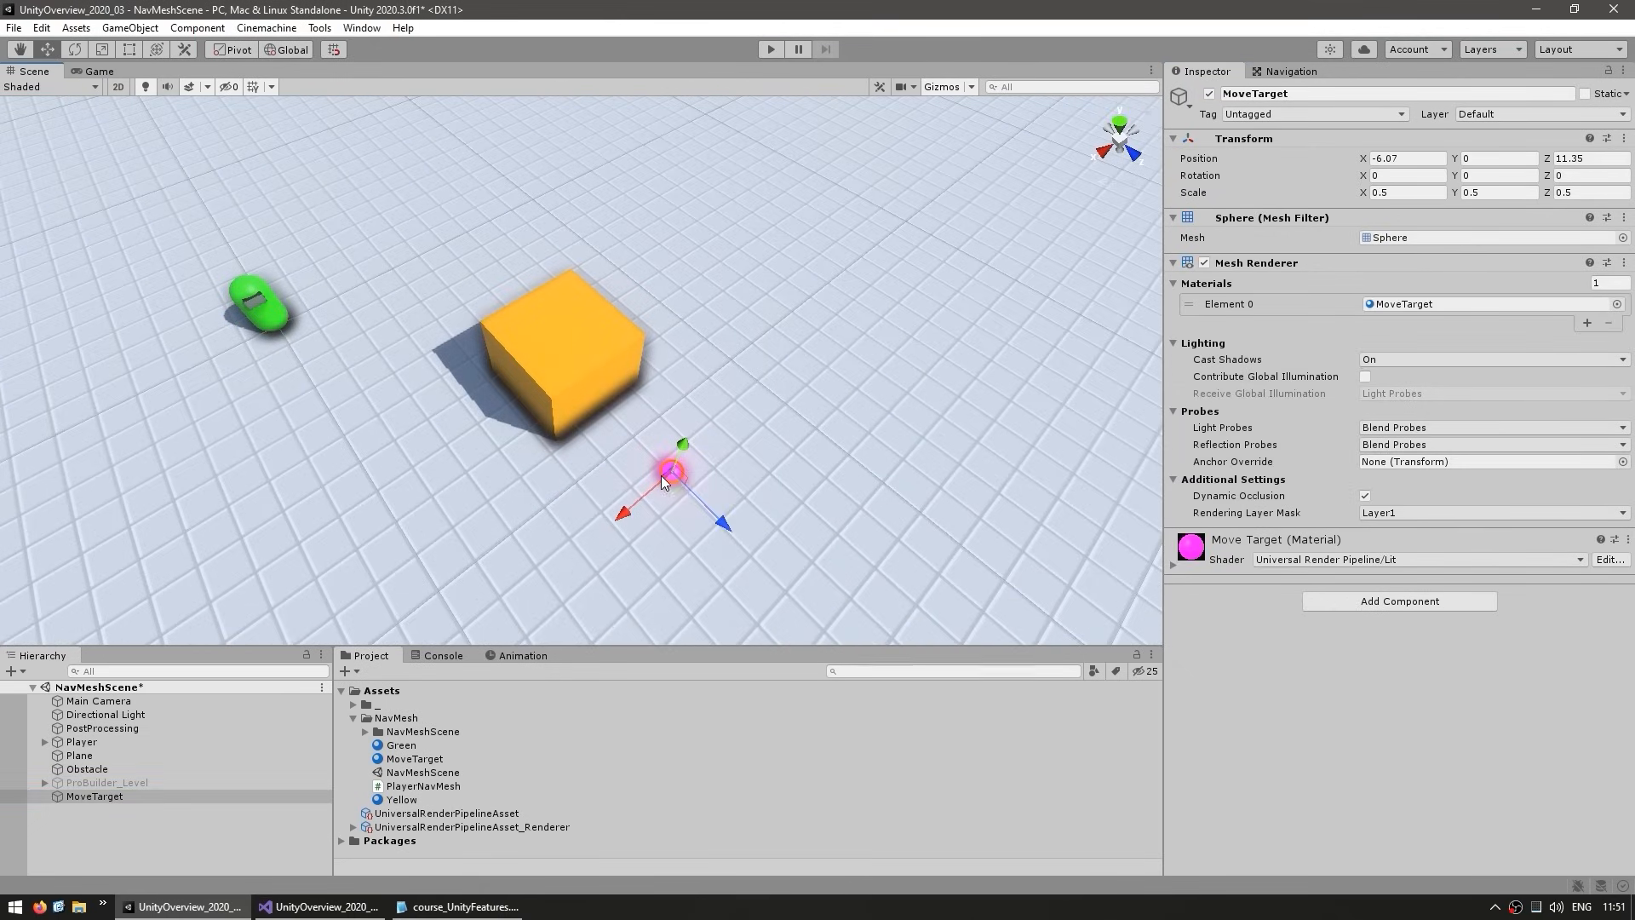
drag(667, 475, 865, 397)
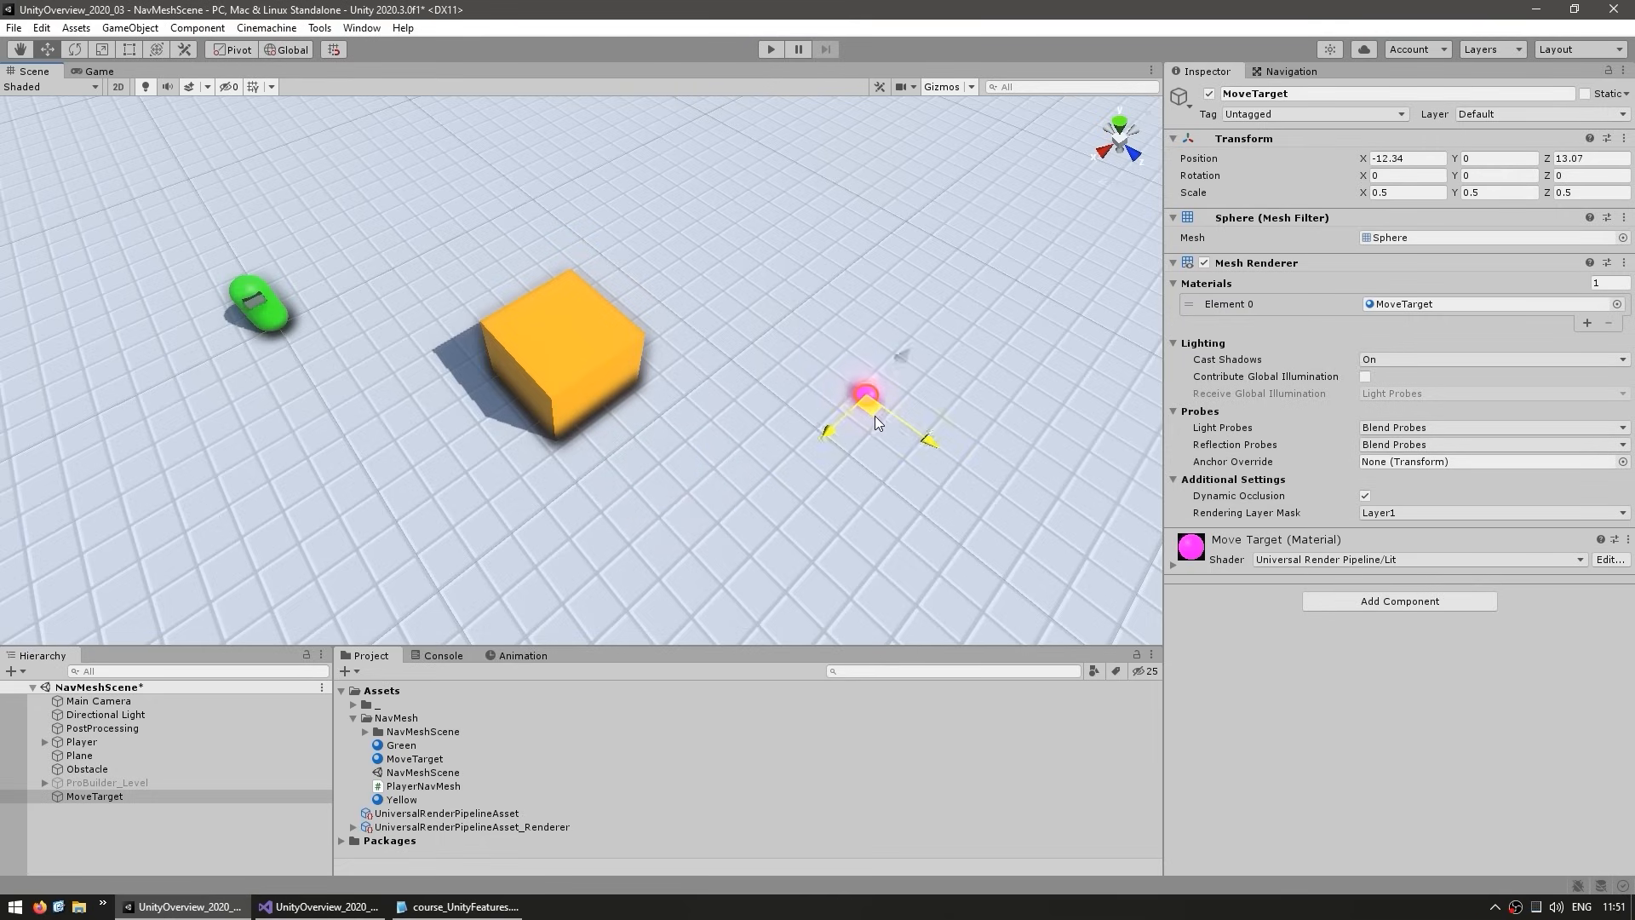
drag(865, 394, 829, 450)
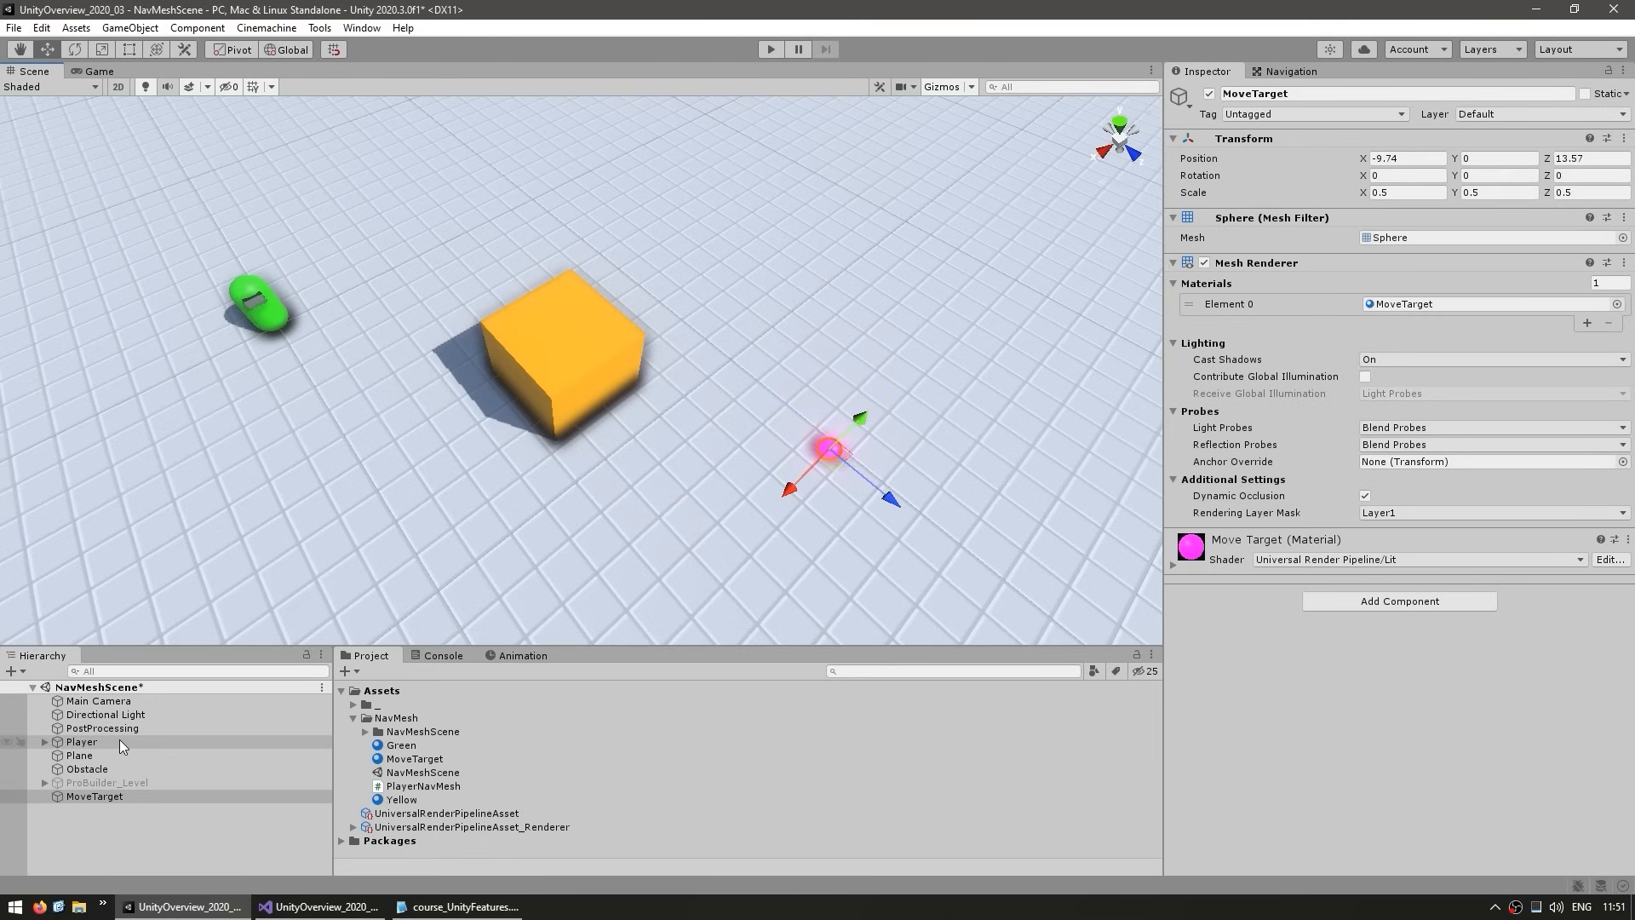
click(82, 741)
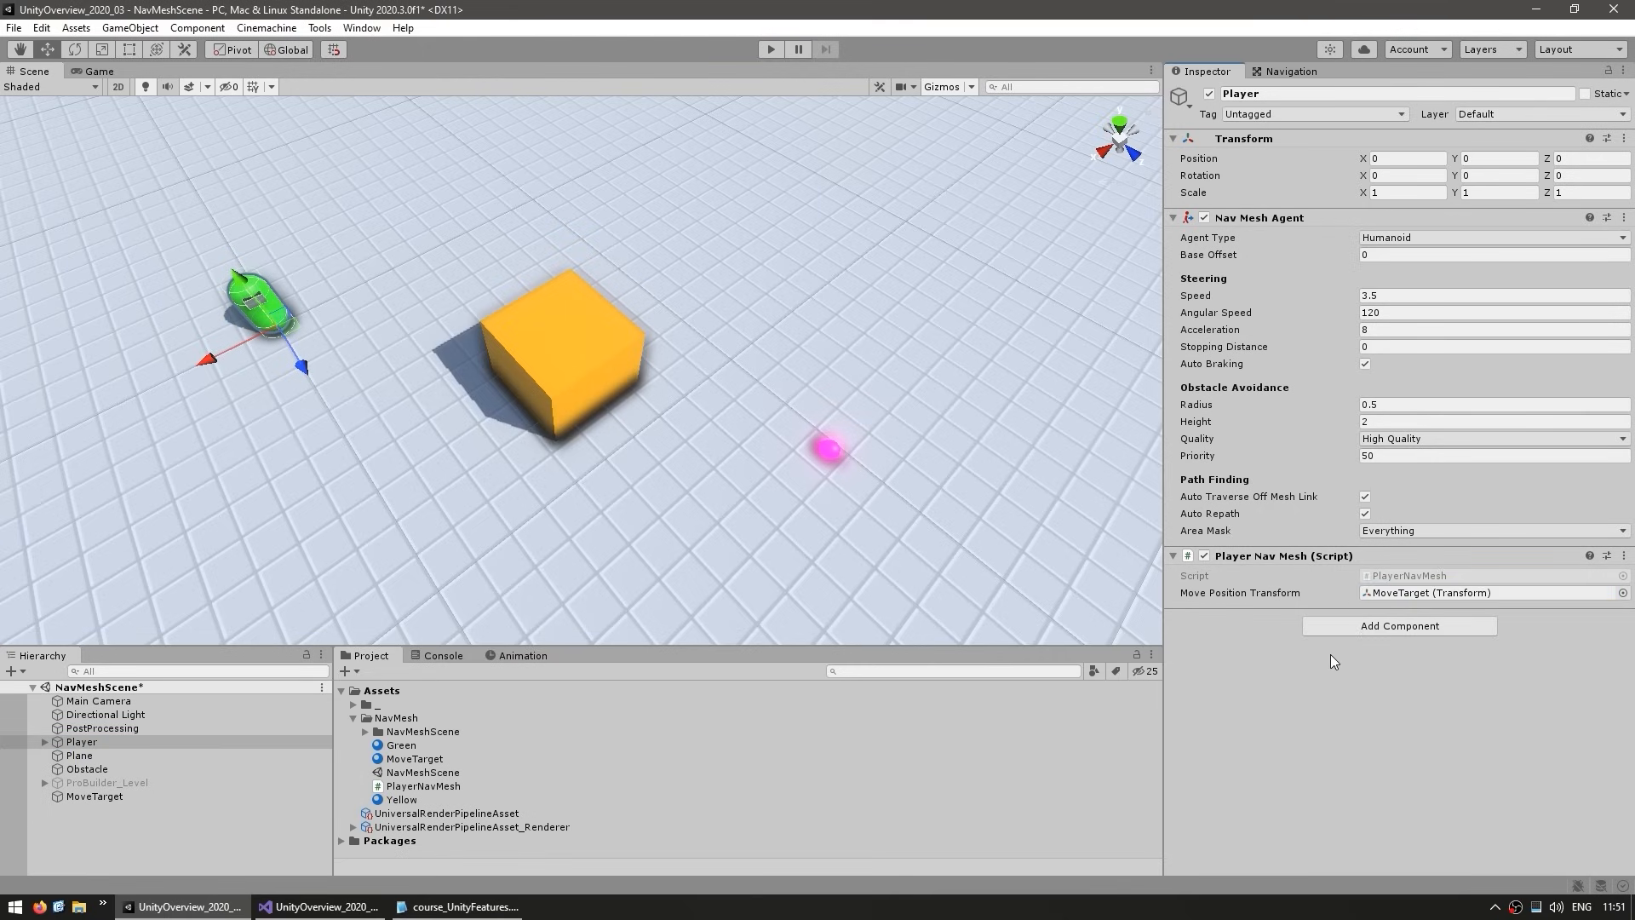
mouse_move(305, 355)
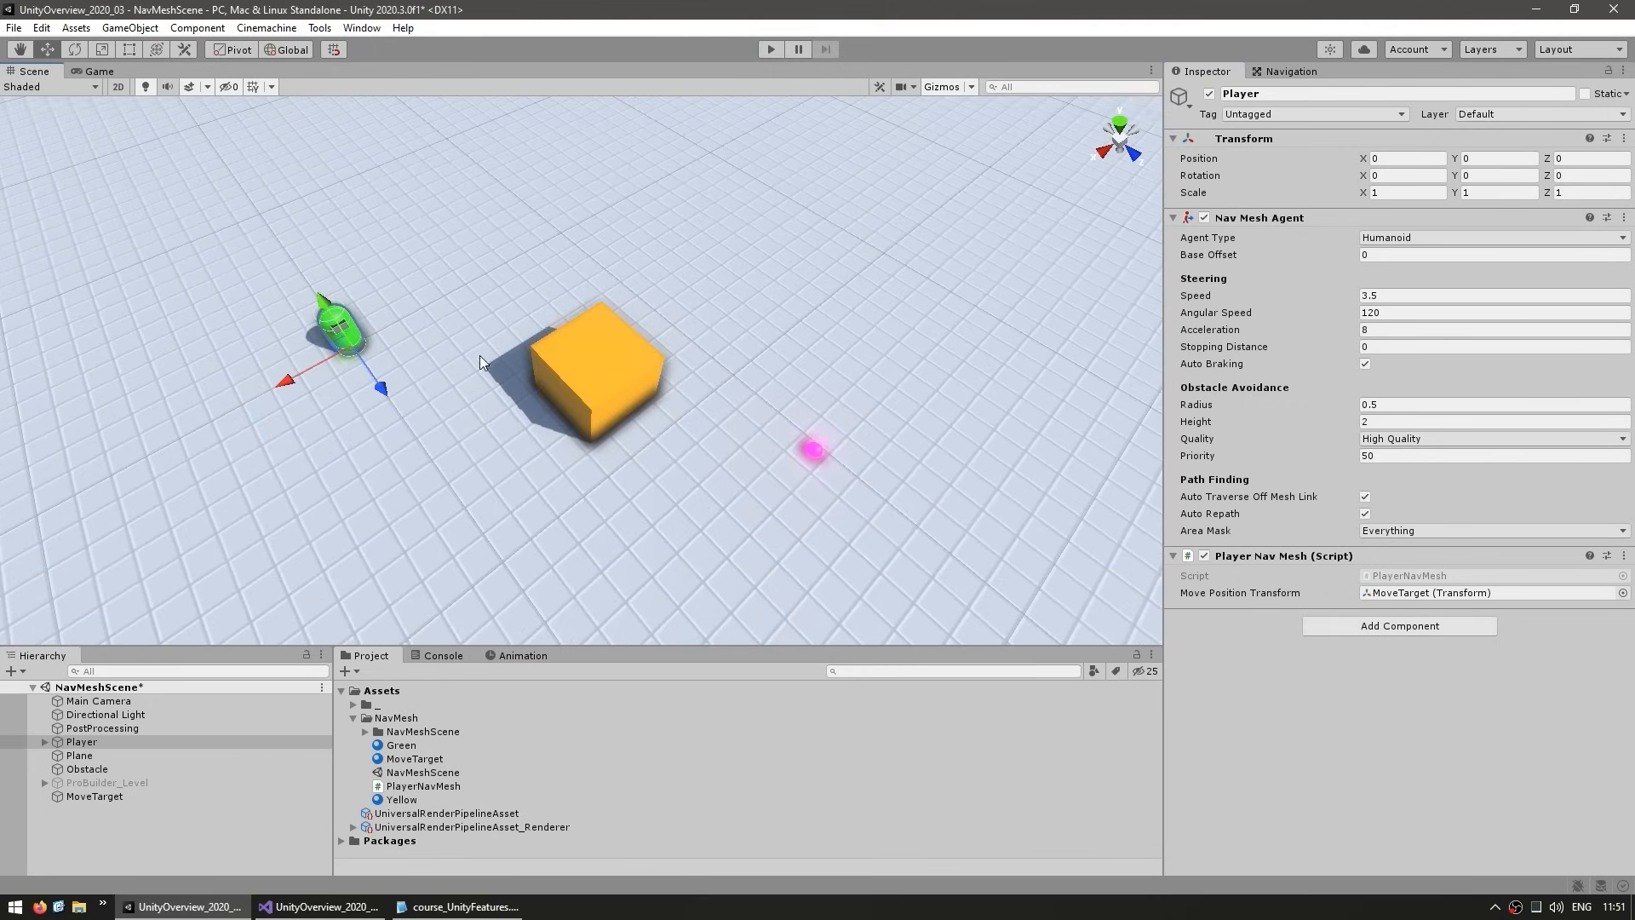
mouse_move(733, 425)
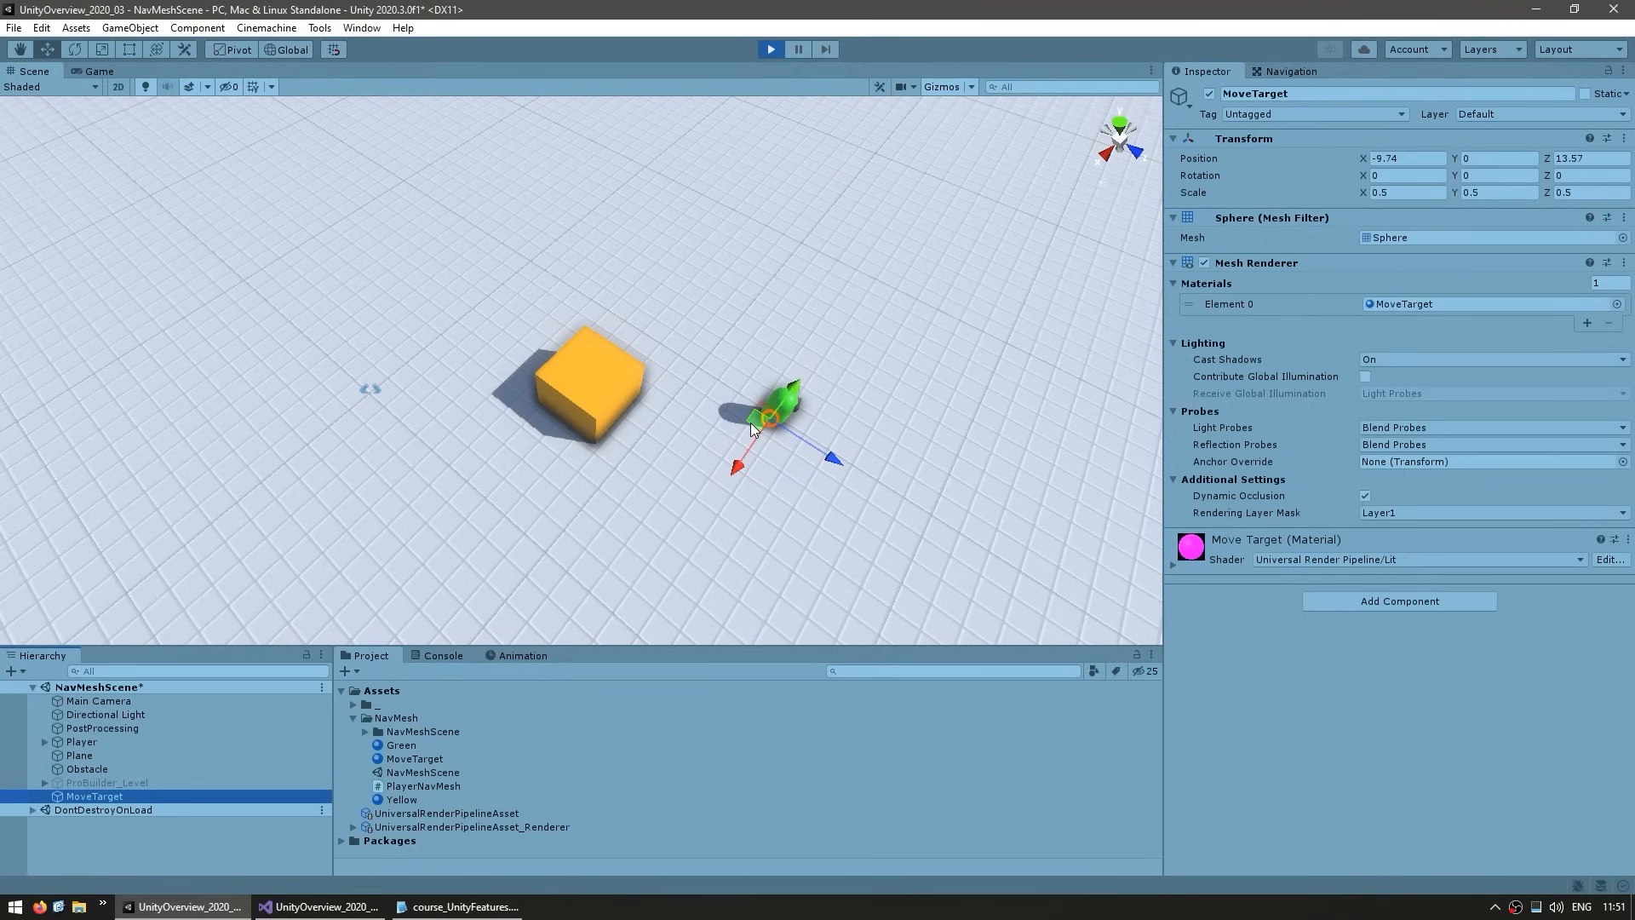
In Play mode, drag MoveTarget beside, right of, behind and far right of the cube so the agent follows.
drag(756, 427, 511, 433)
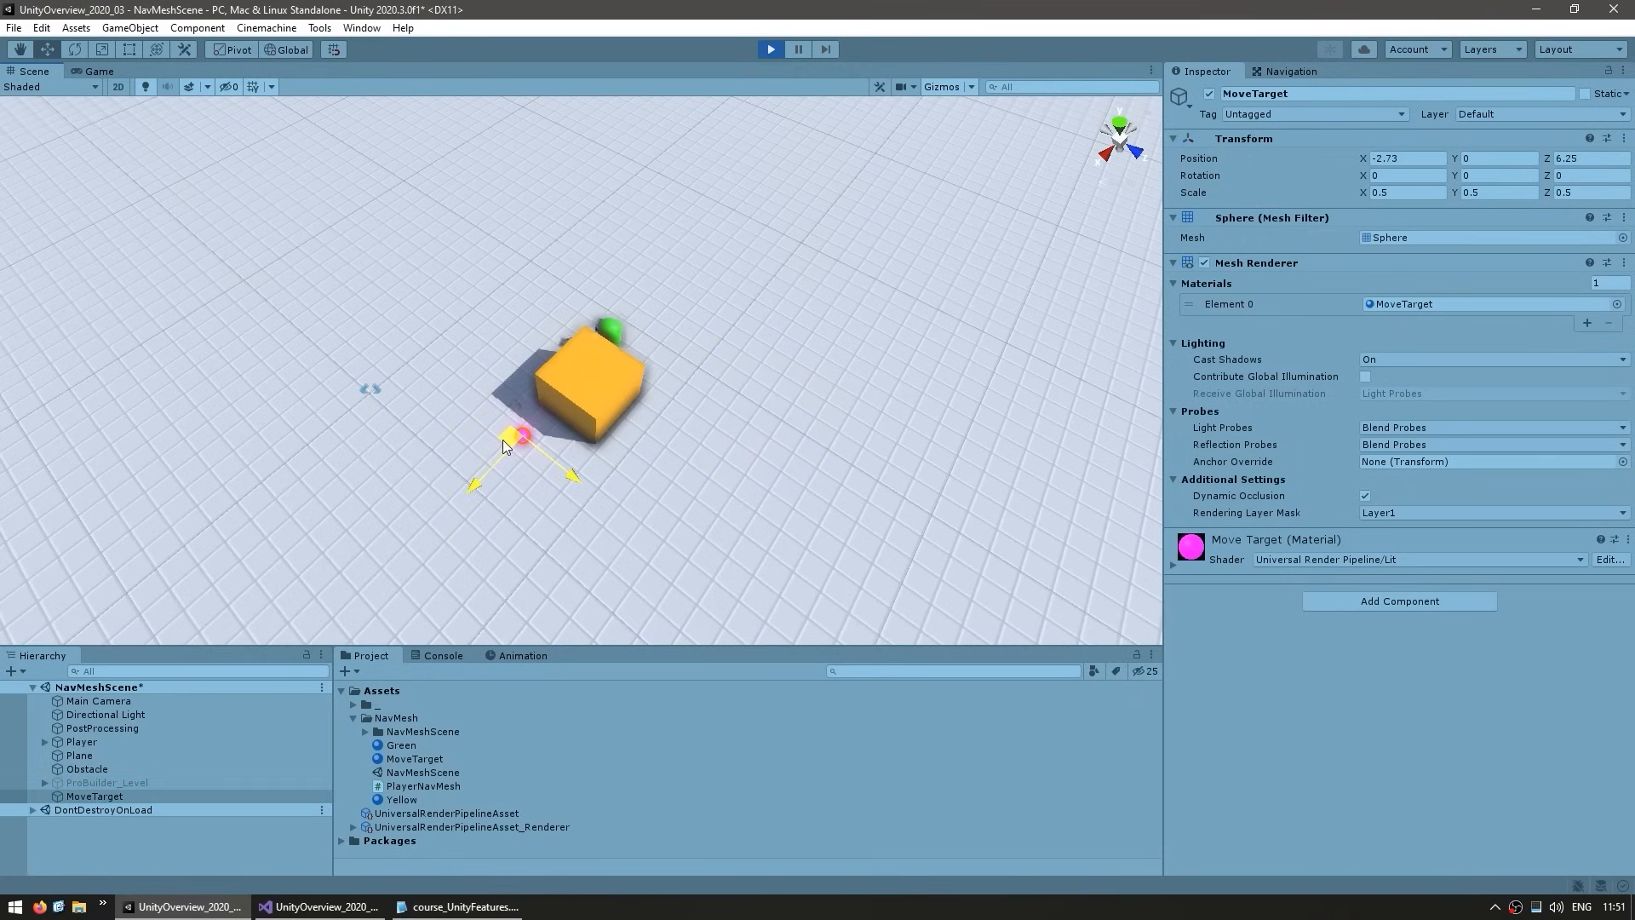
drag(513, 436, 708, 439)
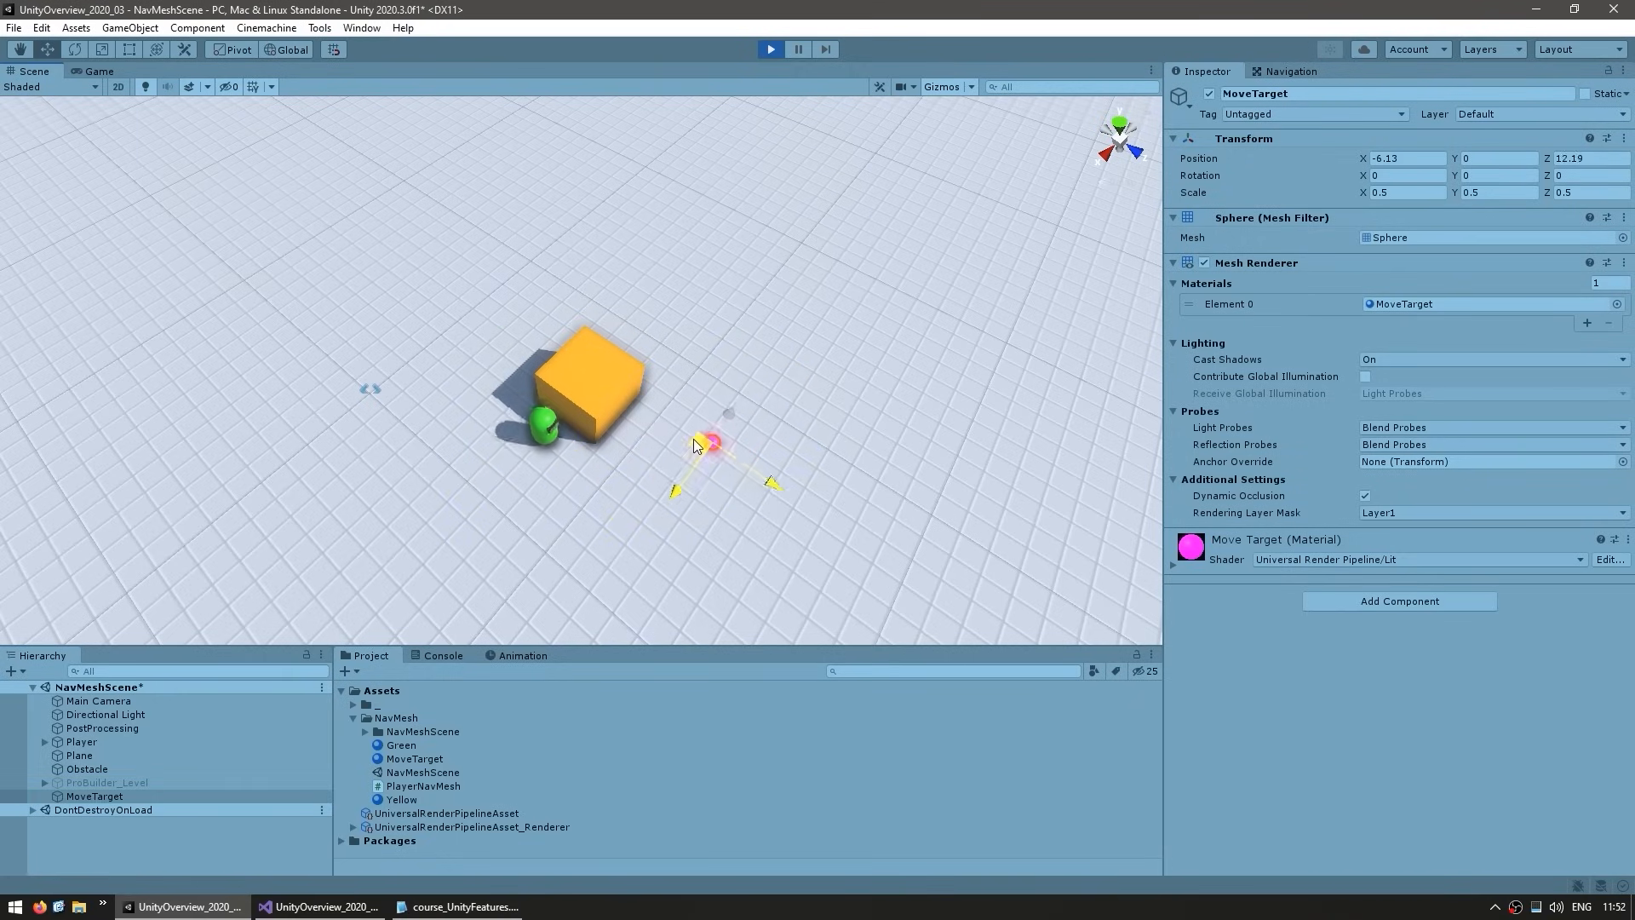
drag(708, 437, 475, 328)
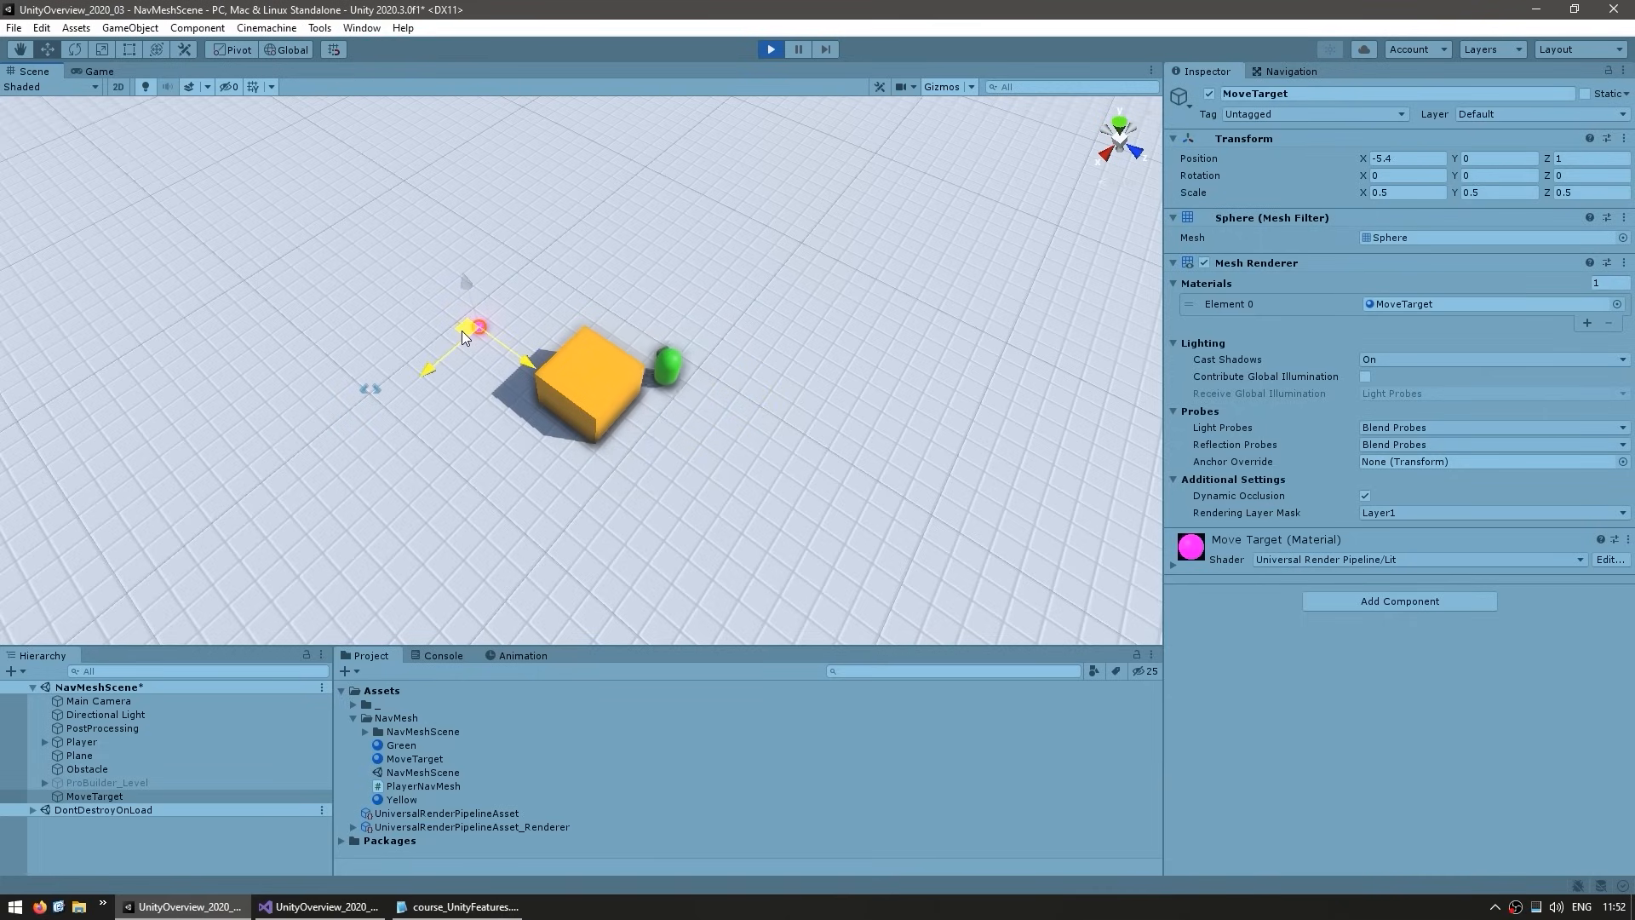
drag(476, 328, 855, 458)
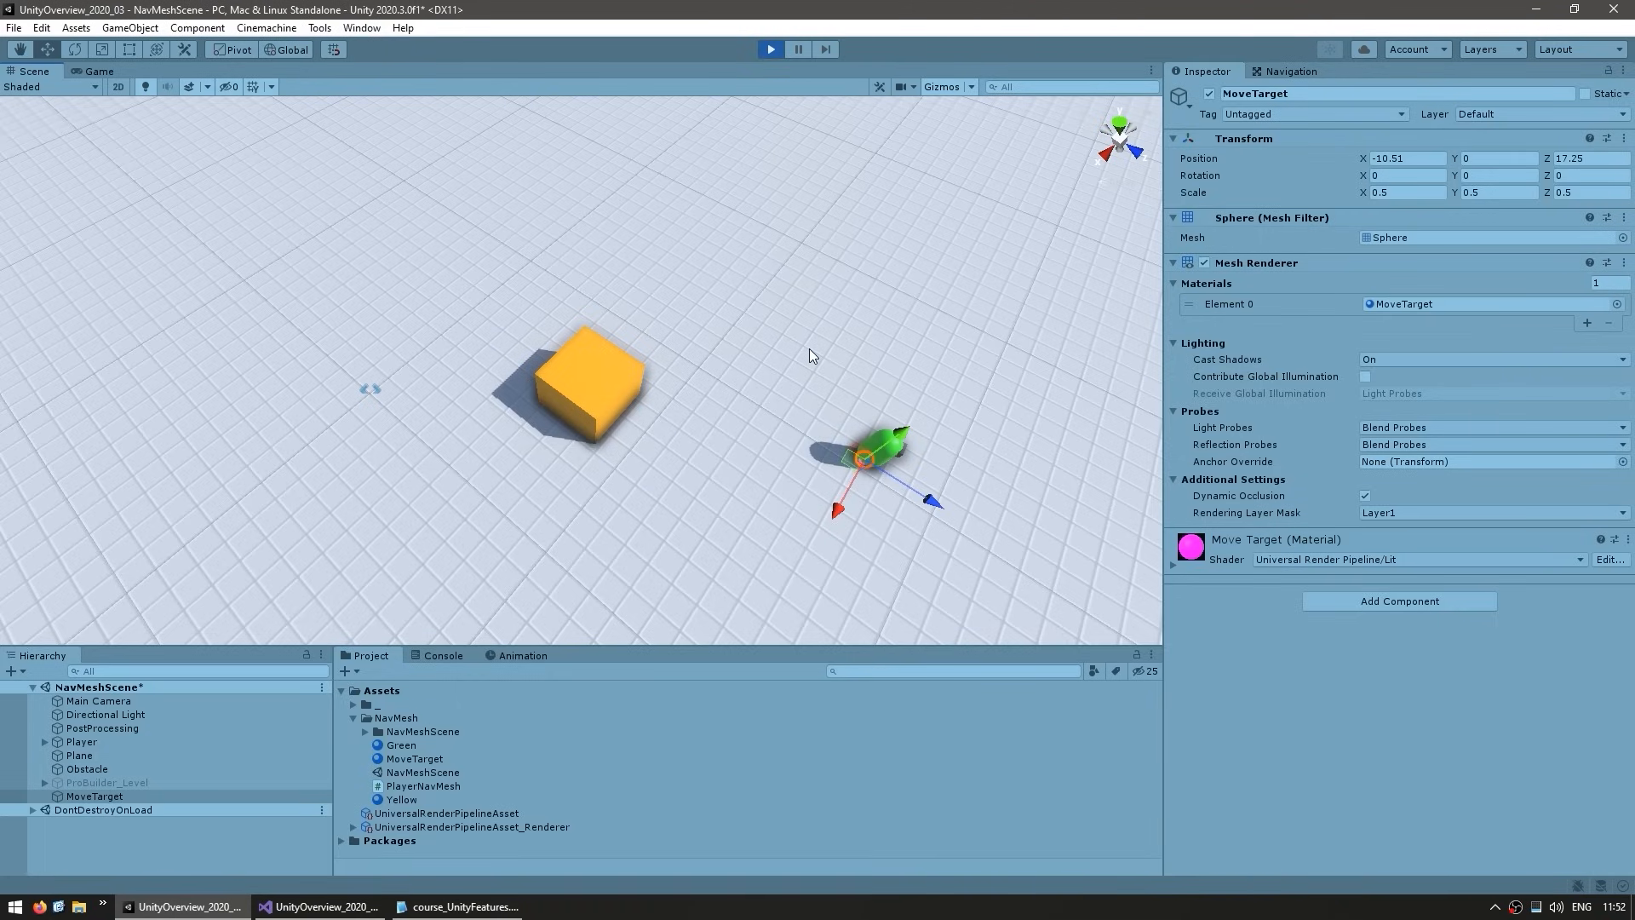
mouse_move(564, 436)
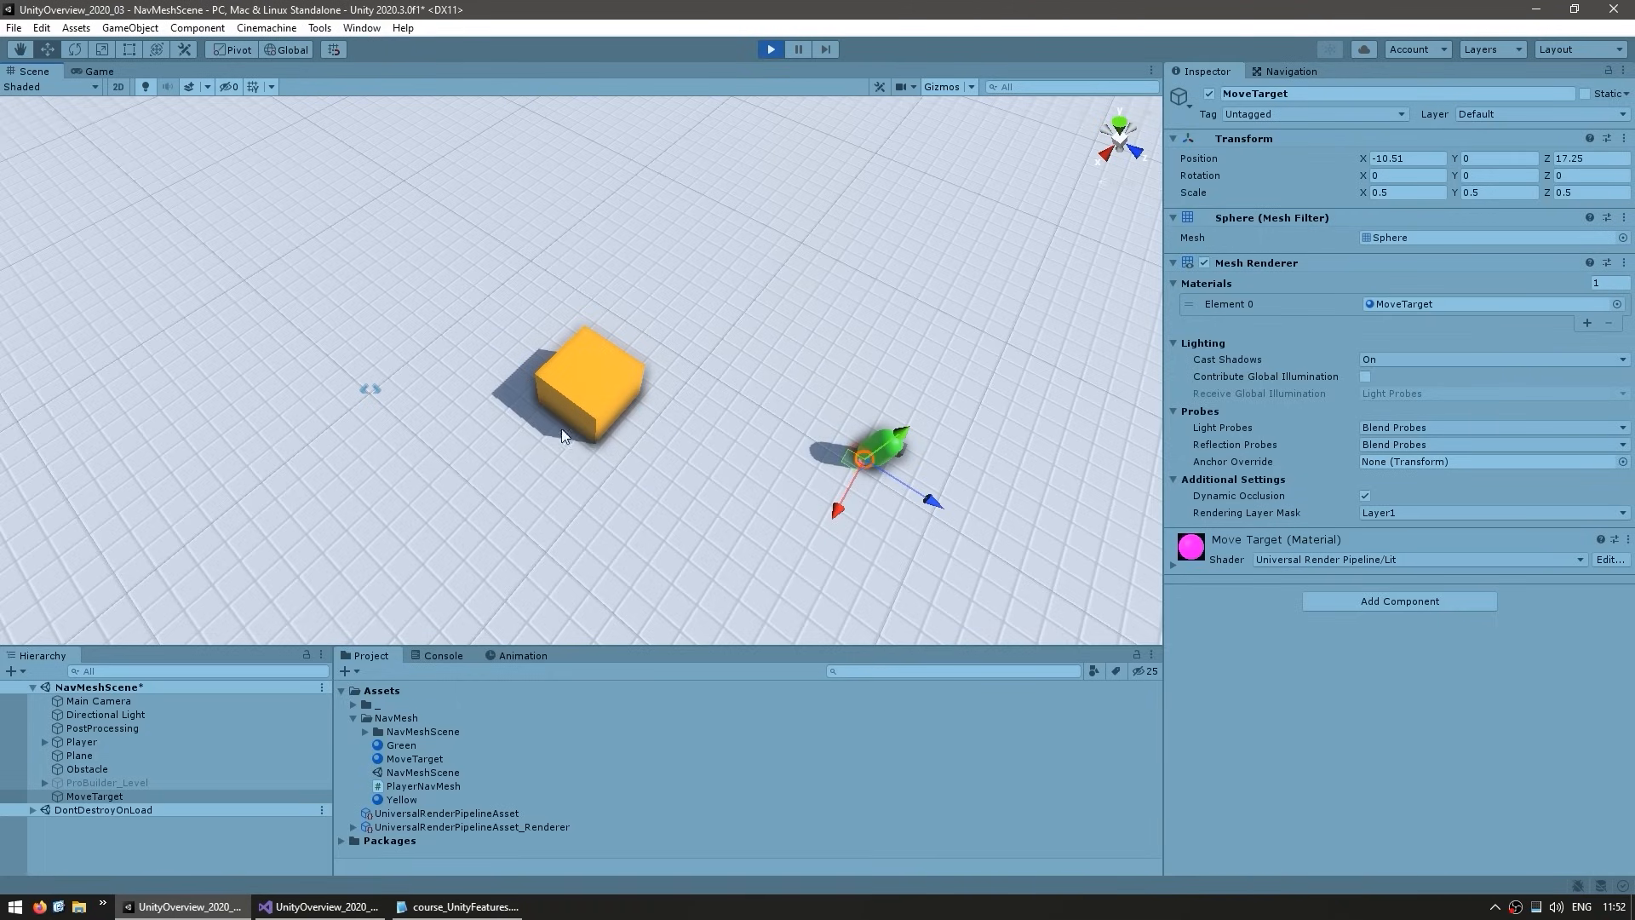
mouse_move(492, 403)
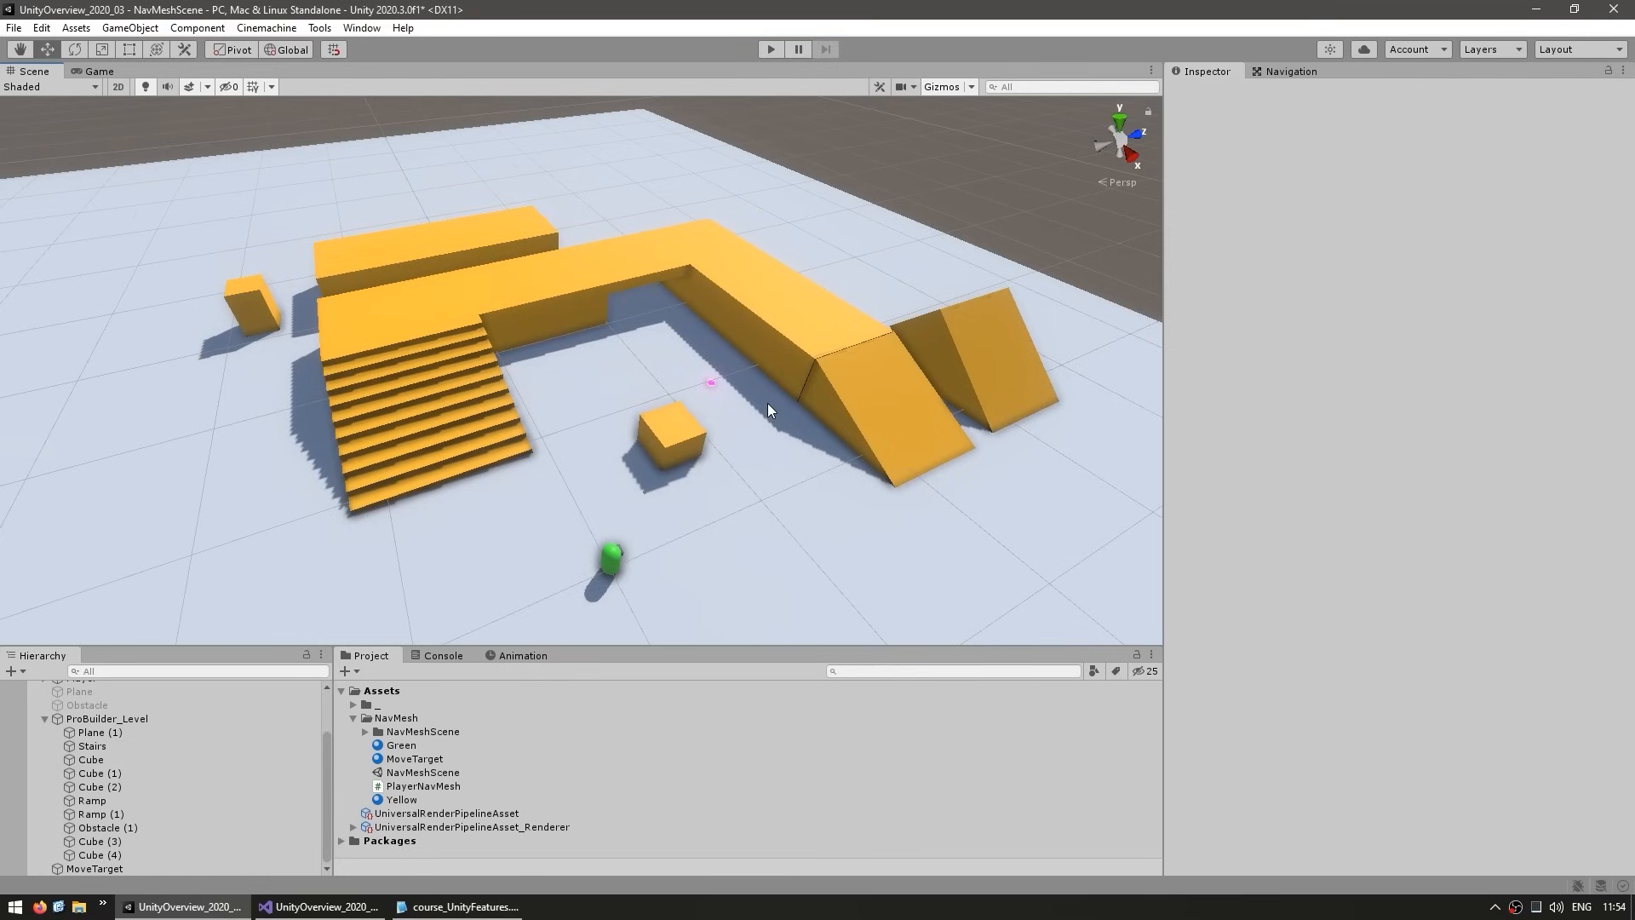
mouse_move(816, 527)
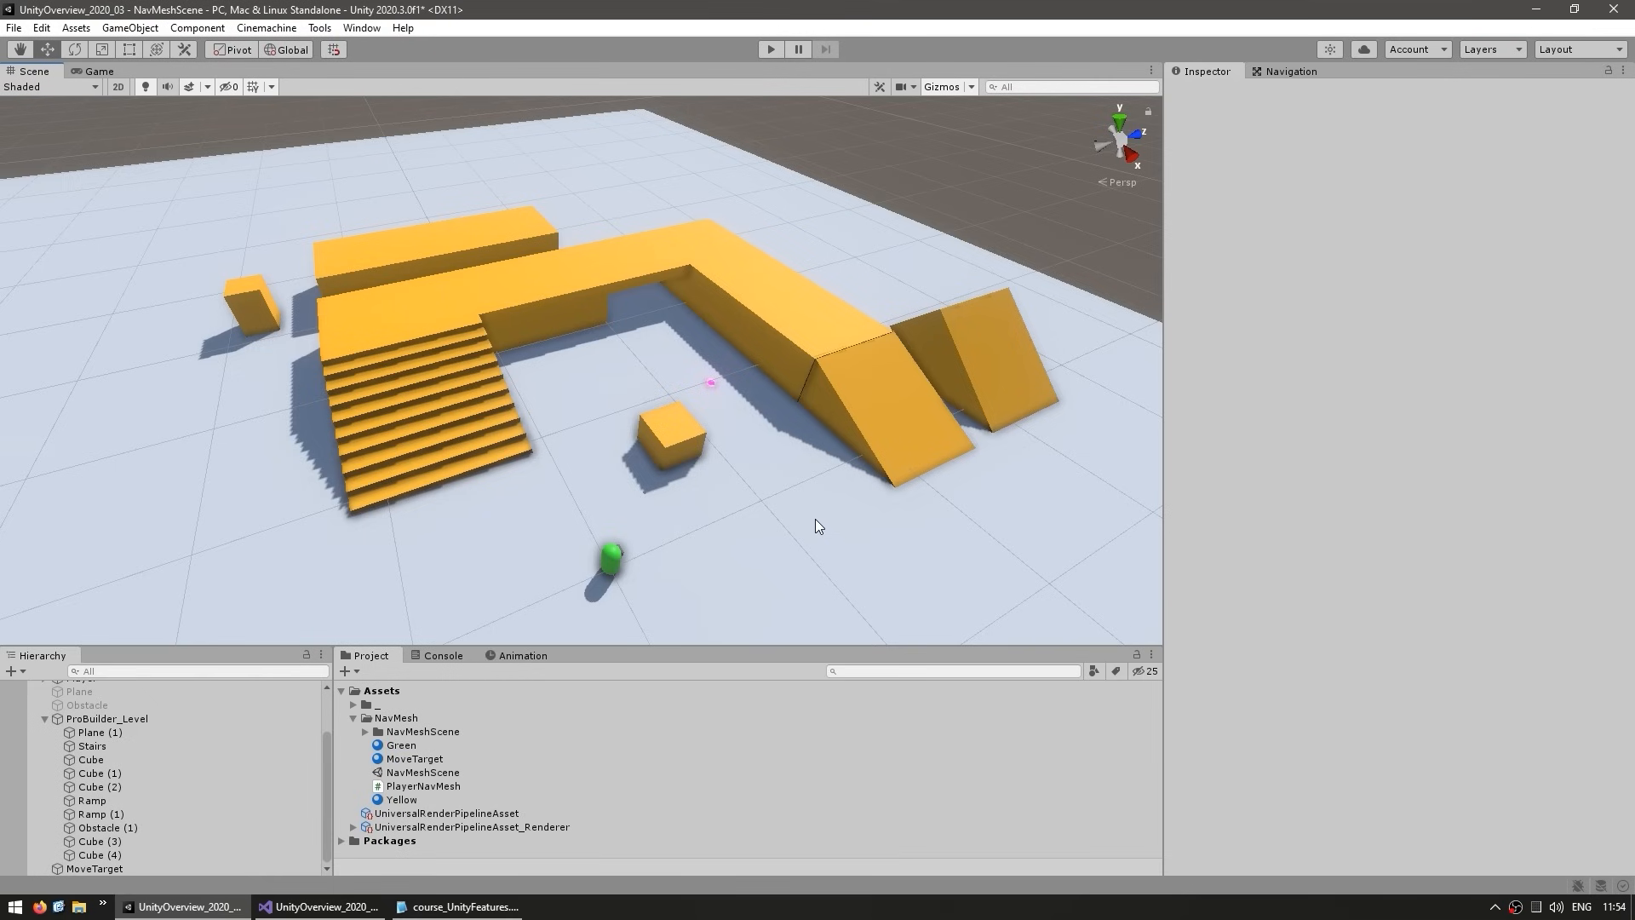
Inspect the Stairs and Obstacle (1) navigation and bake settings, then select the ProBuilder_Level group.
click(90, 746)
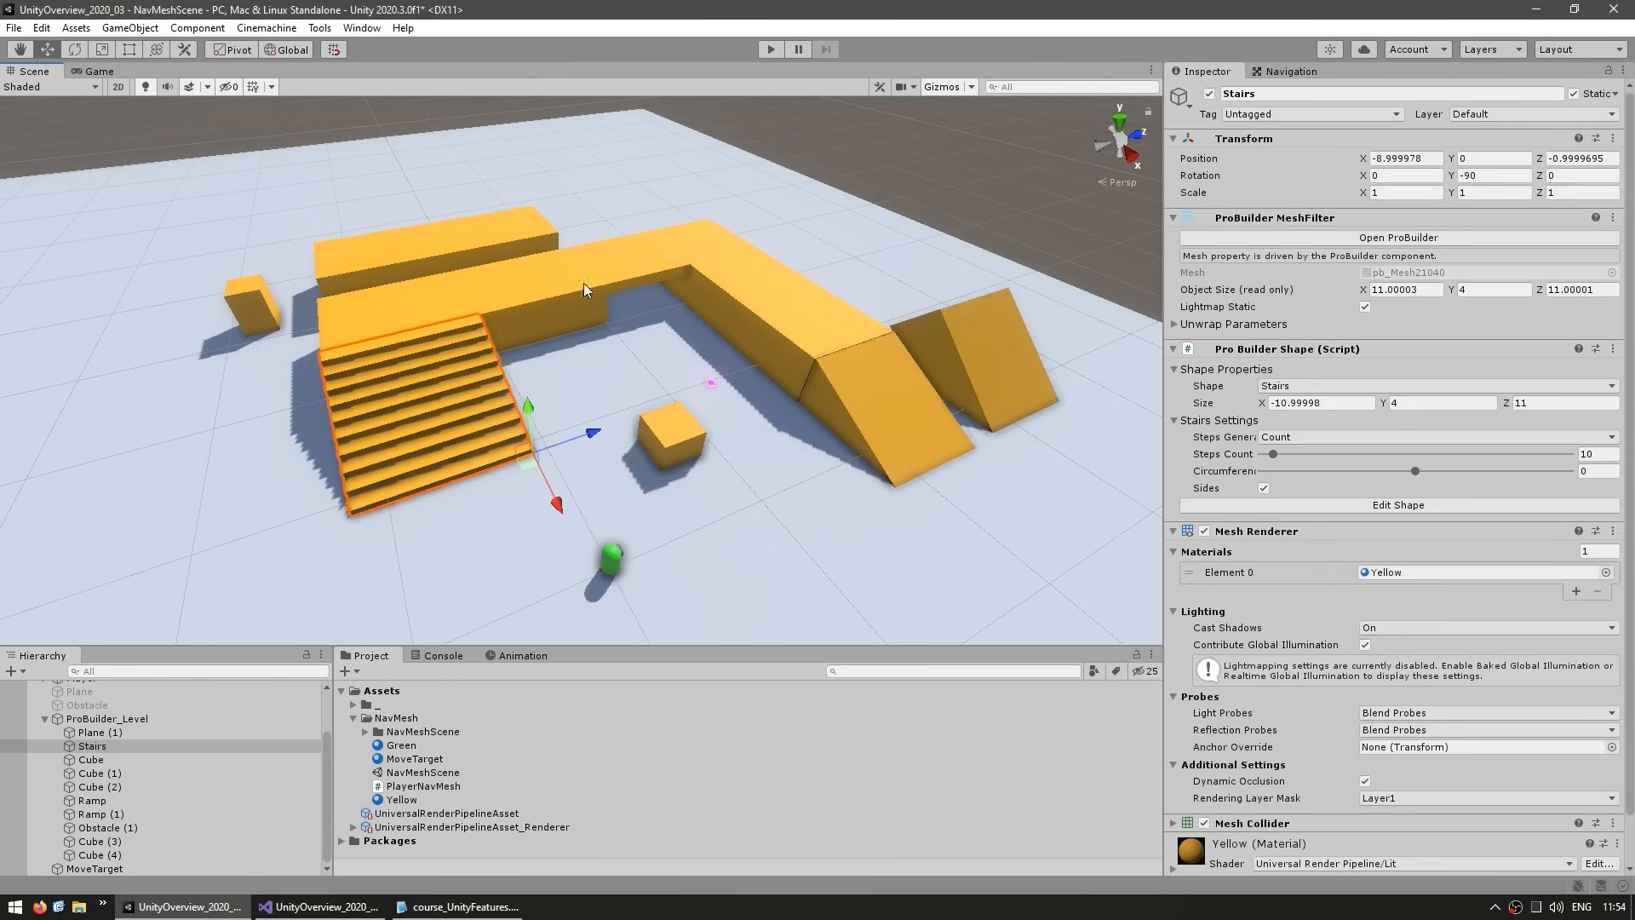
click(99, 774)
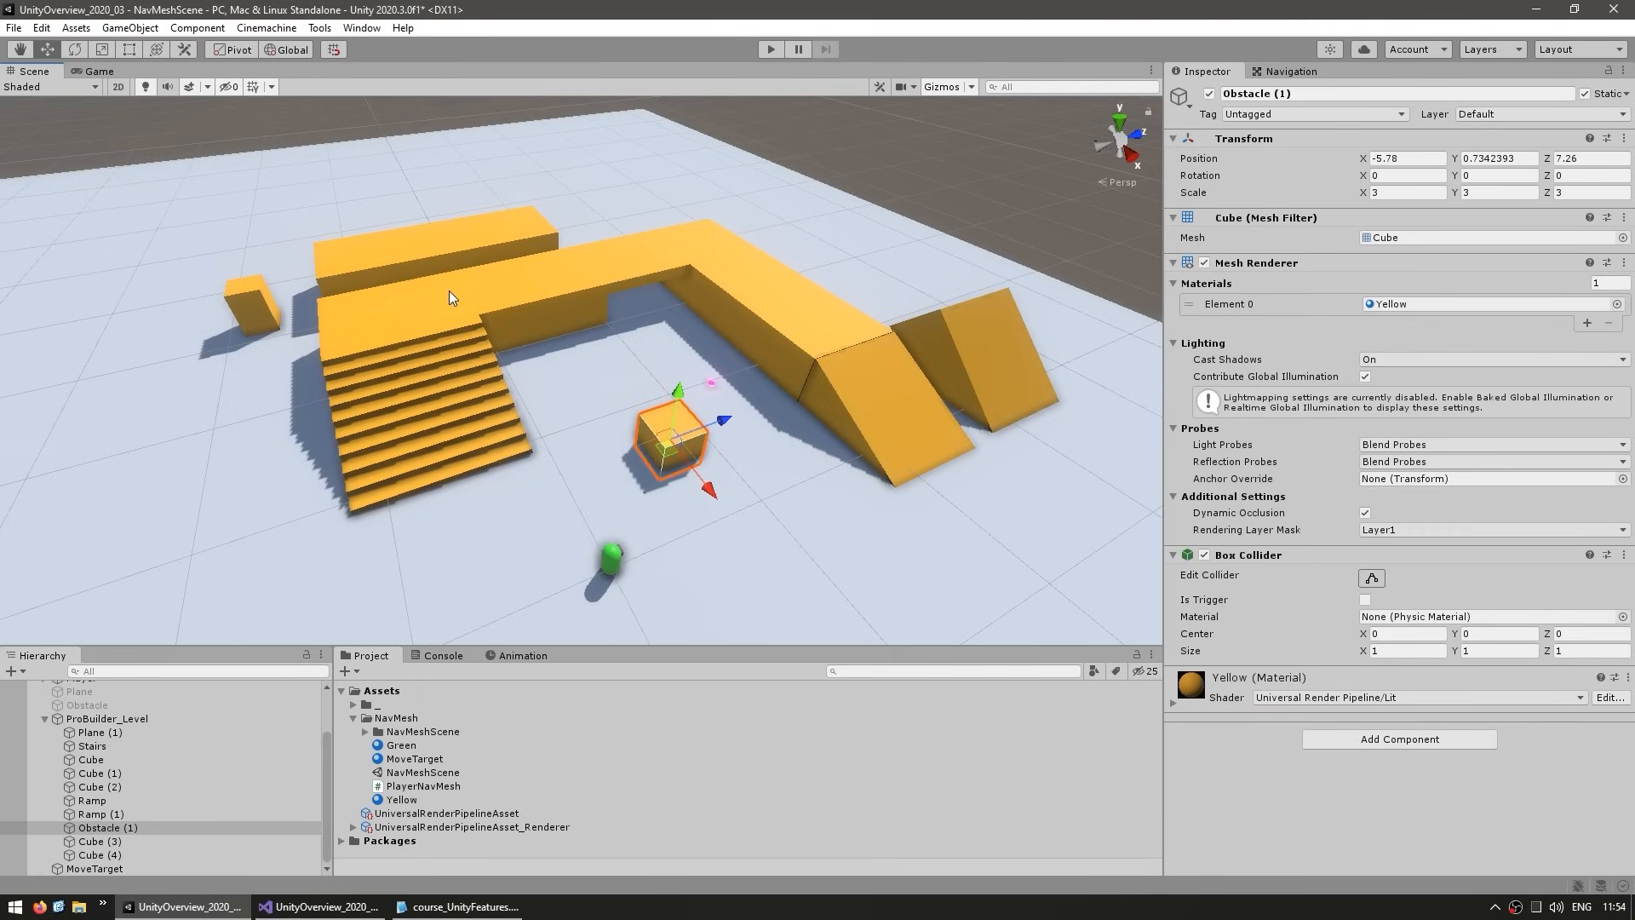
mouse_move(929, 382)
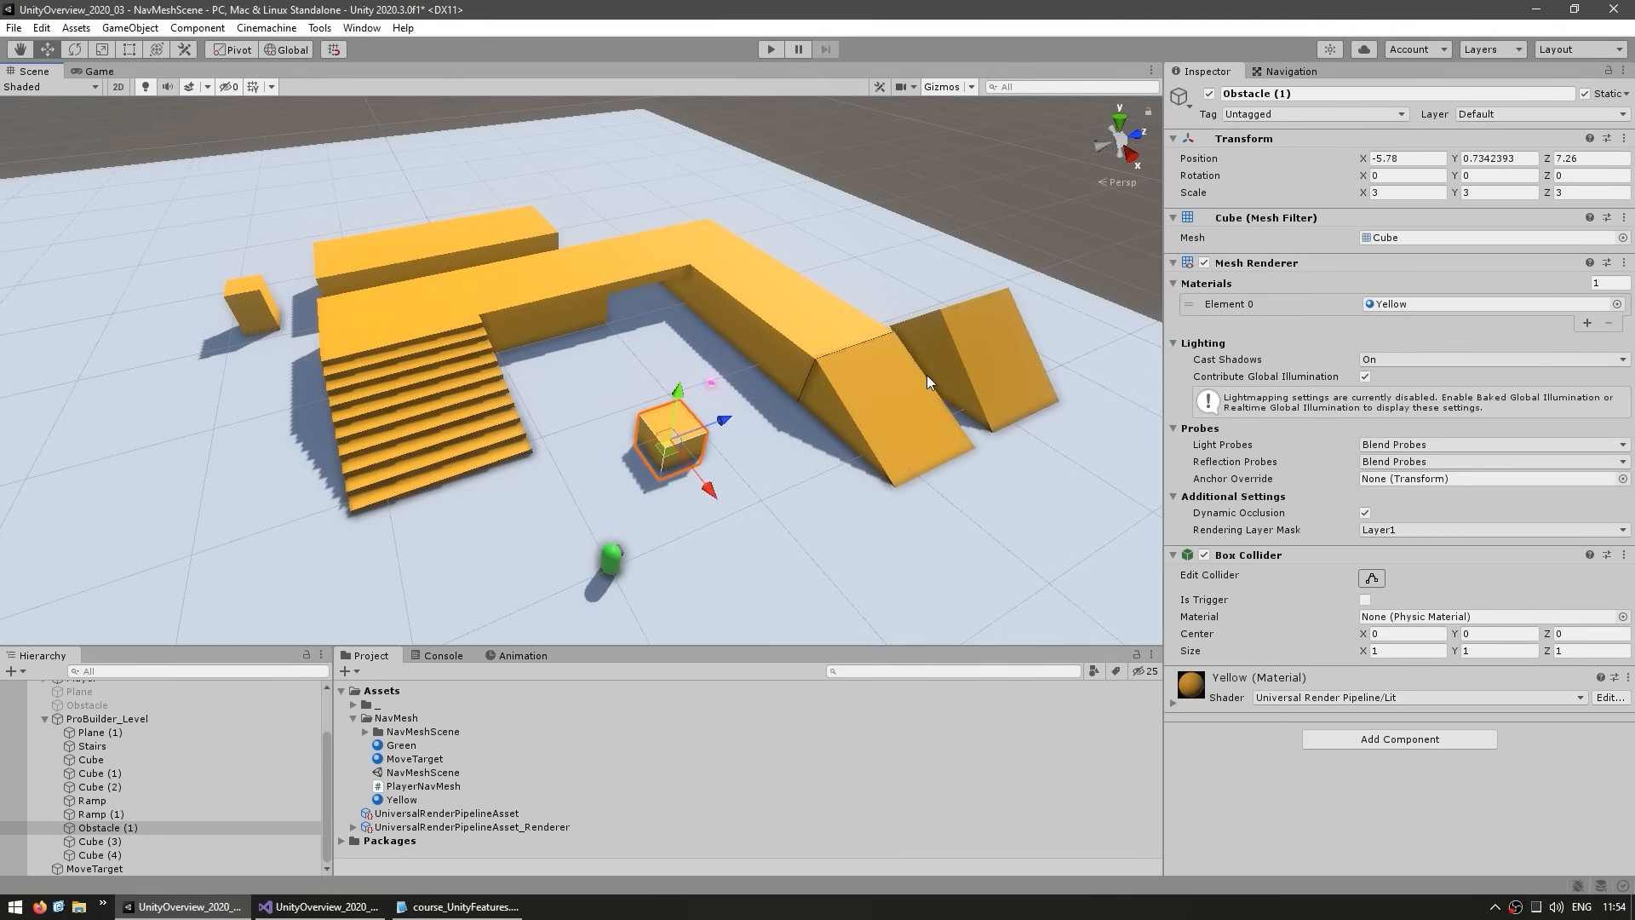
click(1292, 71)
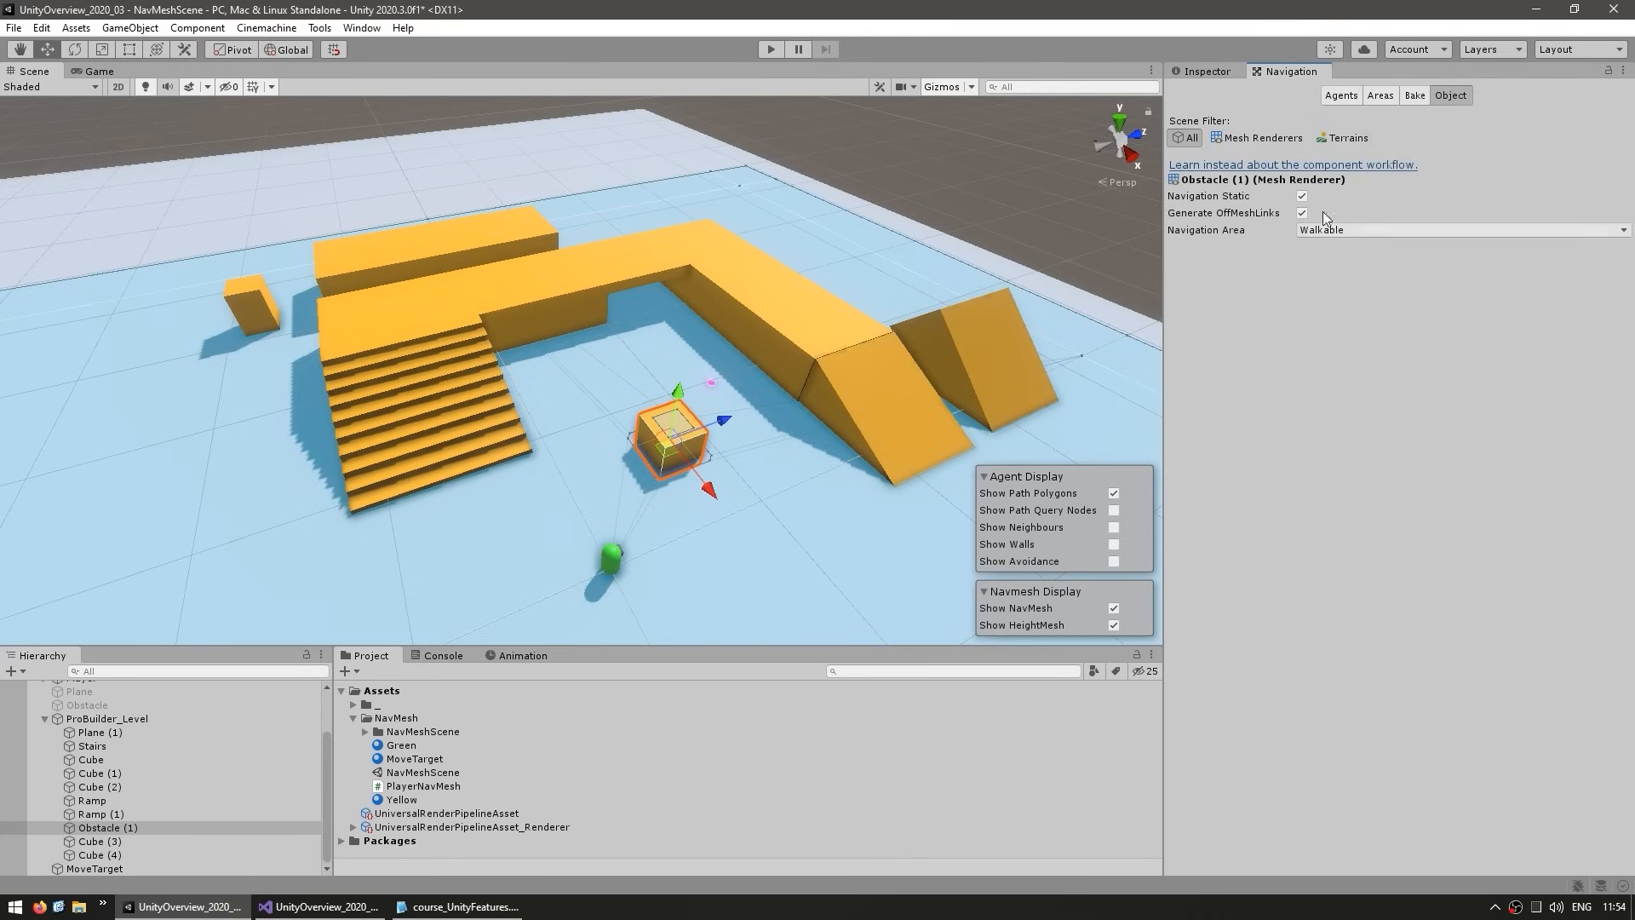
click(1414, 95)
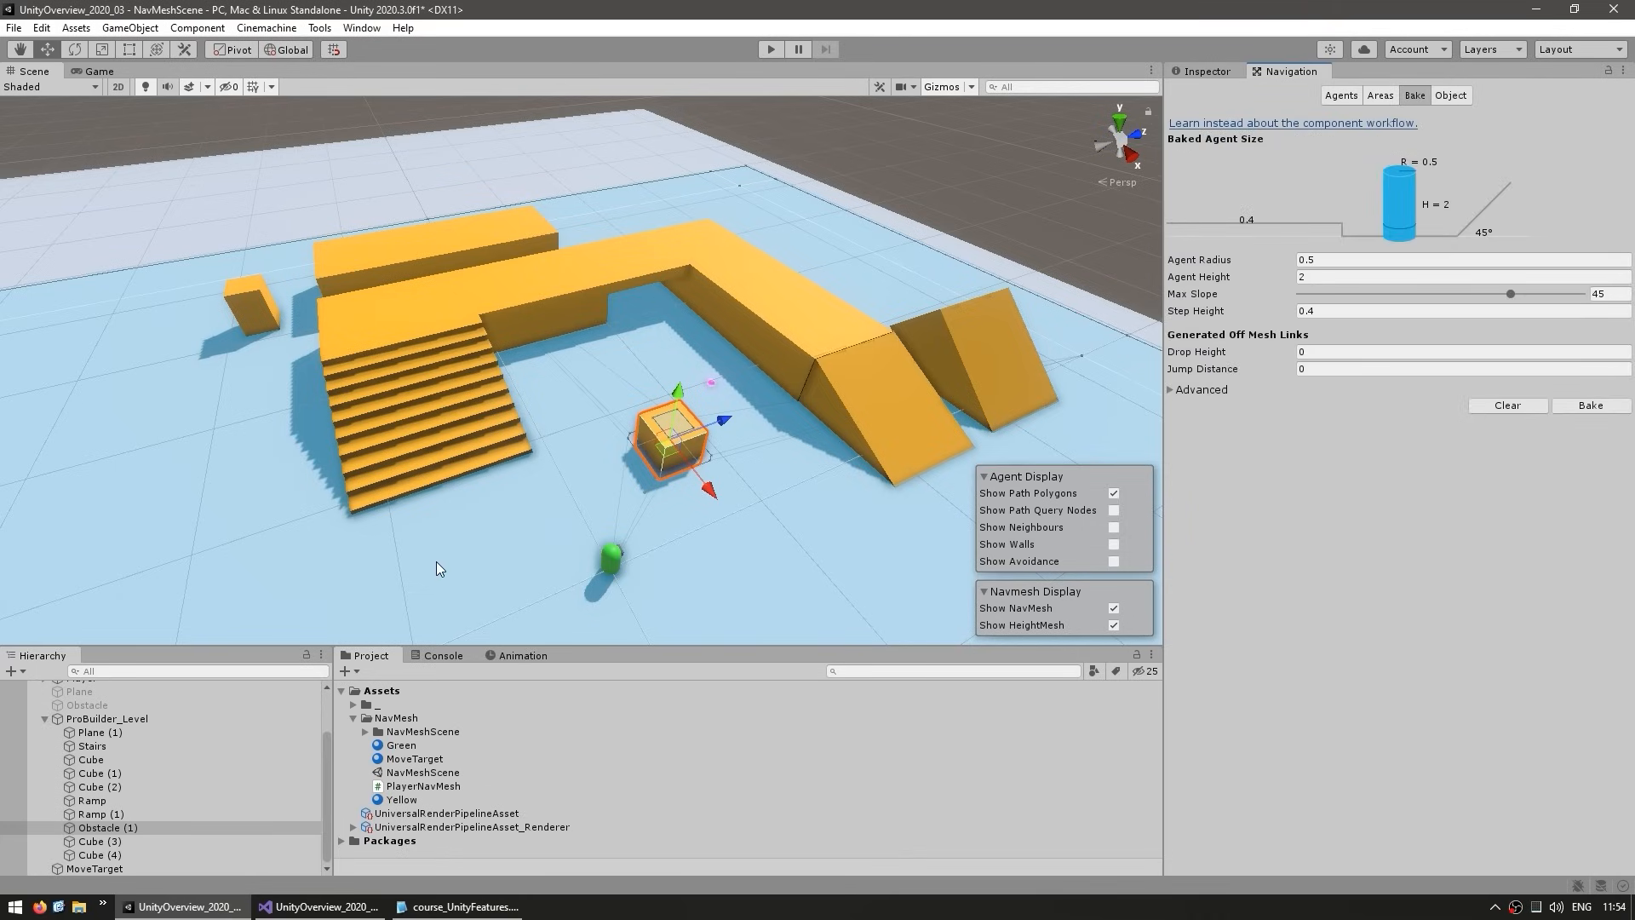
click(106, 717)
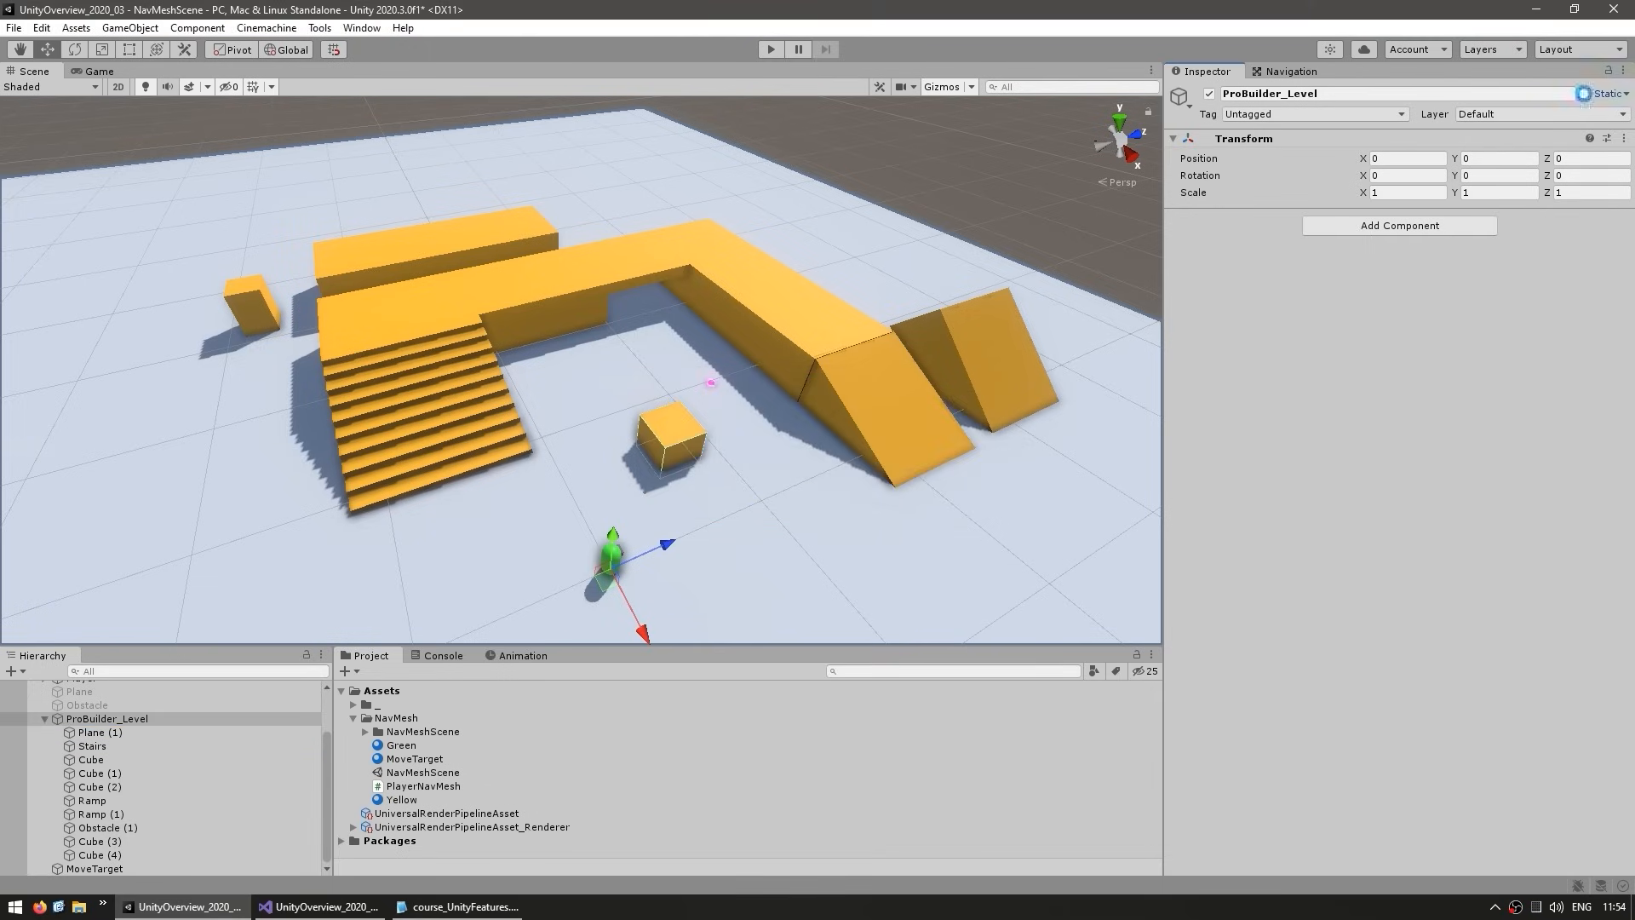
click(1289, 72)
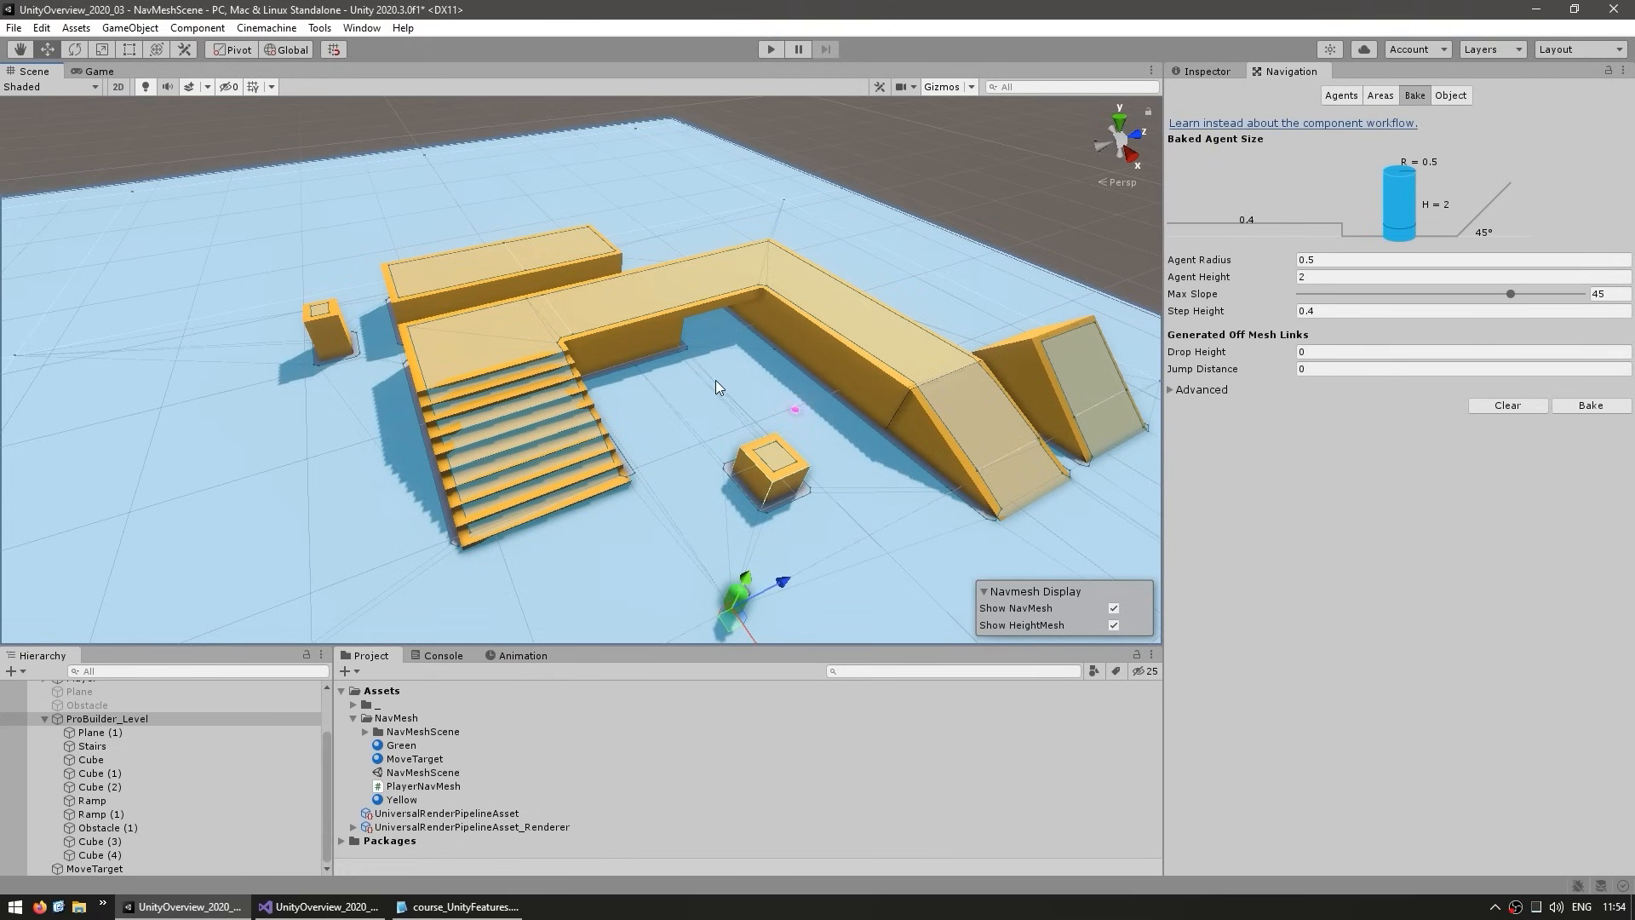
mouse_move(1332, 508)
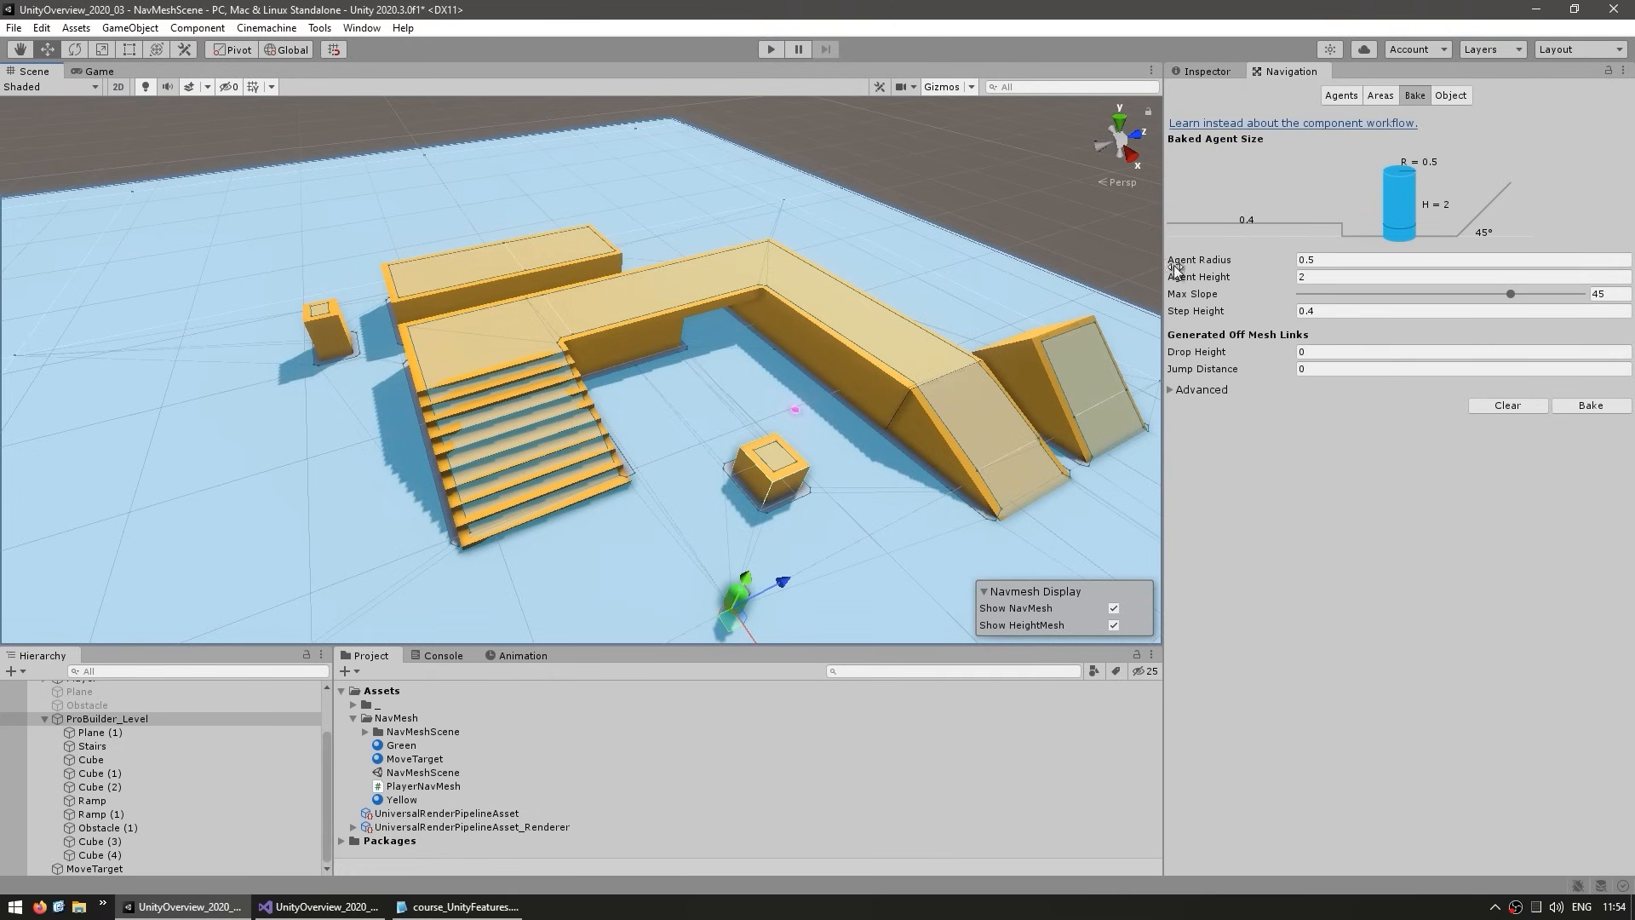
mouse_move(1220, 276)
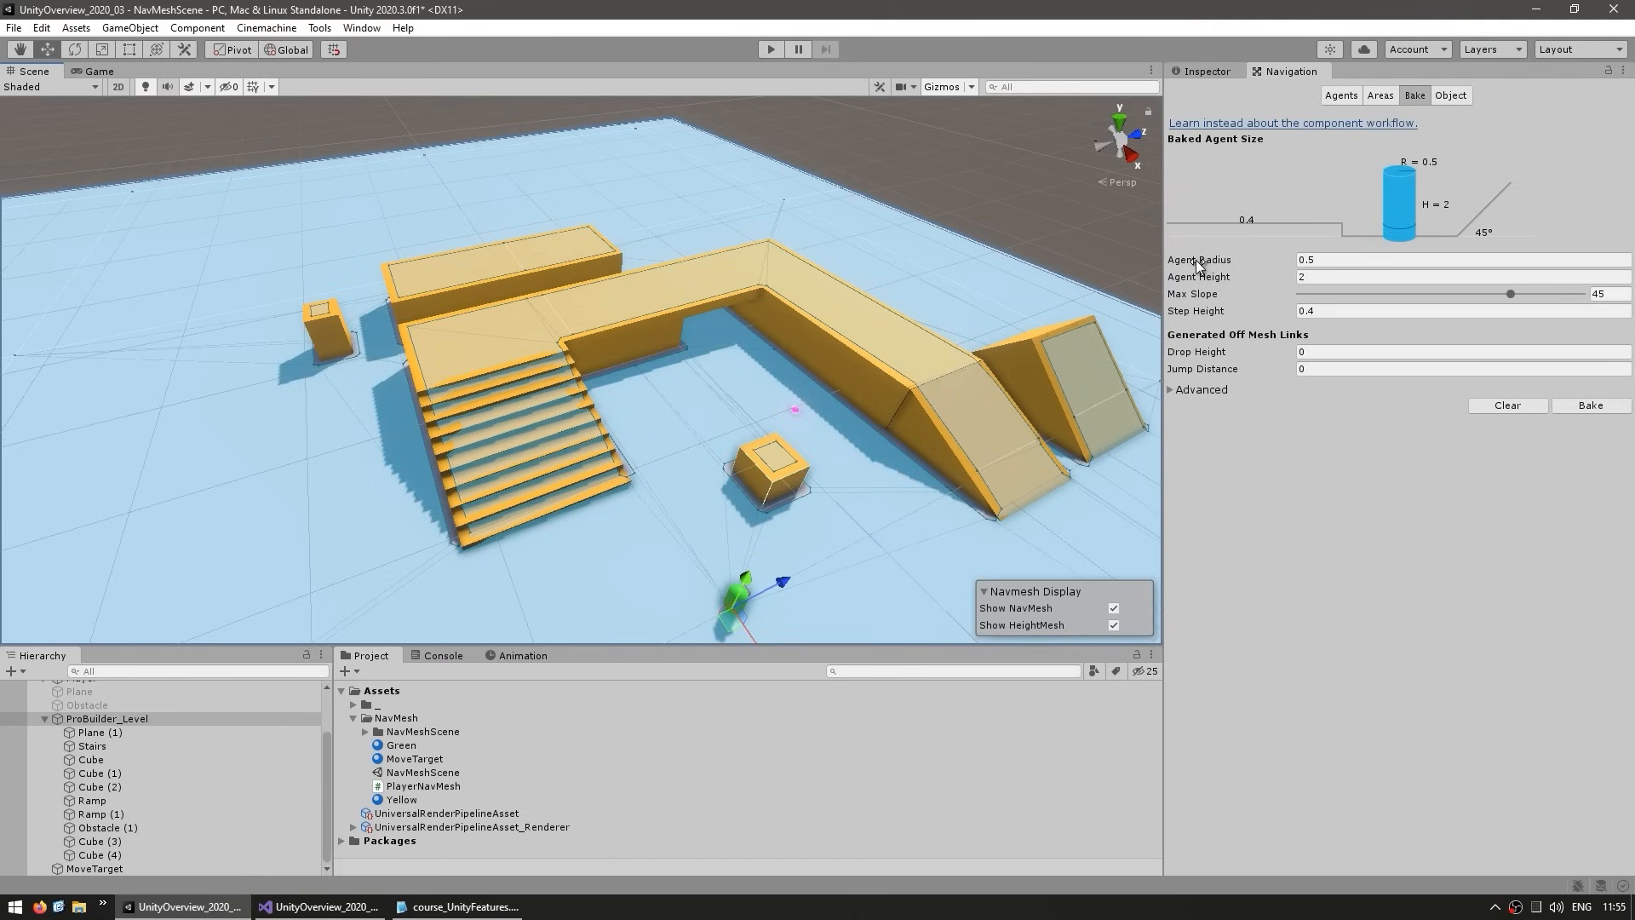
Set agent radius to 1 and agent height to 2, checking clearance under the overpass.
text(1.93)
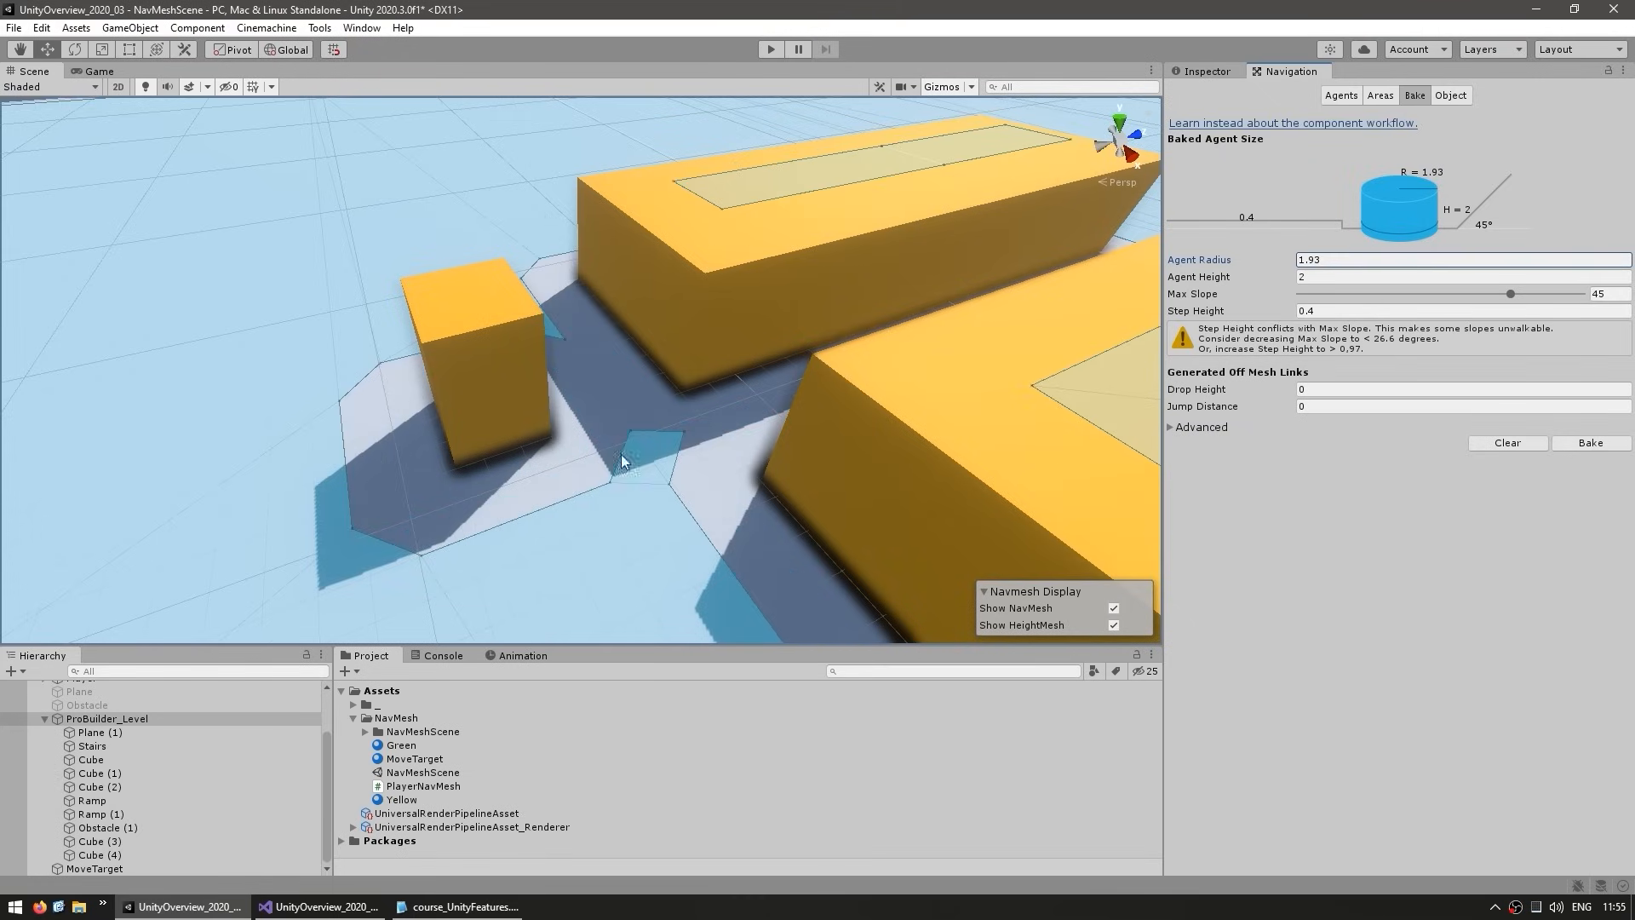
mouse_move(630, 448)
text(1)
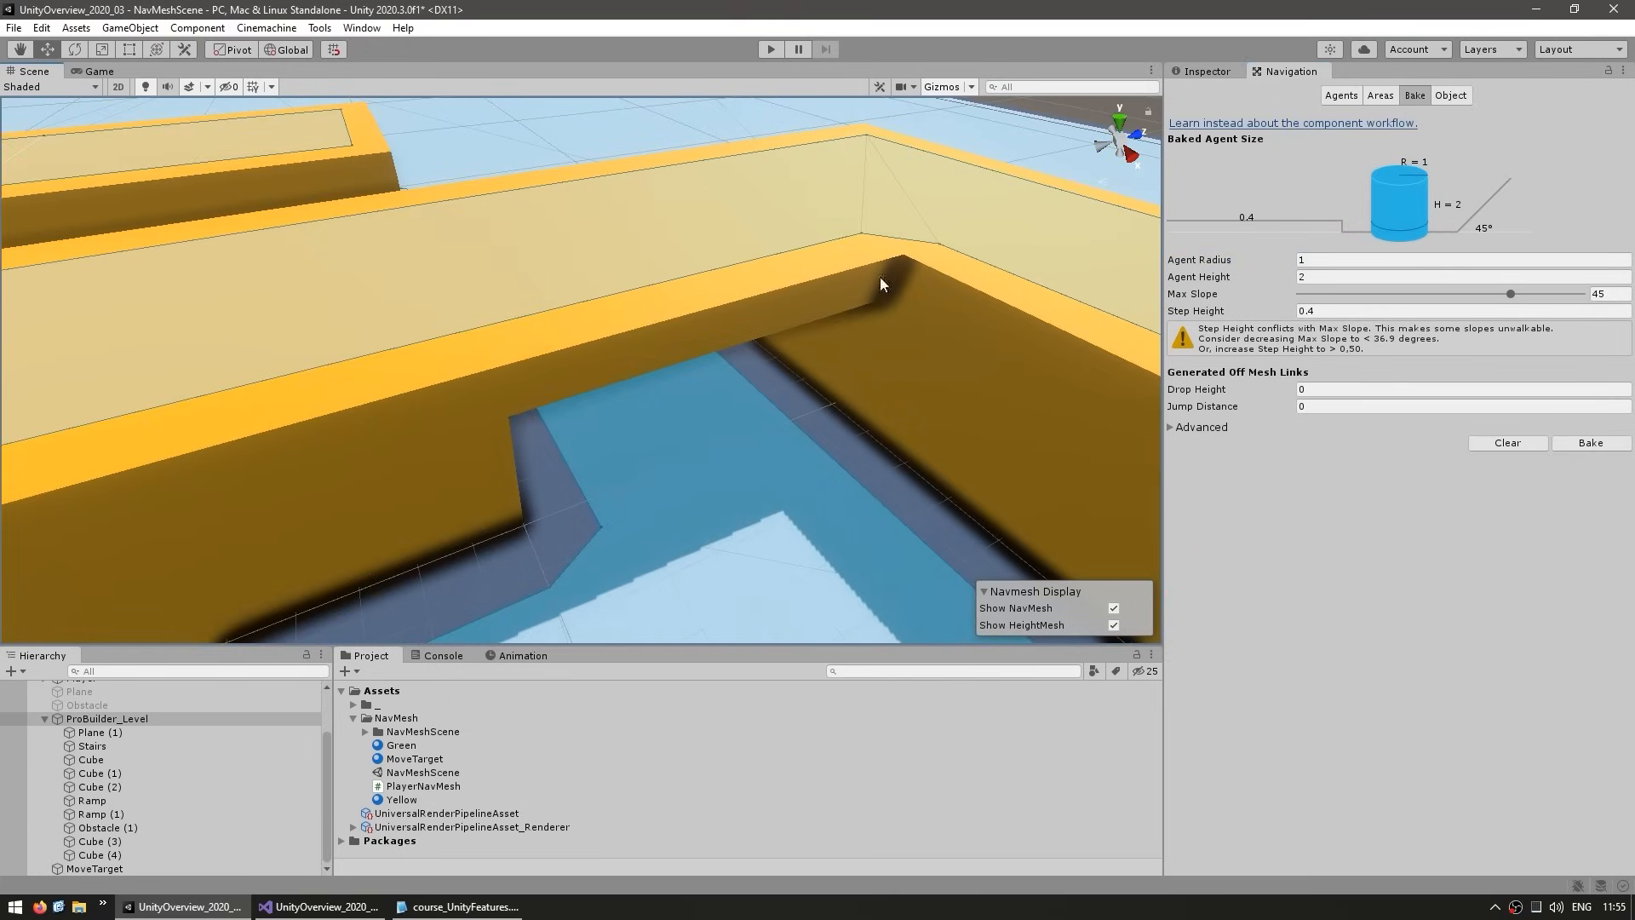
drag(881, 284, 750, 346)
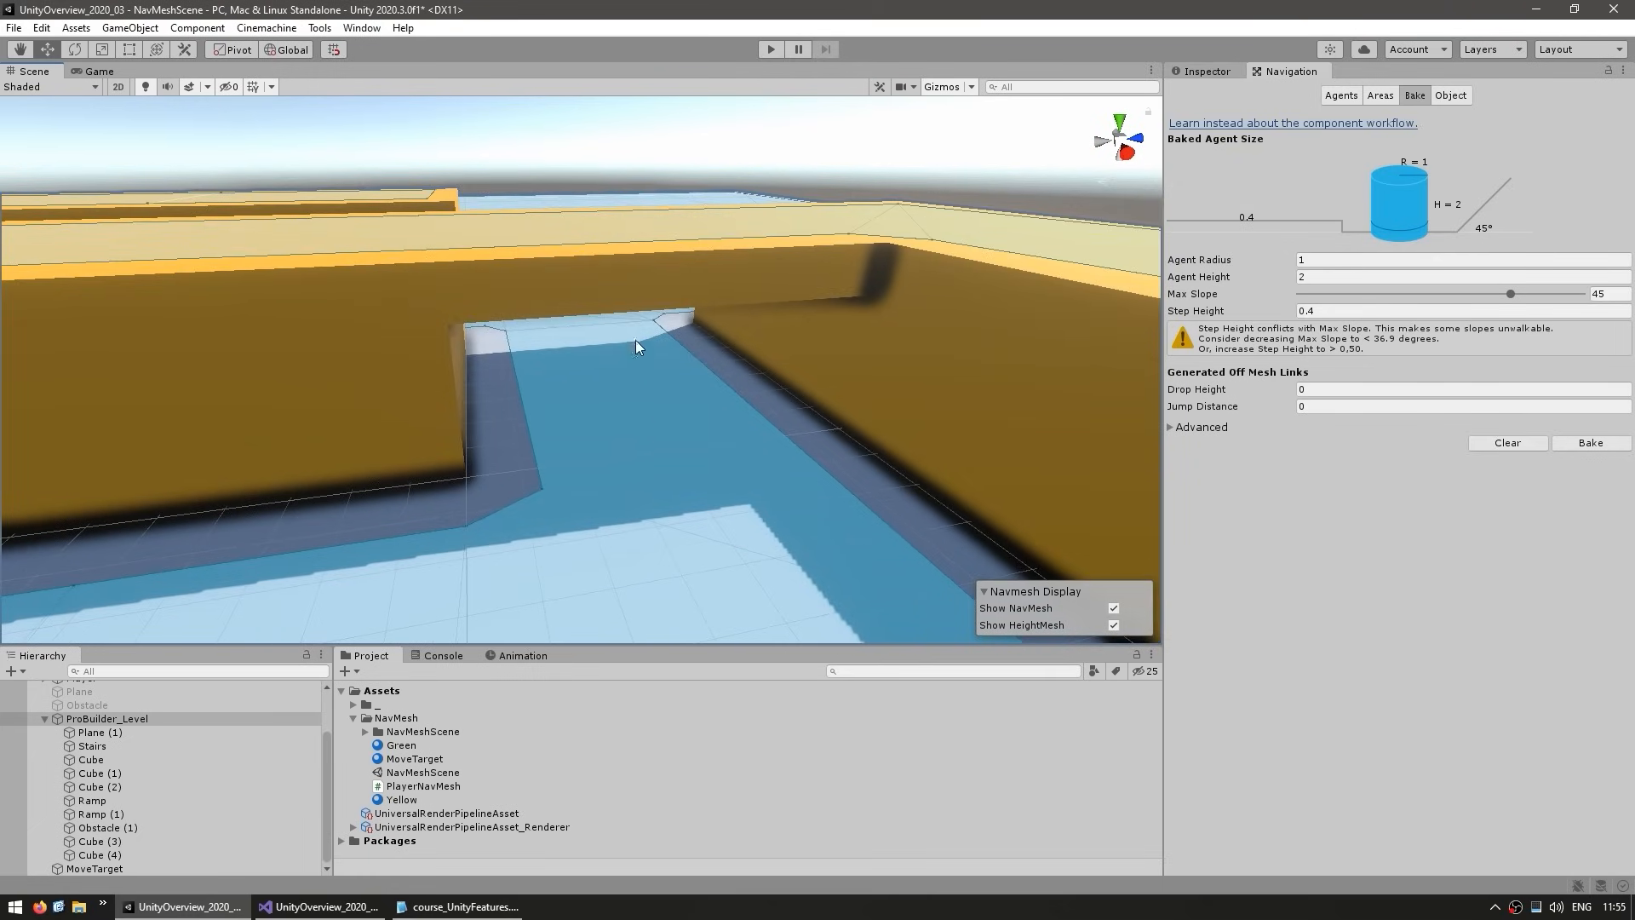
mouse_move(551, 509)
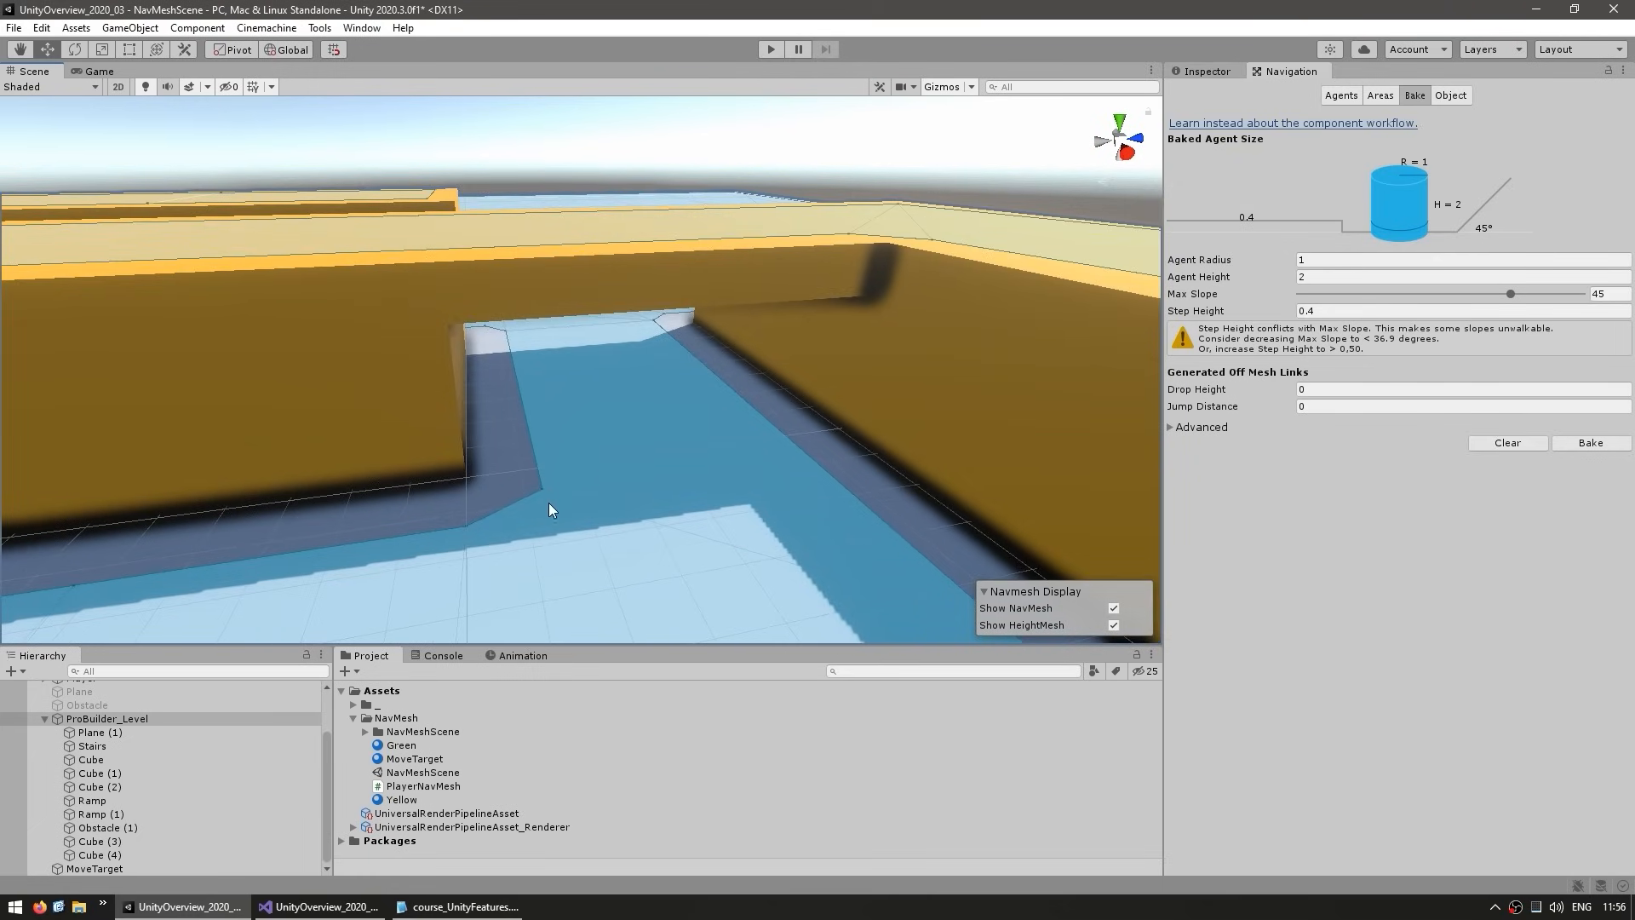
mouse_move(1170, 315)
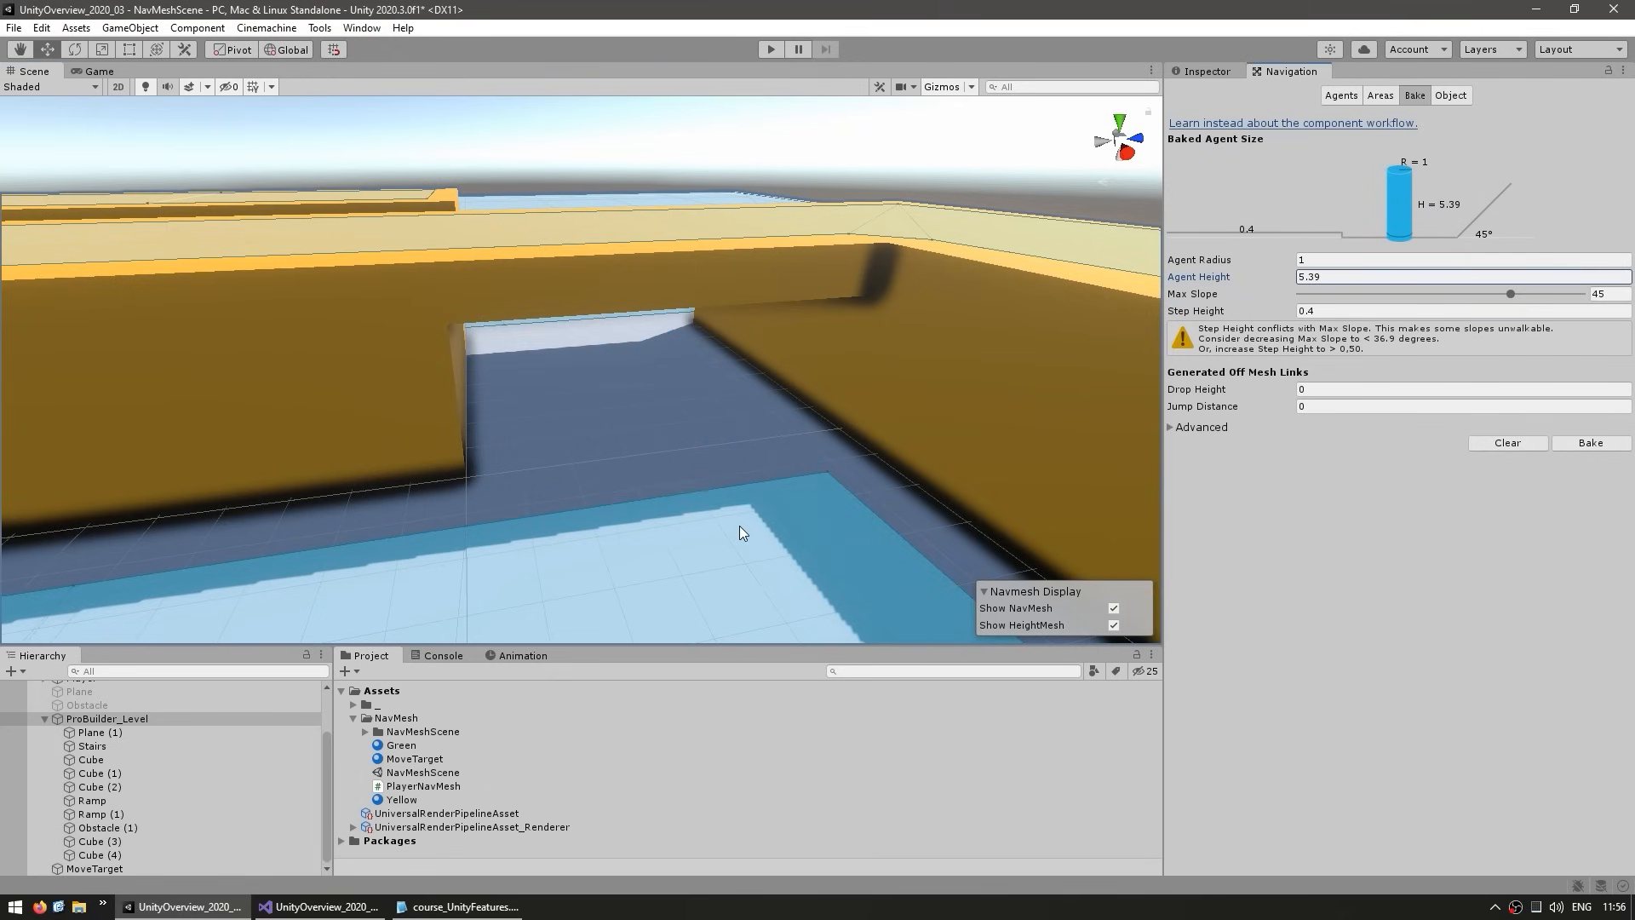
text(2)
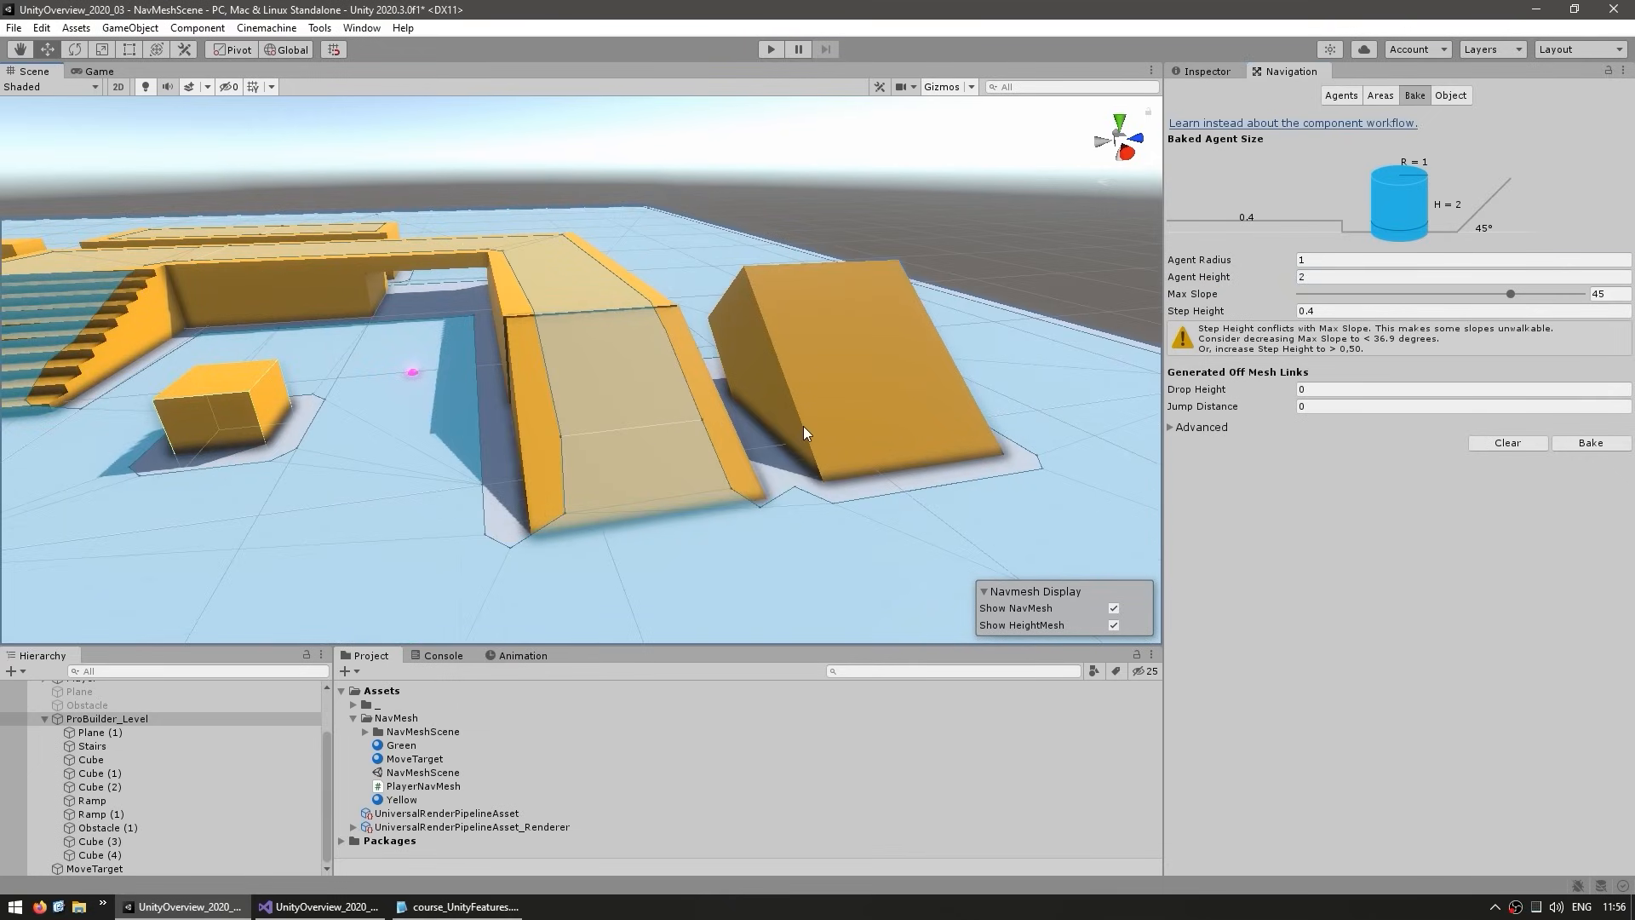
Check the steep ramp's rotation, then set the bake Step Height to 1.
click(91, 800)
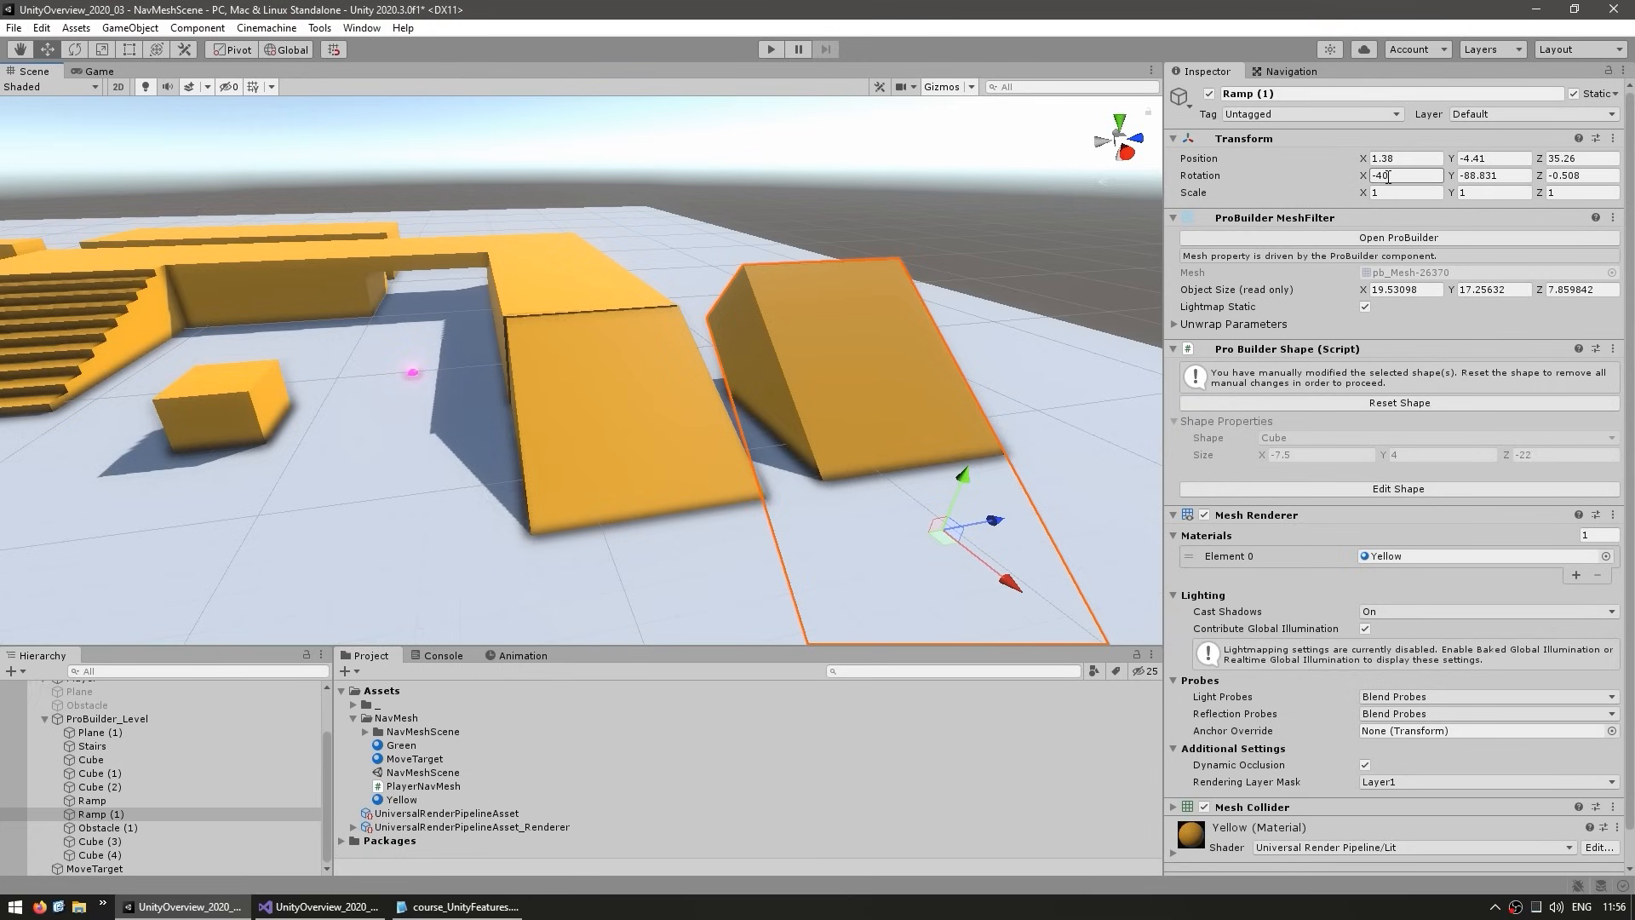
click(1293, 72)
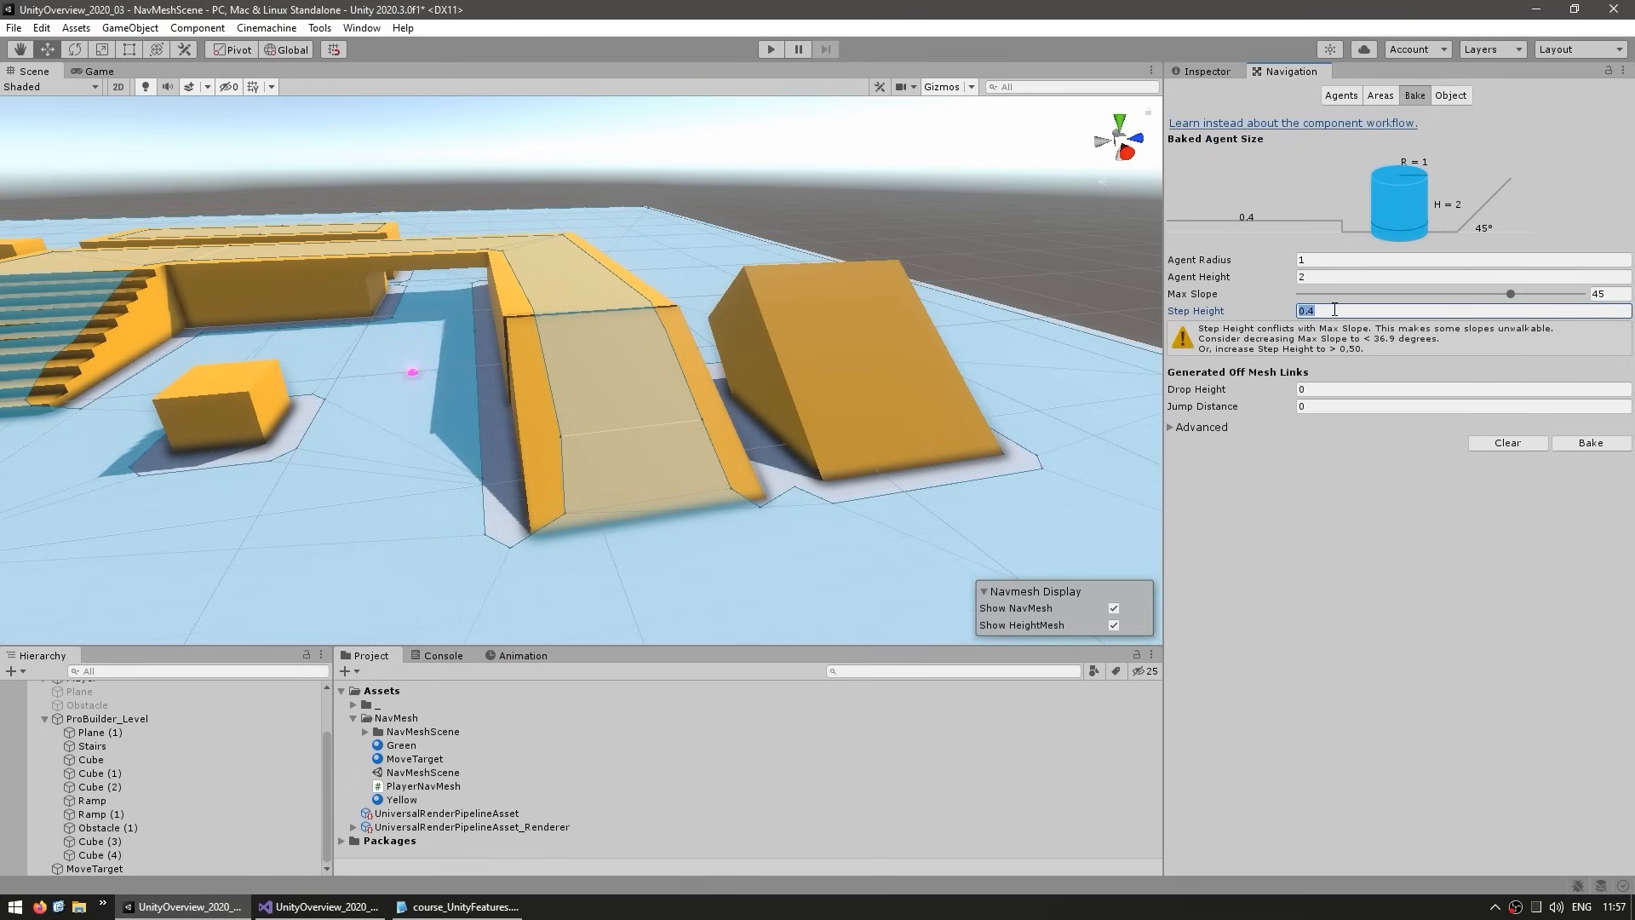
text(1)
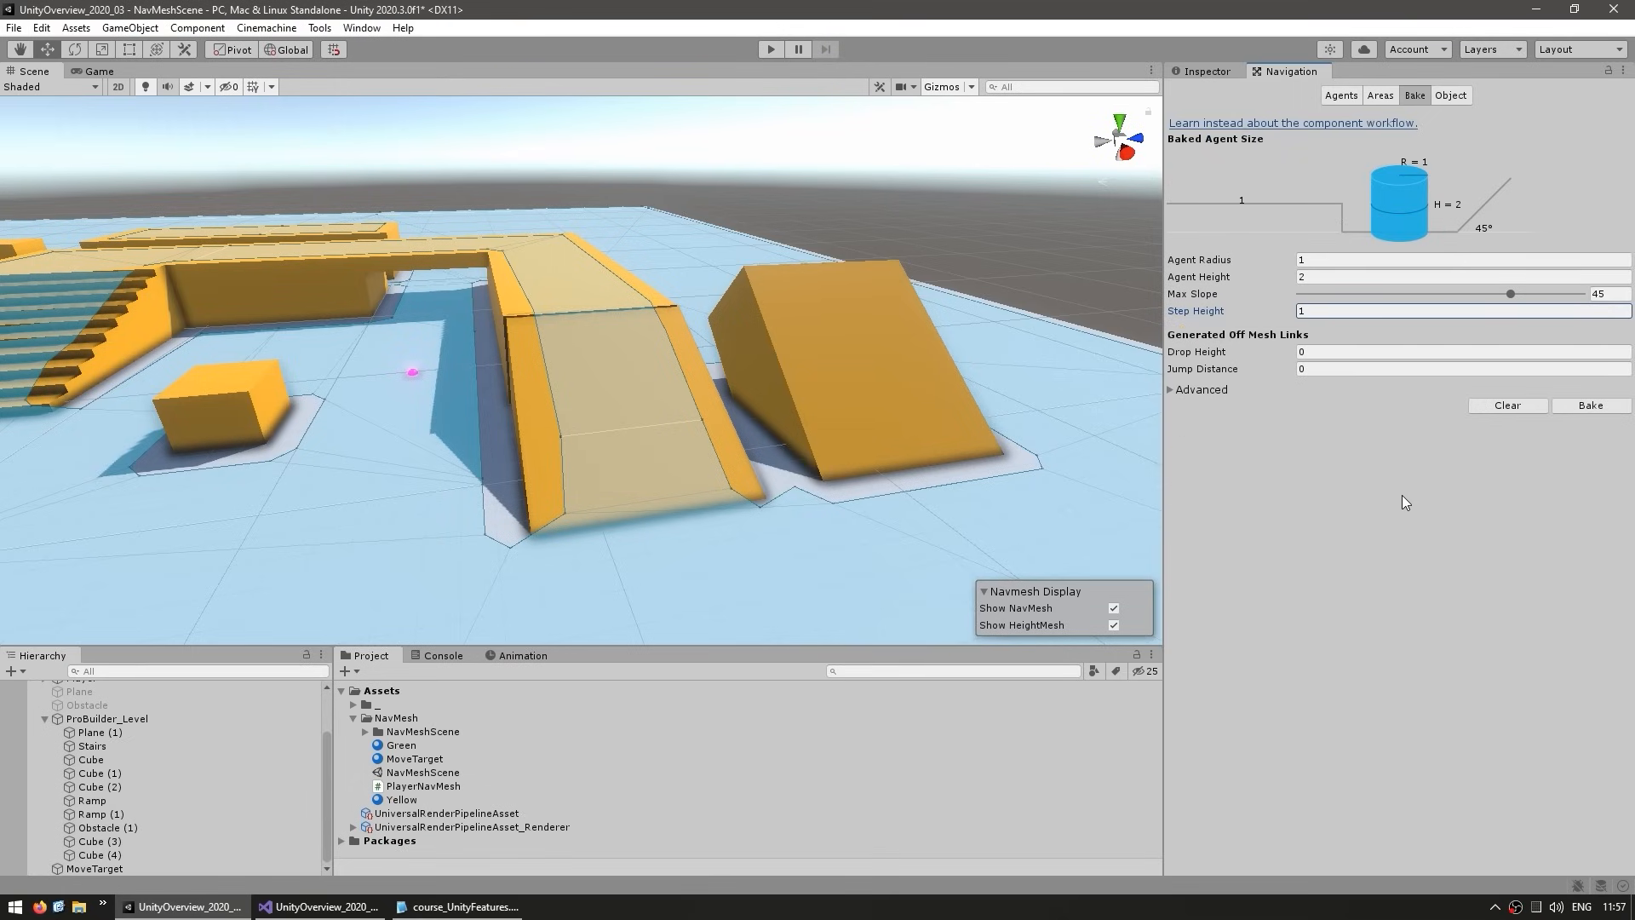
Try max slope values 60, 56 and 50, ending at 31.8 so the steep ramp is unwalkable.
drag(1511, 293, 1581, 293)
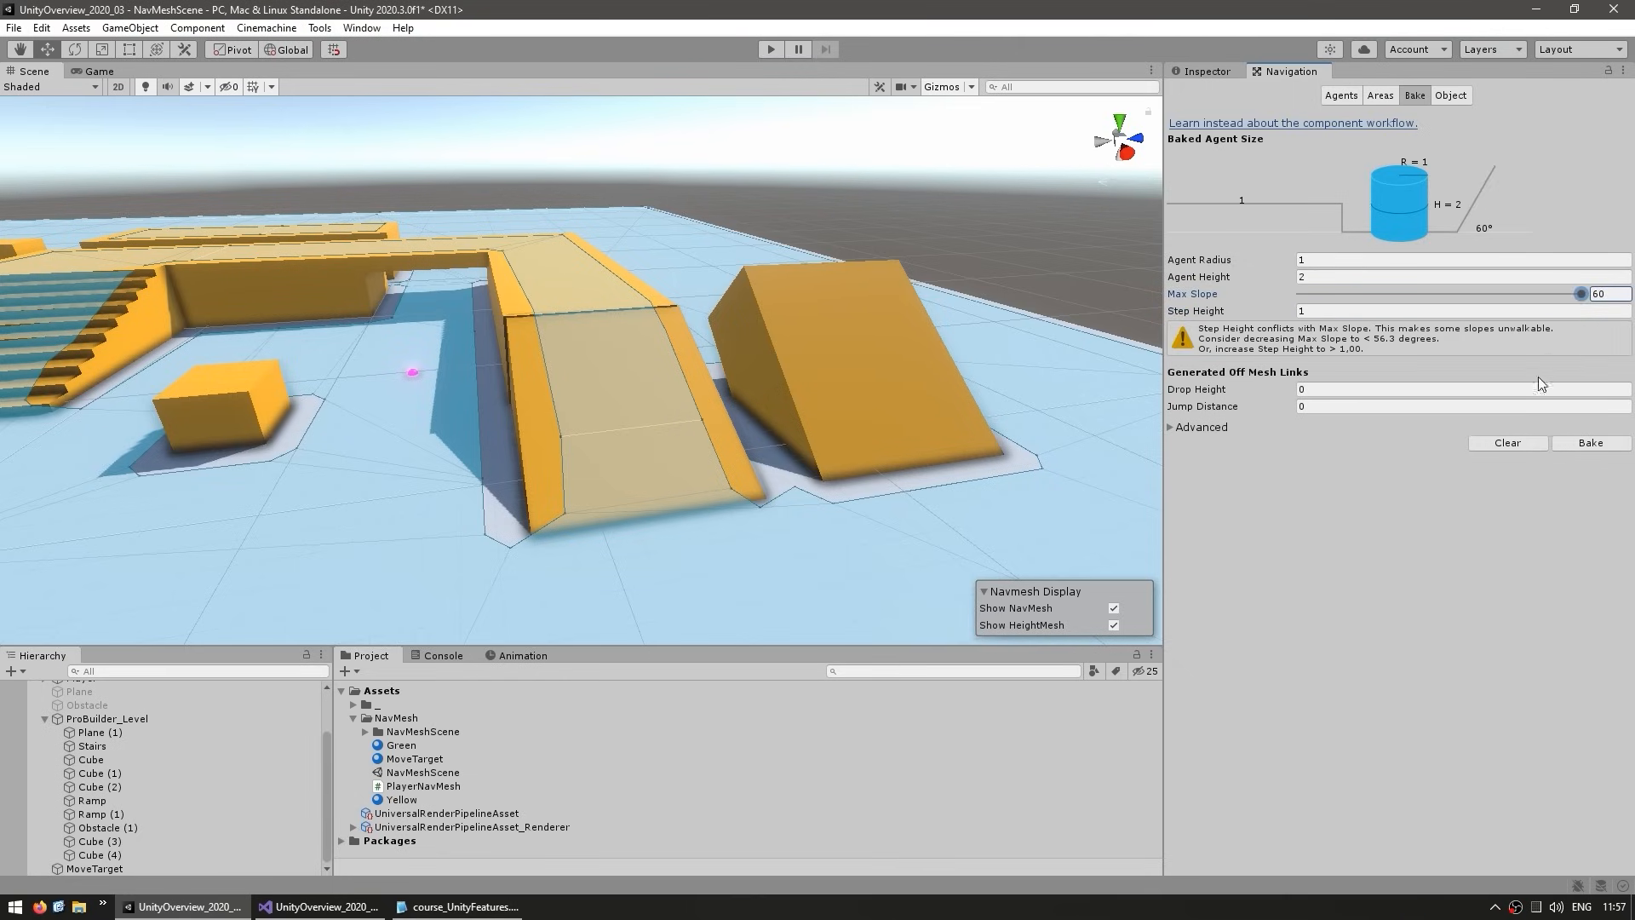
drag(1581, 293, 1562, 293)
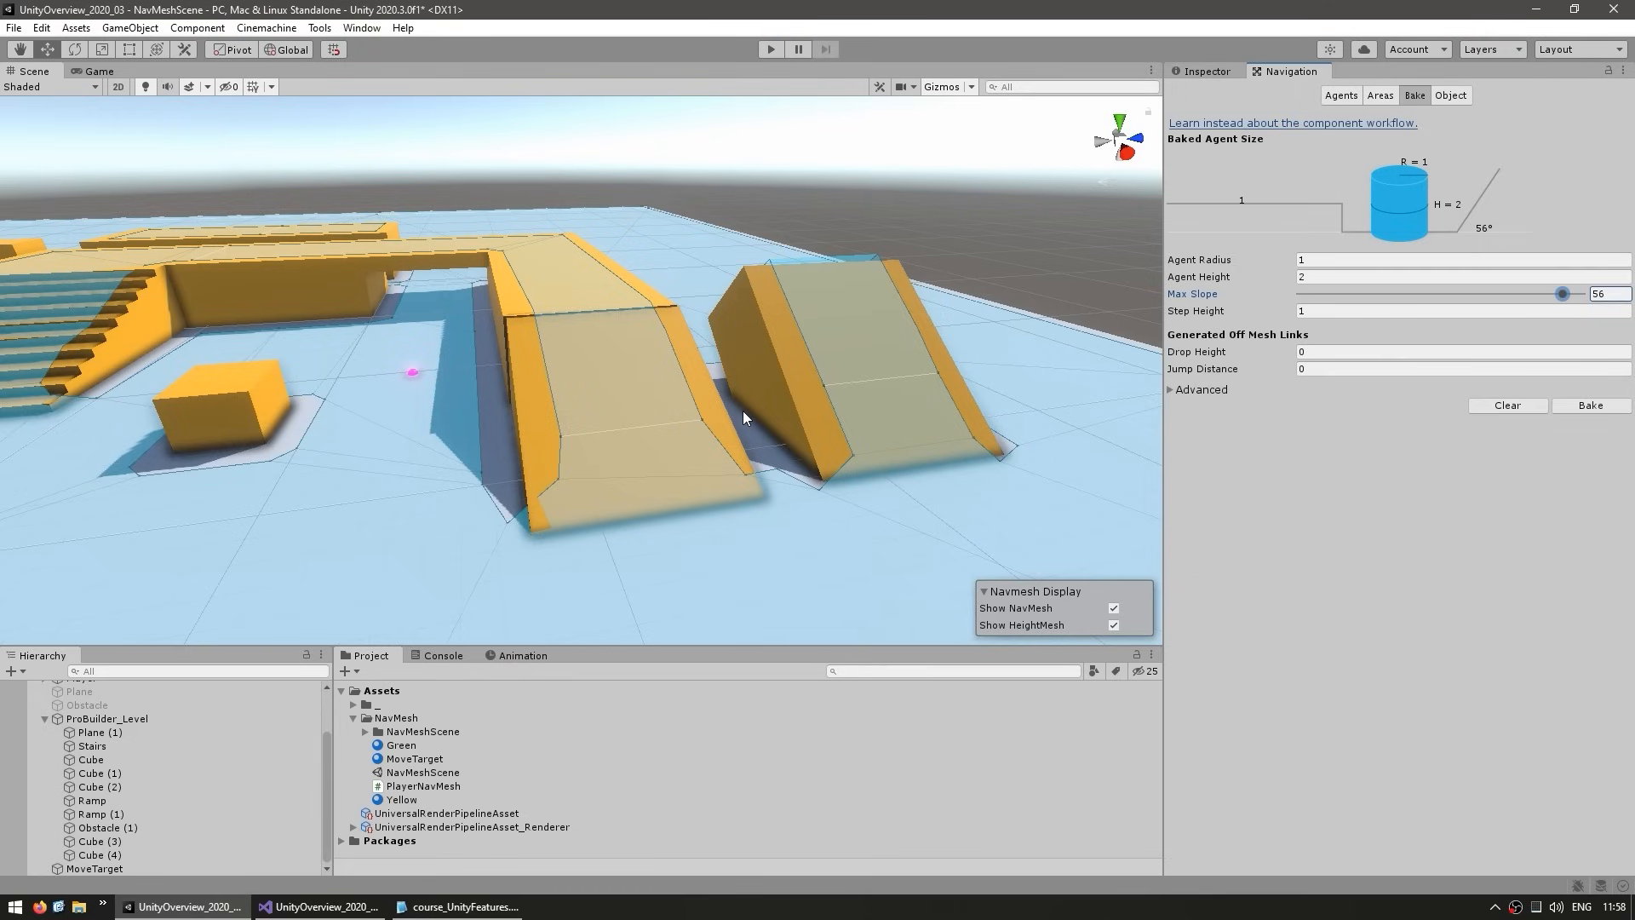
mouse_move(583, 334)
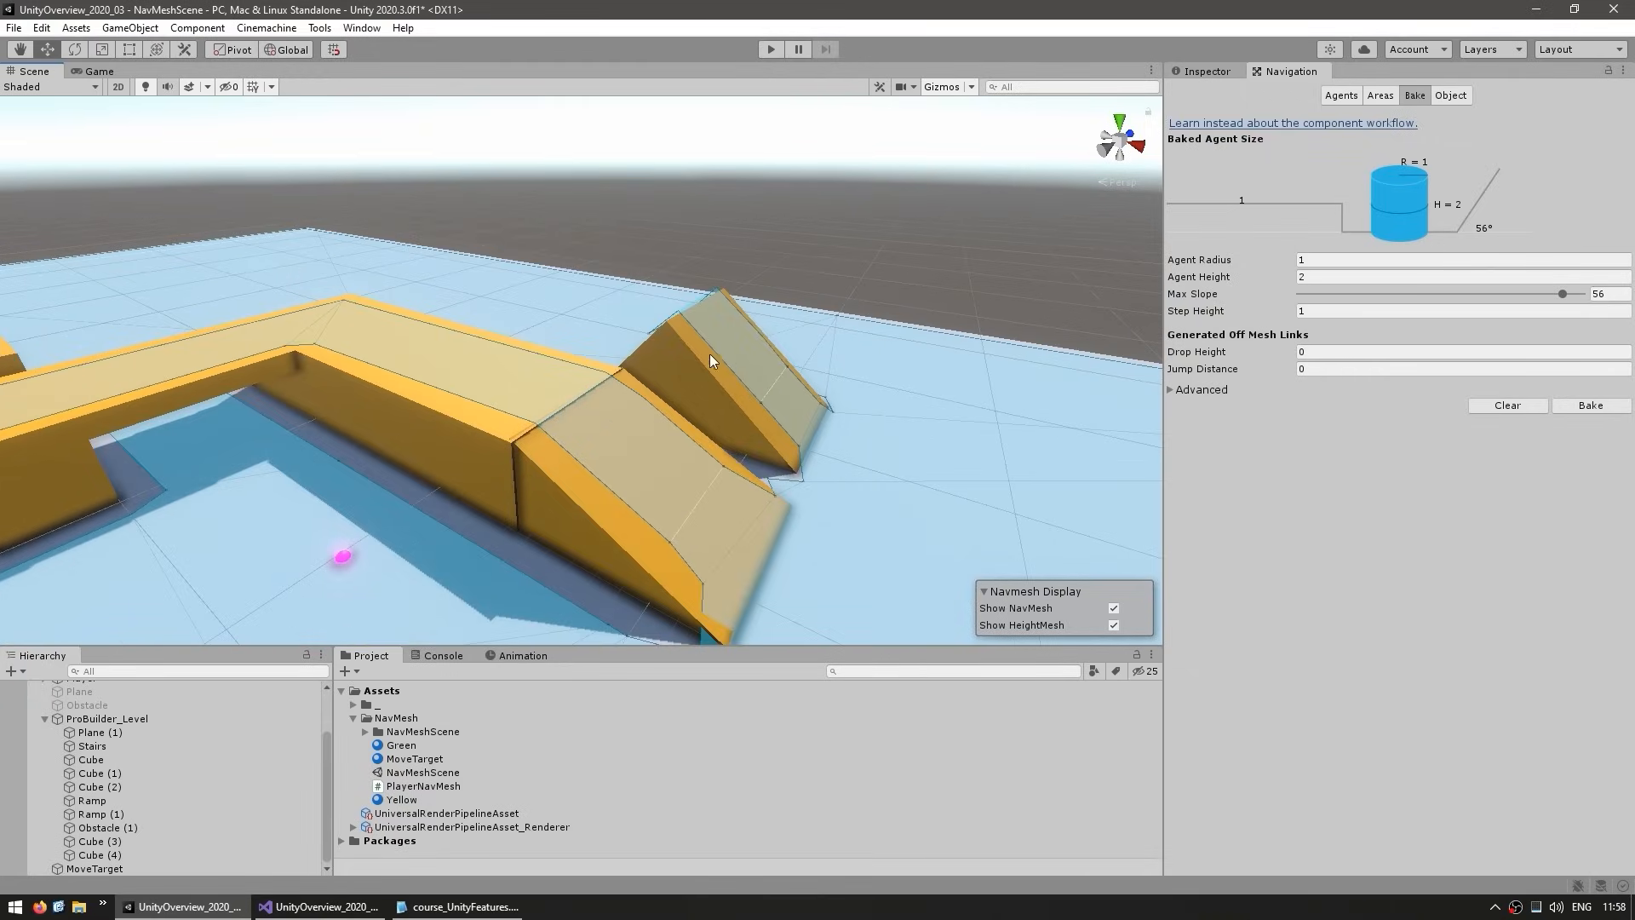
drag(1563, 294, 1528, 293)
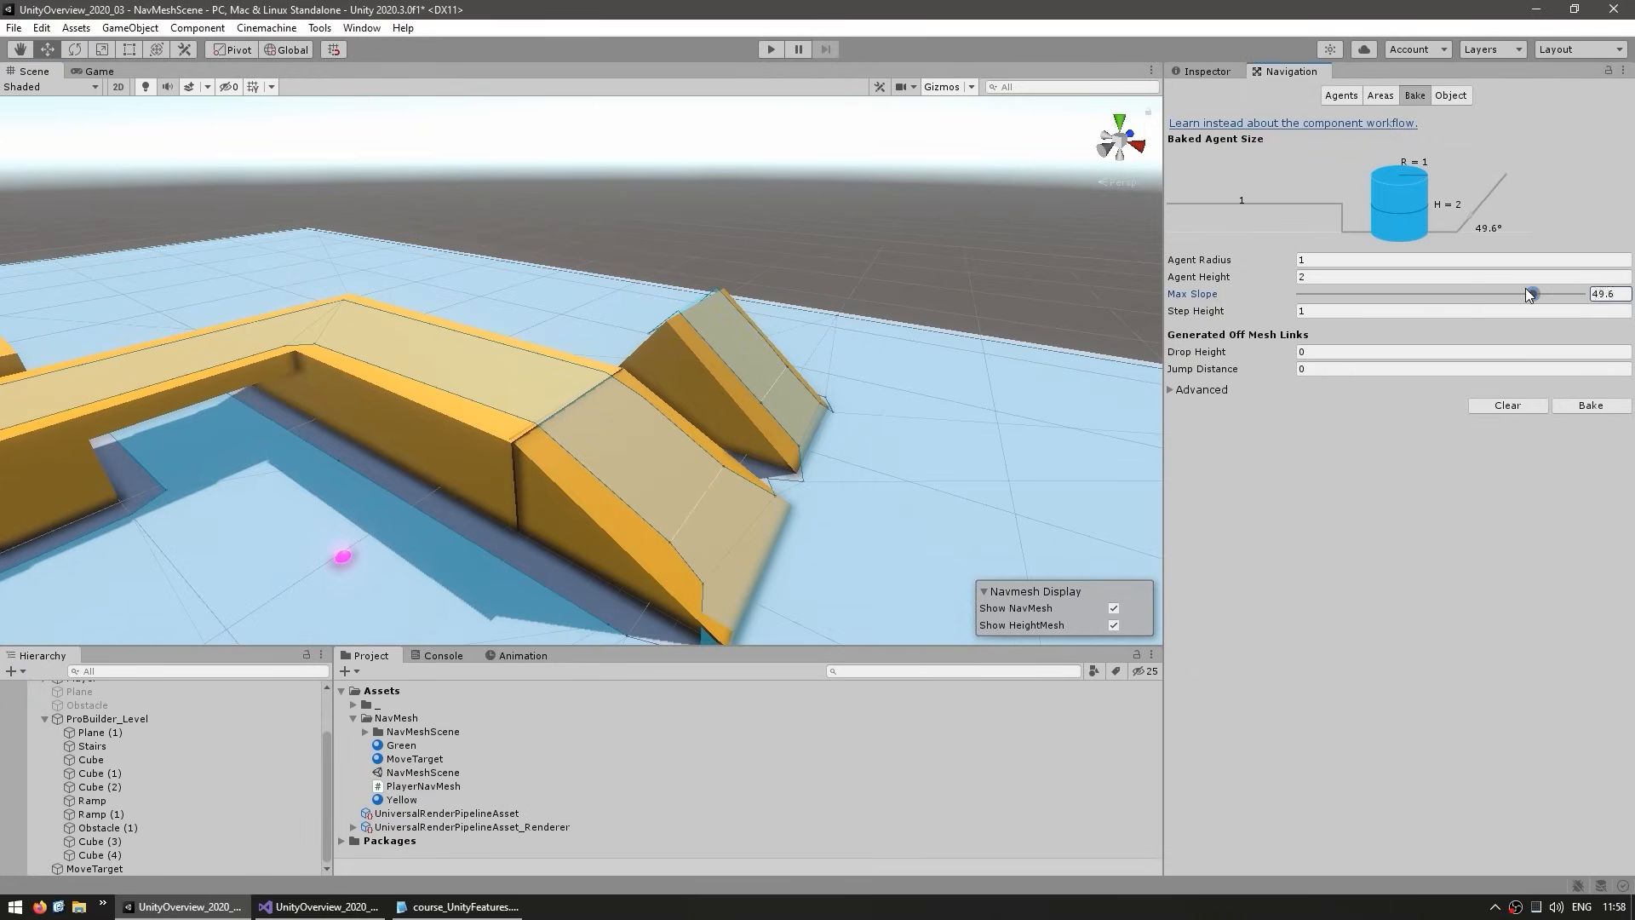
drag(1528, 293, 1448, 293)
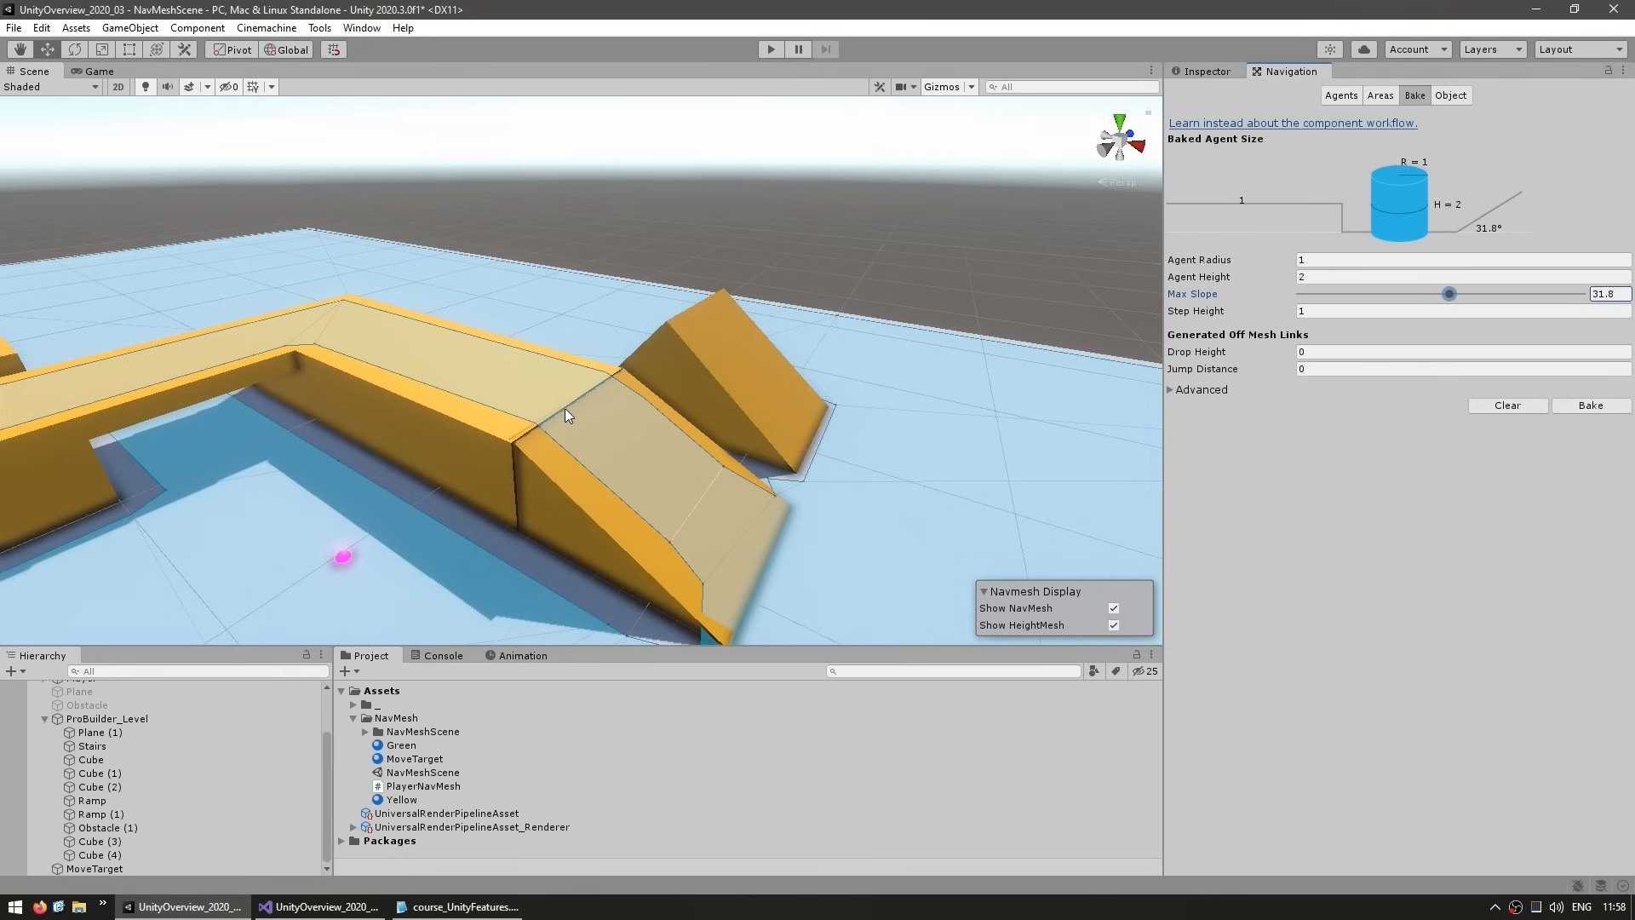
mouse_move(993, 518)
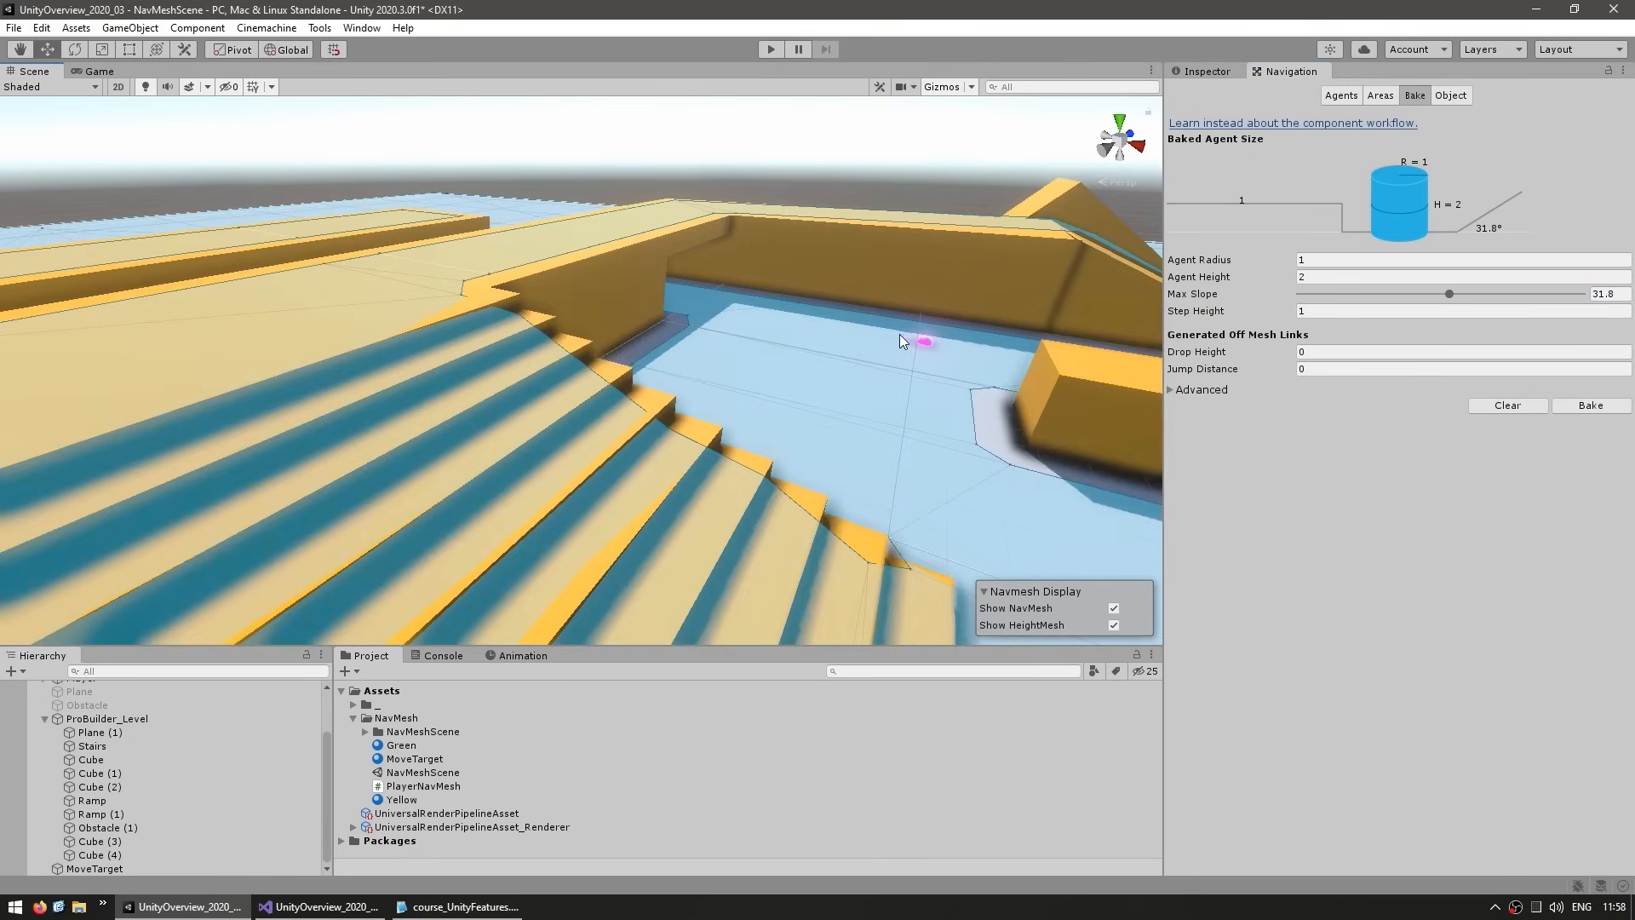
Rebake the navmesh with step height 0.37 after viewing the stairs and whole level.
drag(900, 341, 714, 464)
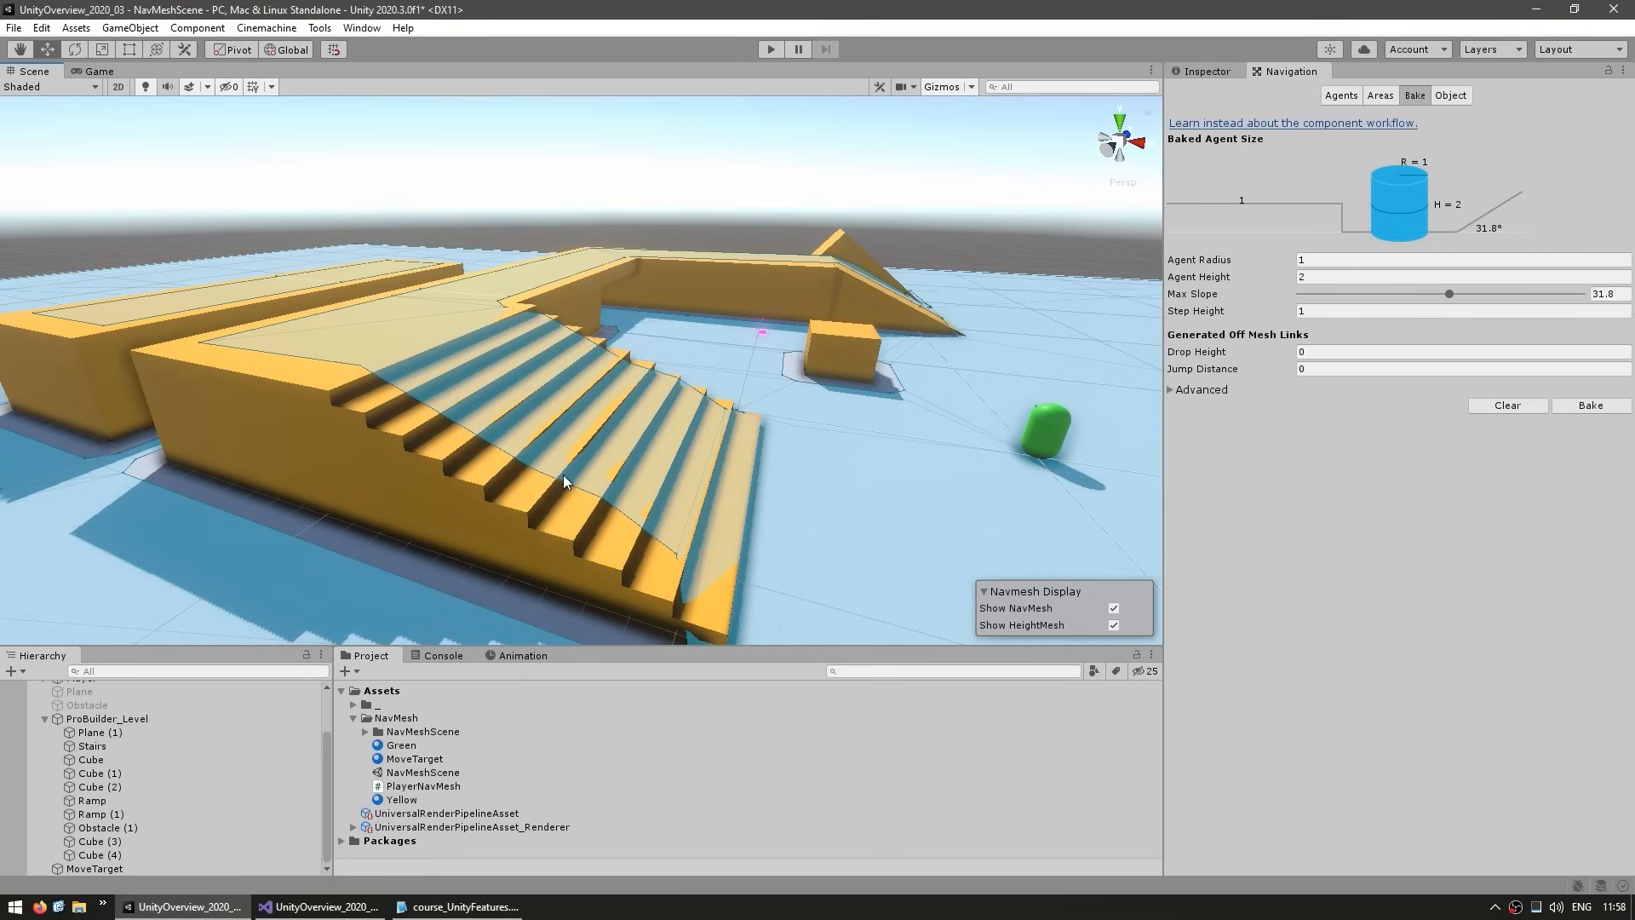
mouse_move(1019, 405)
text(0.1)
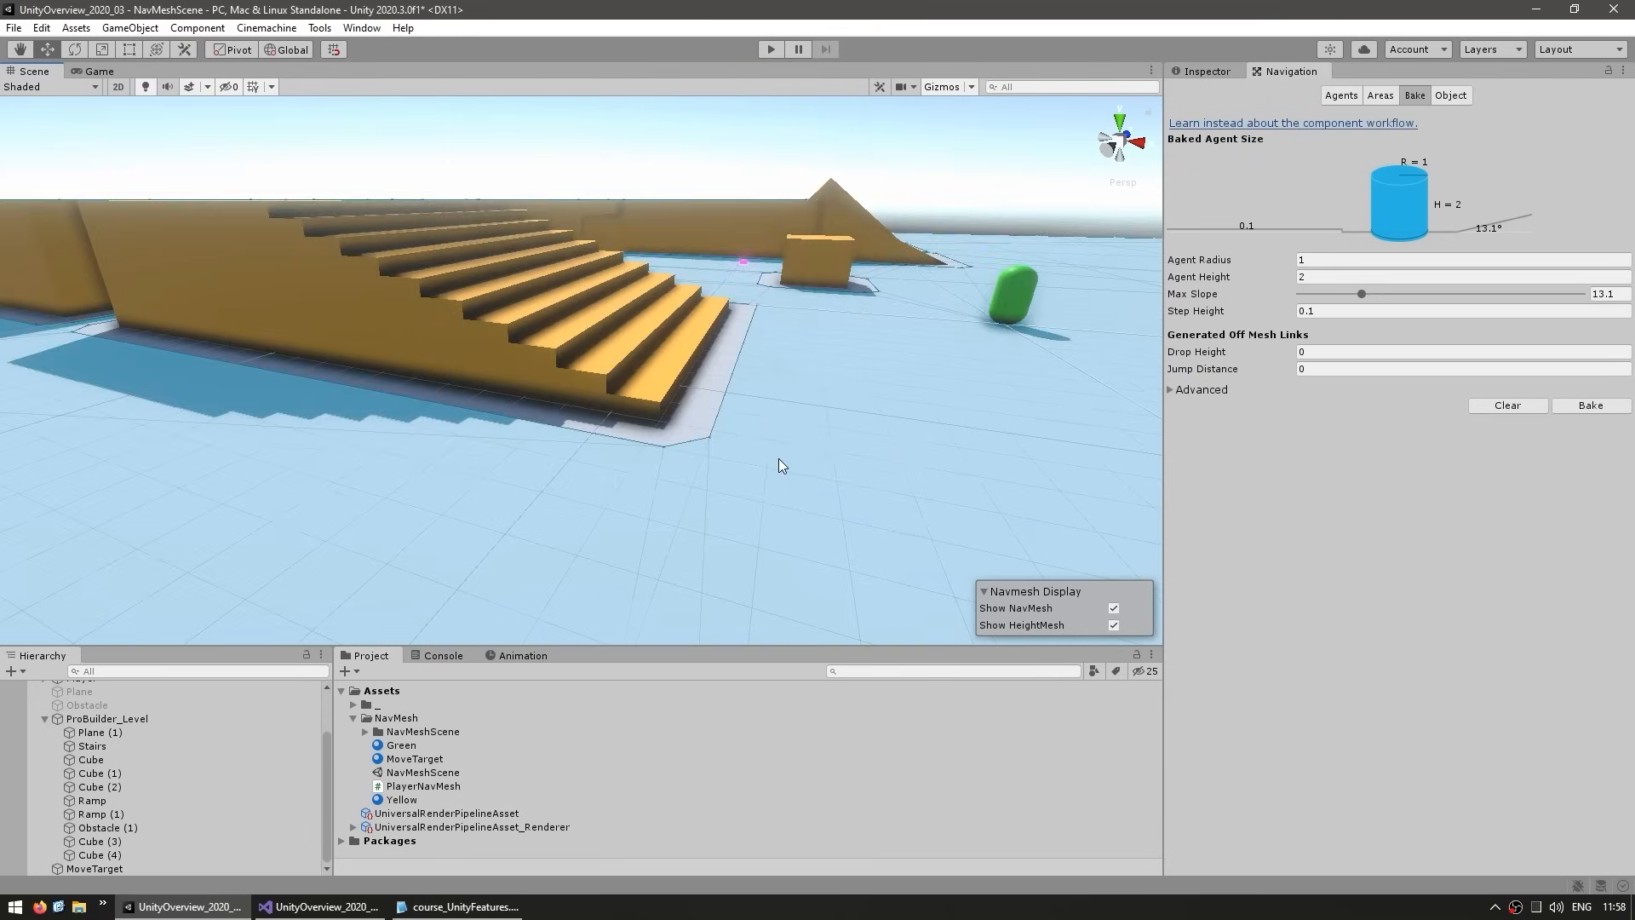
drag(782, 465, 579, 485)
text(0.37)
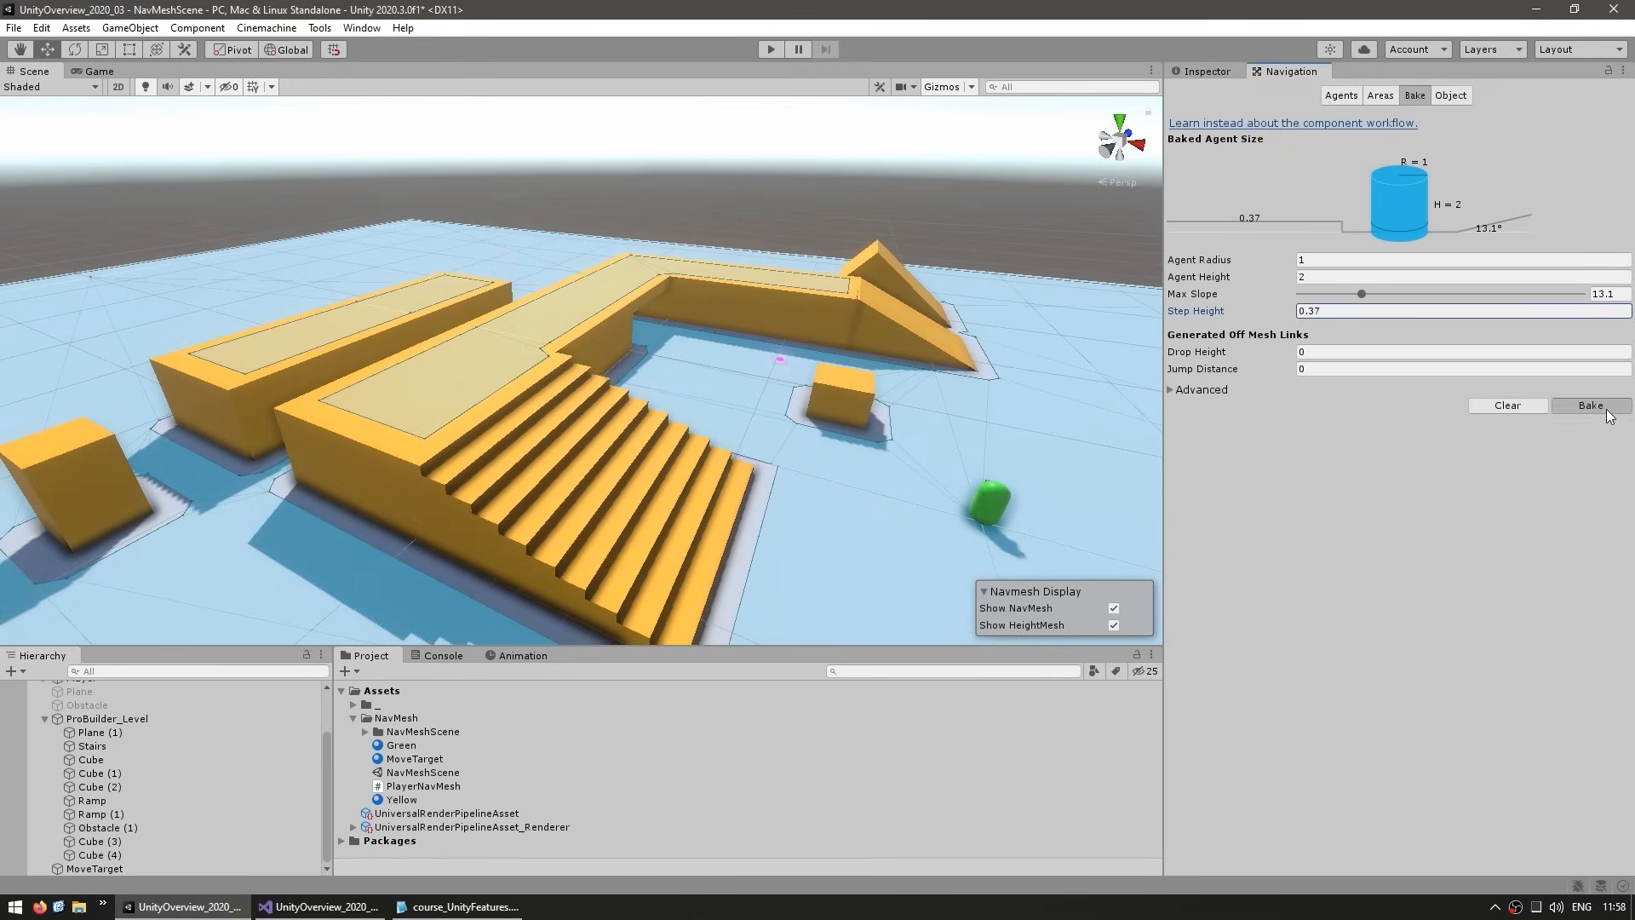
click(1590, 405)
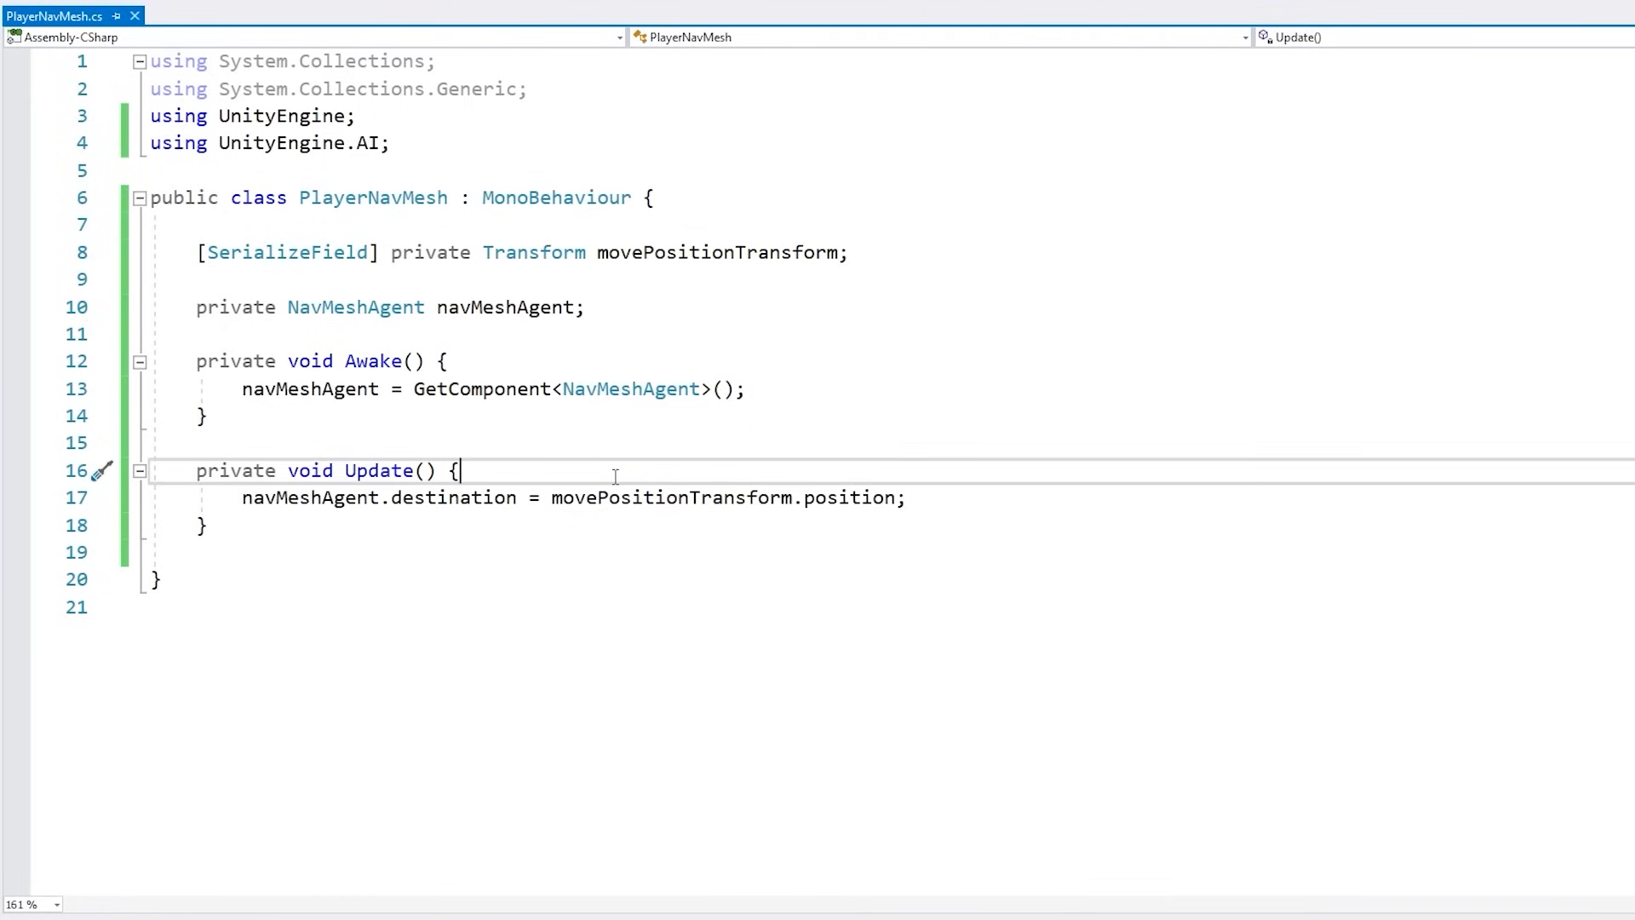
Wrap the destination update in an if (Input.GetKeyDown(KeyCode.Space)) { check.
text(if (Input.GetKeyDown(KeyCode)
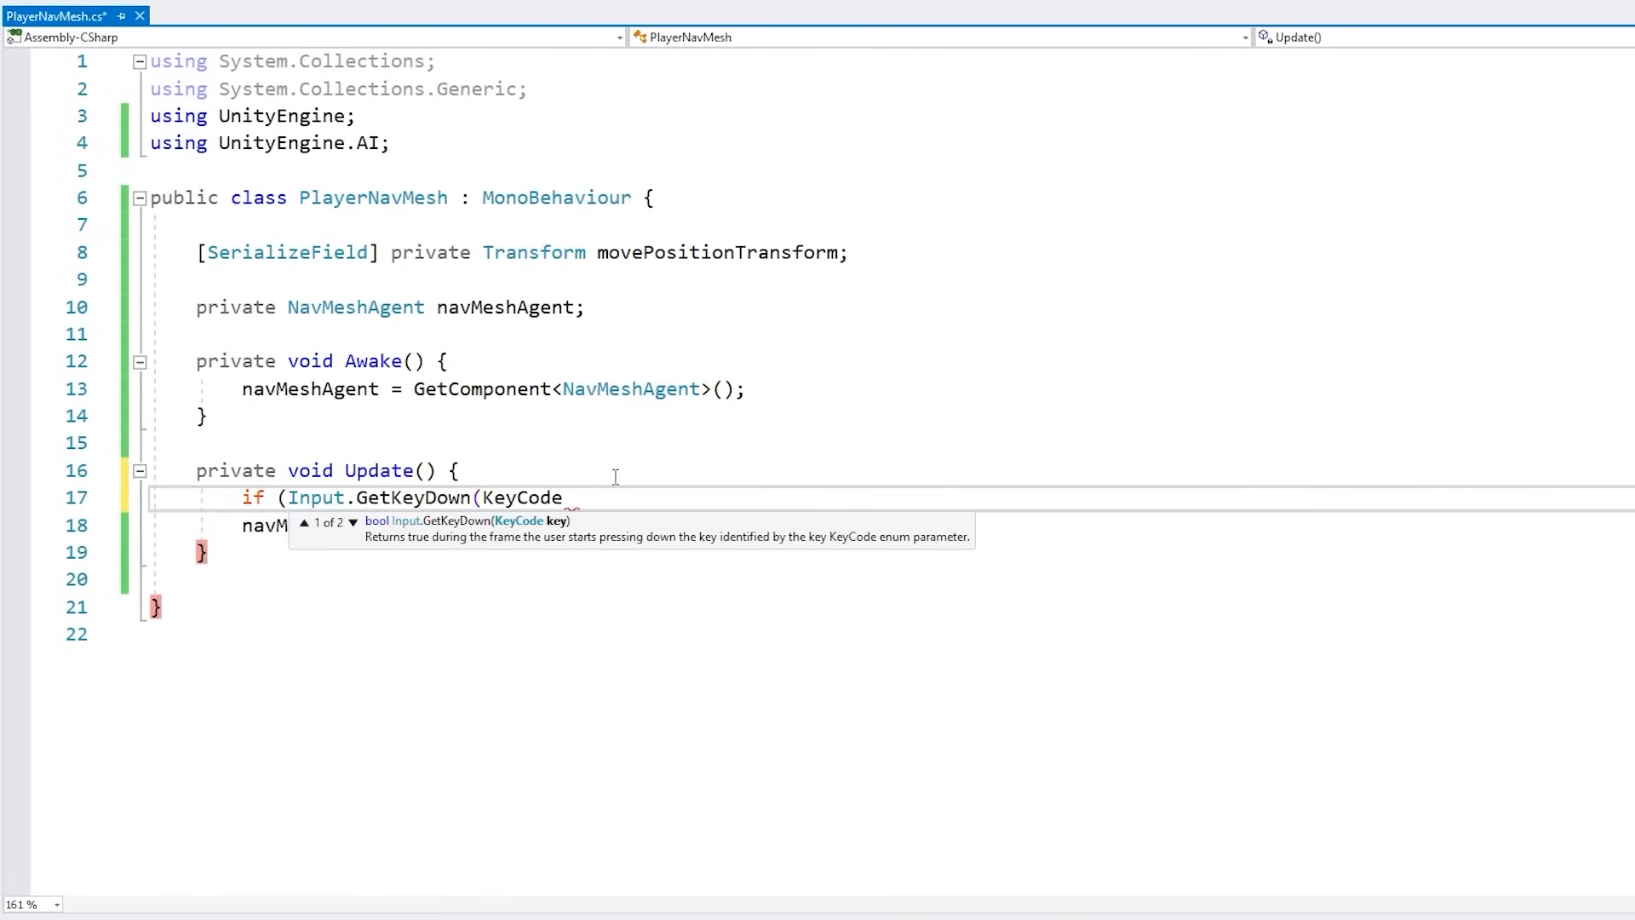
text(.Space)) {)
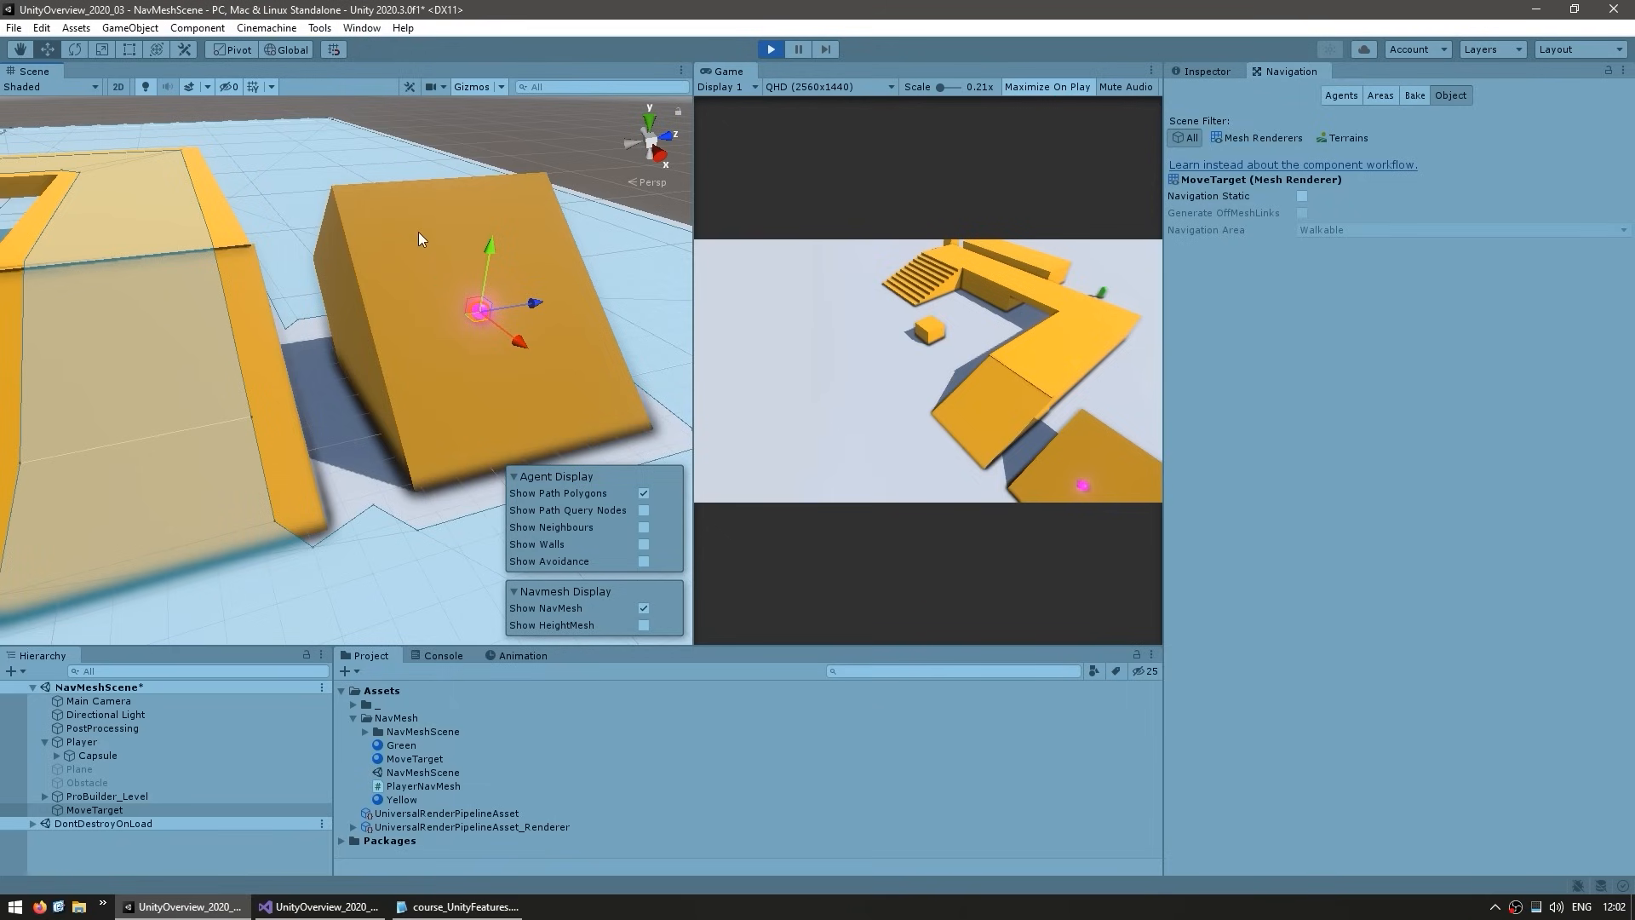
mouse_move(921, 303)
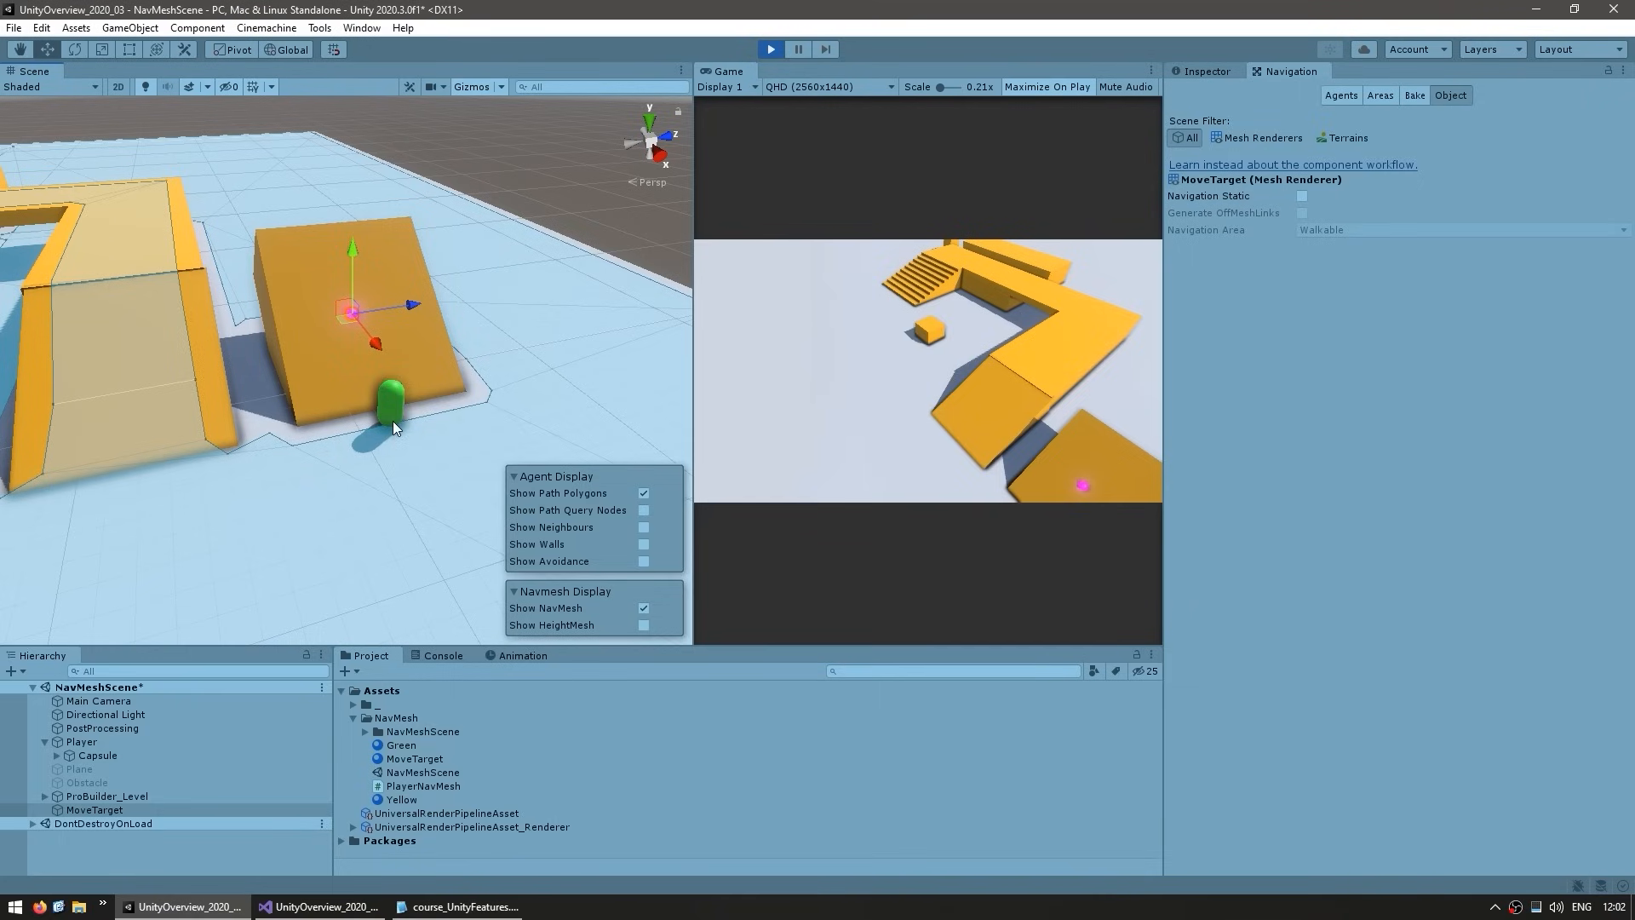
mouse_move(392, 371)
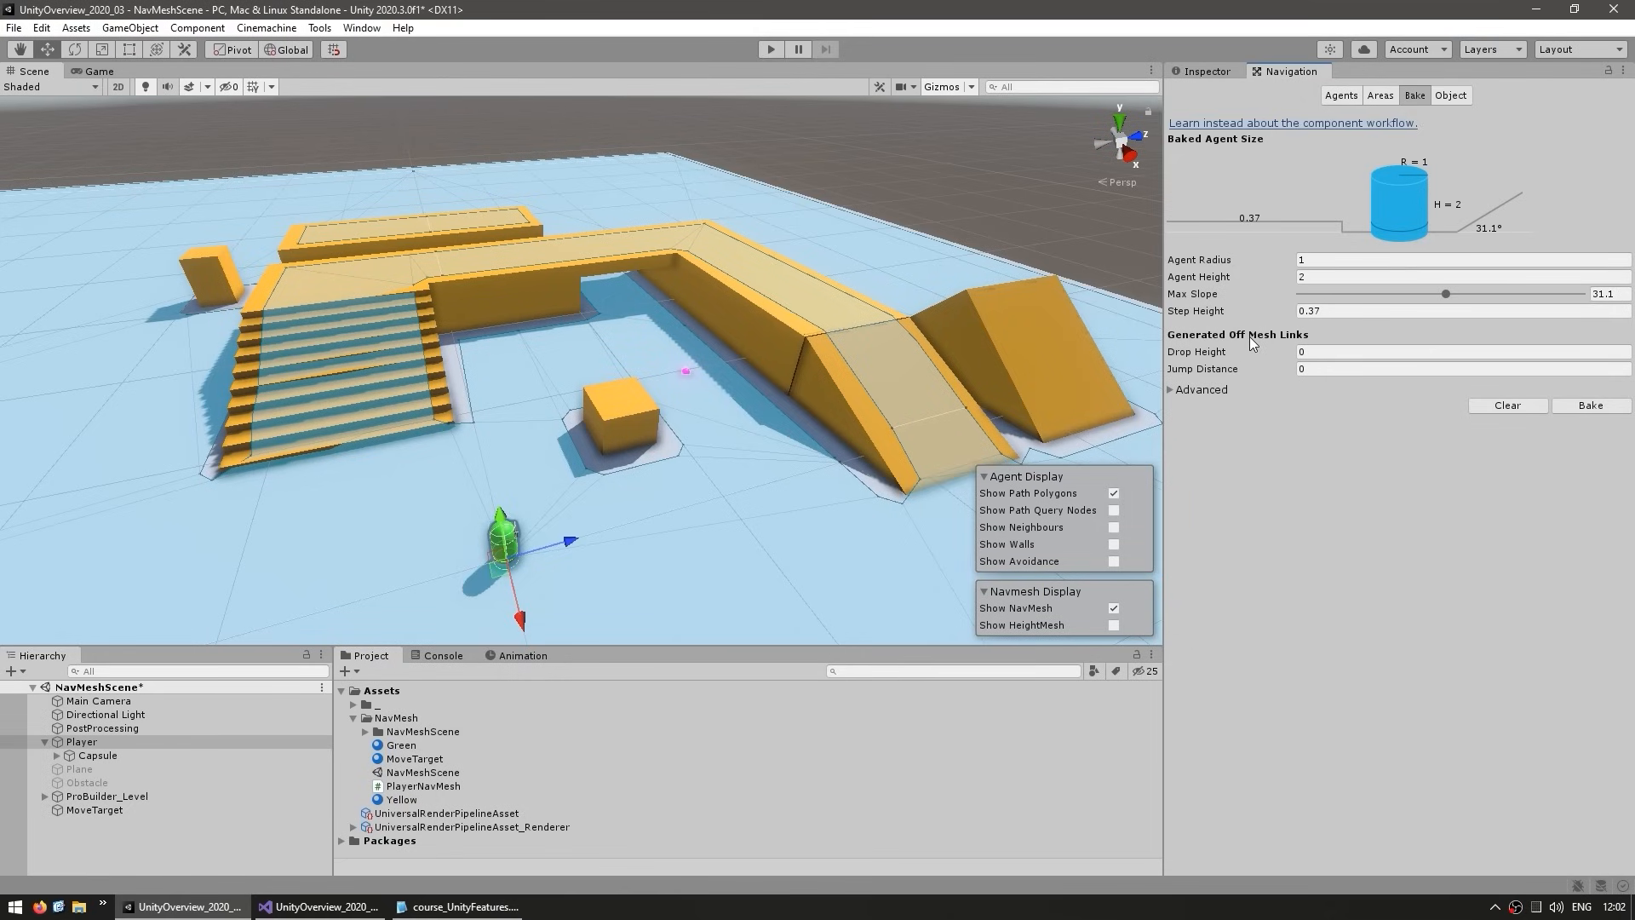
mouse_move(770, 409)
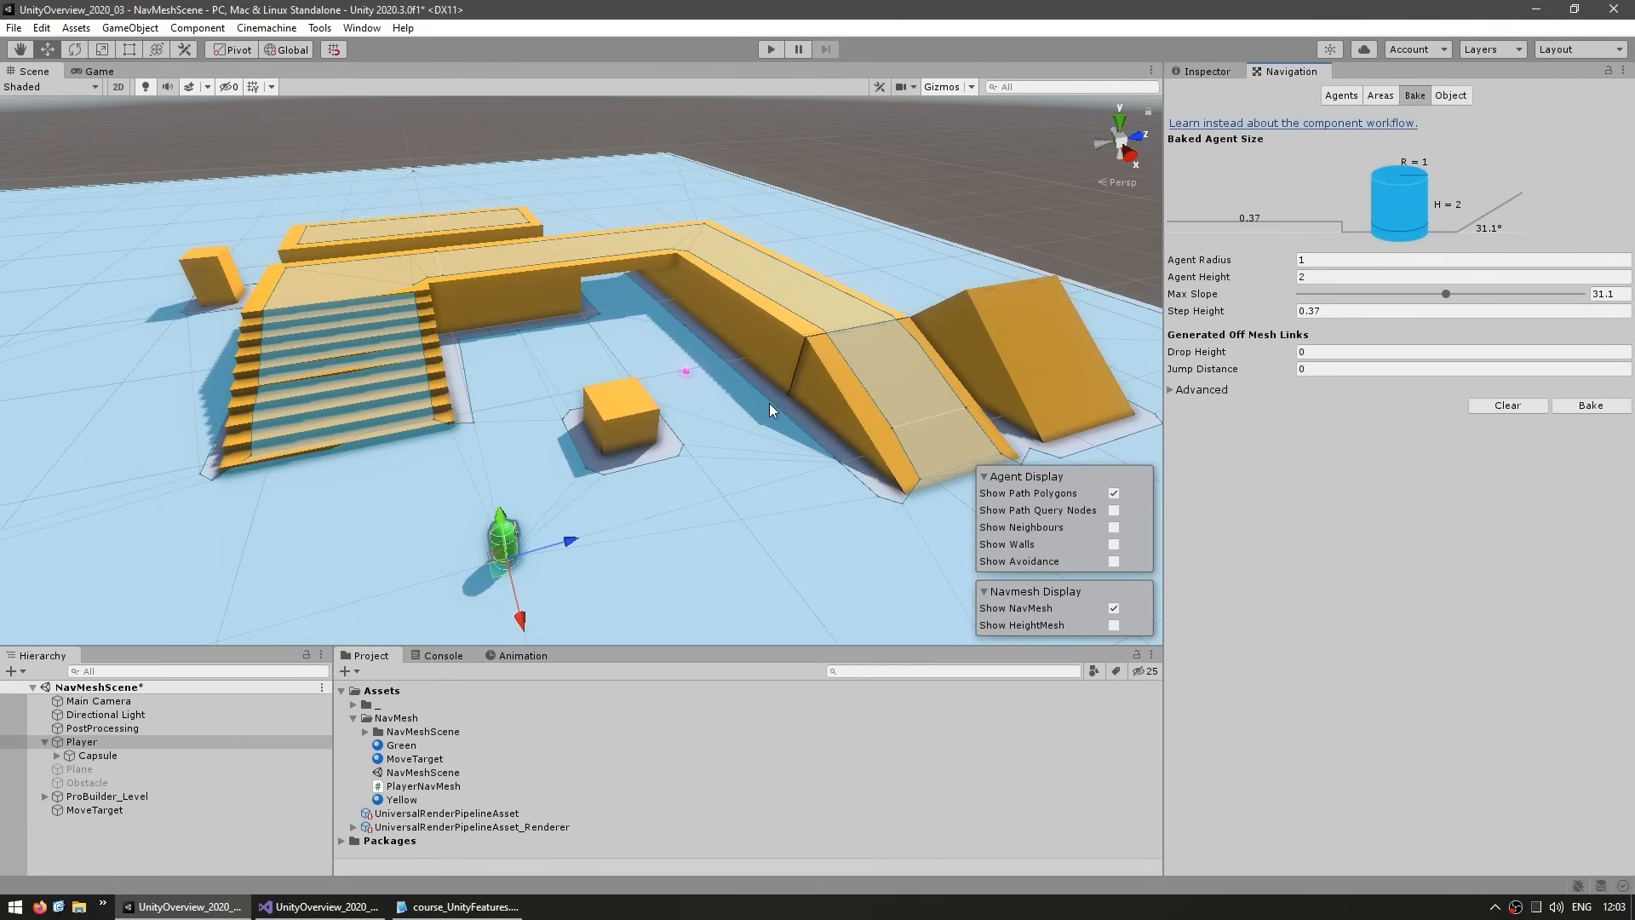
mouse_move(1187, 353)
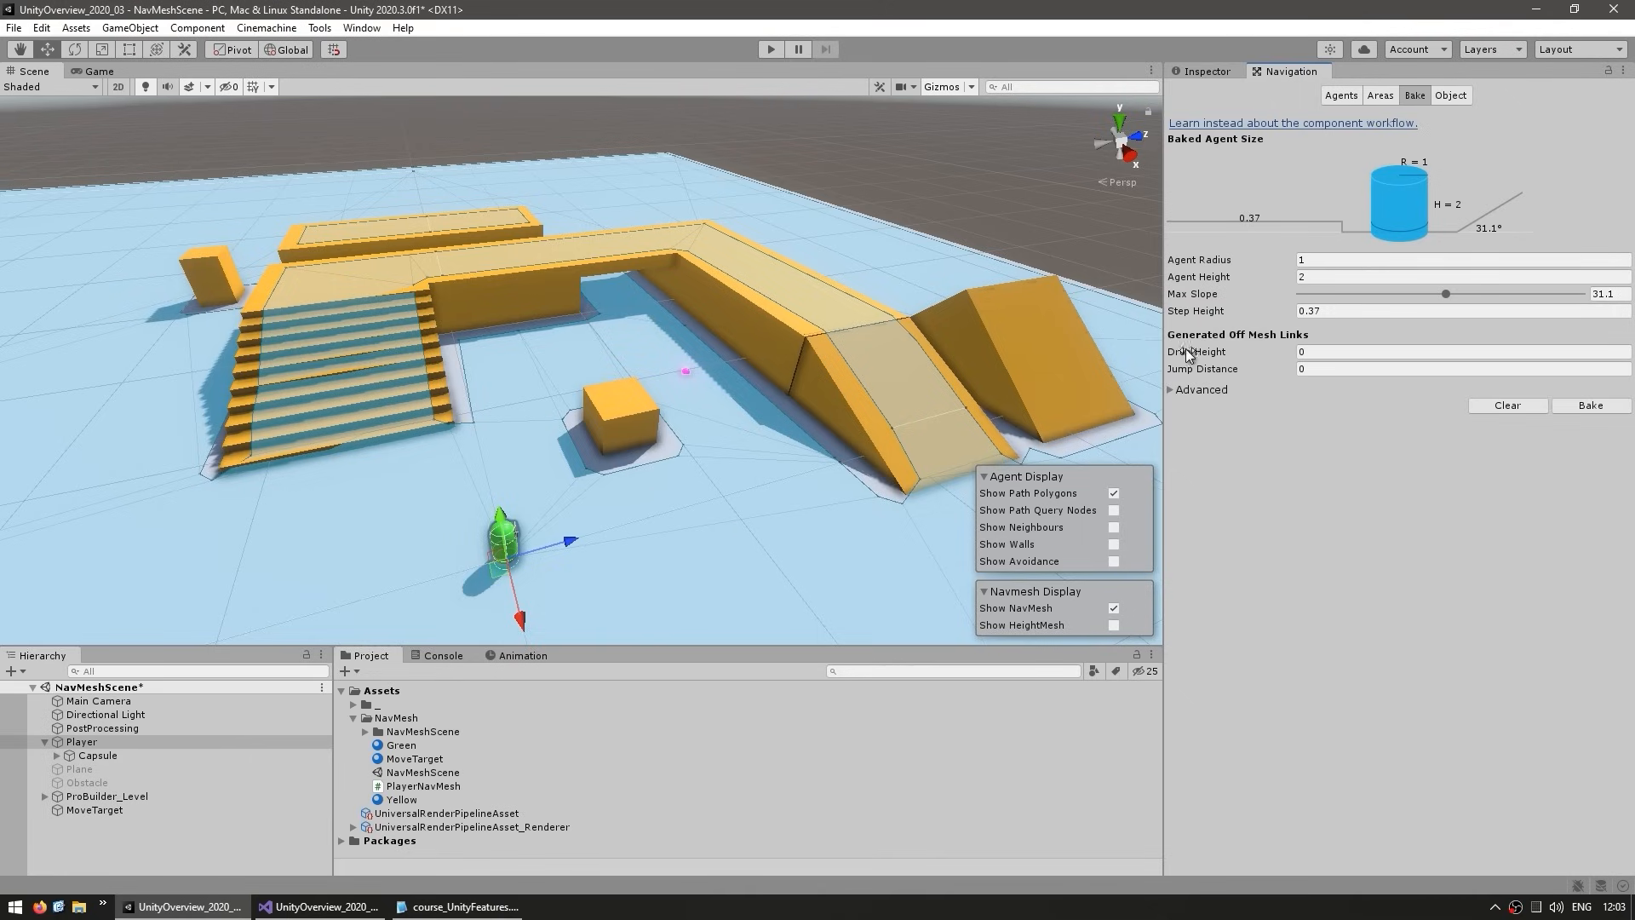
mouse_move(731, 366)
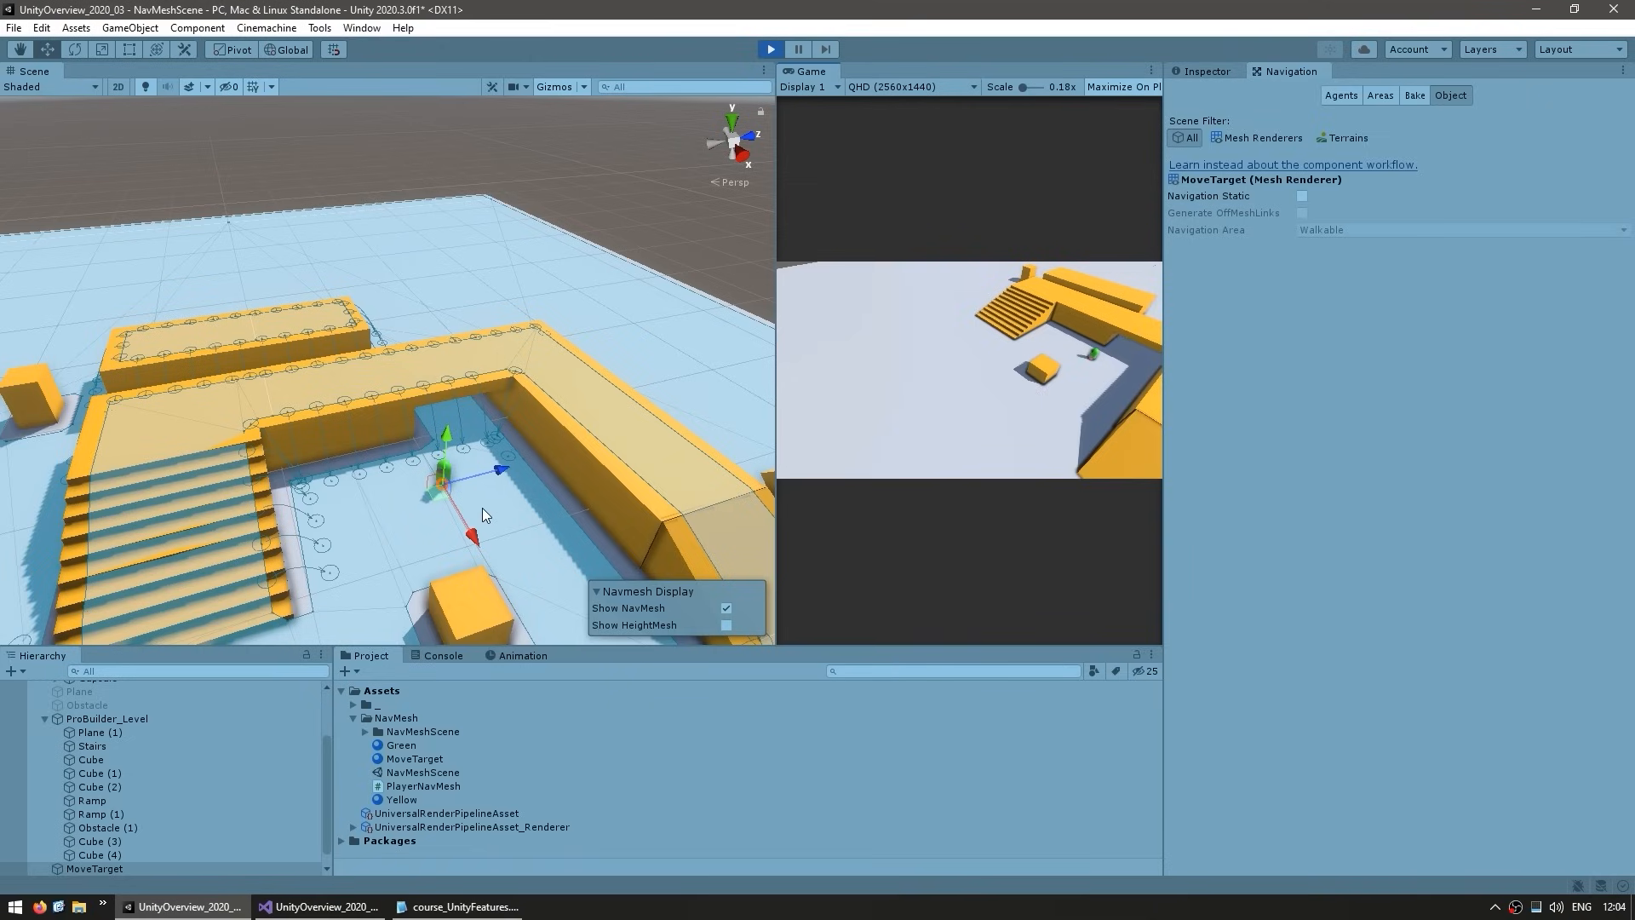
Stop play mode after watching the agent near the generated off-mesh links.
click(1414, 95)
text(5.2)
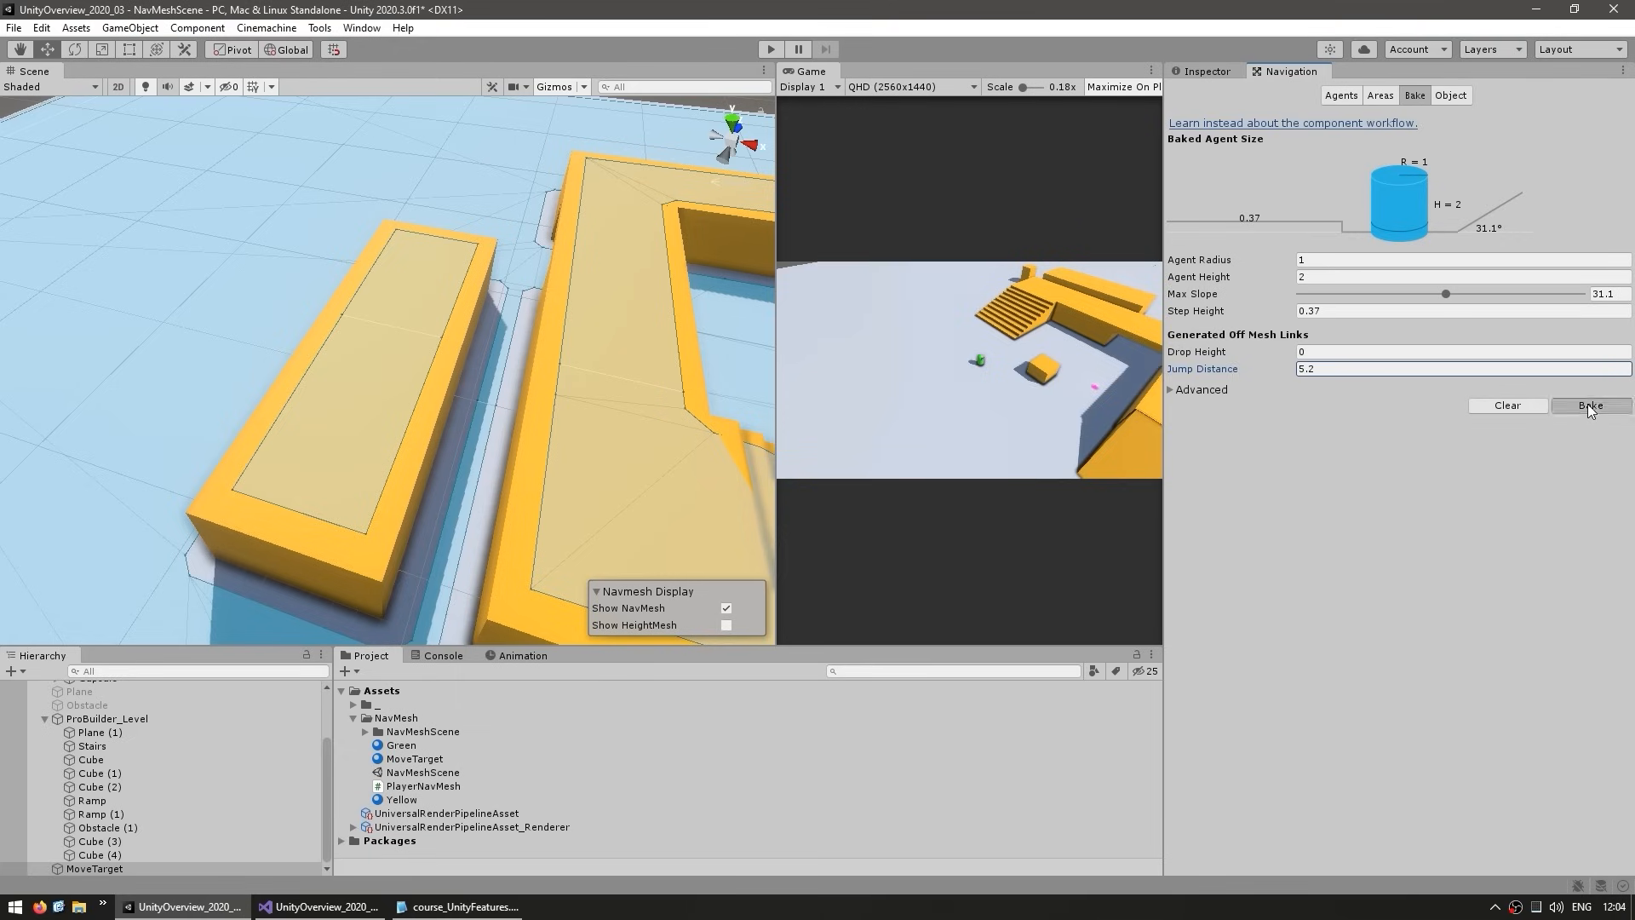
Rebake with 5.2 jump distance, move MoveTarget onto the L-shaped platform, and expand Advanced.
click(1590, 406)
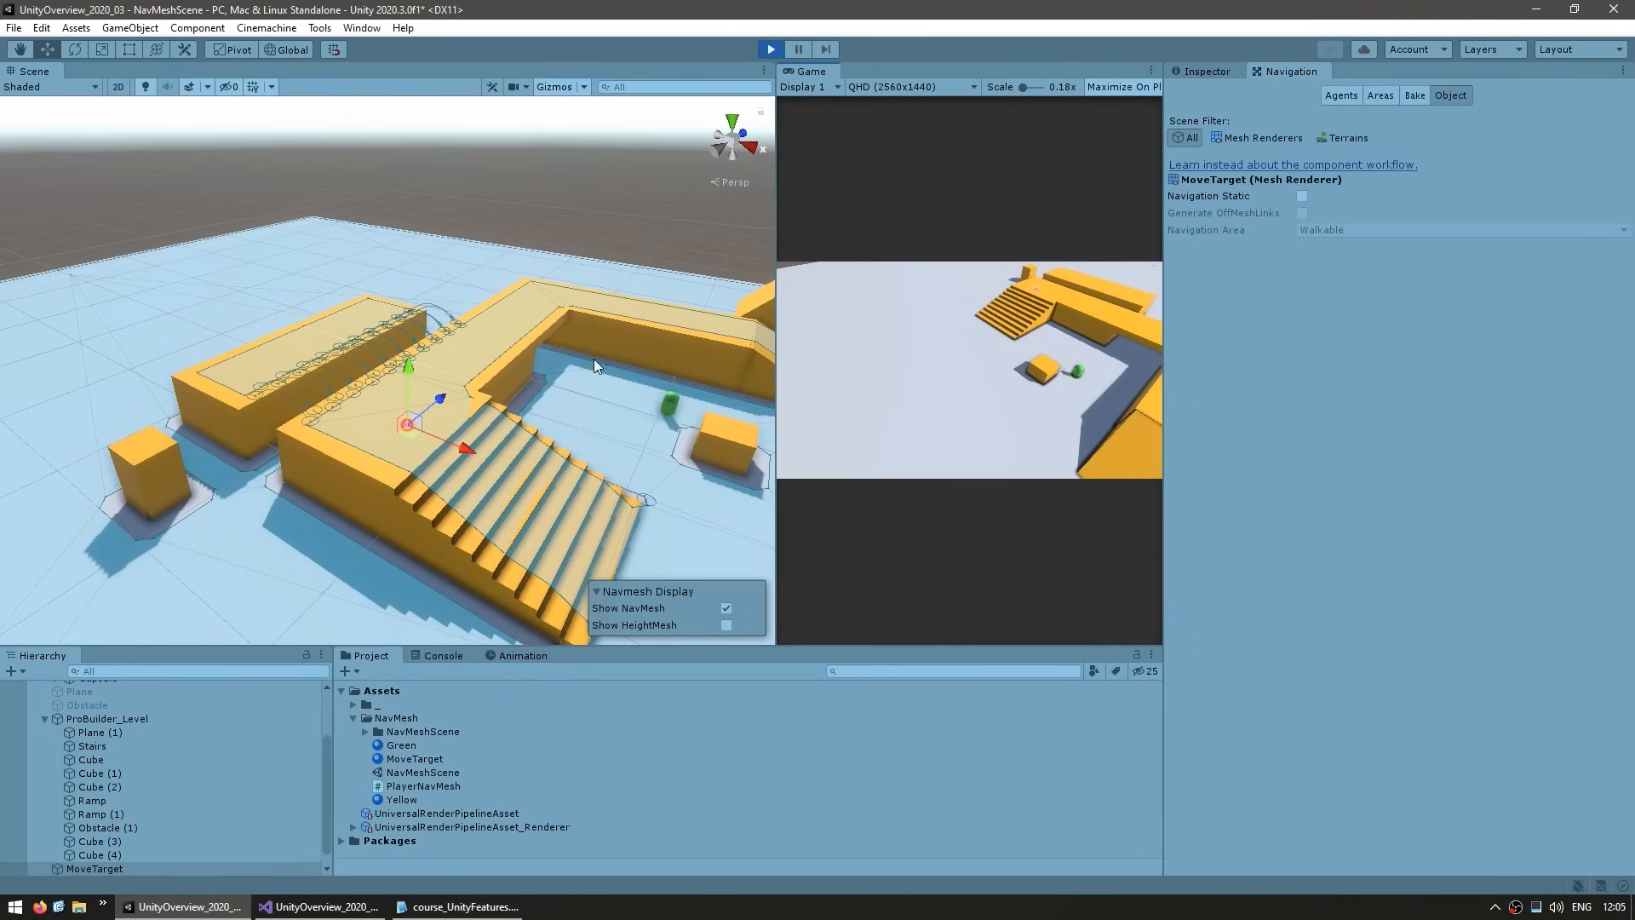
drag(595, 364, 599, 507)
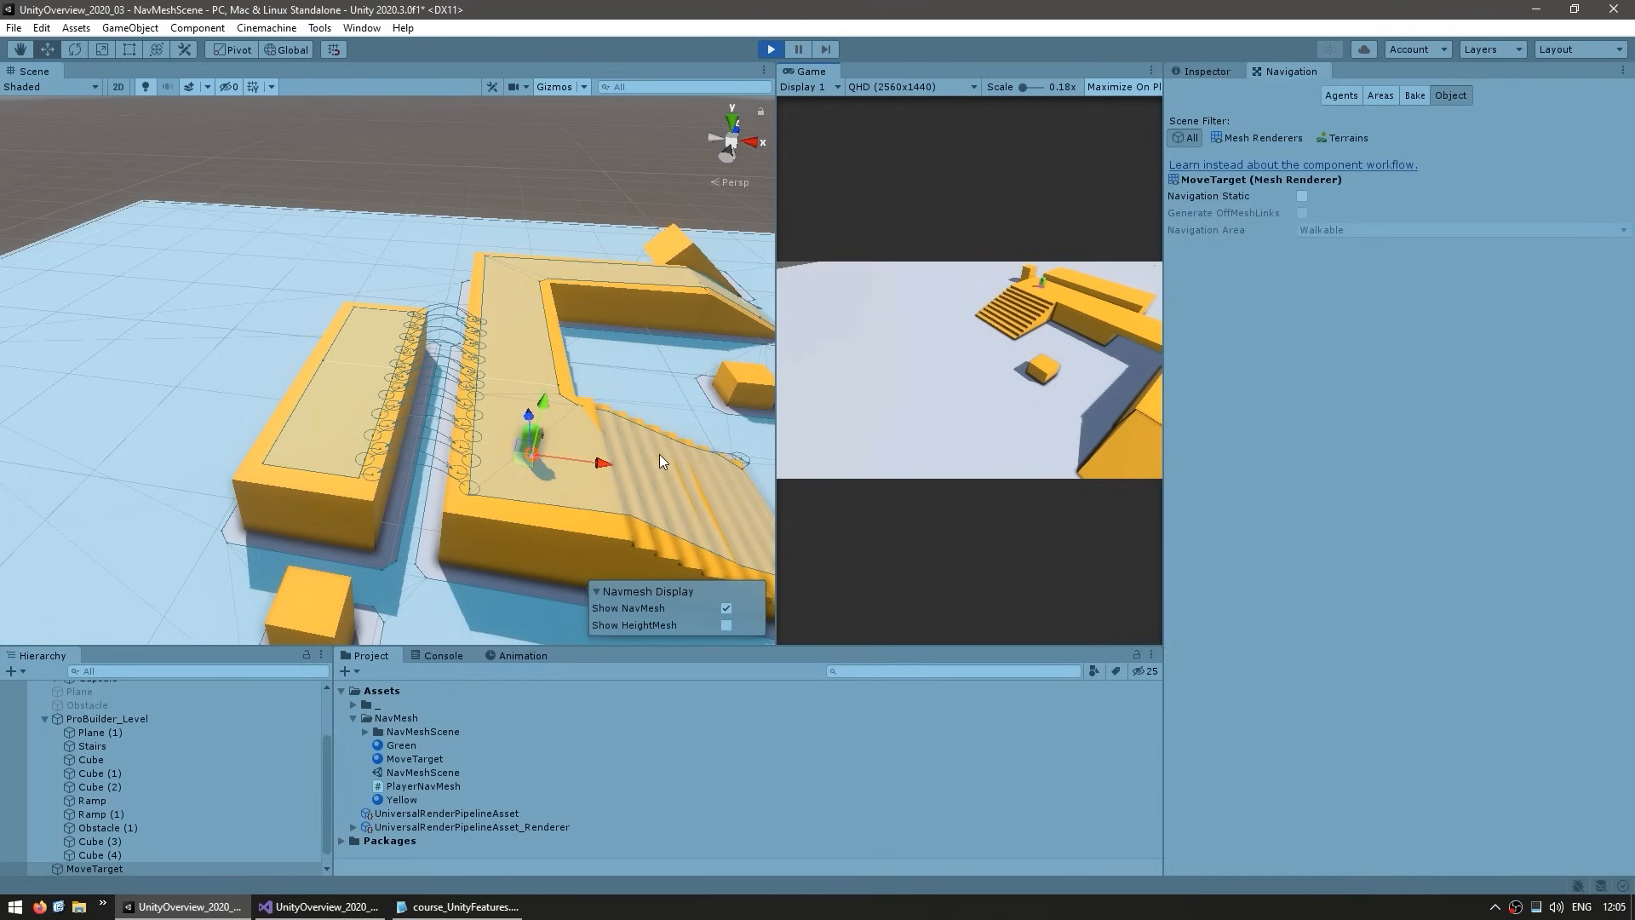
click(1414, 96)
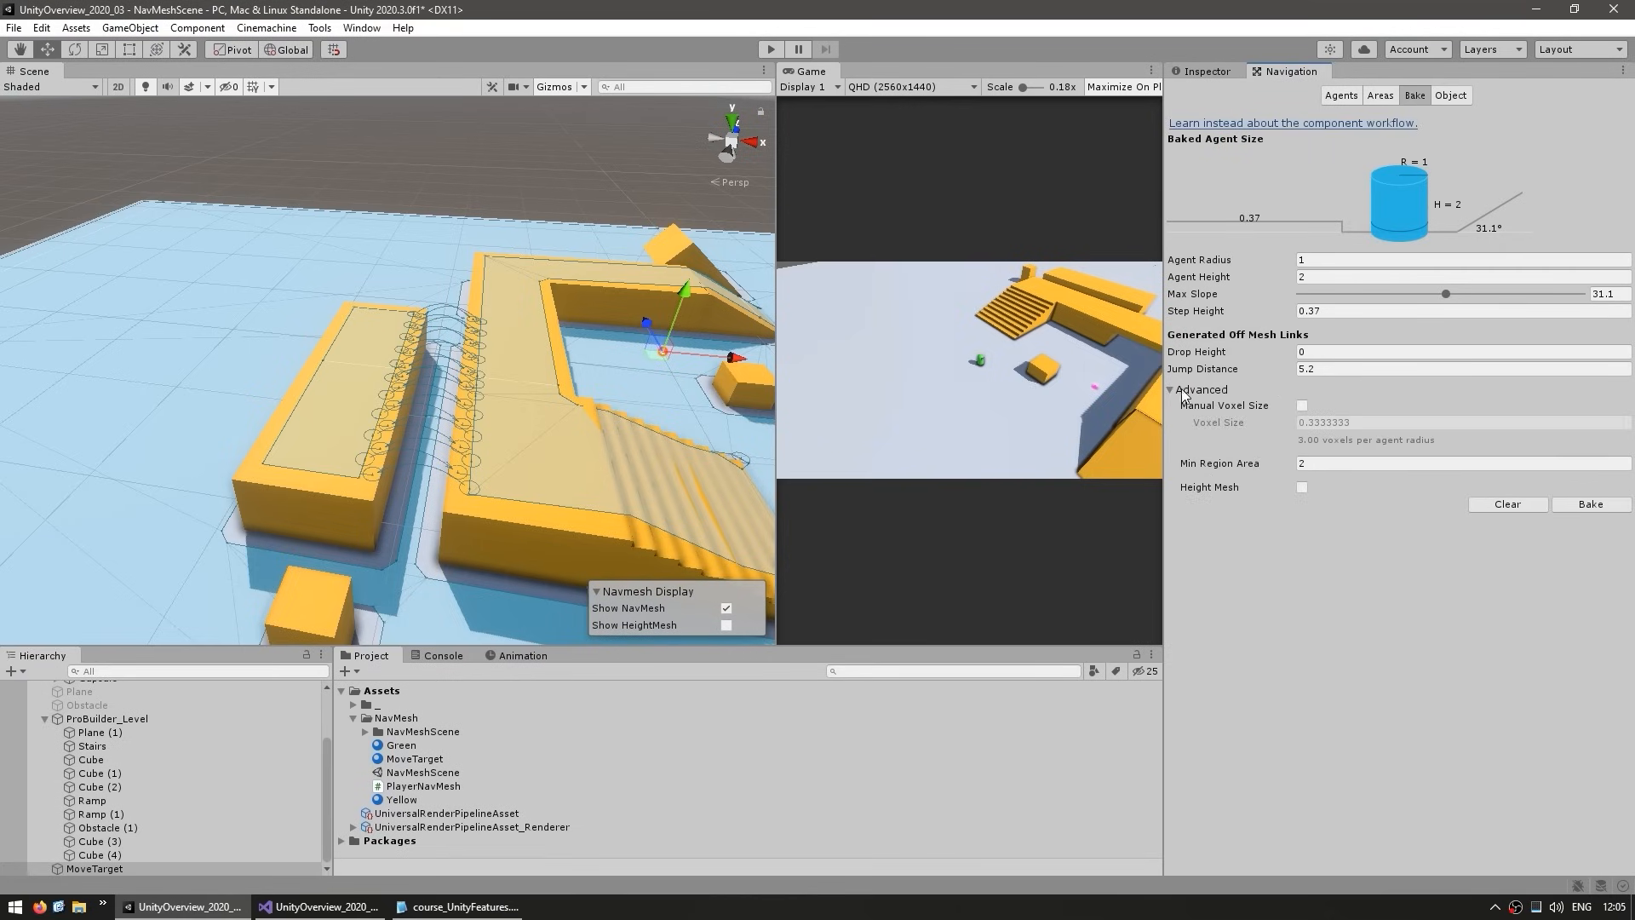
mouse_move(1322, 651)
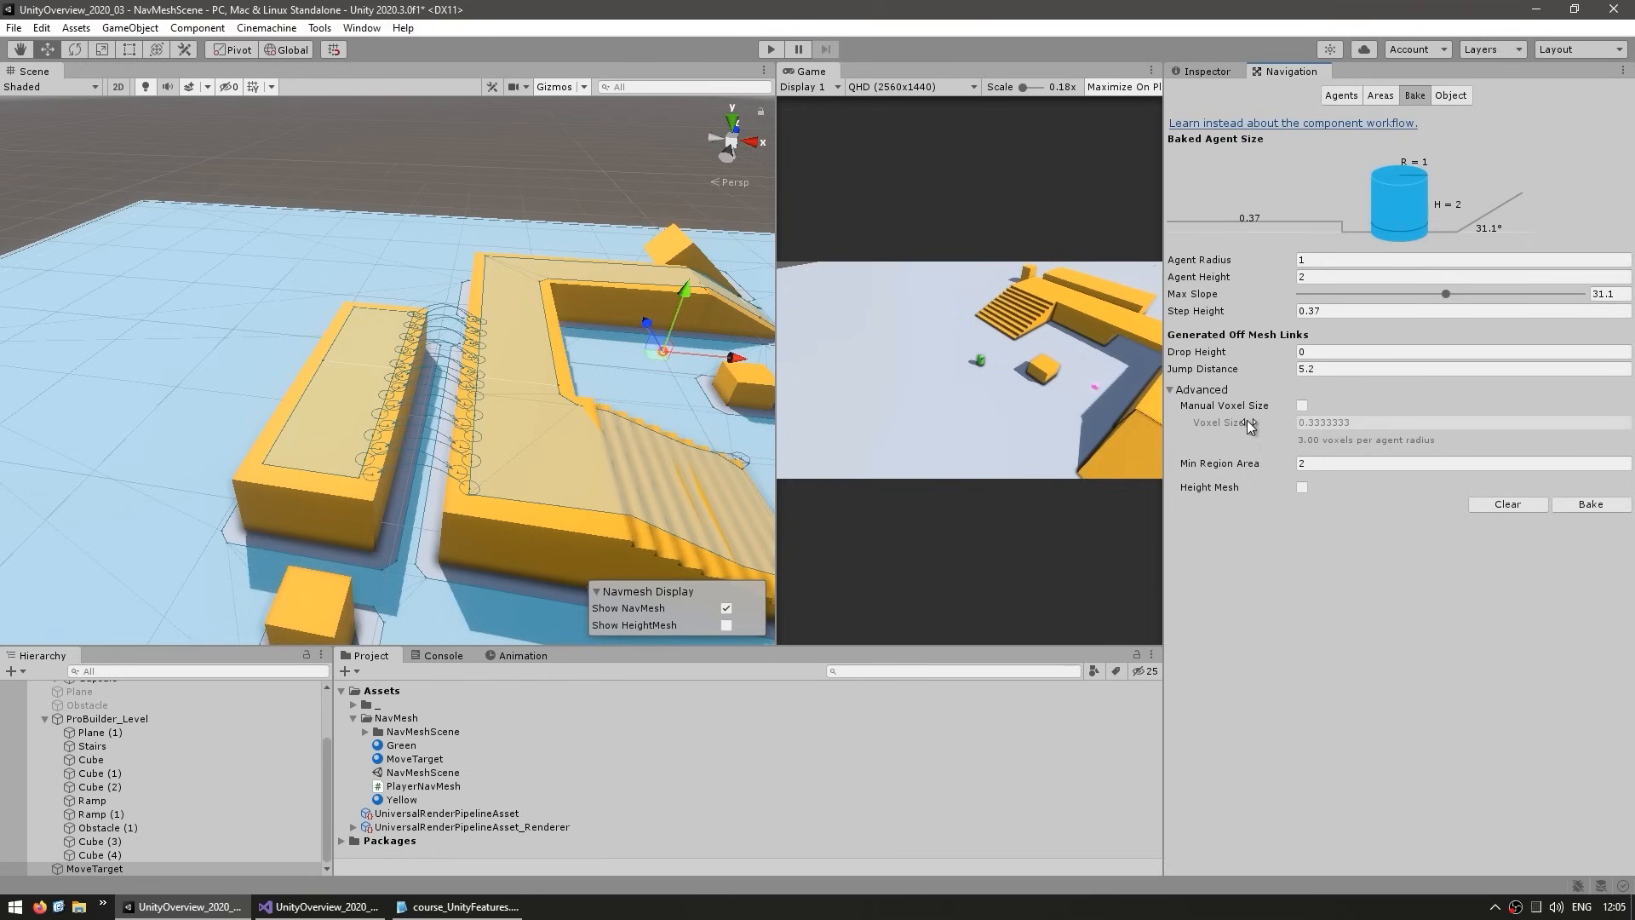
mouse_move(1229, 406)
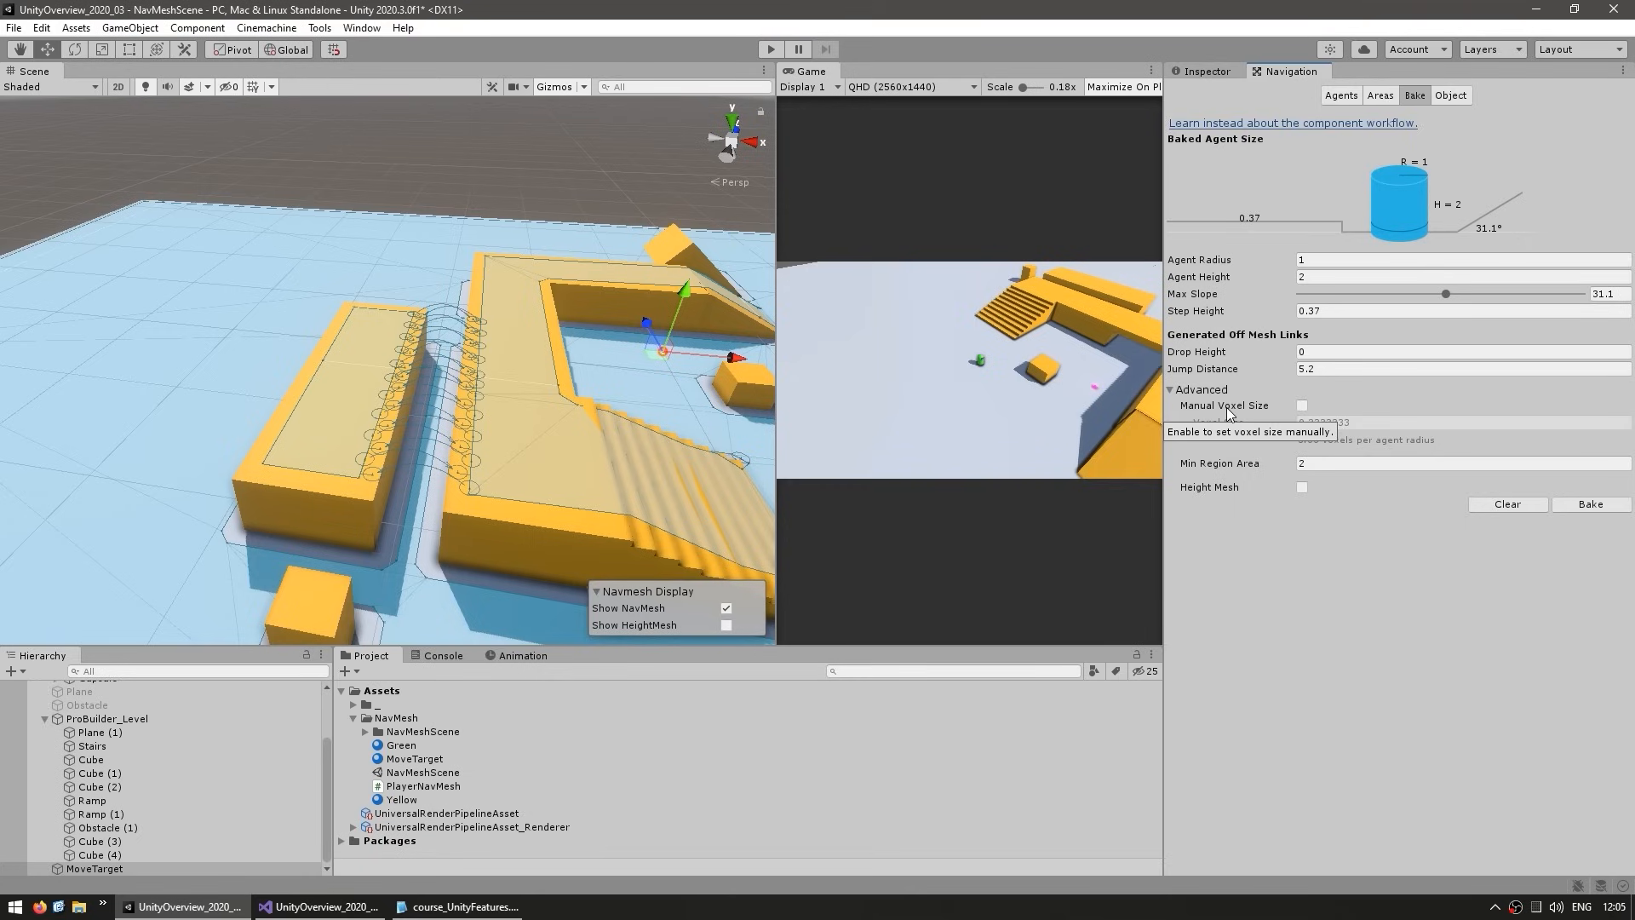
mouse_move(1349, 572)
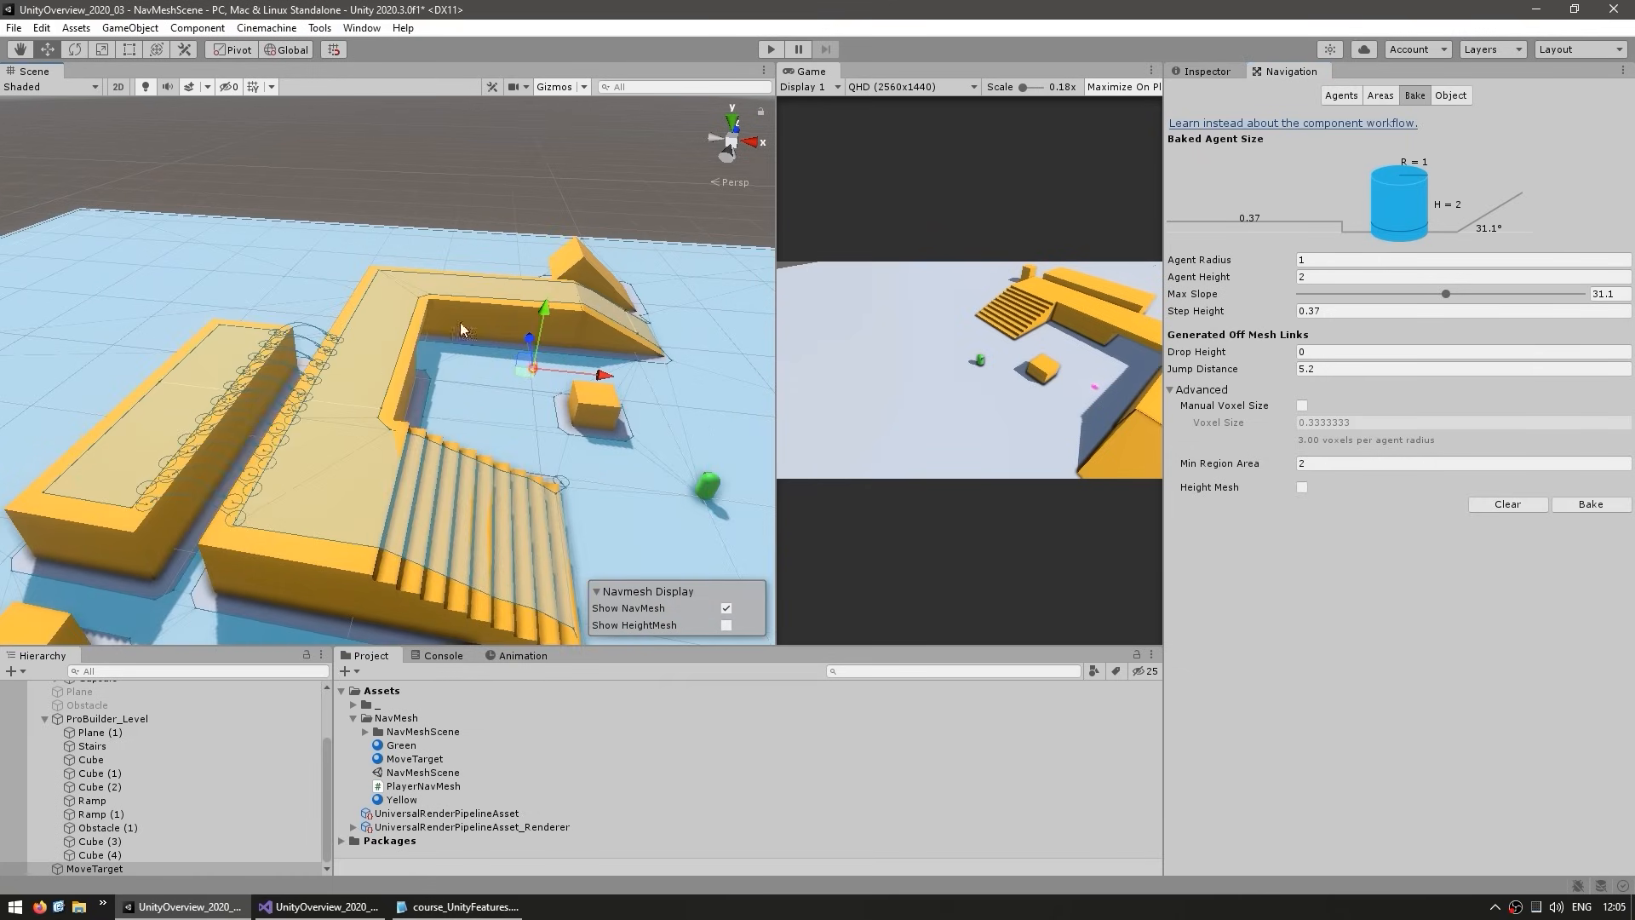
mouse_move(424, 462)
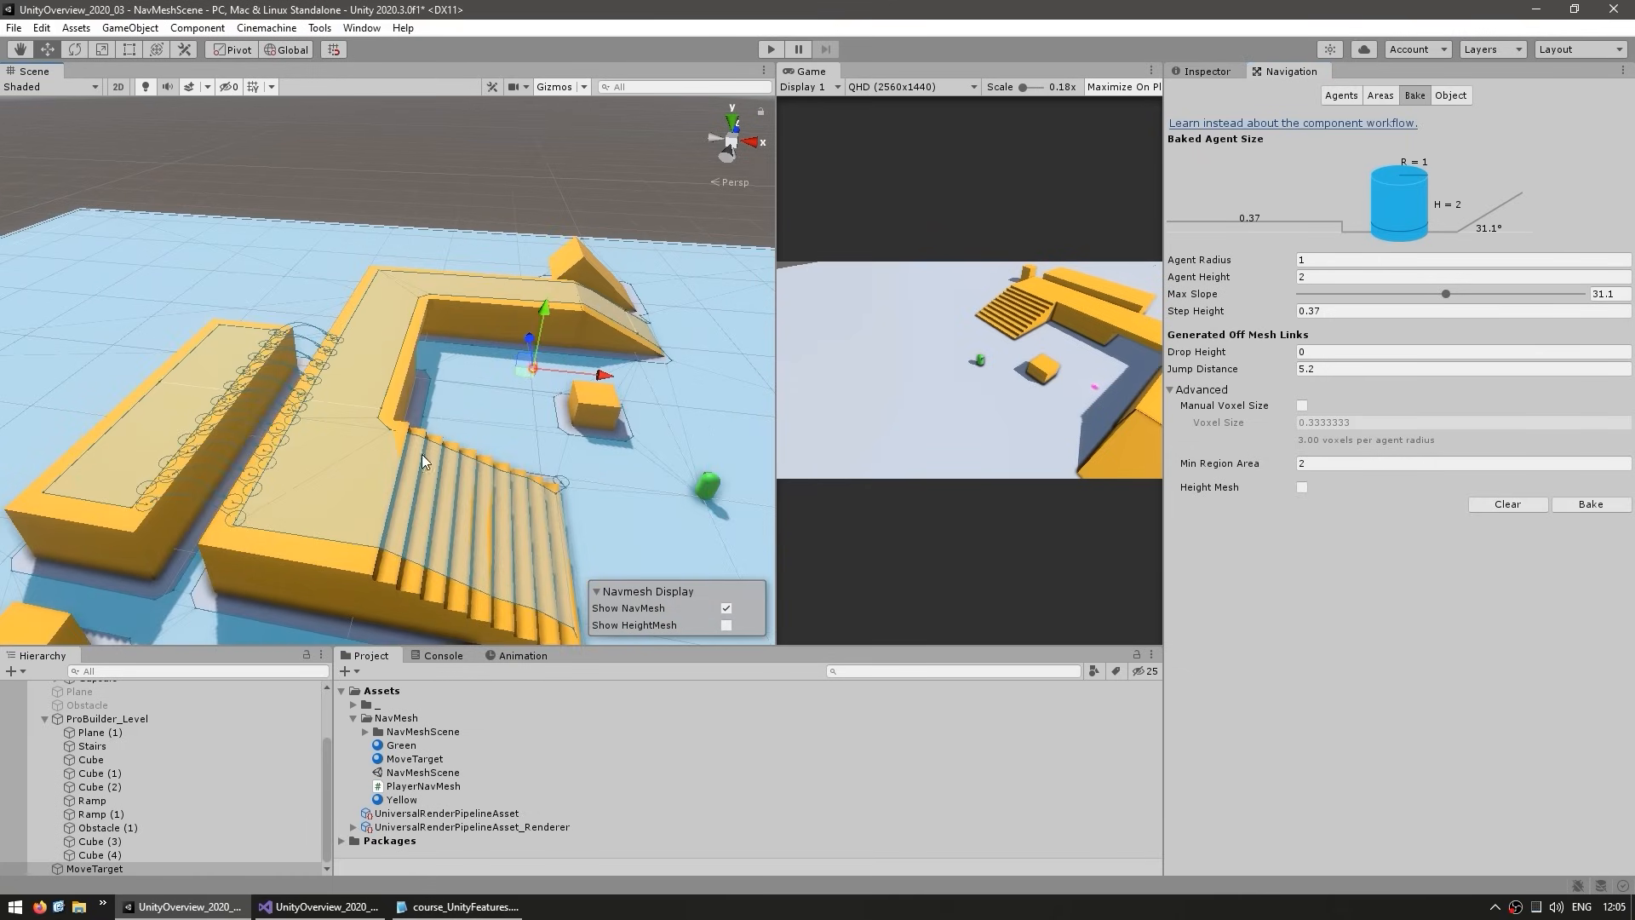
mouse_move(359, 477)
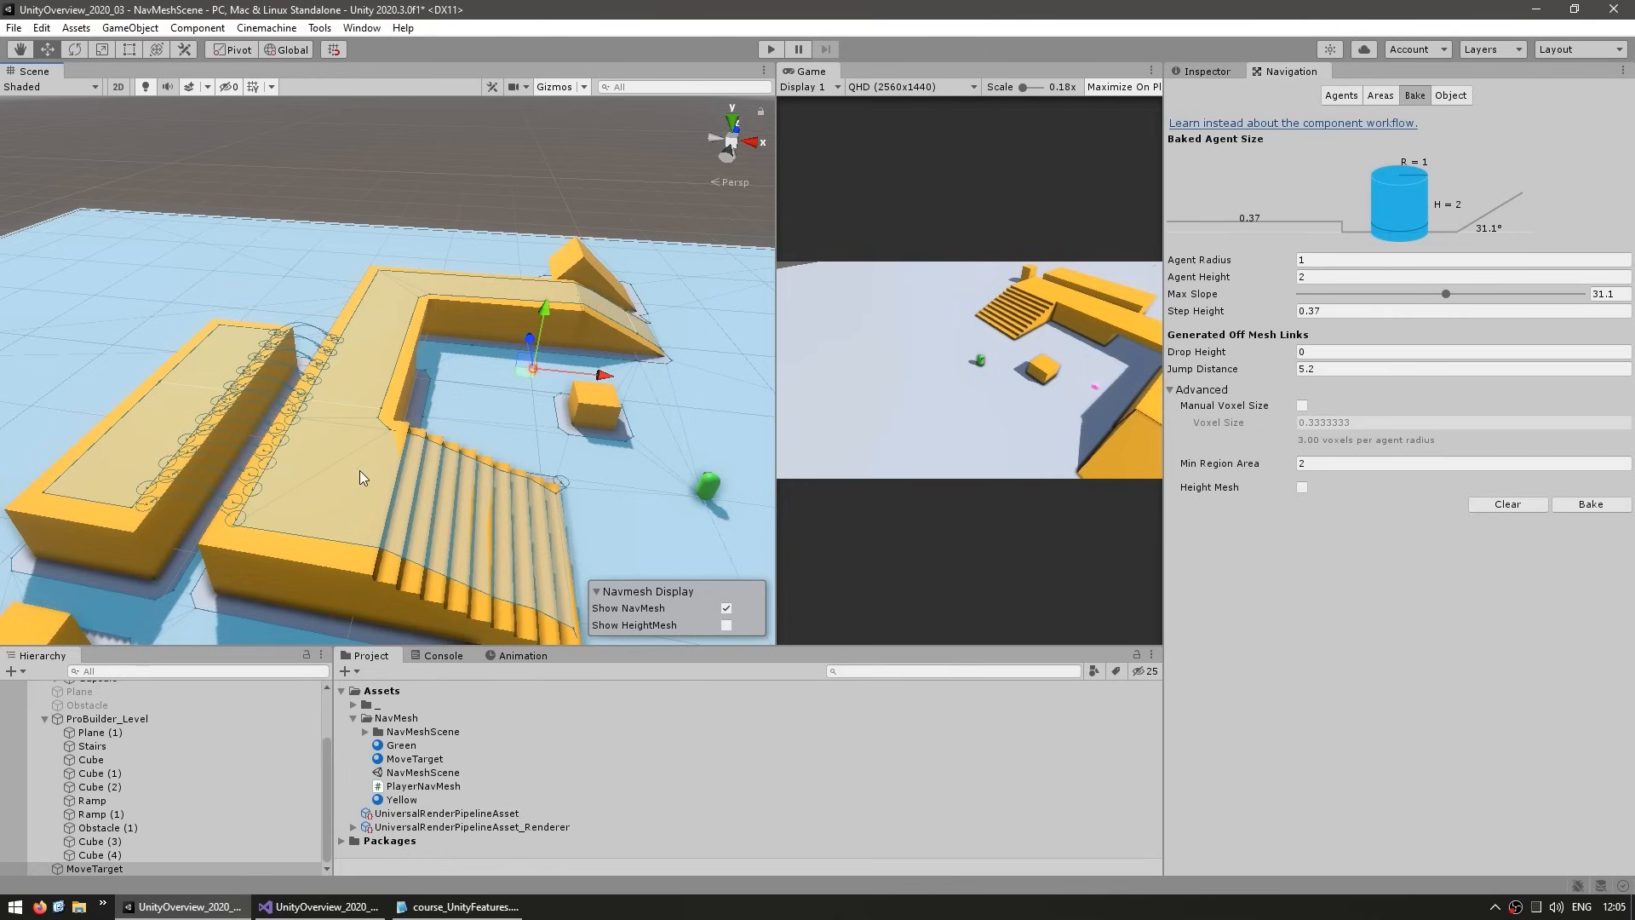
mouse_move(1215, 422)
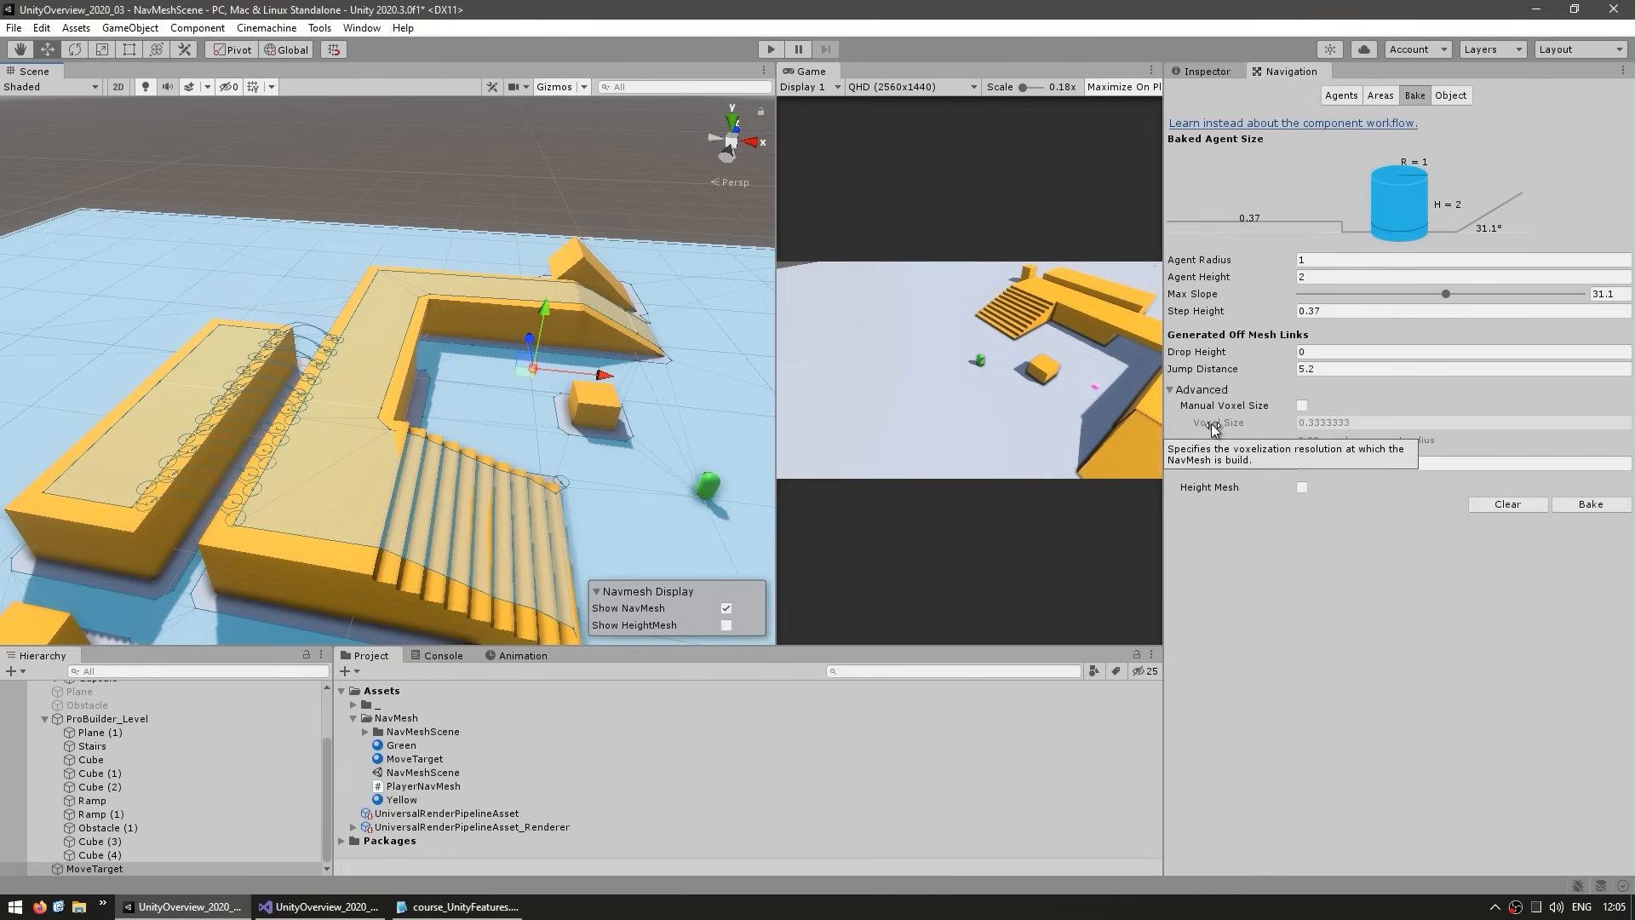
mouse_move(1273, 581)
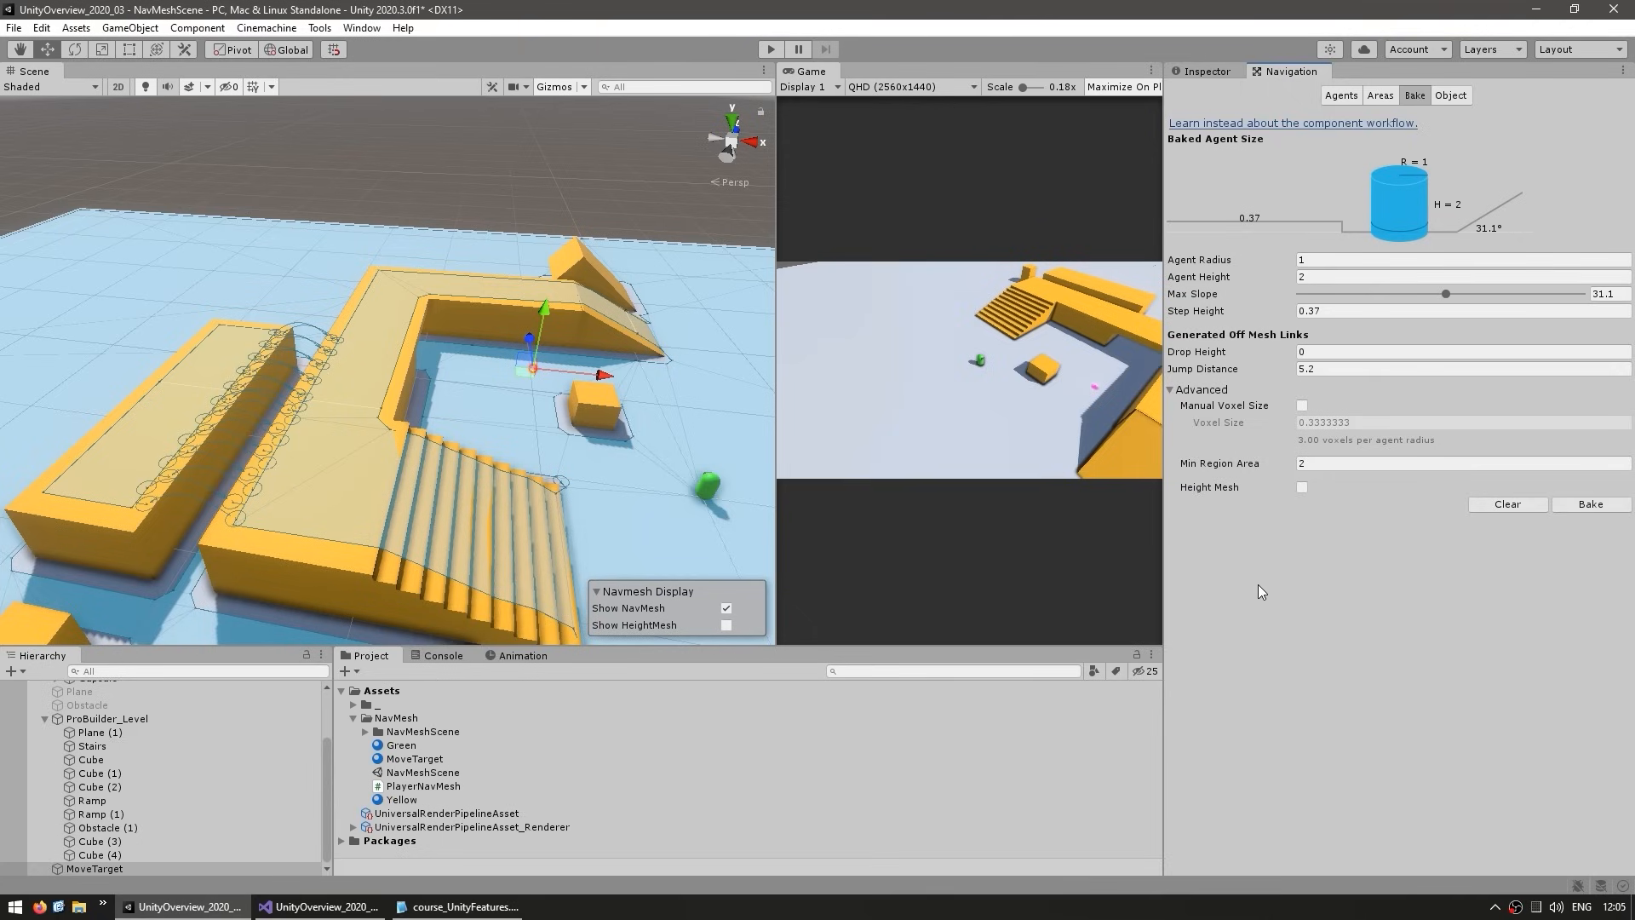
mouse_move(1266, 580)
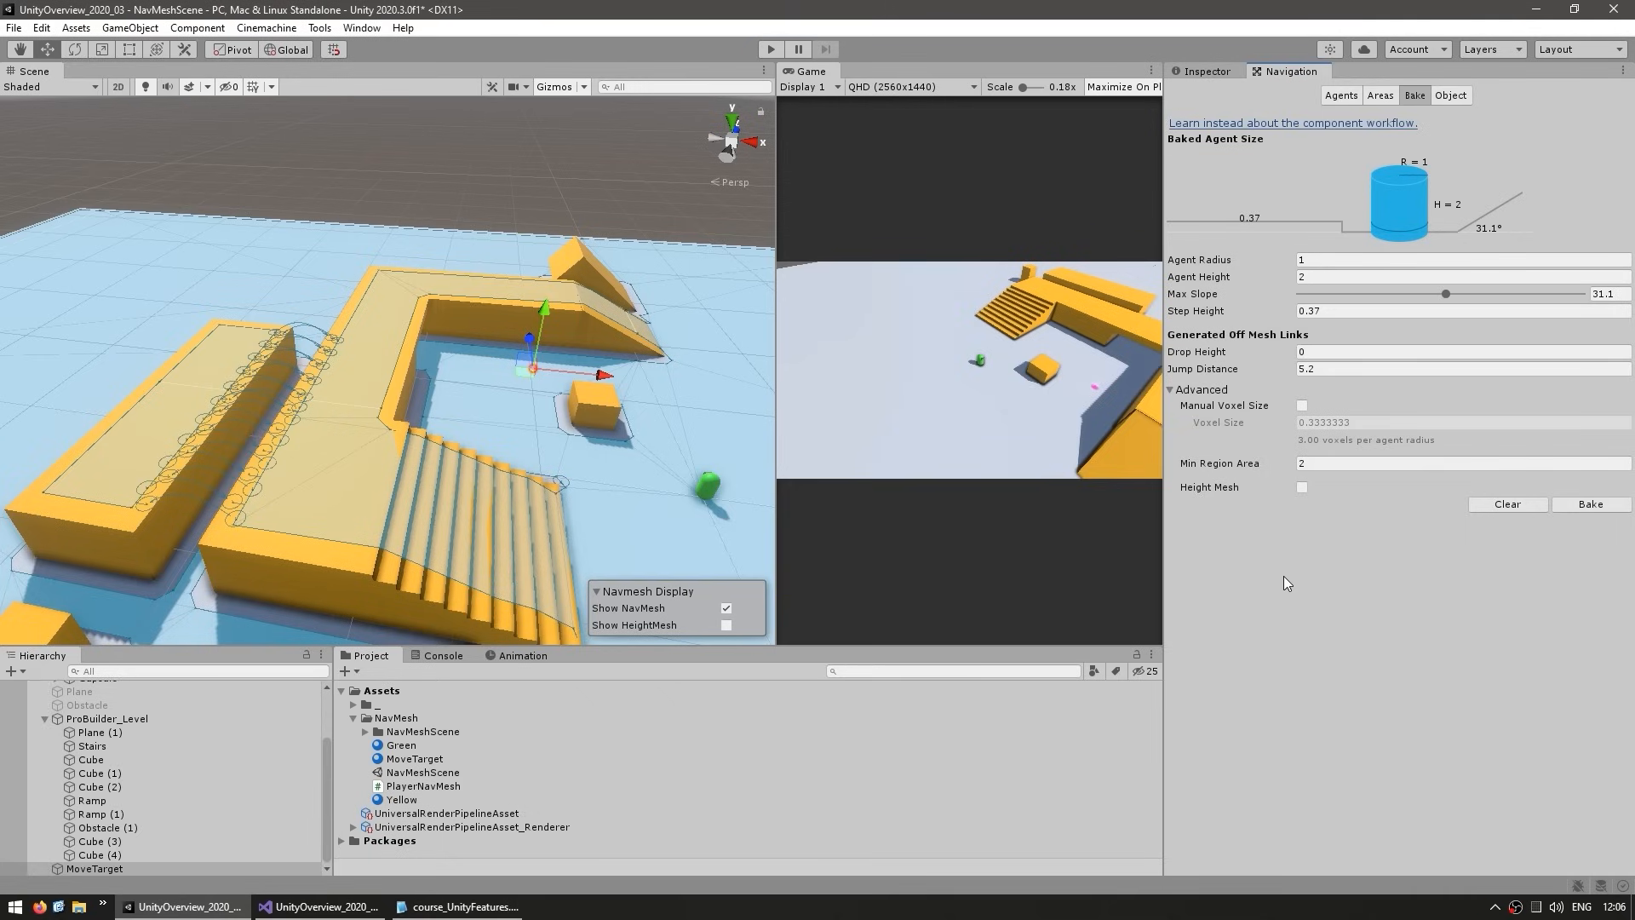
mouse_move(1322, 539)
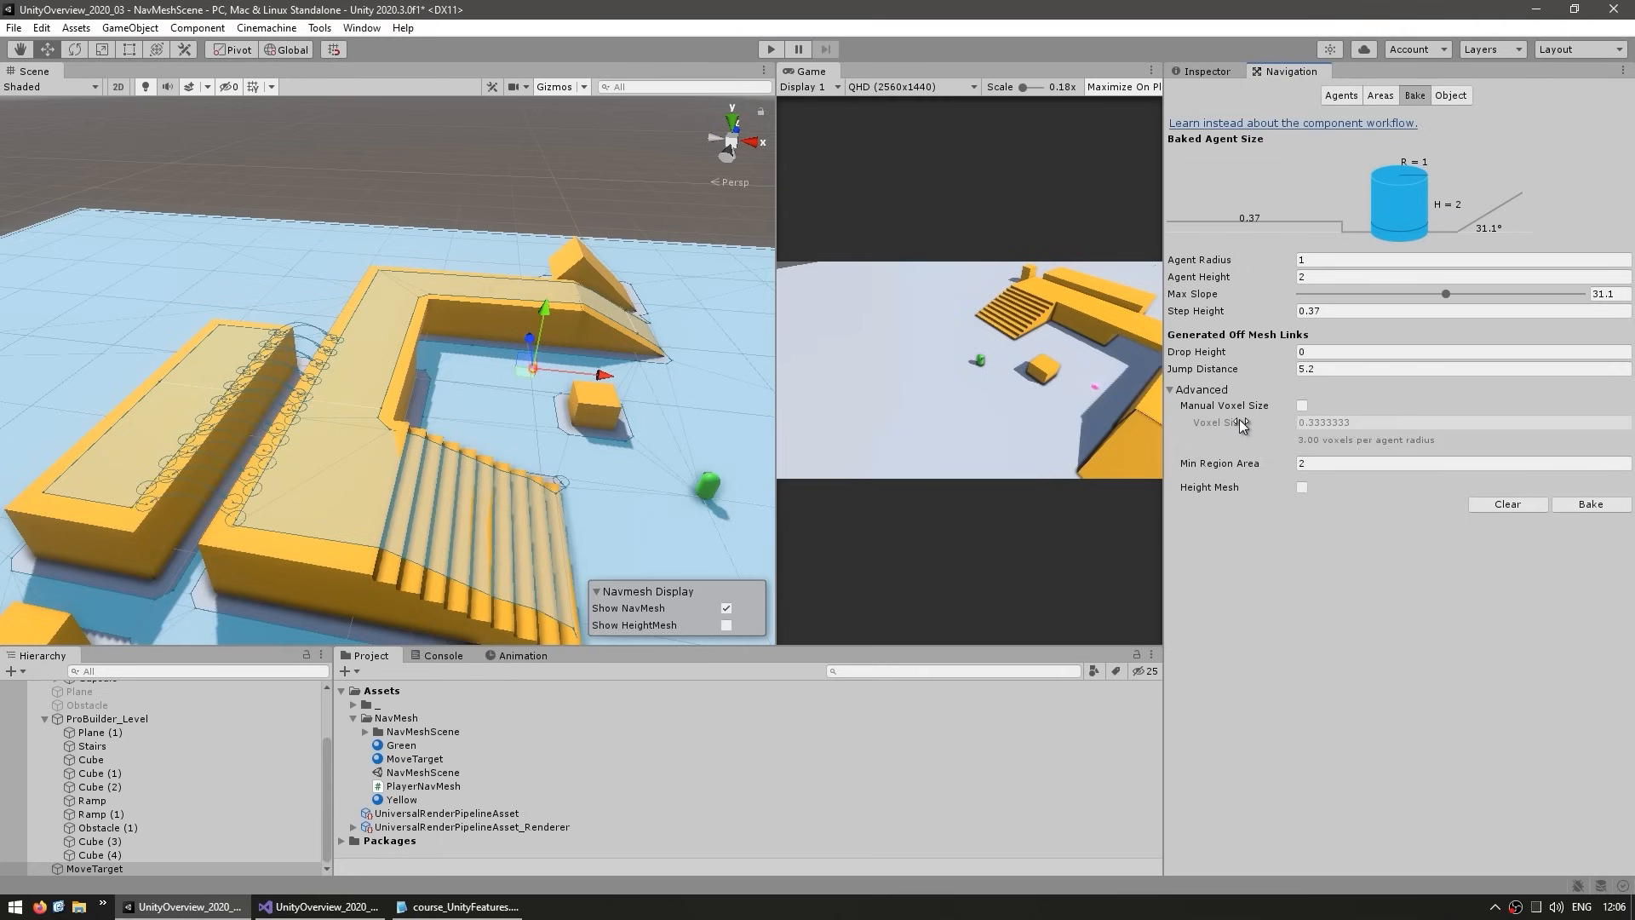
mouse_move(1213, 468)
text(0.4)
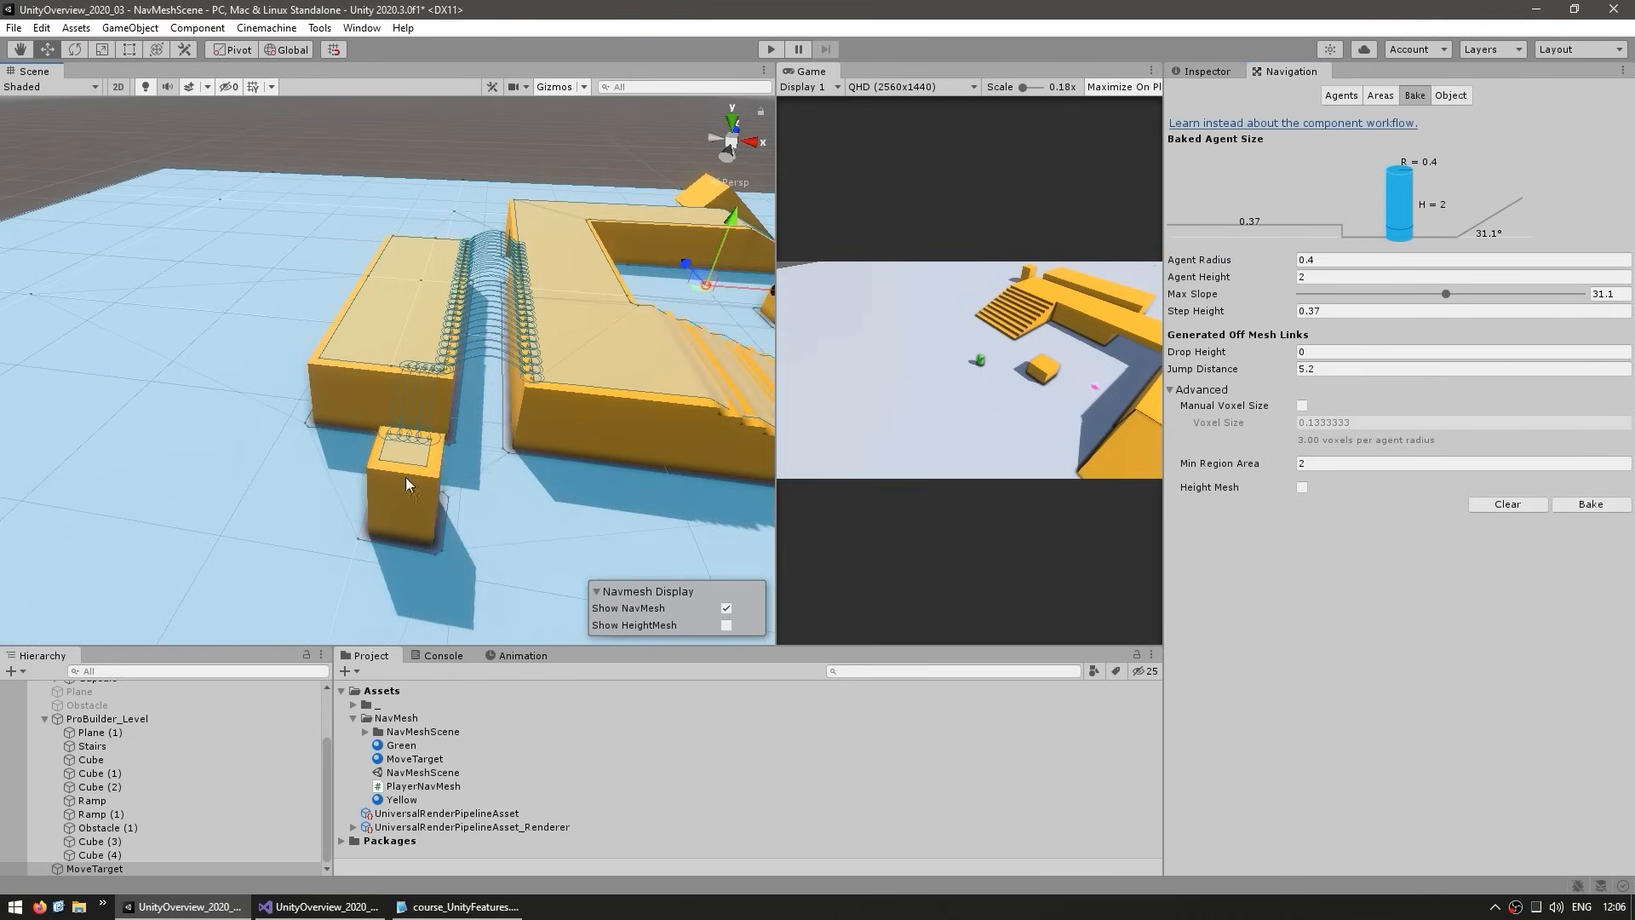
mouse_move(380, 453)
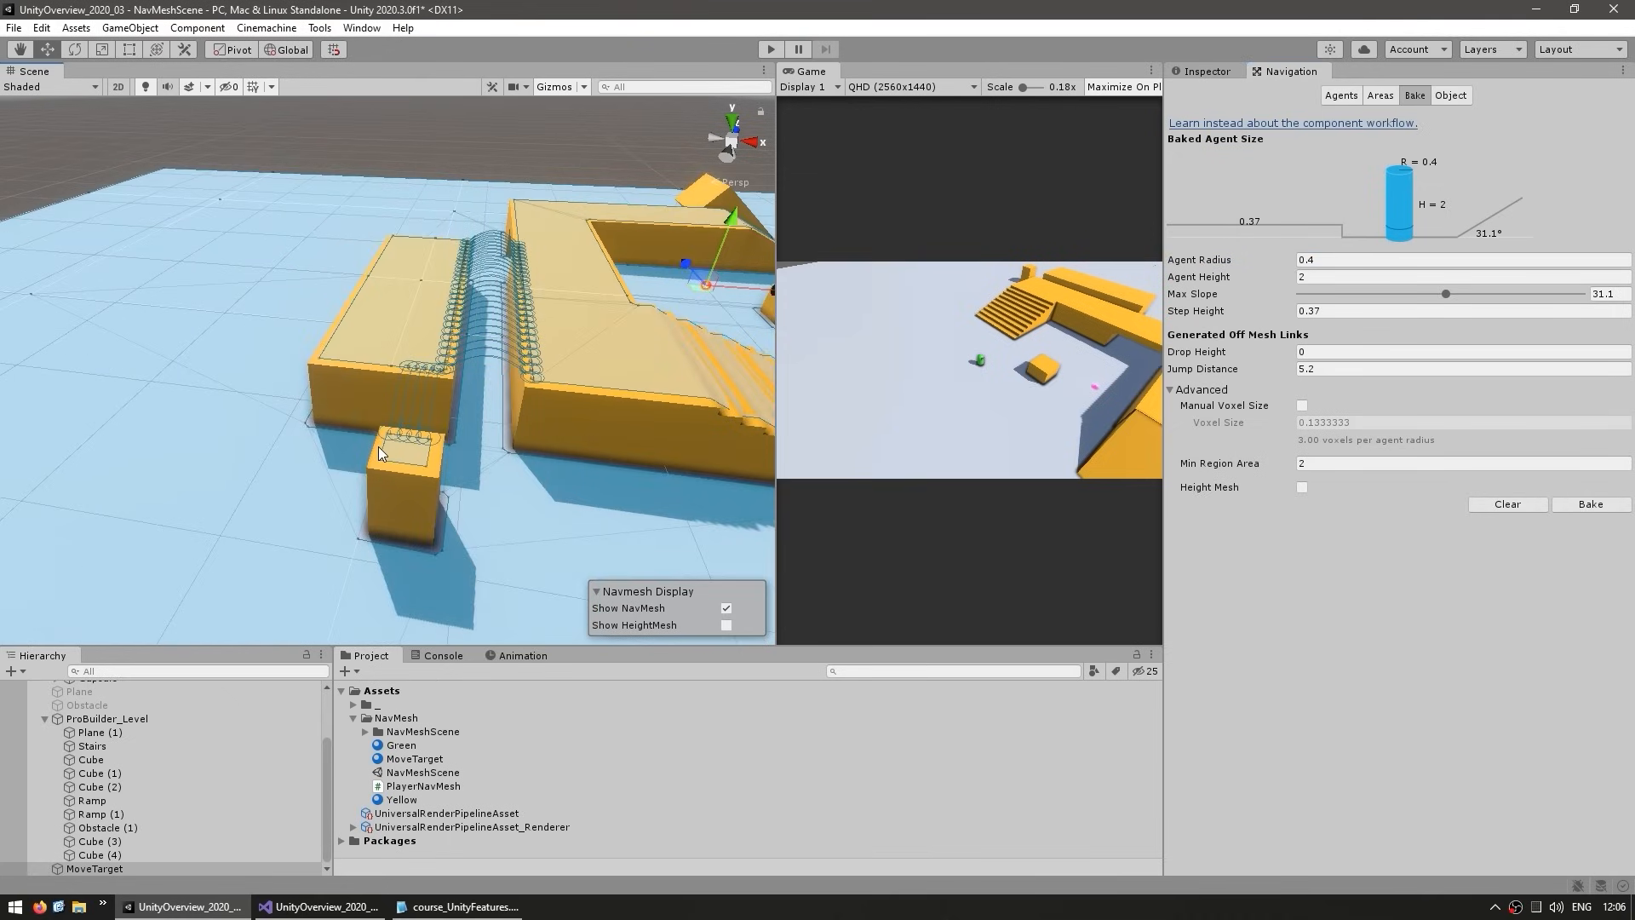
Raise Min Region Area to 4.05 so the small block top drops out.
drag(1285, 463, 1326, 463)
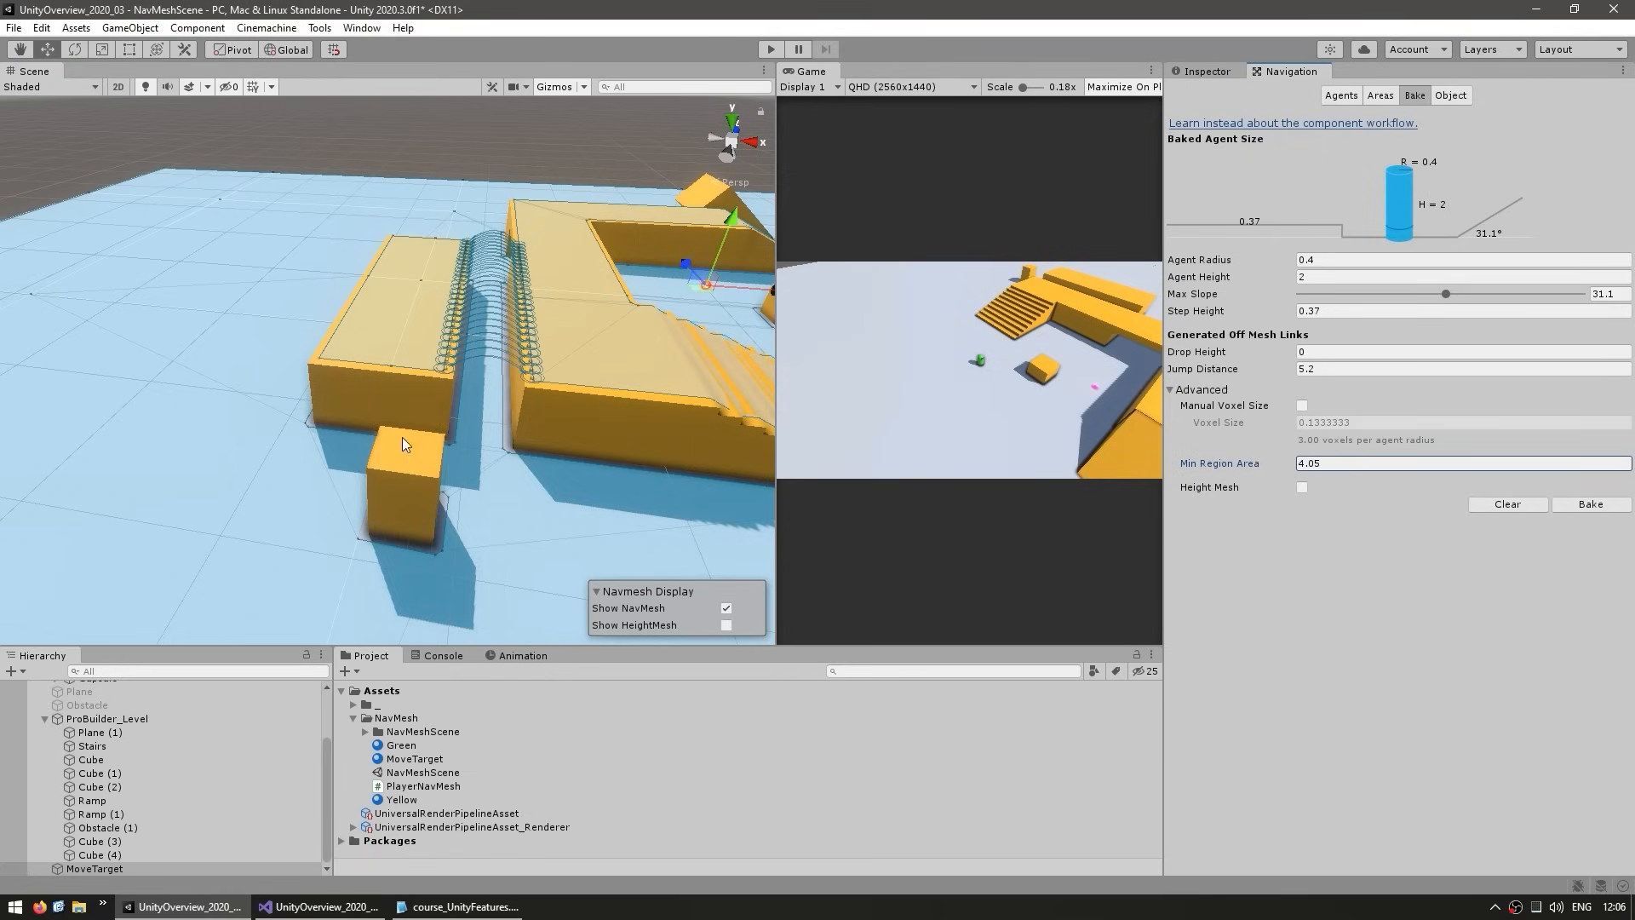
mouse_move(382, 470)
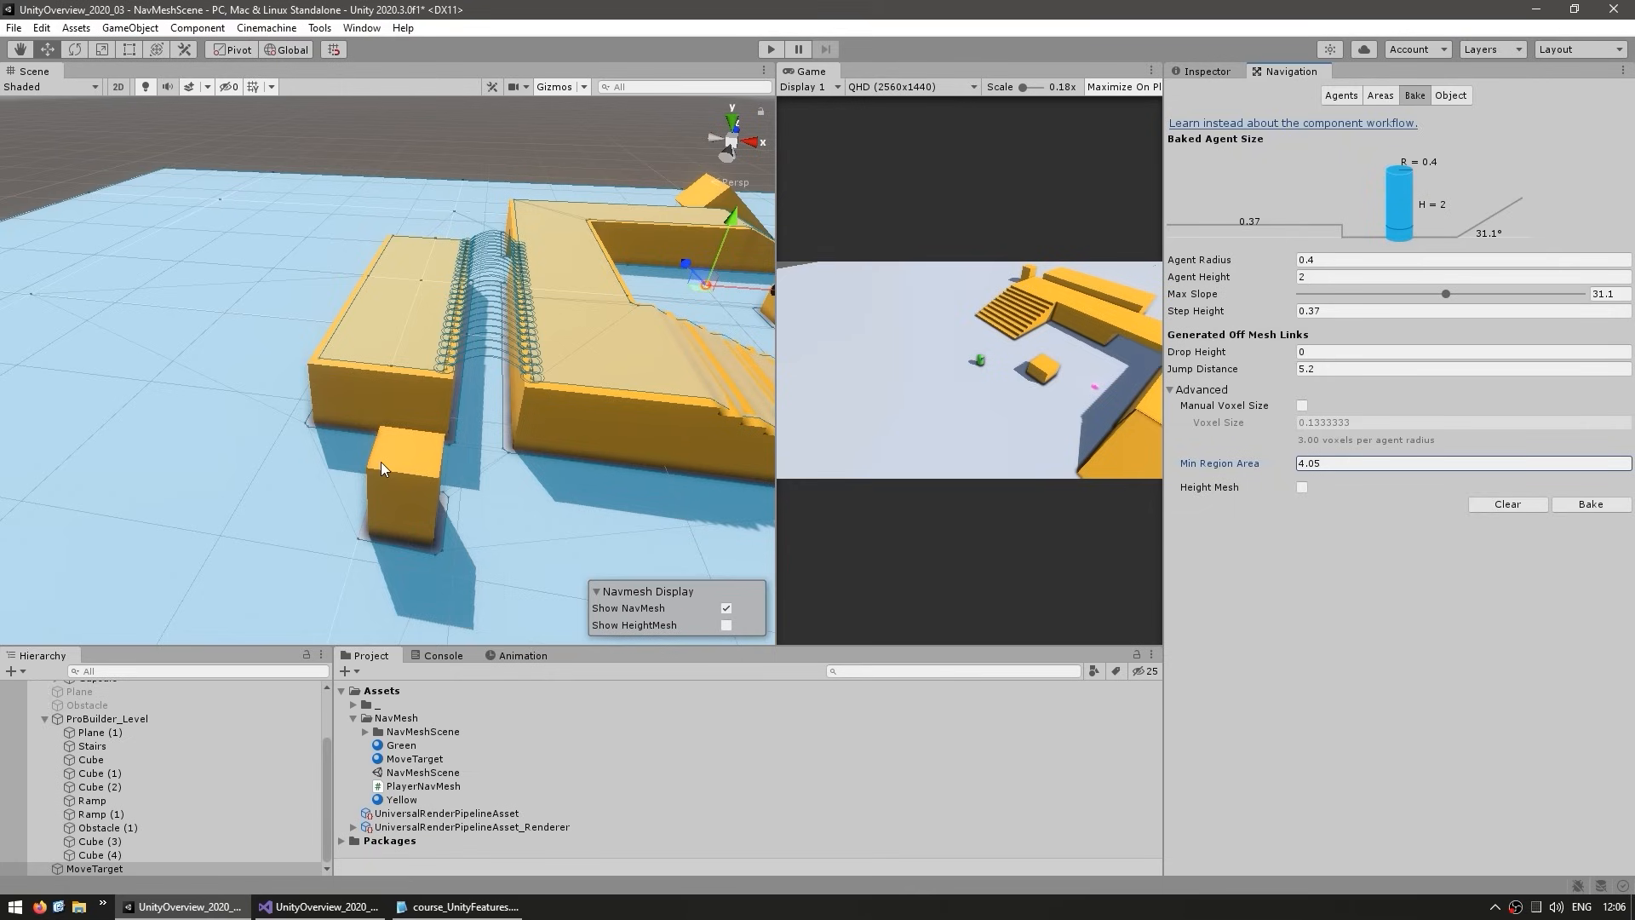
mouse_move(501, 453)
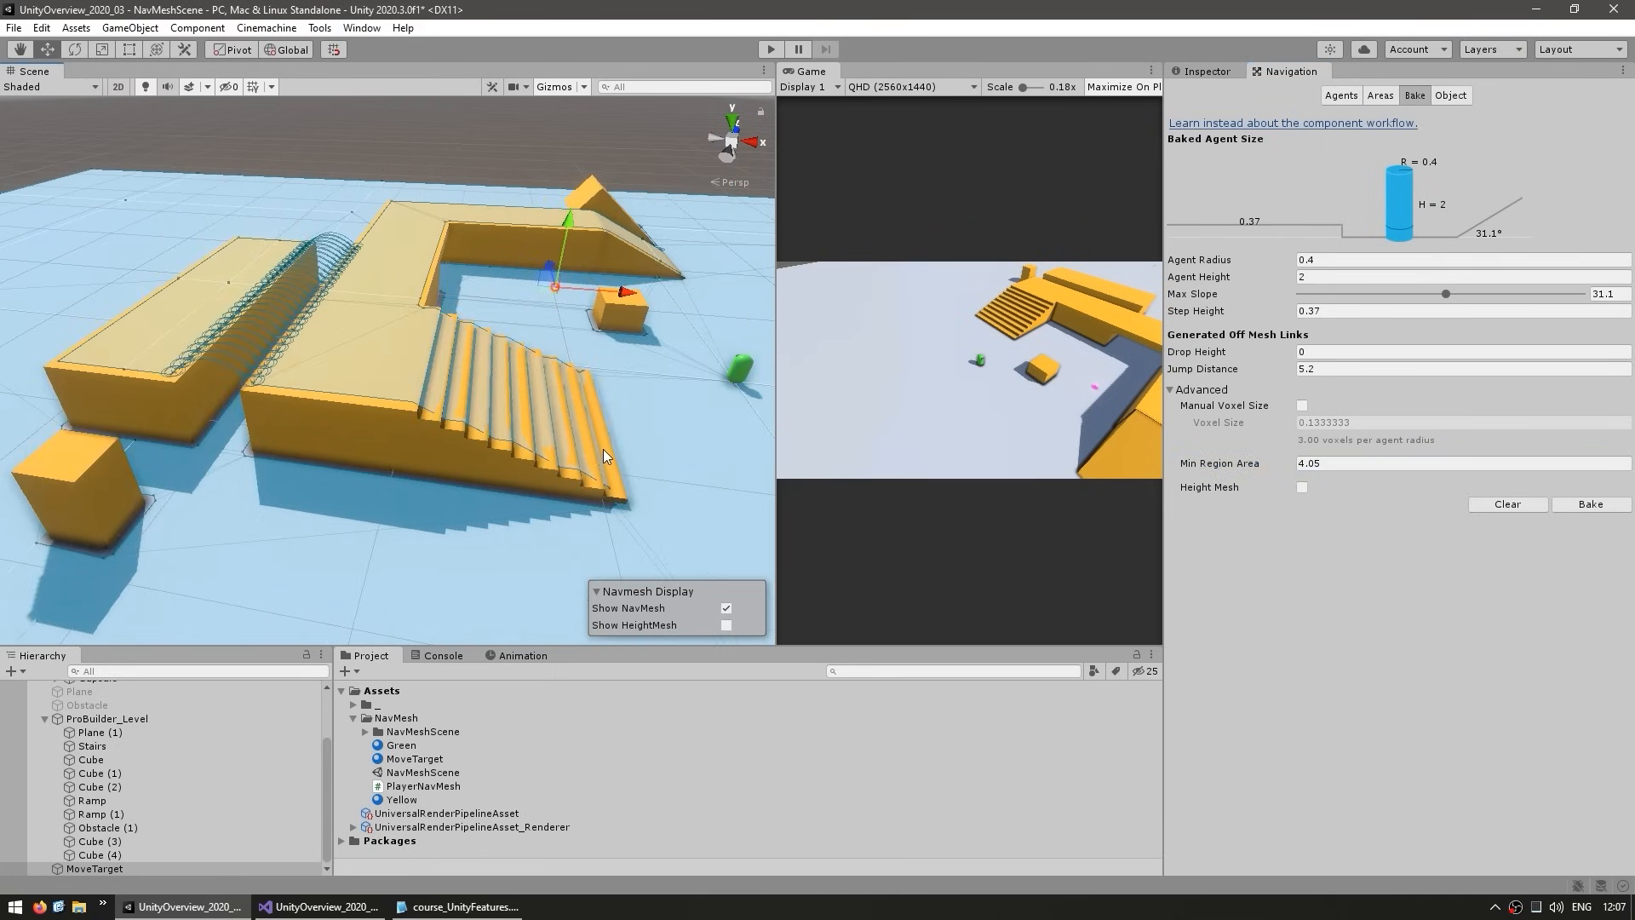
mouse_move(643, 506)
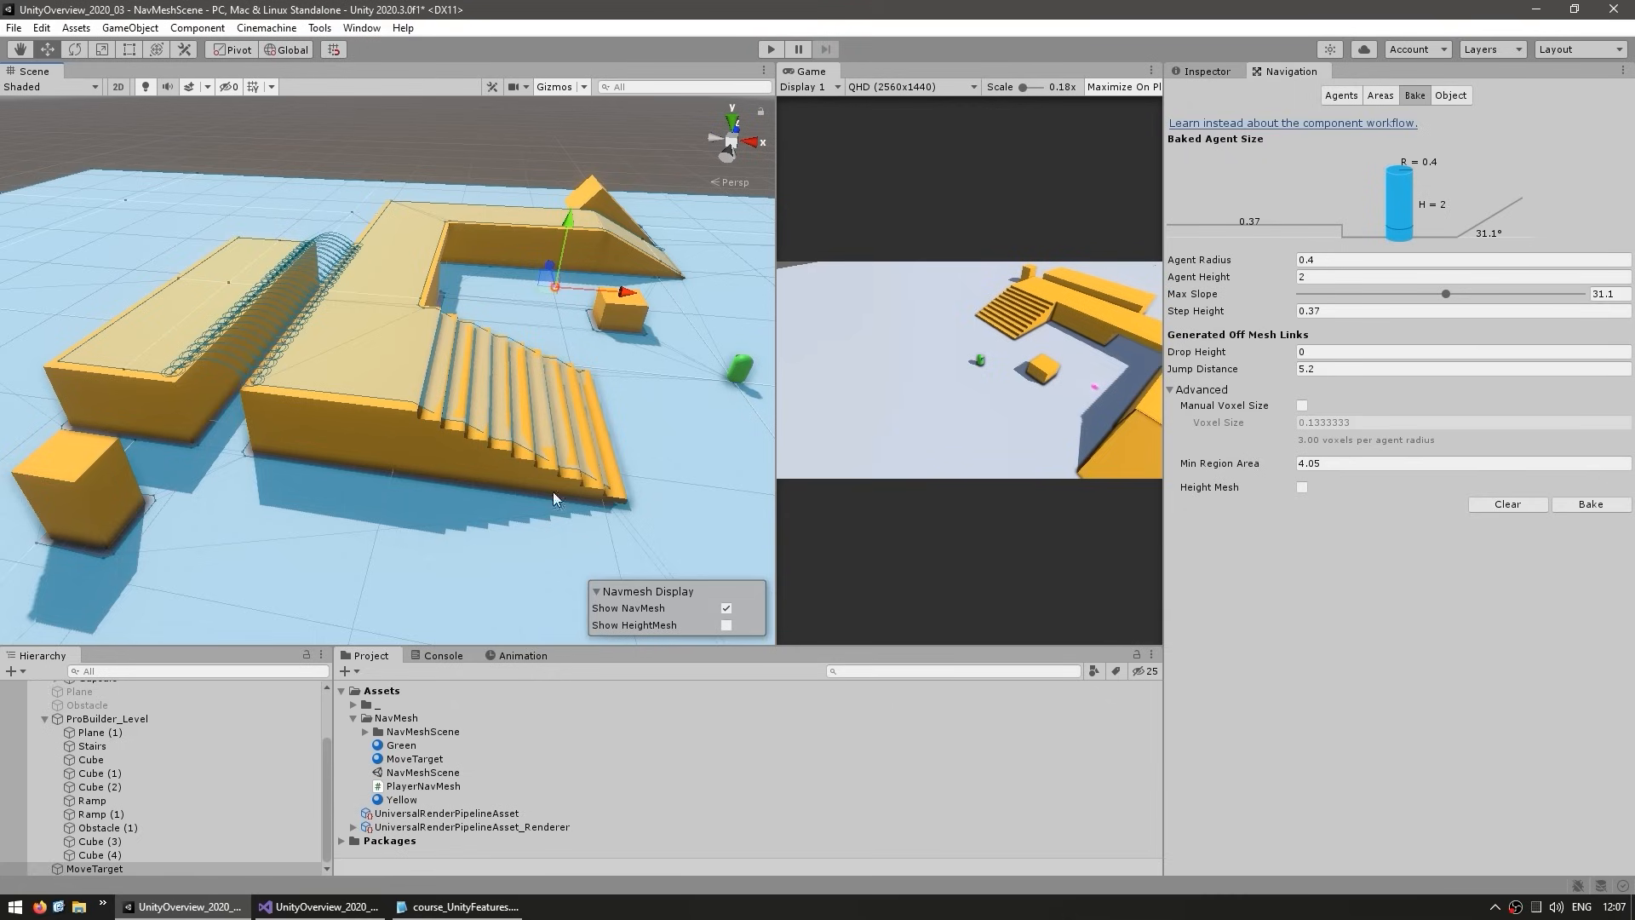
Bake with Height Mesh enabled and show the height mesh over the stairs instead of the nav mesh.
click(1302, 487)
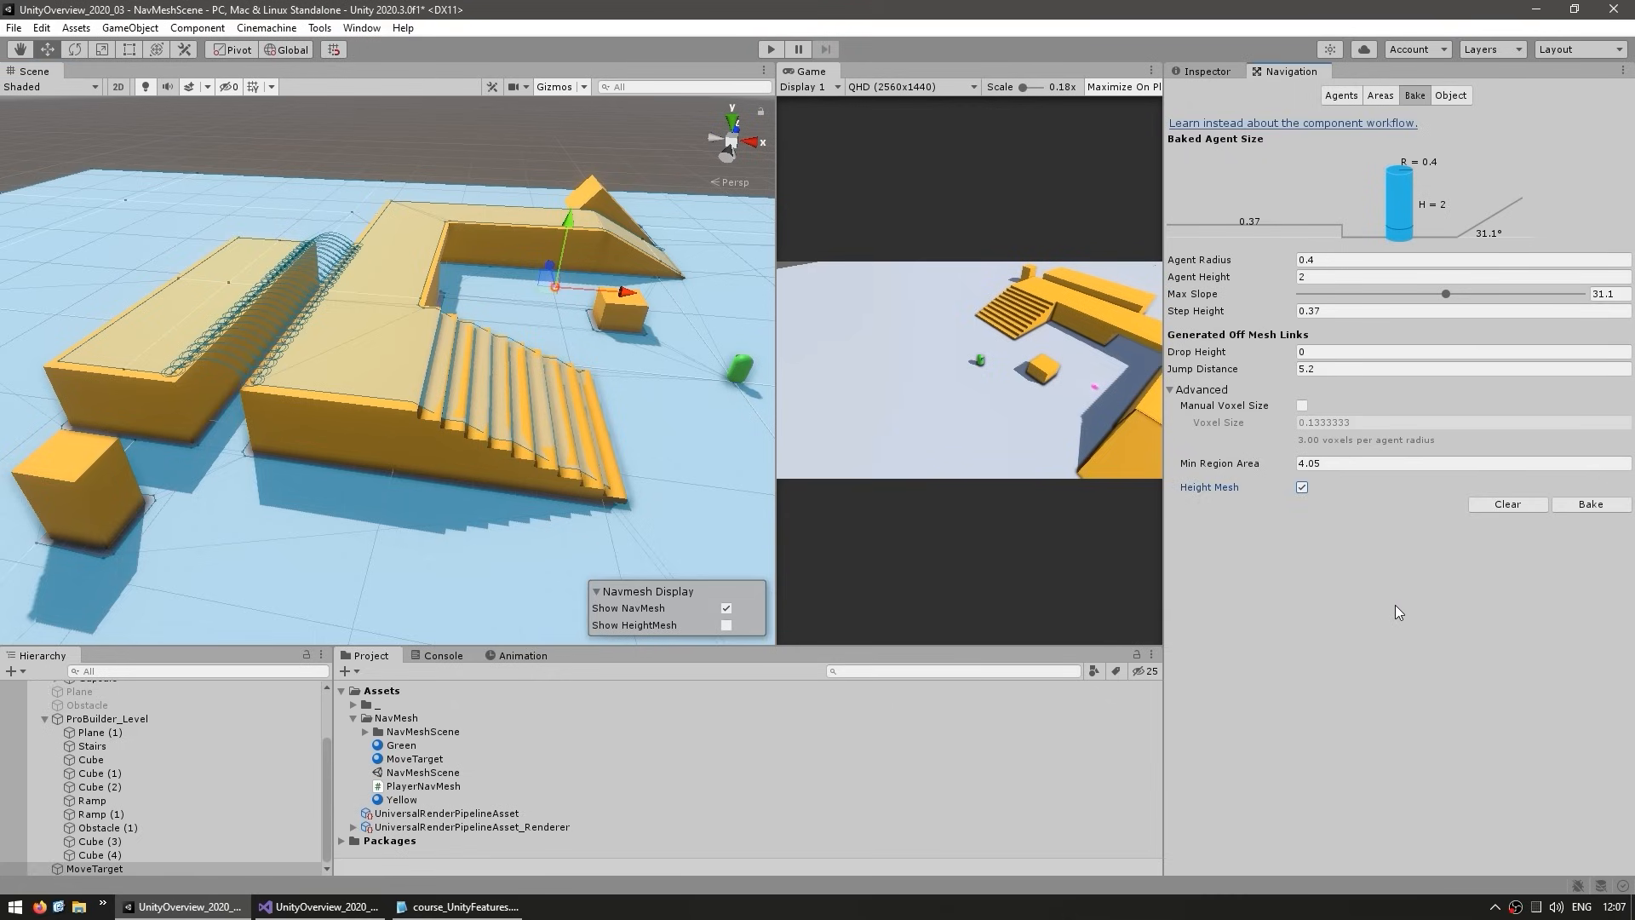
mouse_move(1257, 440)
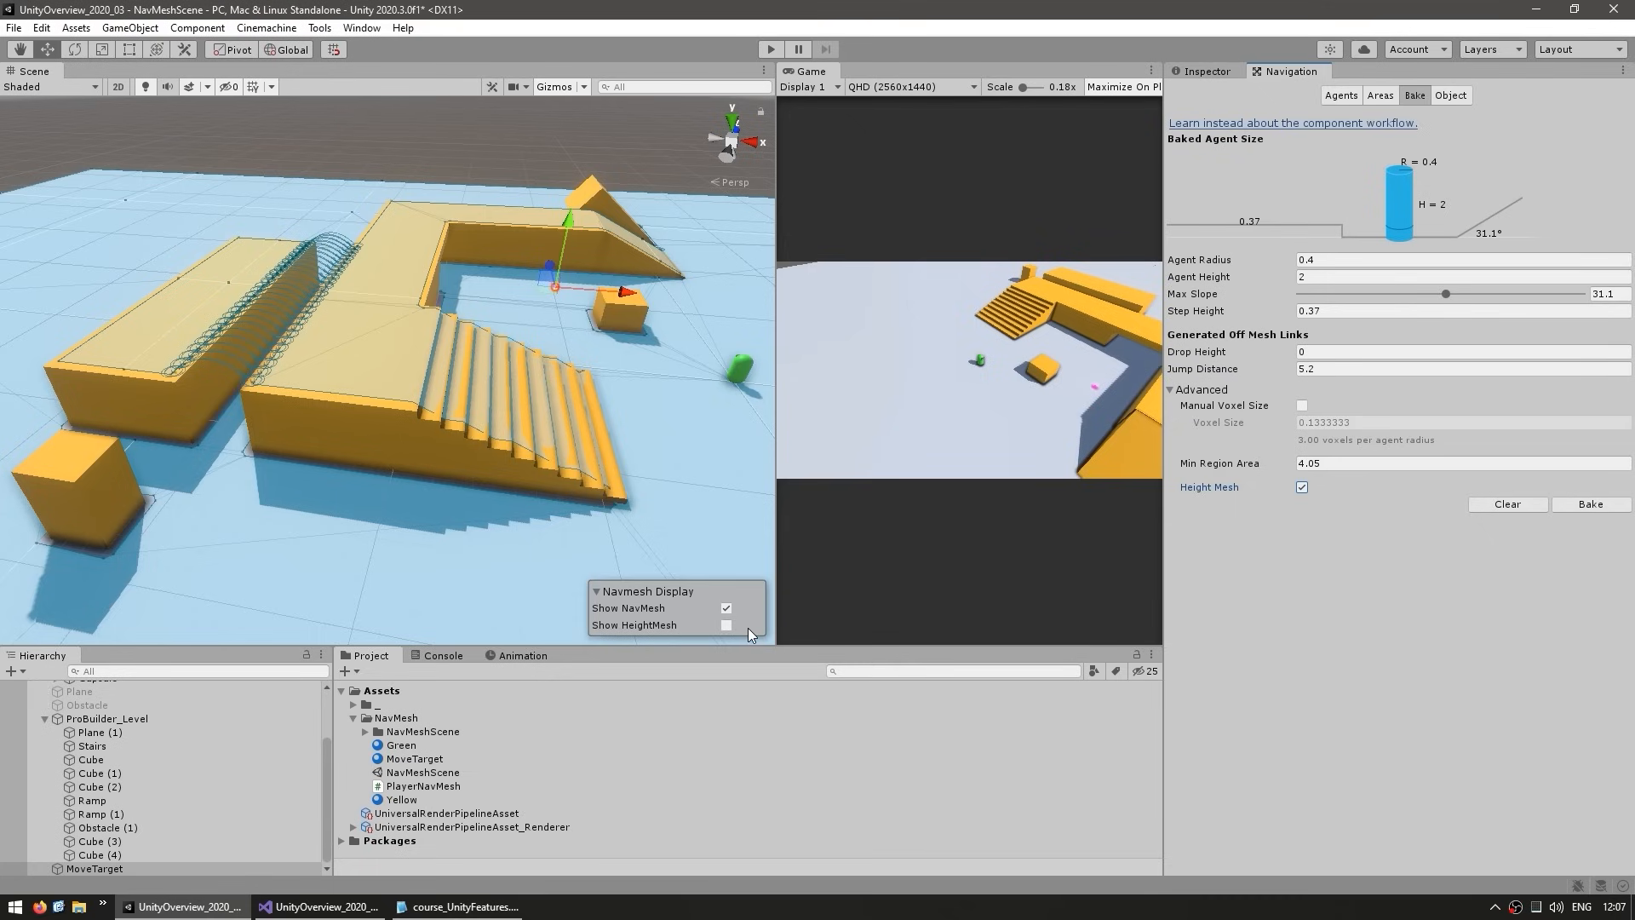
click(726, 625)
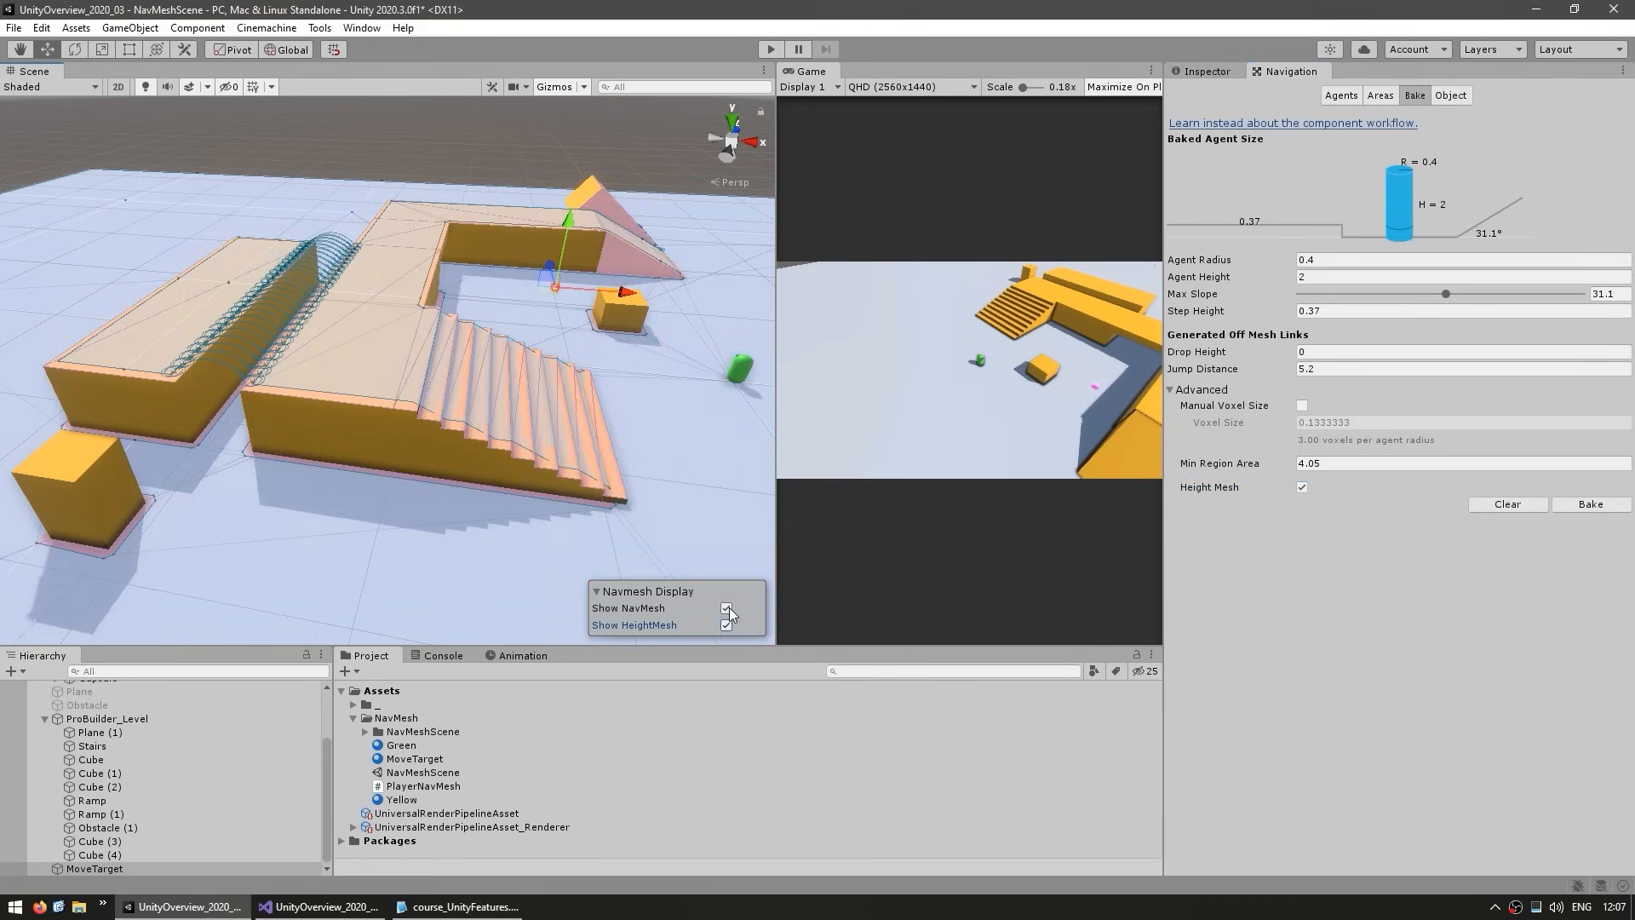
click(725, 608)
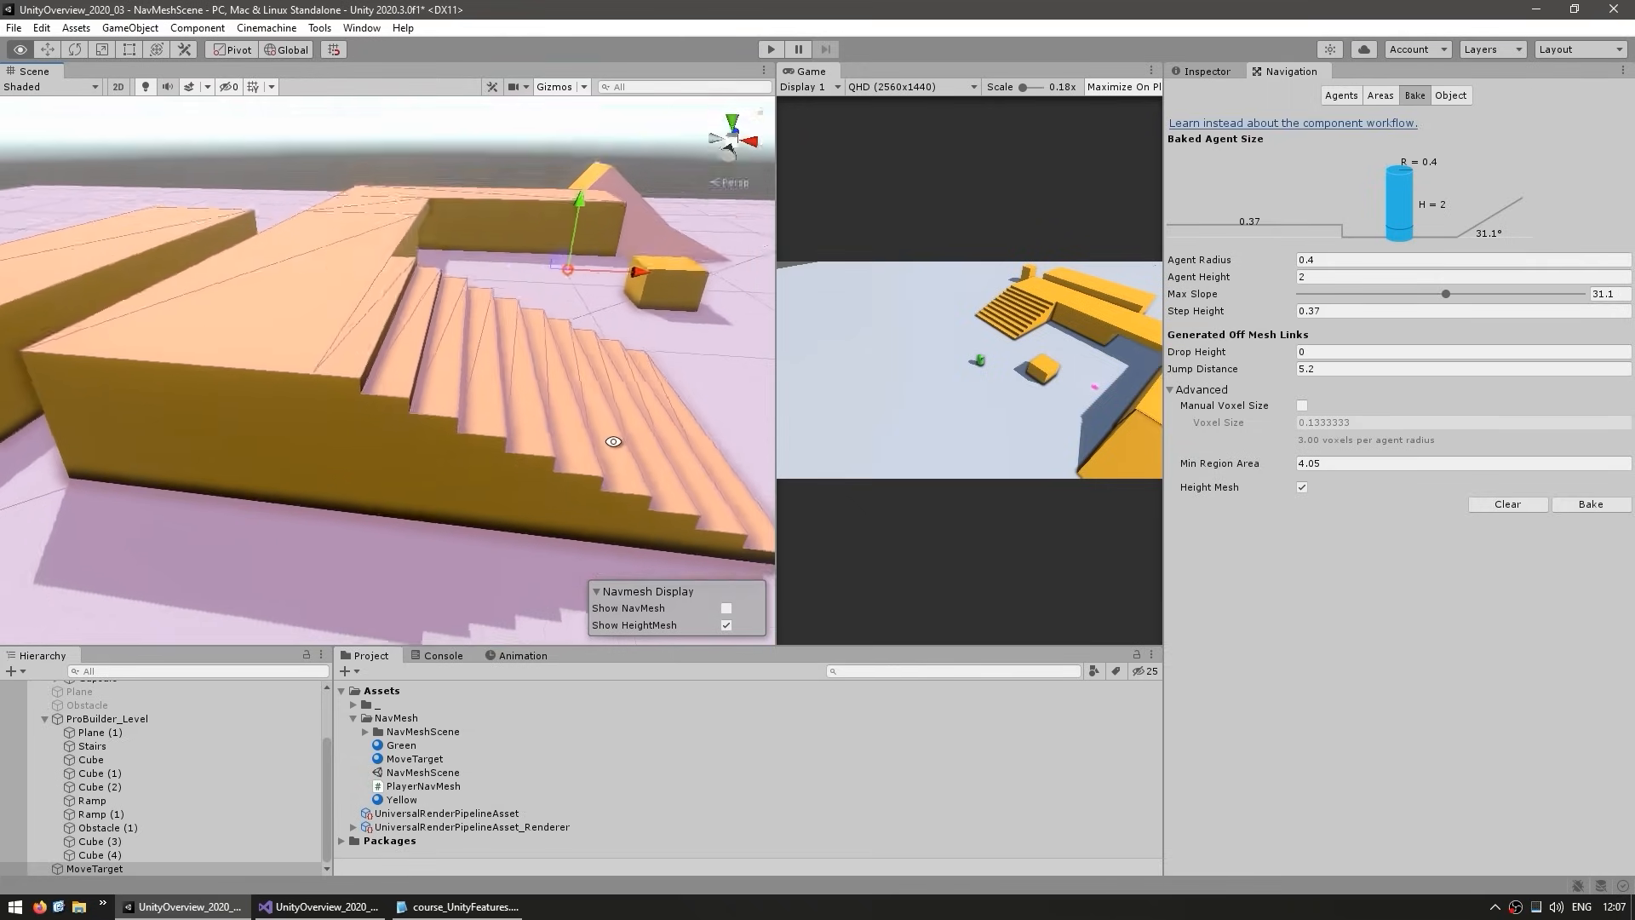
drag(613, 442, 574, 406)
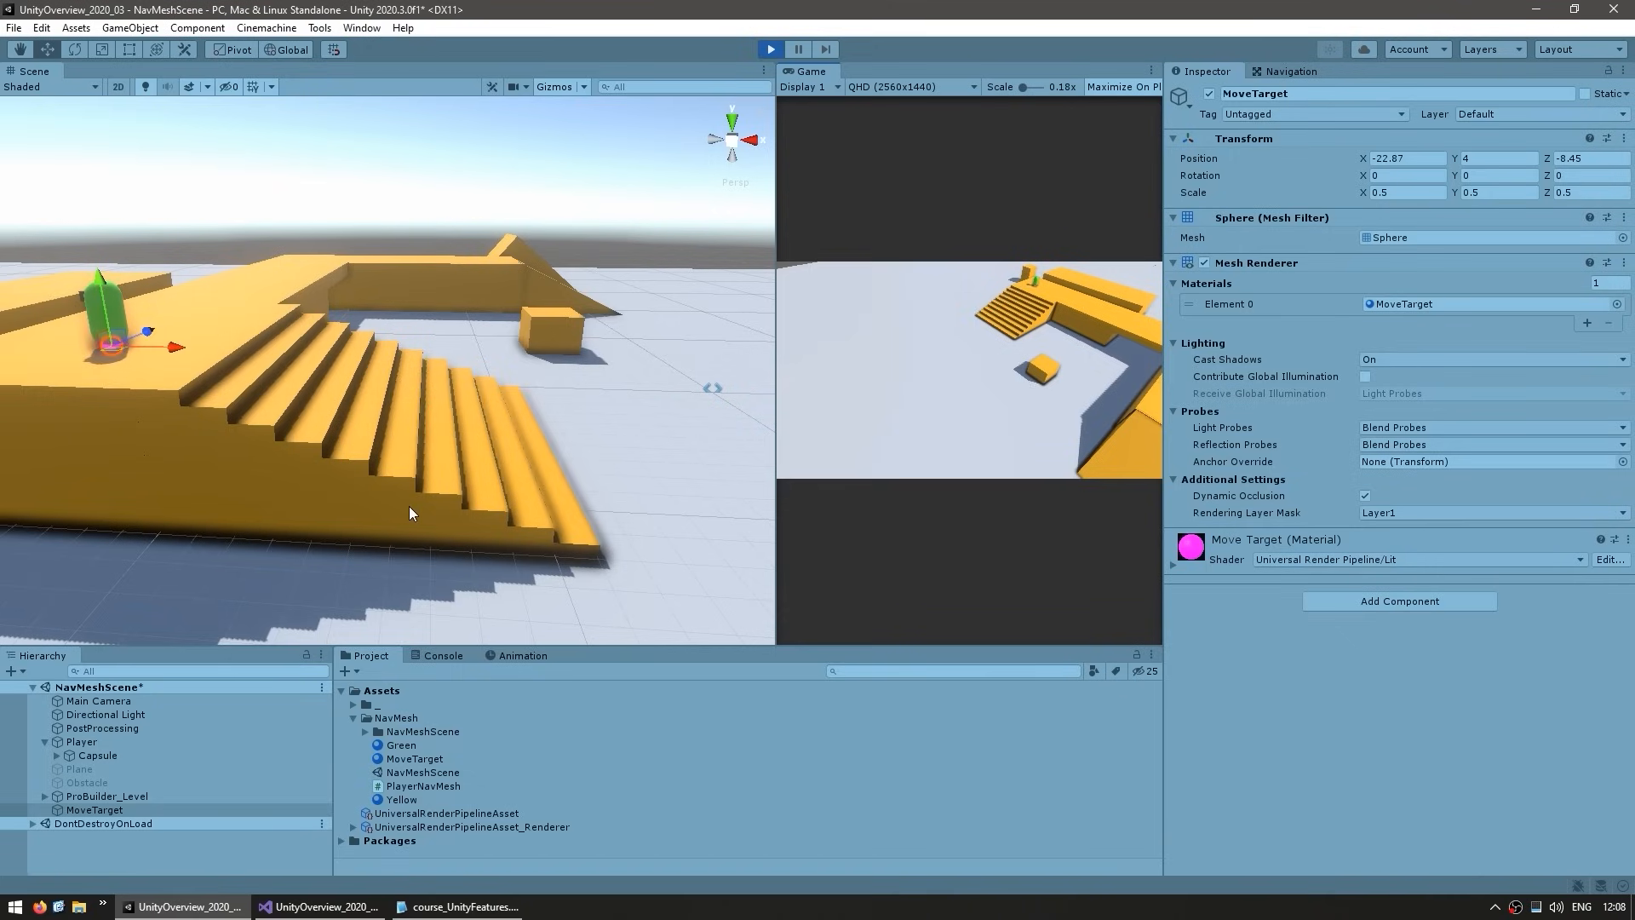
Show the nav mesh again, return to bake settings with radius 1, and select the Player.
click(1290, 72)
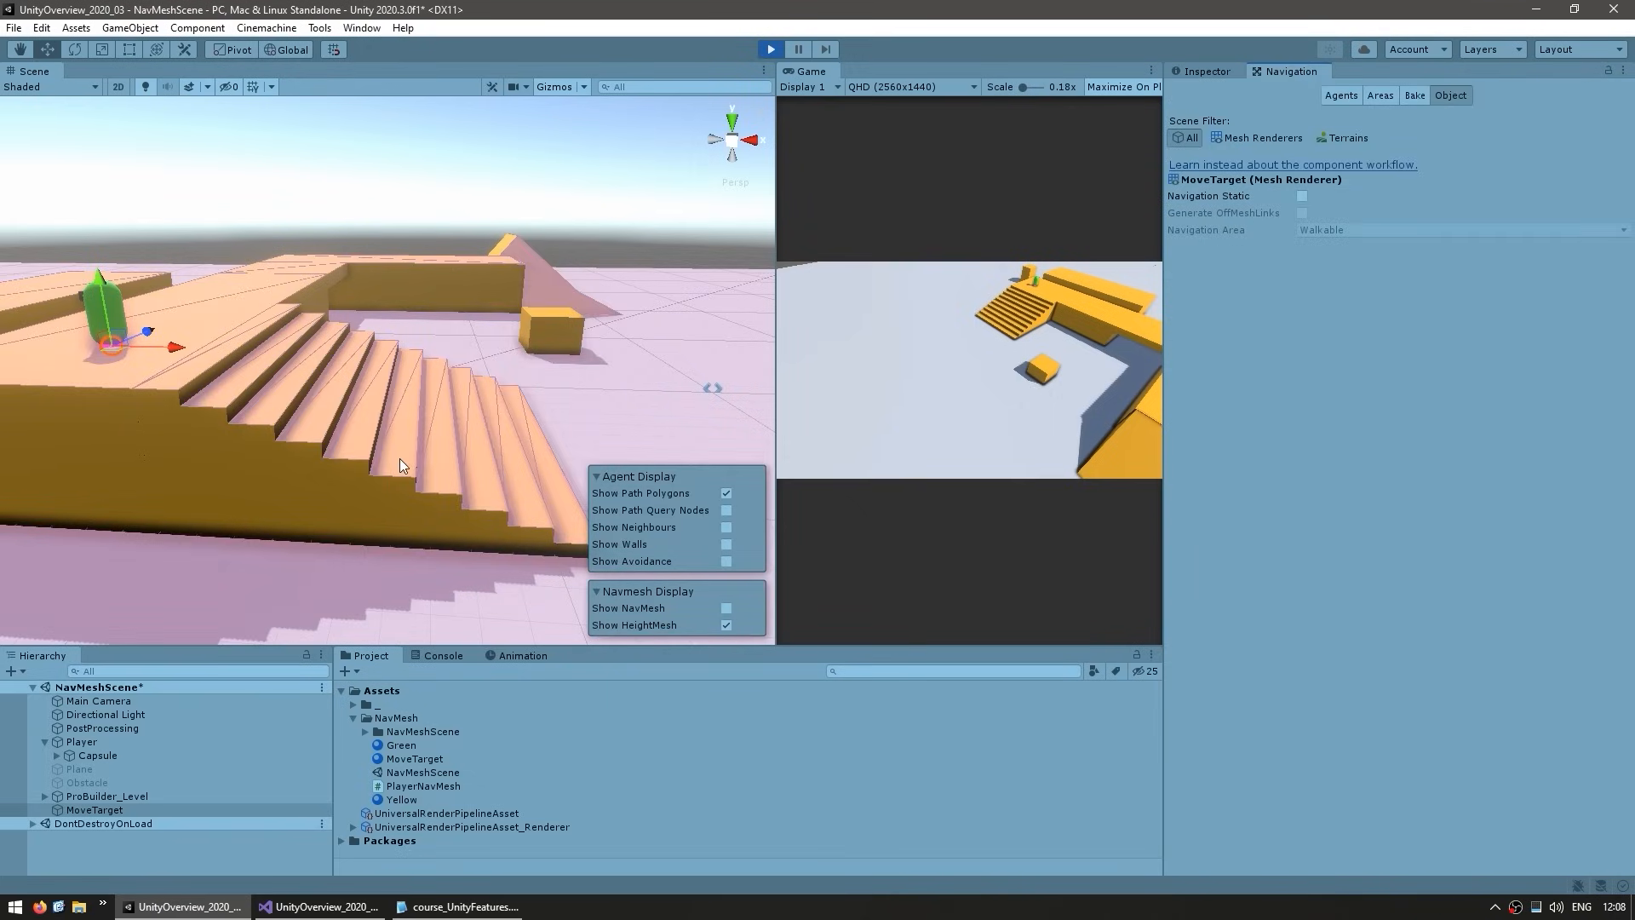
mouse_move(426, 385)
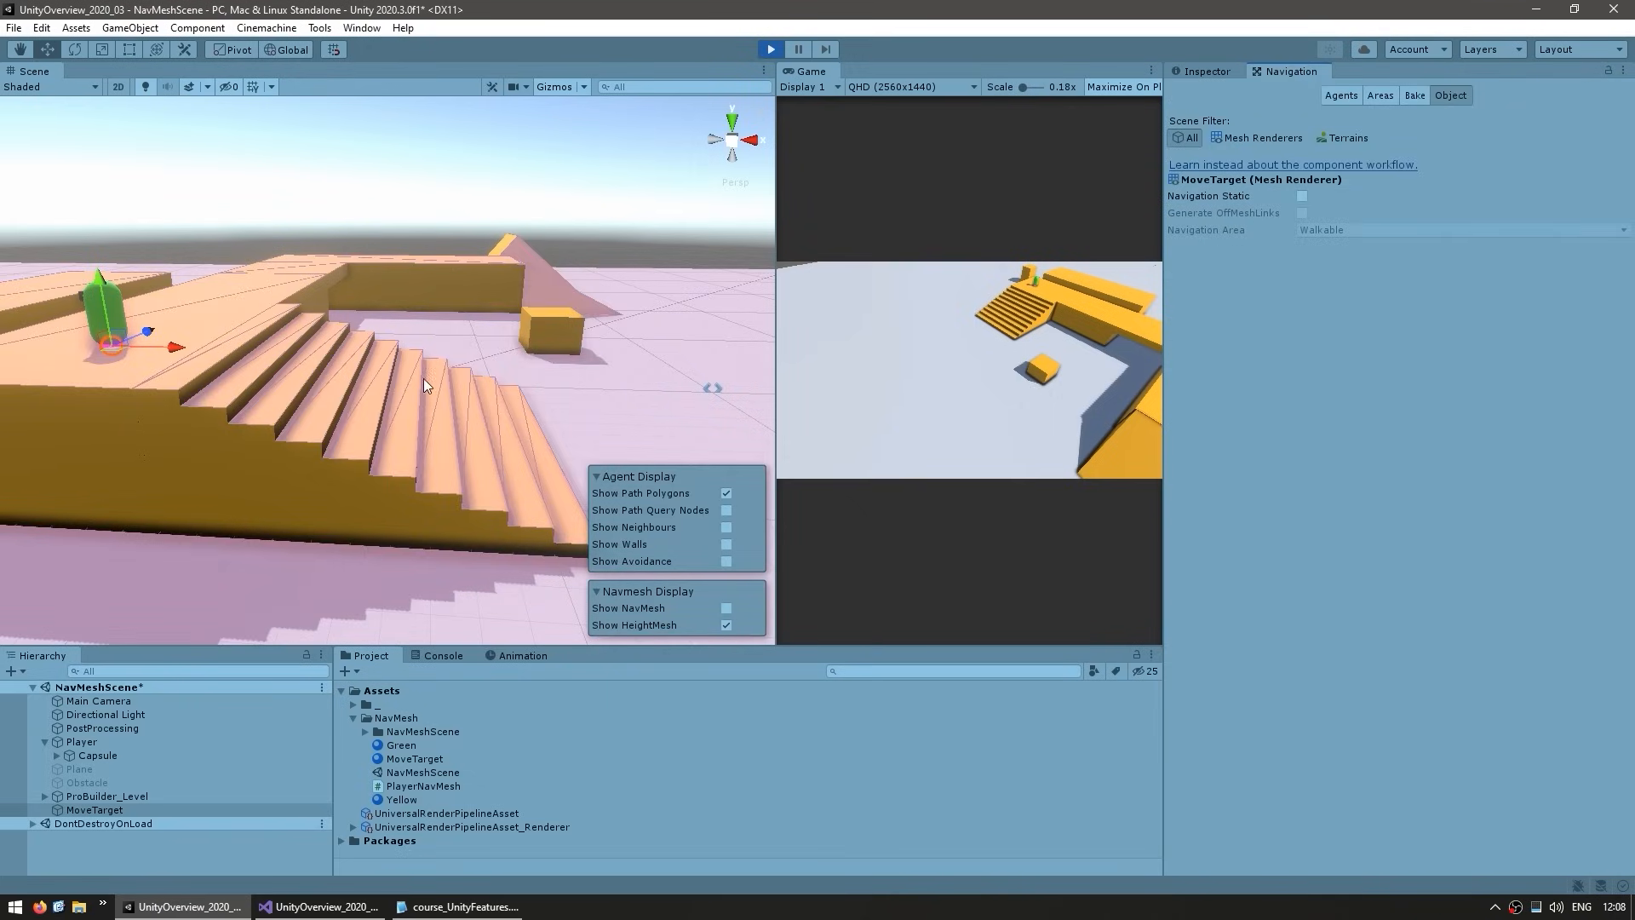
click(726, 625)
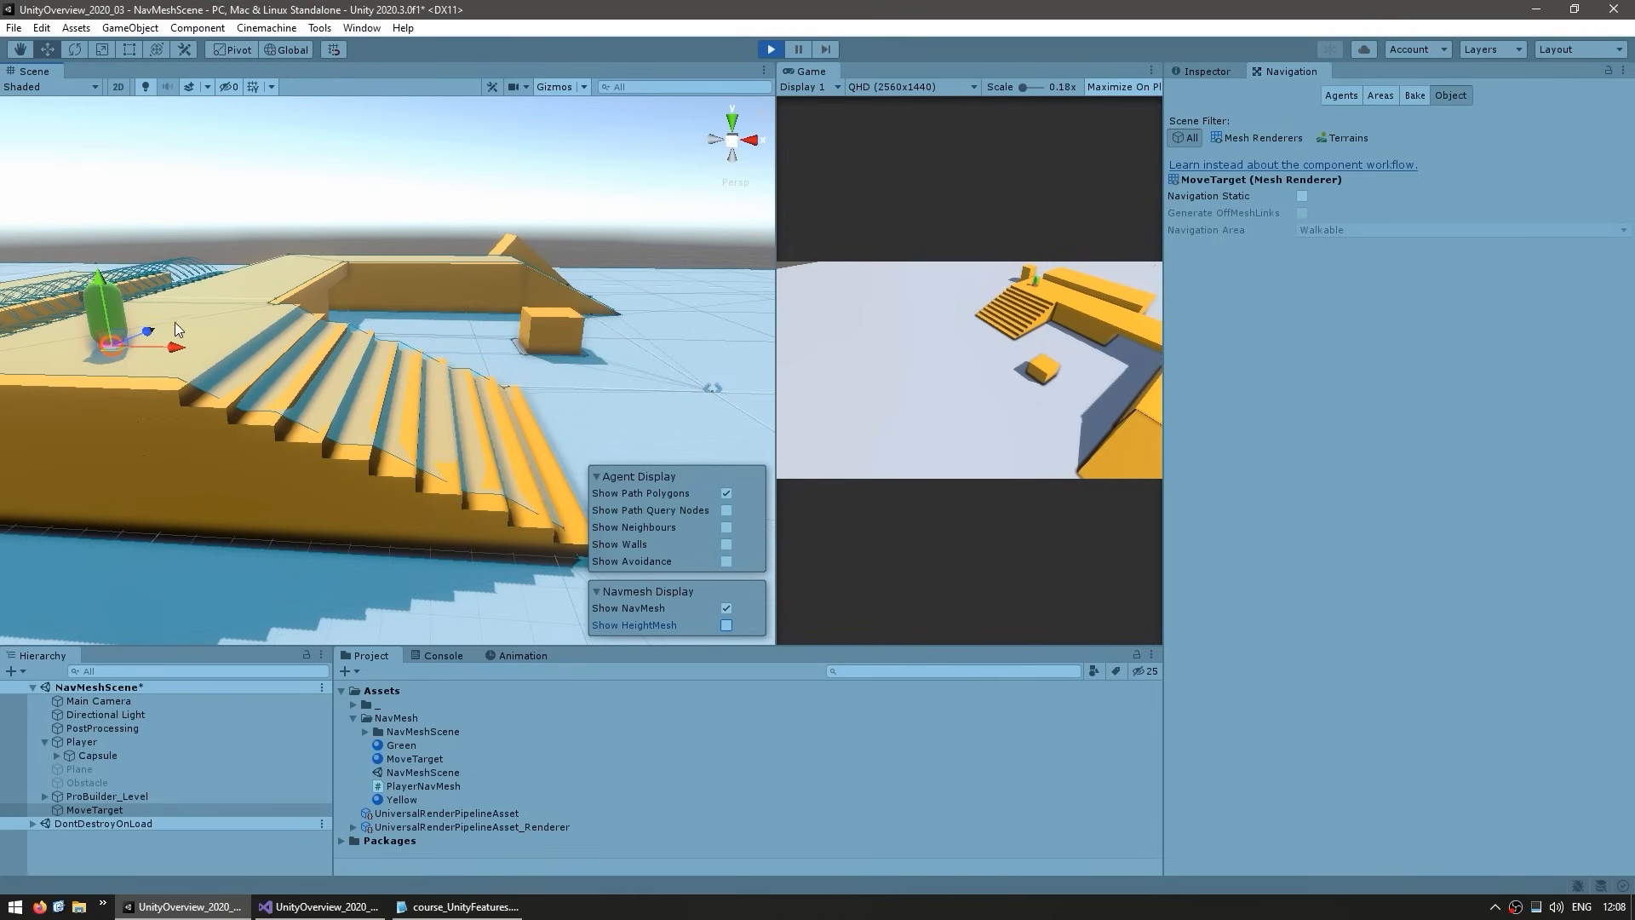
click(1204, 71)
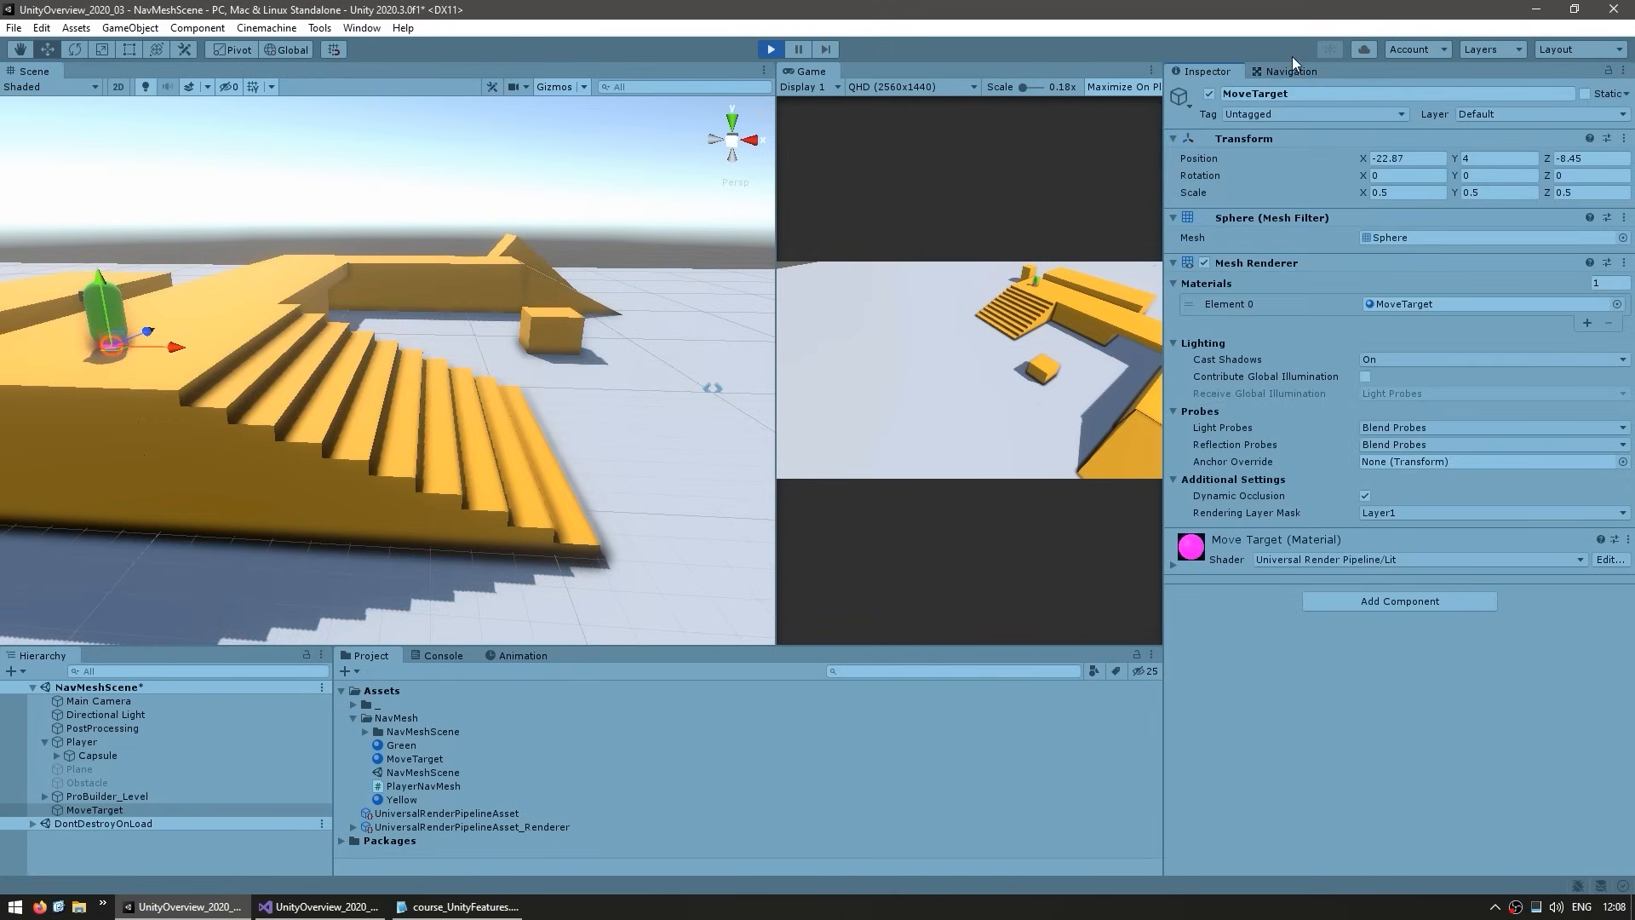
click(1291, 72)
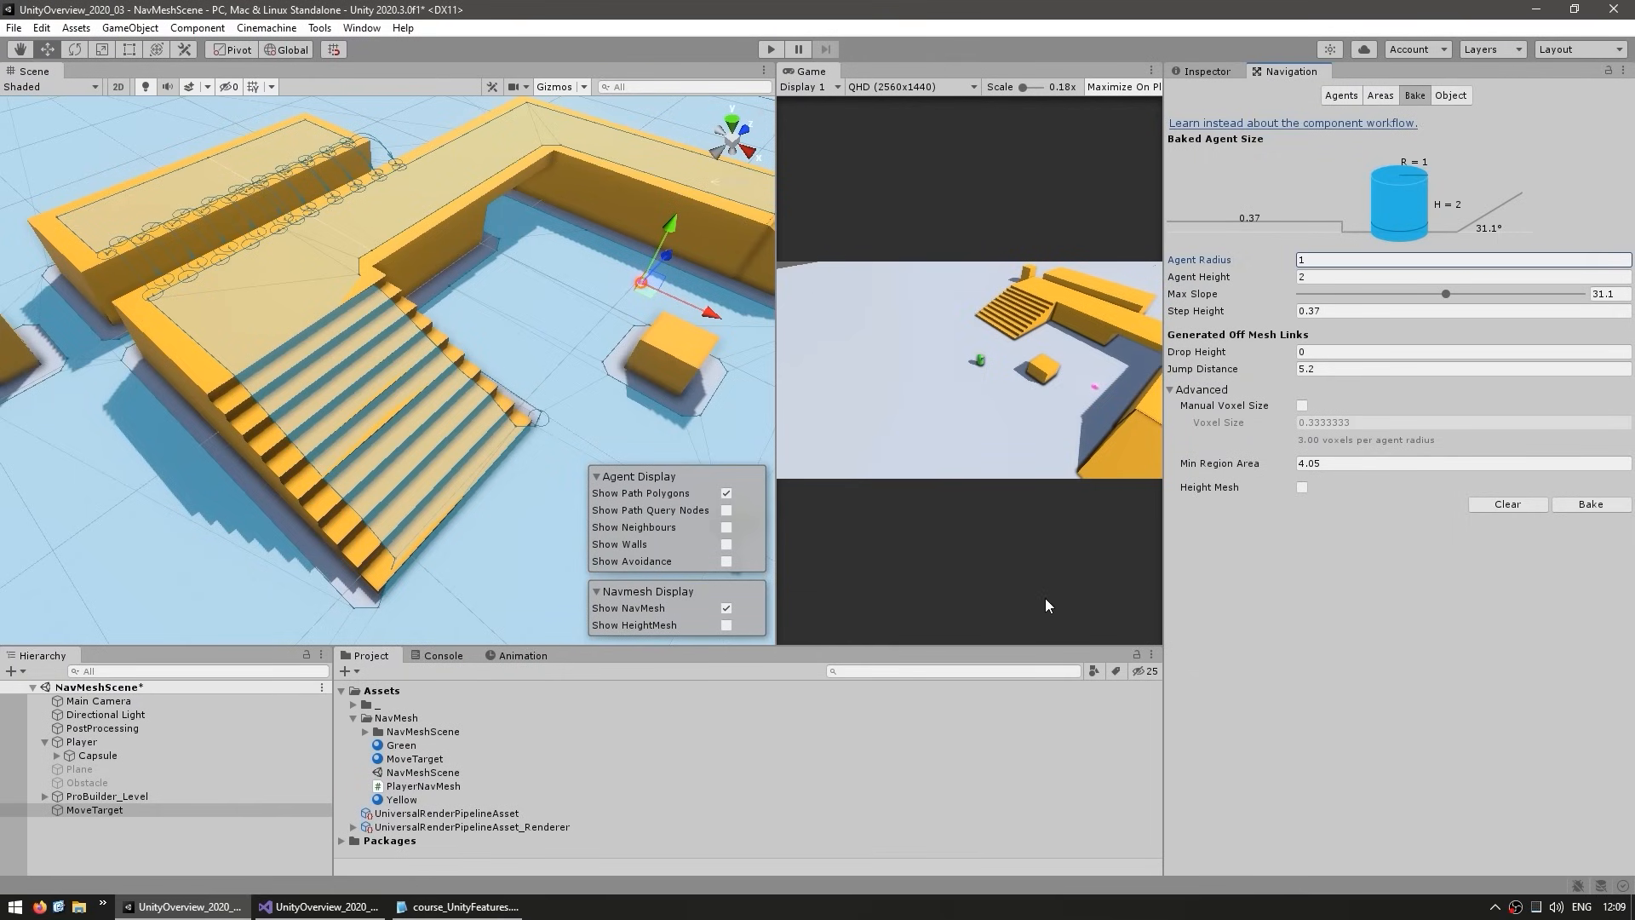
click(80, 741)
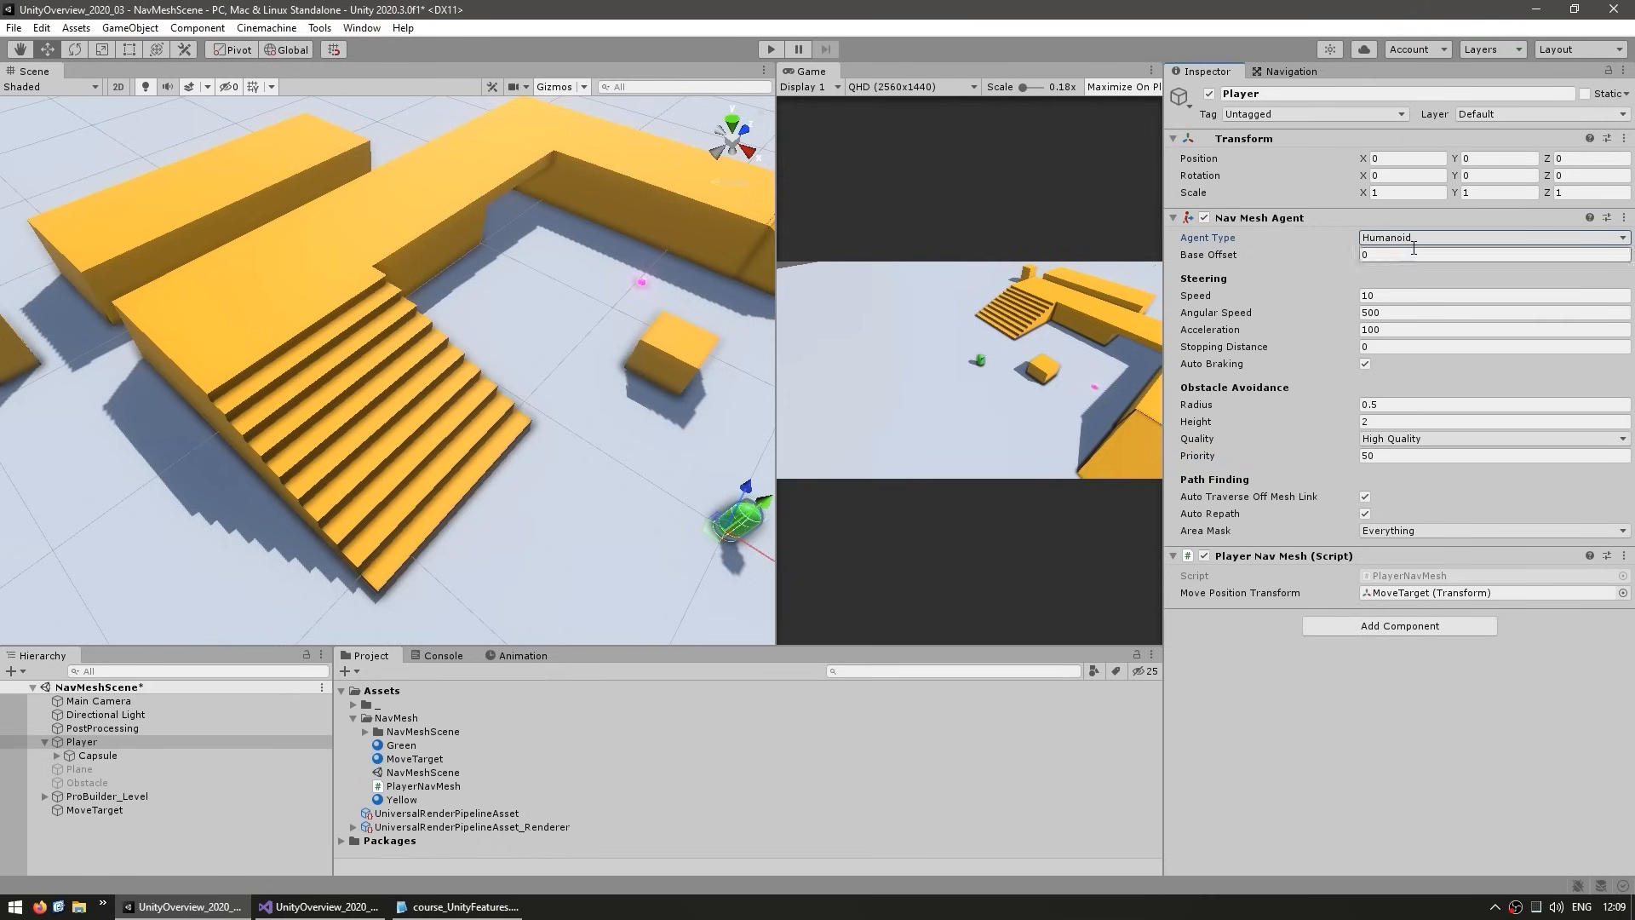
click(1492, 236)
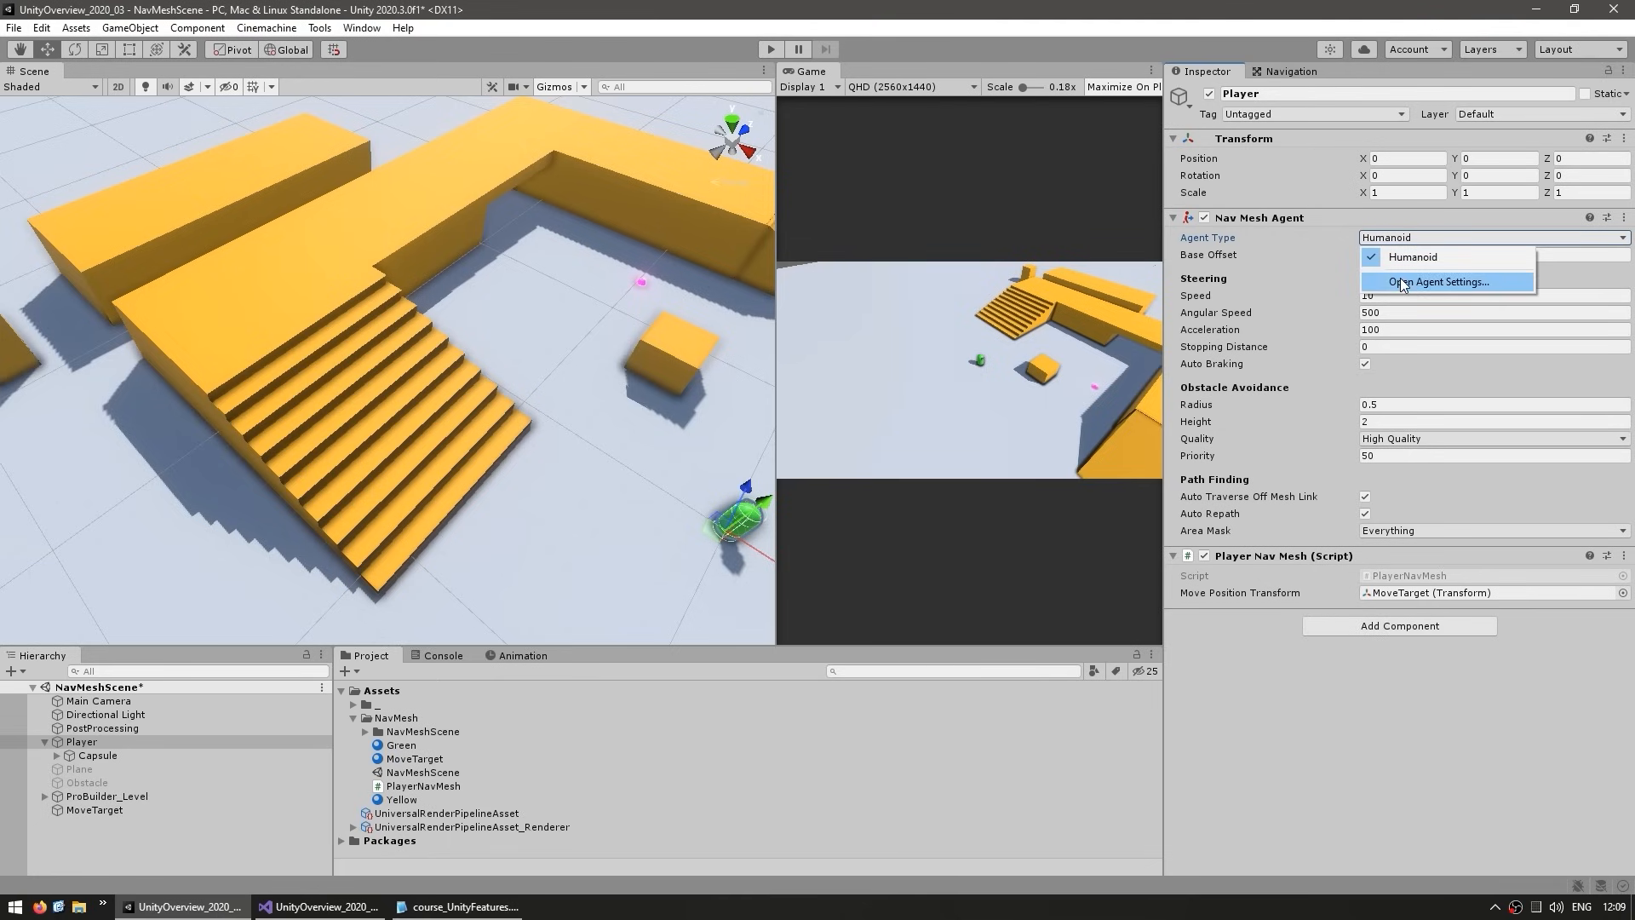
click(1441, 281)
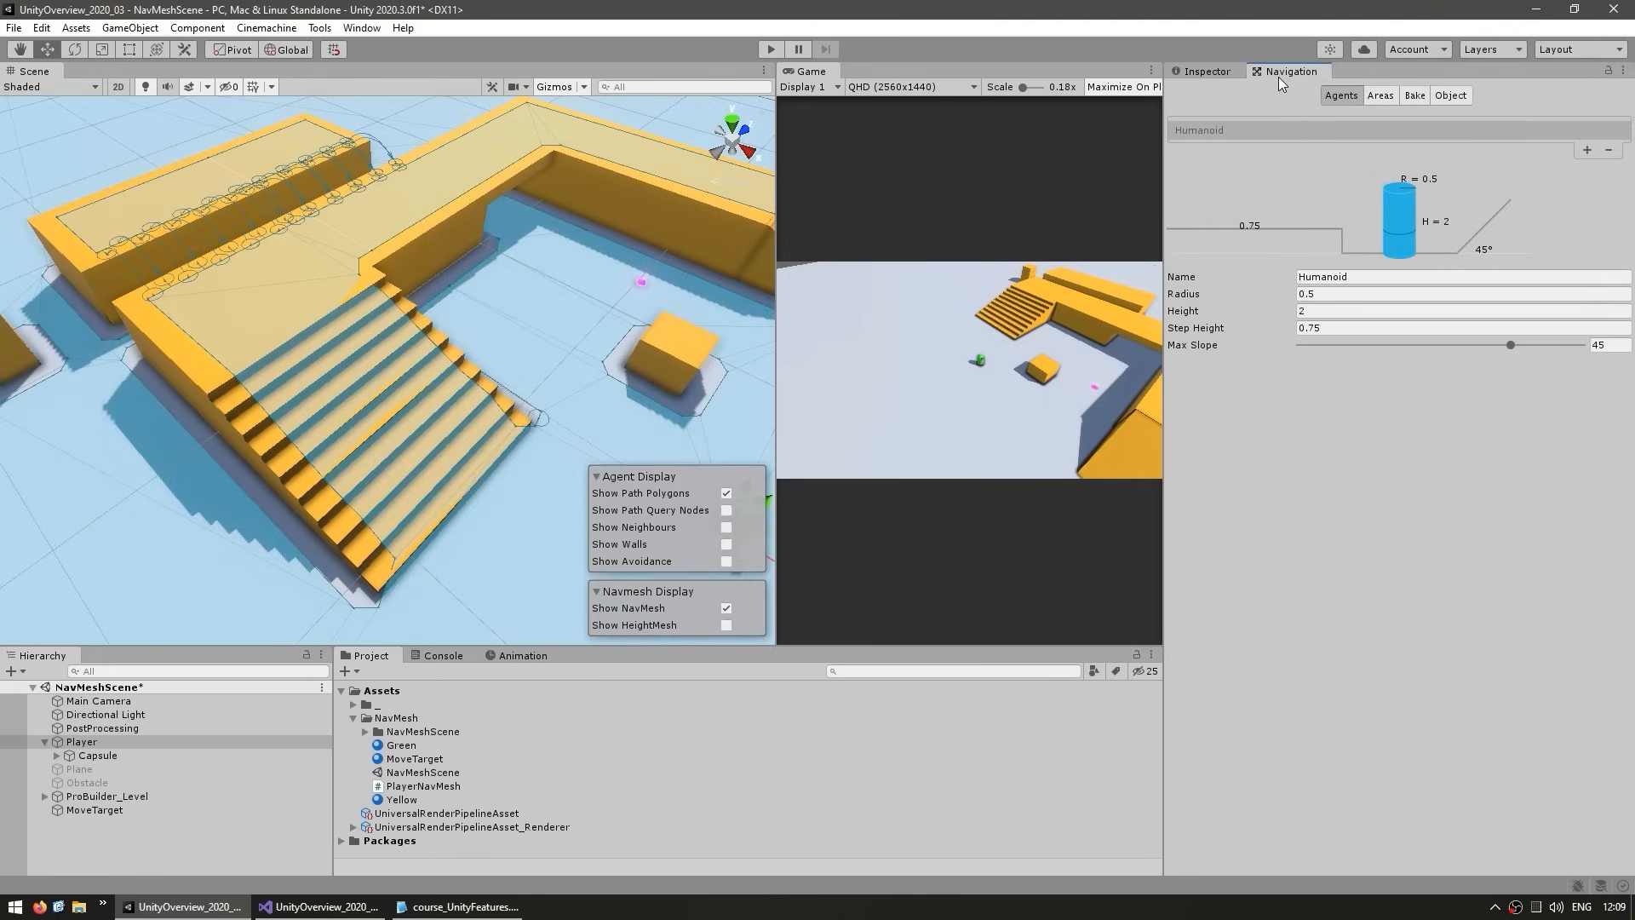
mouse_move(1341, 96)
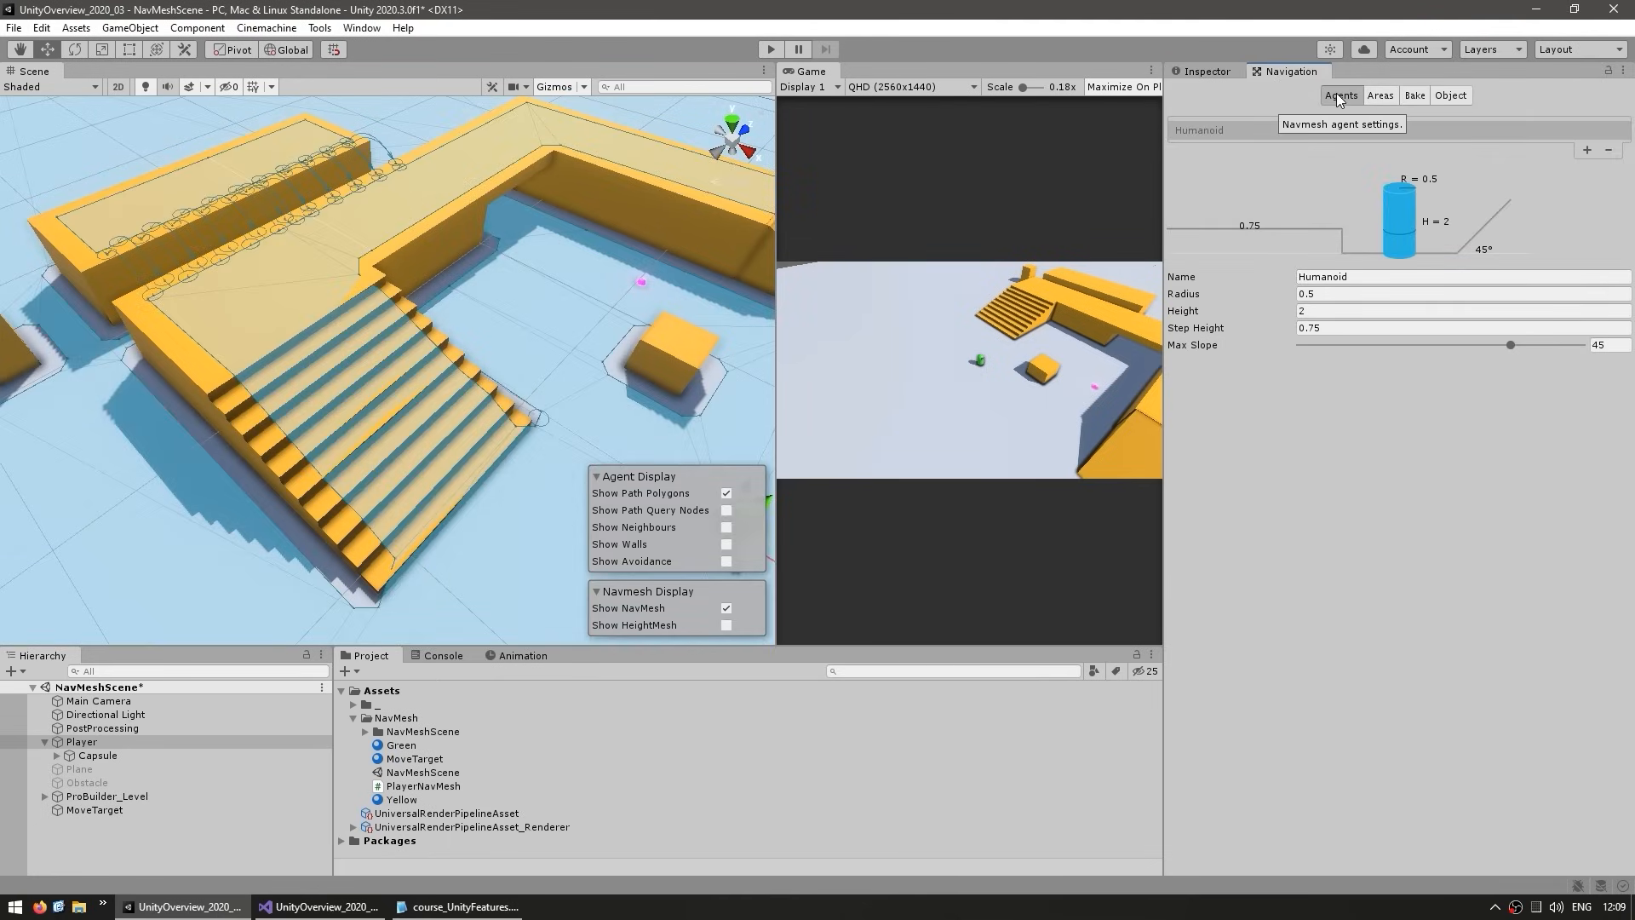
mouse_move(1438, 203)
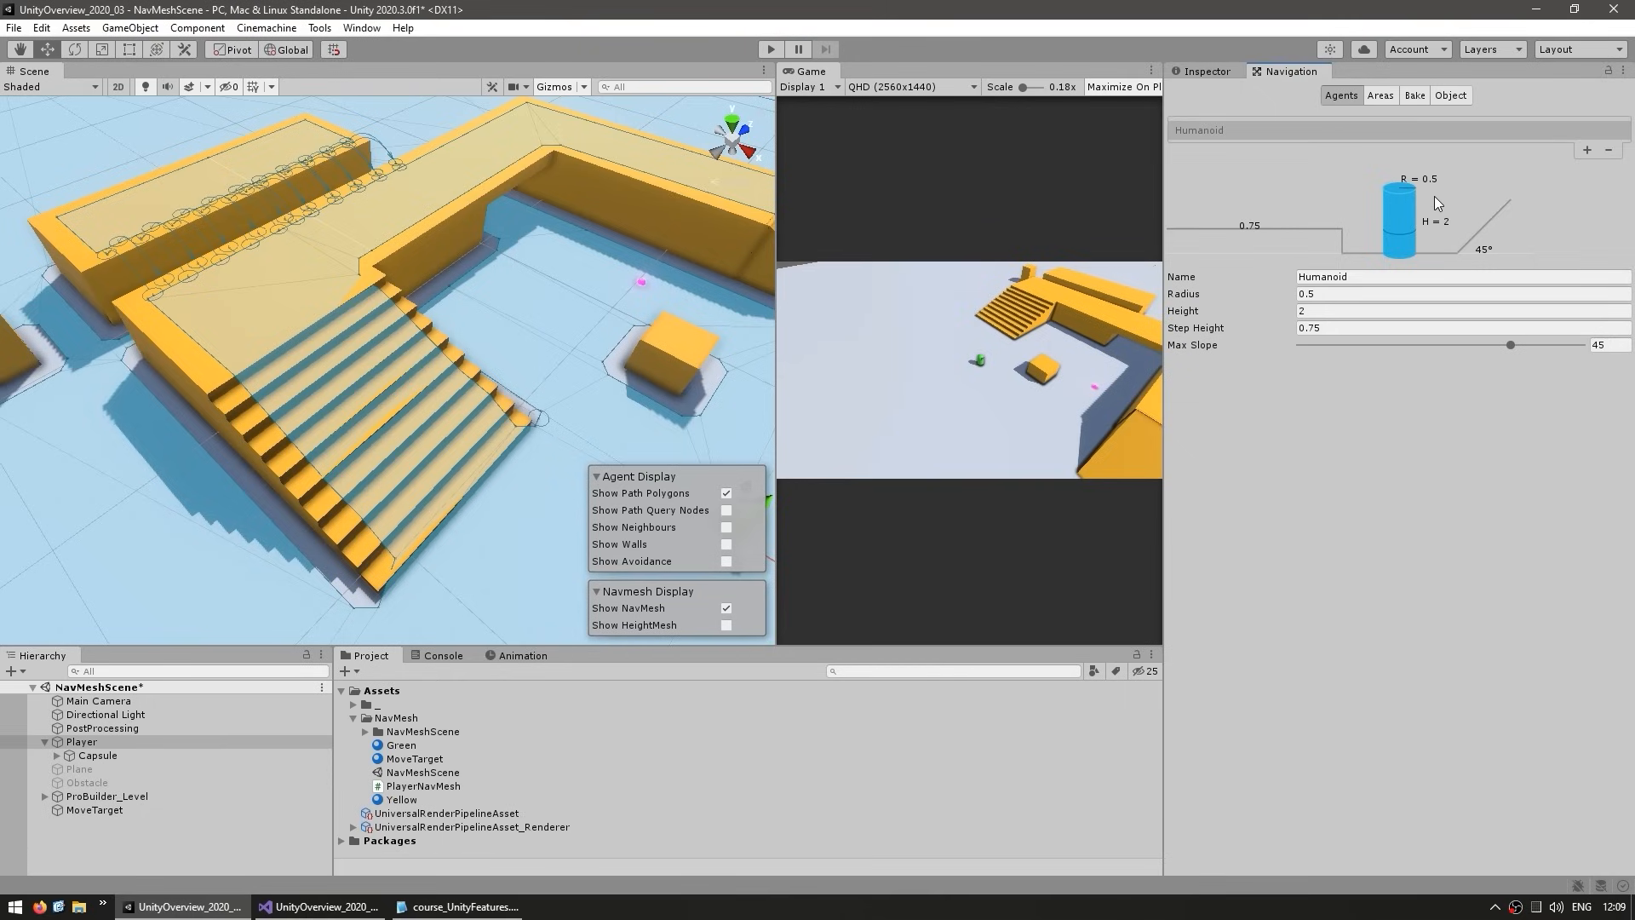
mouse_move(1230, 379)
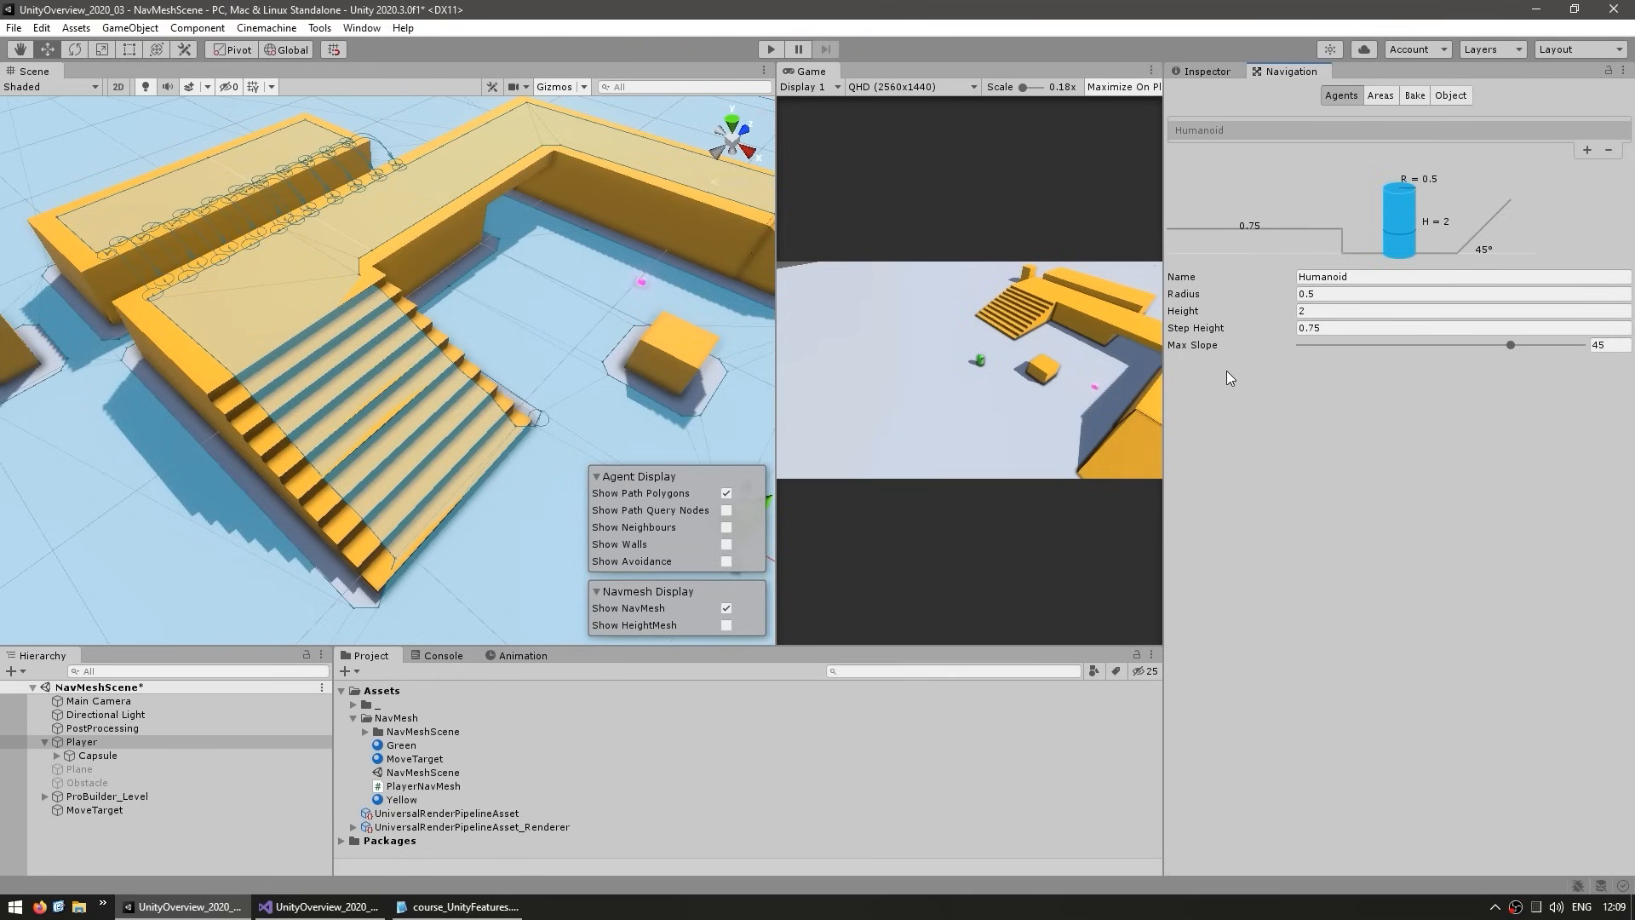
mouse_move(1467, 264)
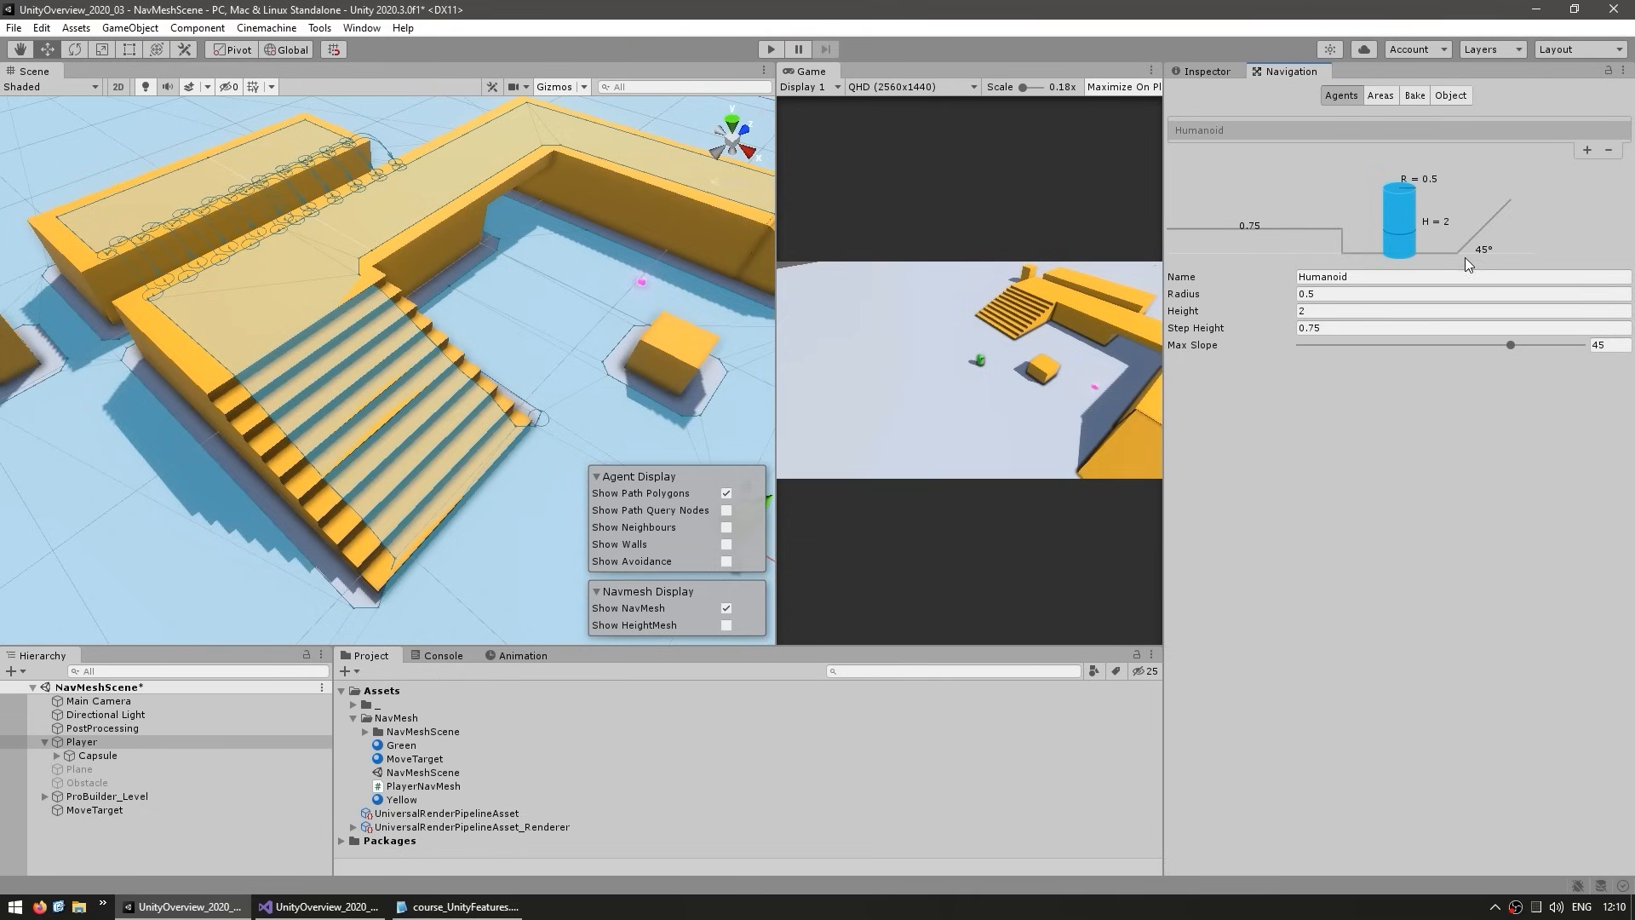
mouse_move(1198, 291)
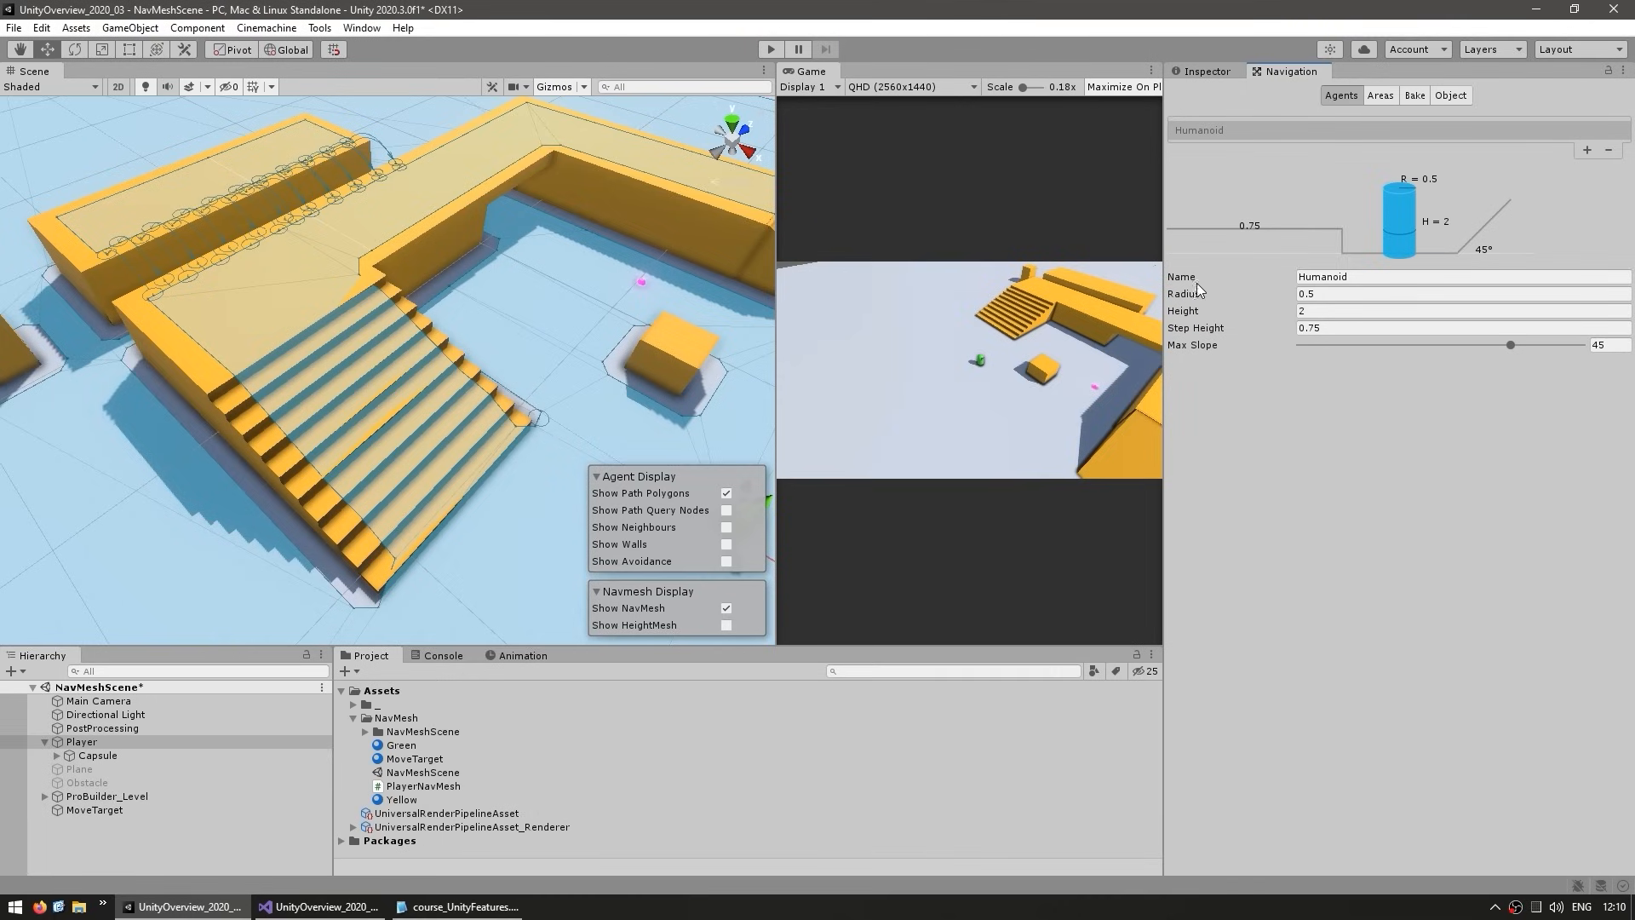
click(1204, 72)
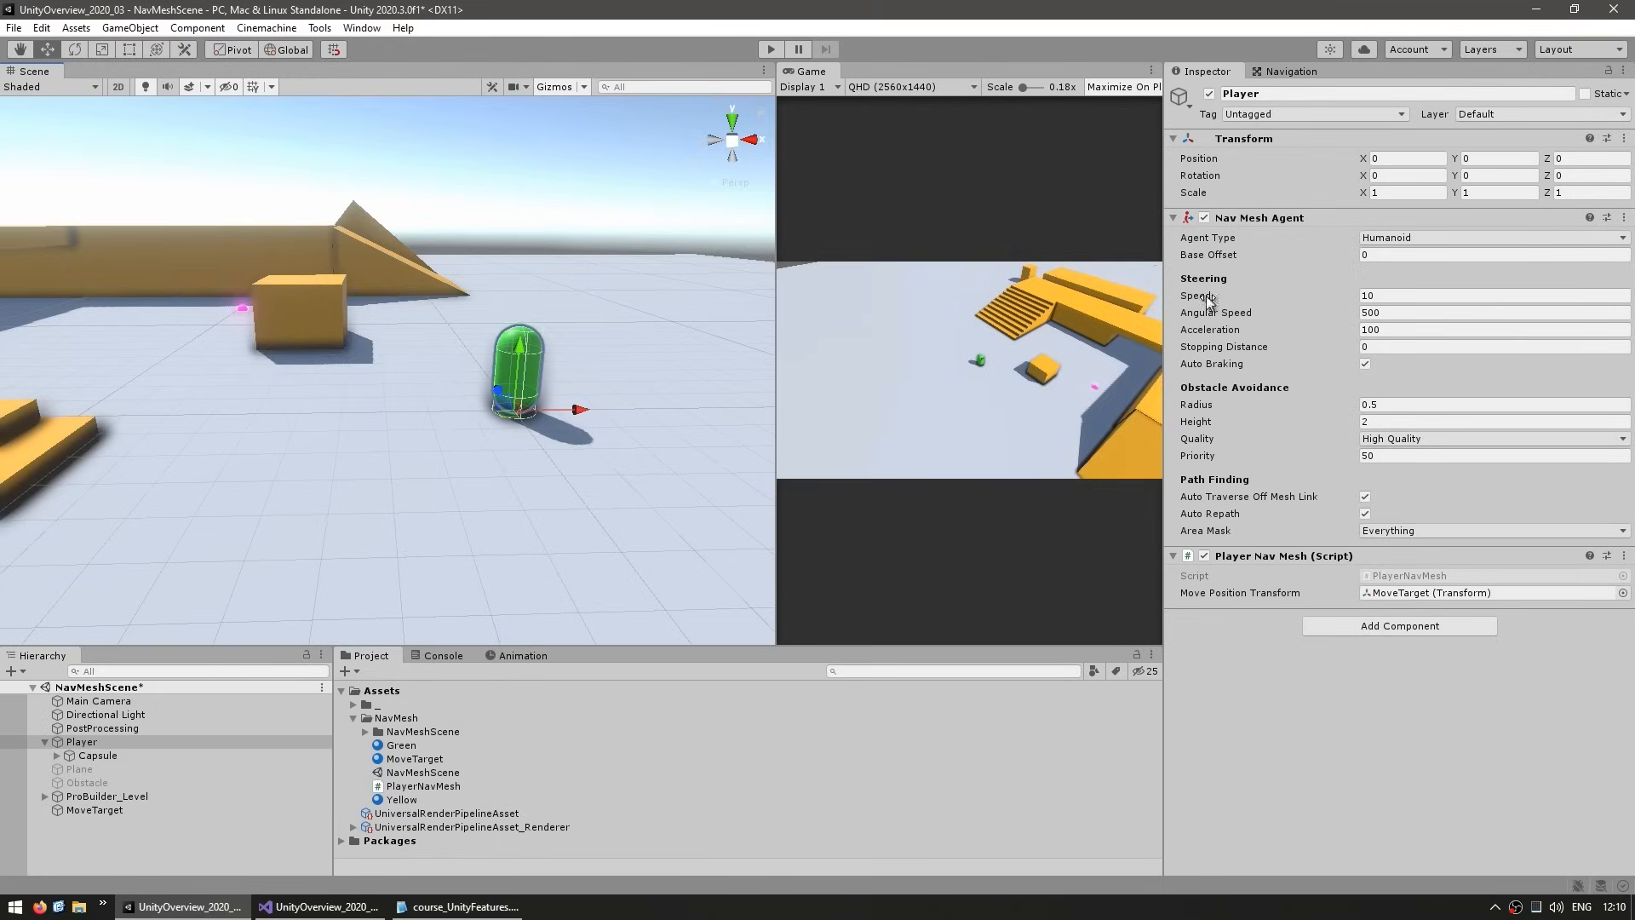
mouse_move(1198, 295)
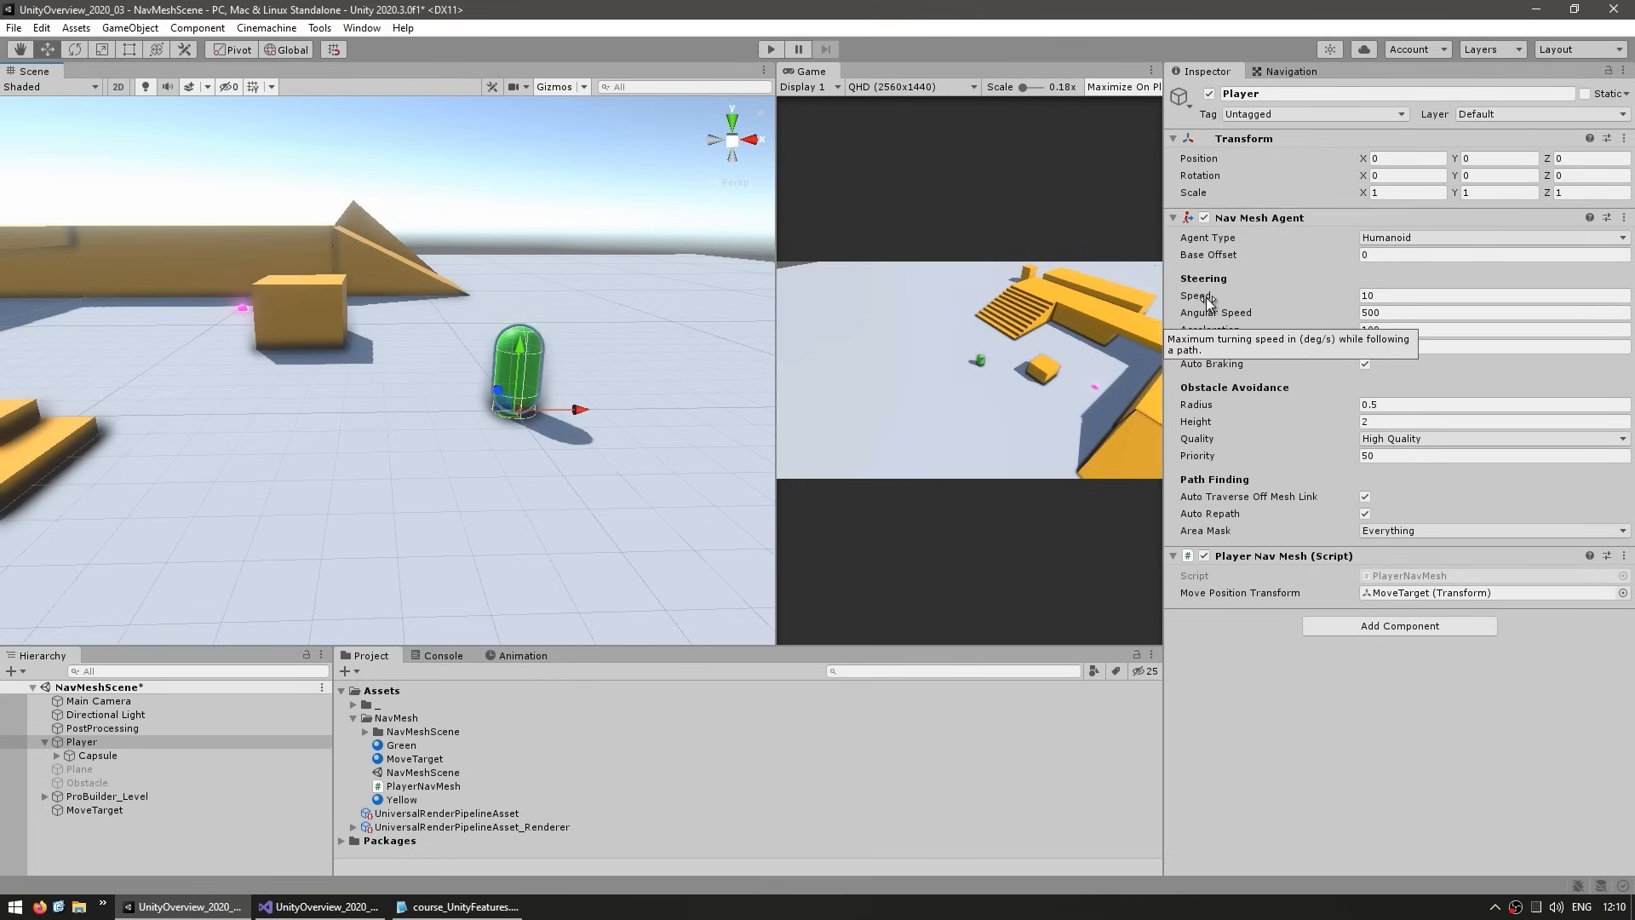
mouse_move(1195, 297)
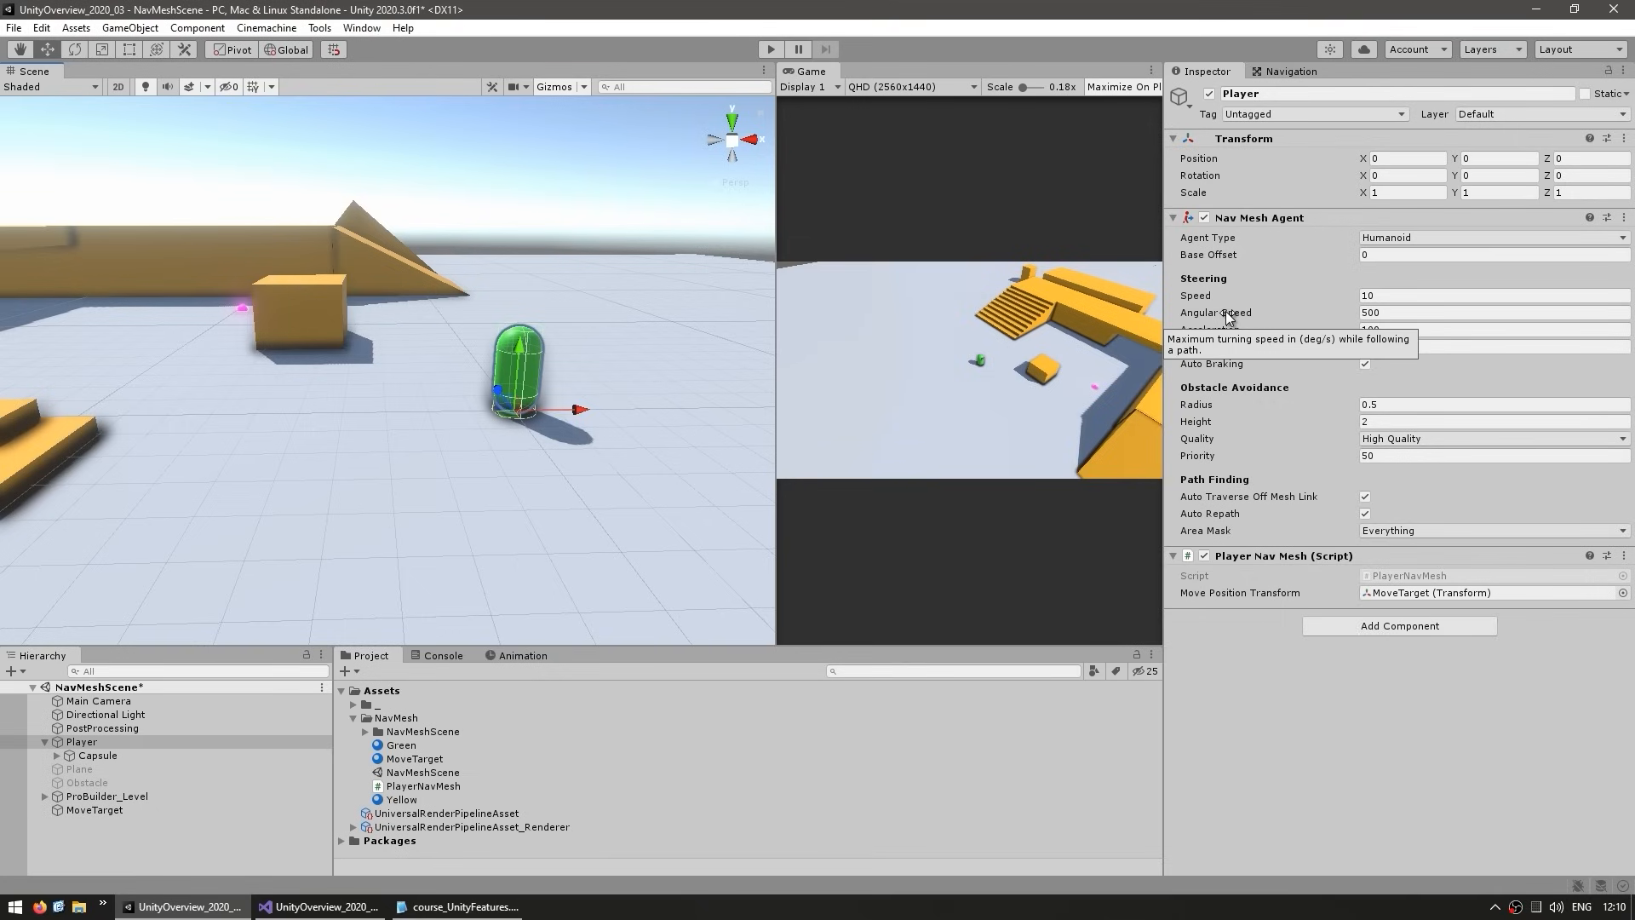
mouse_move(1211, 329)
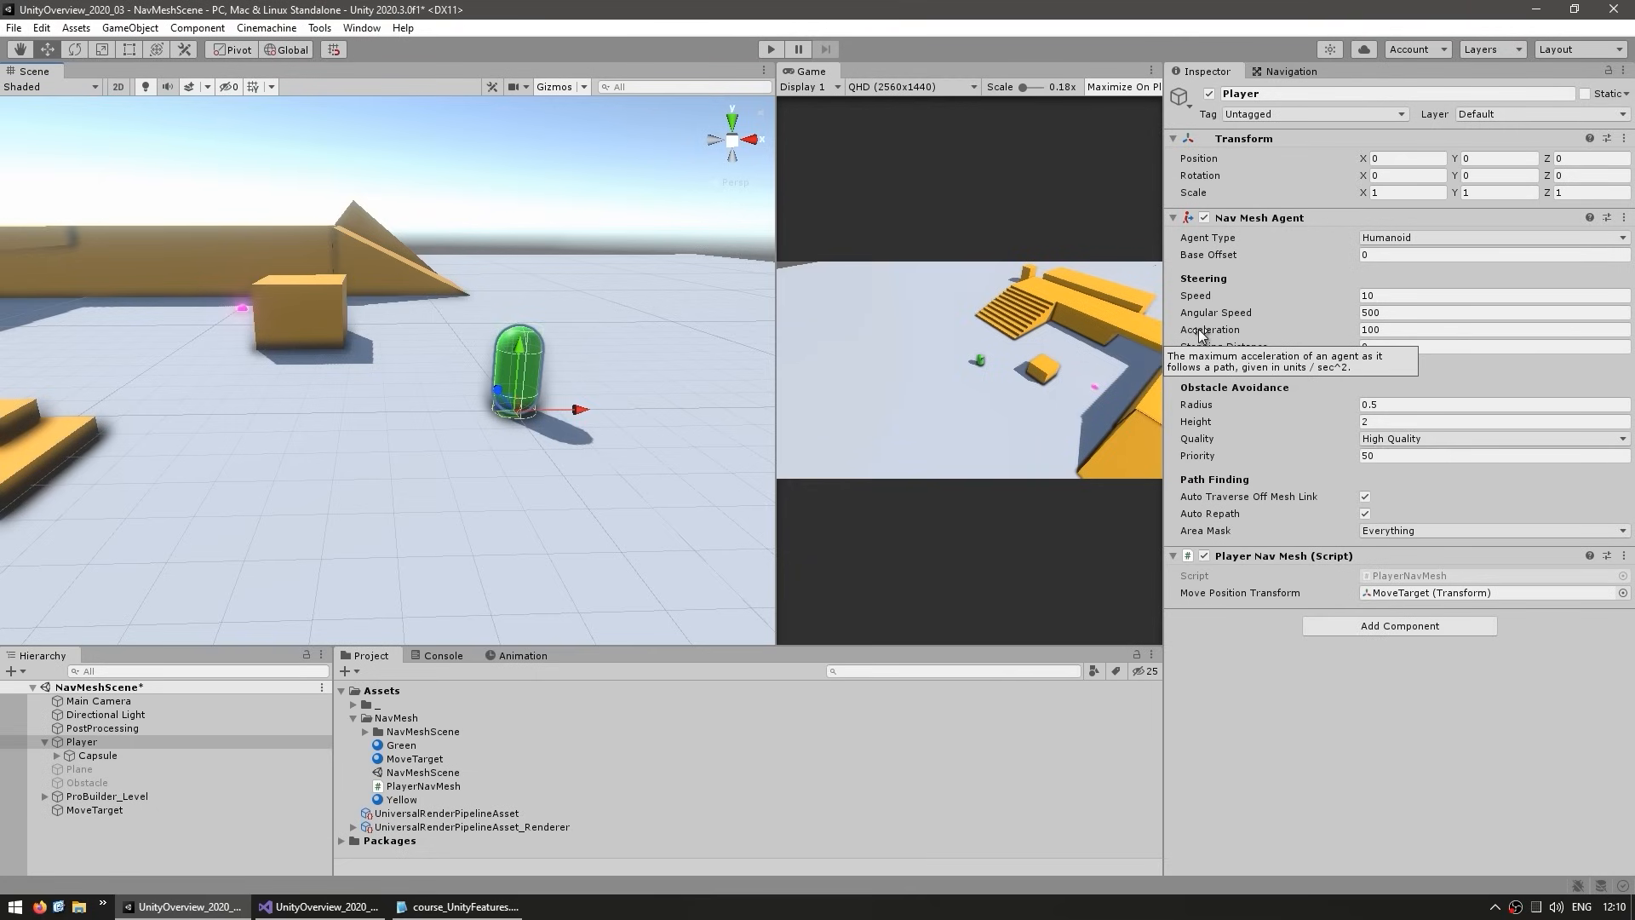
mouse_move(1223, 346)
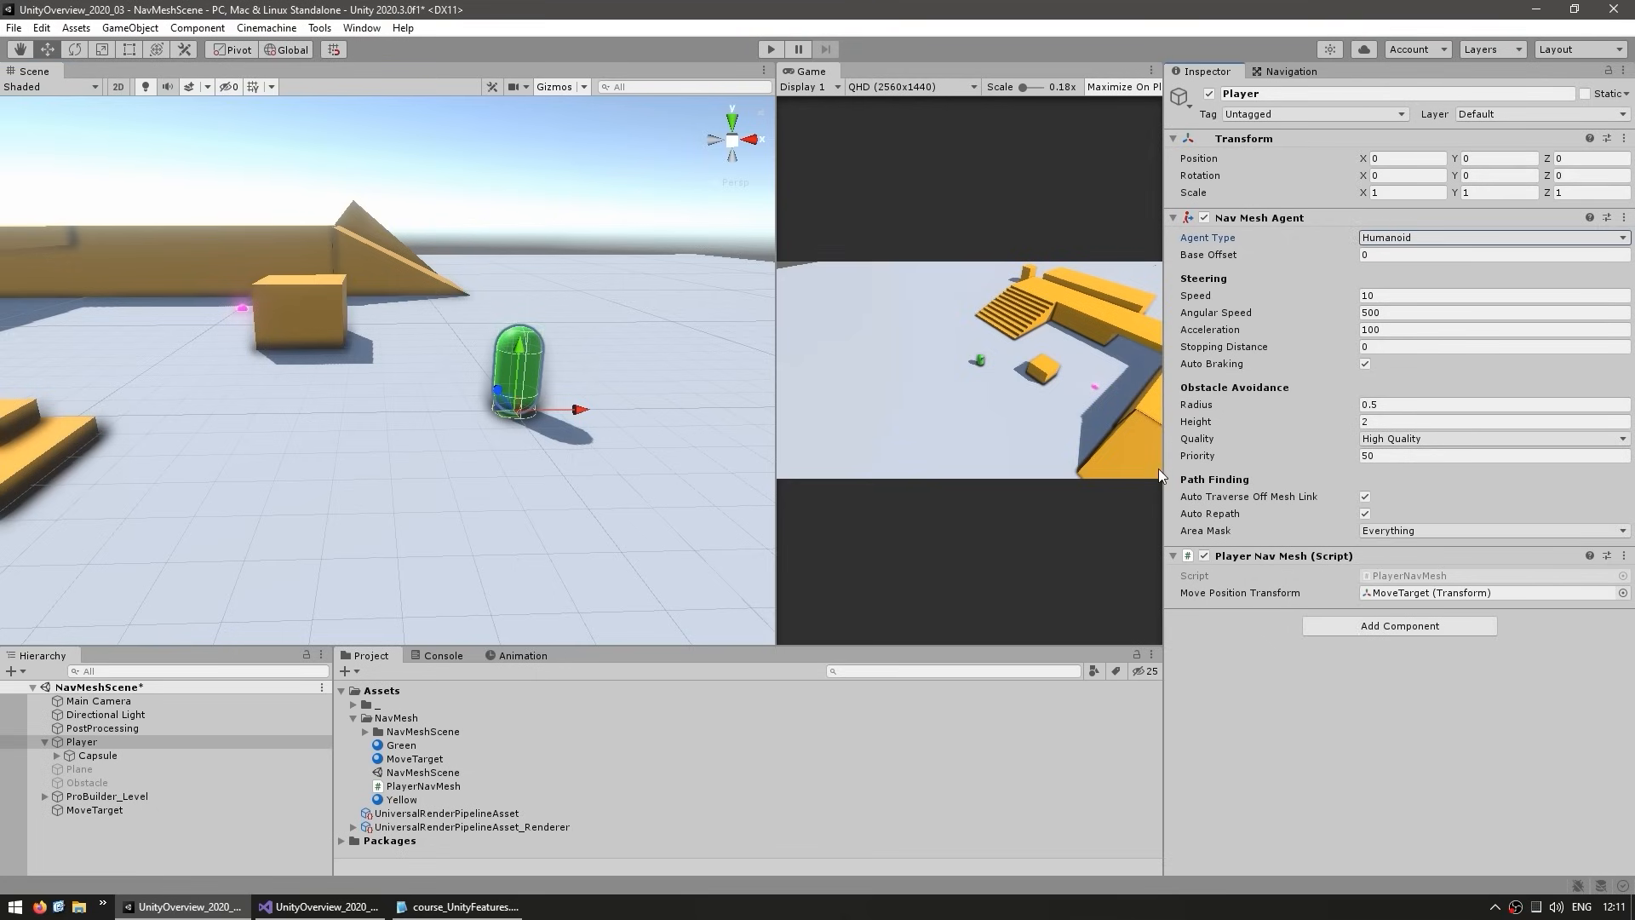
mouse_move(1177, 463)
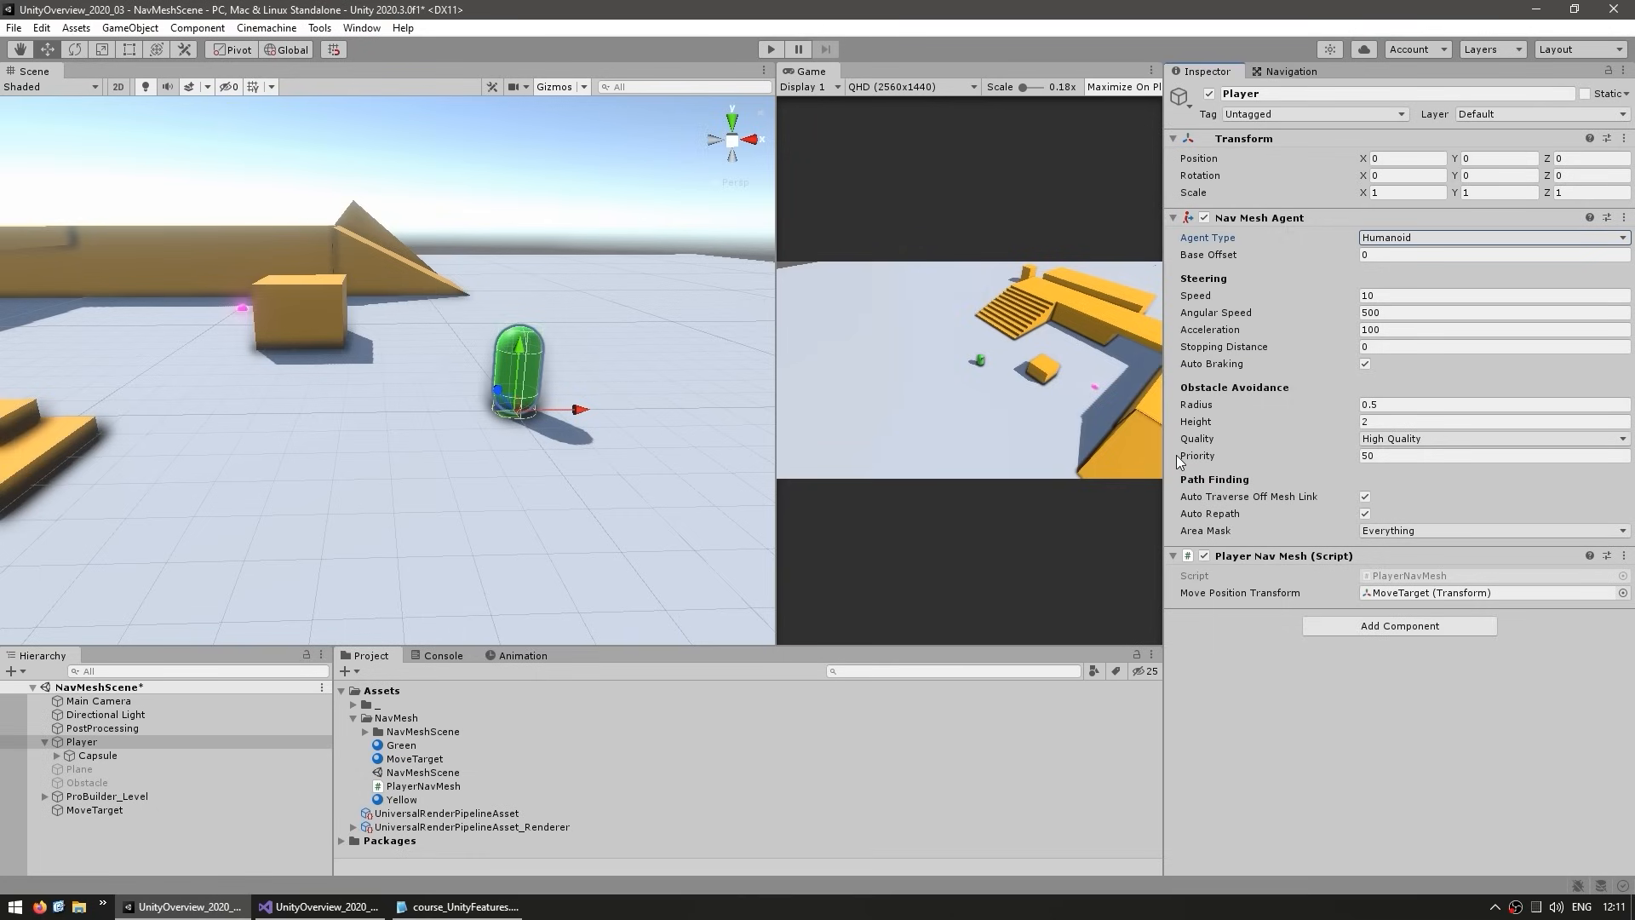
mouse_move(1179, 463)
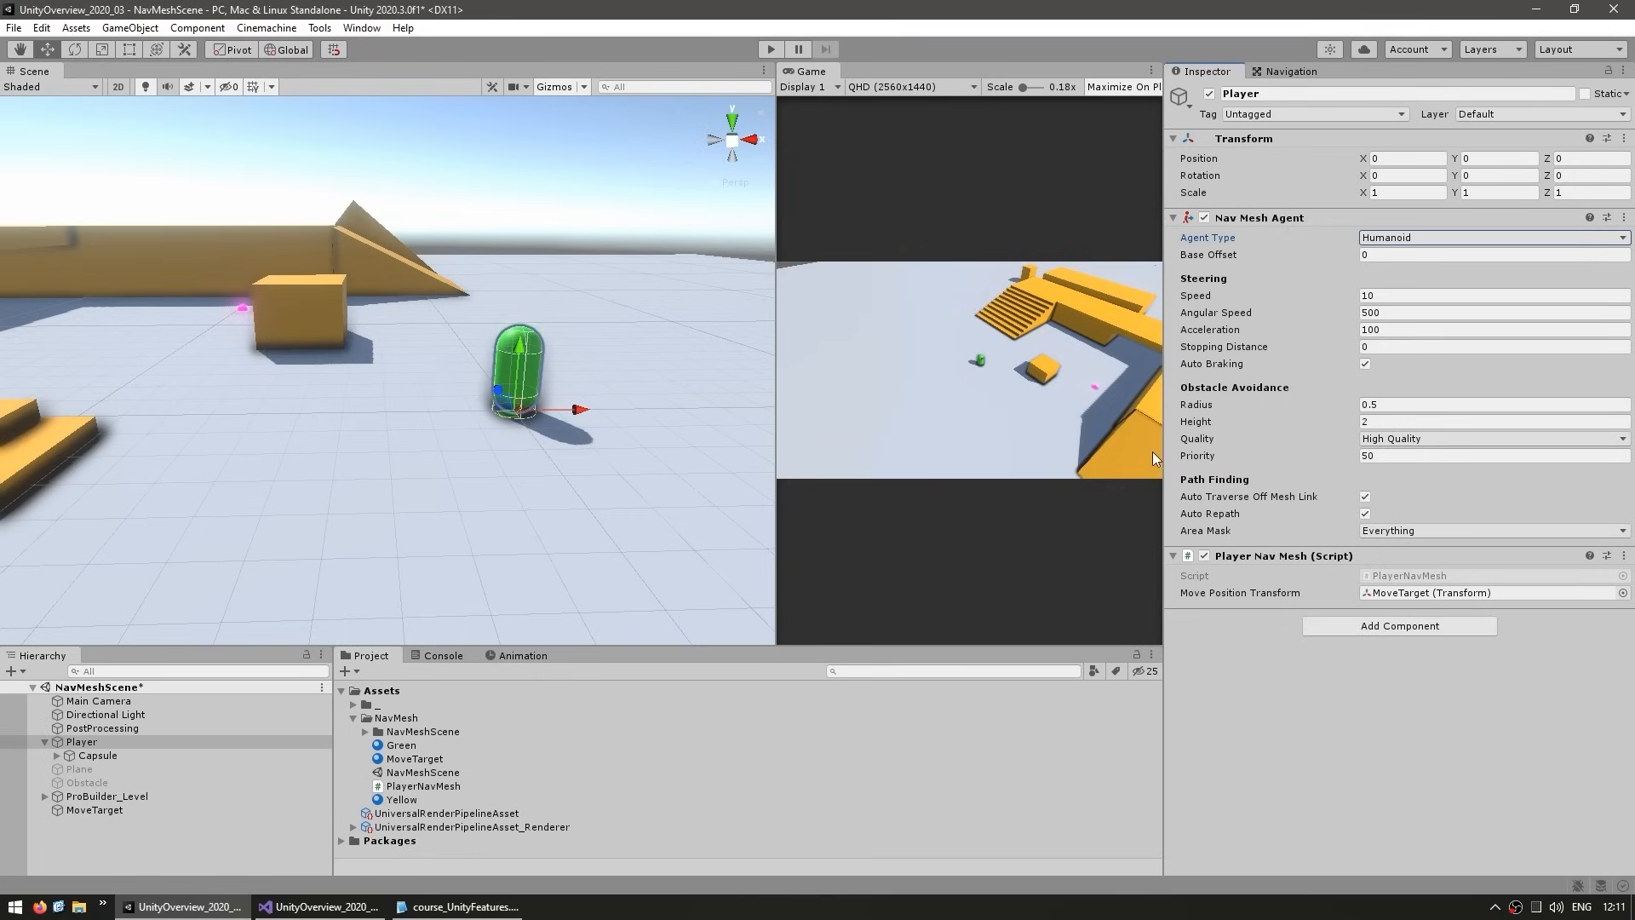
click(1492, 438)
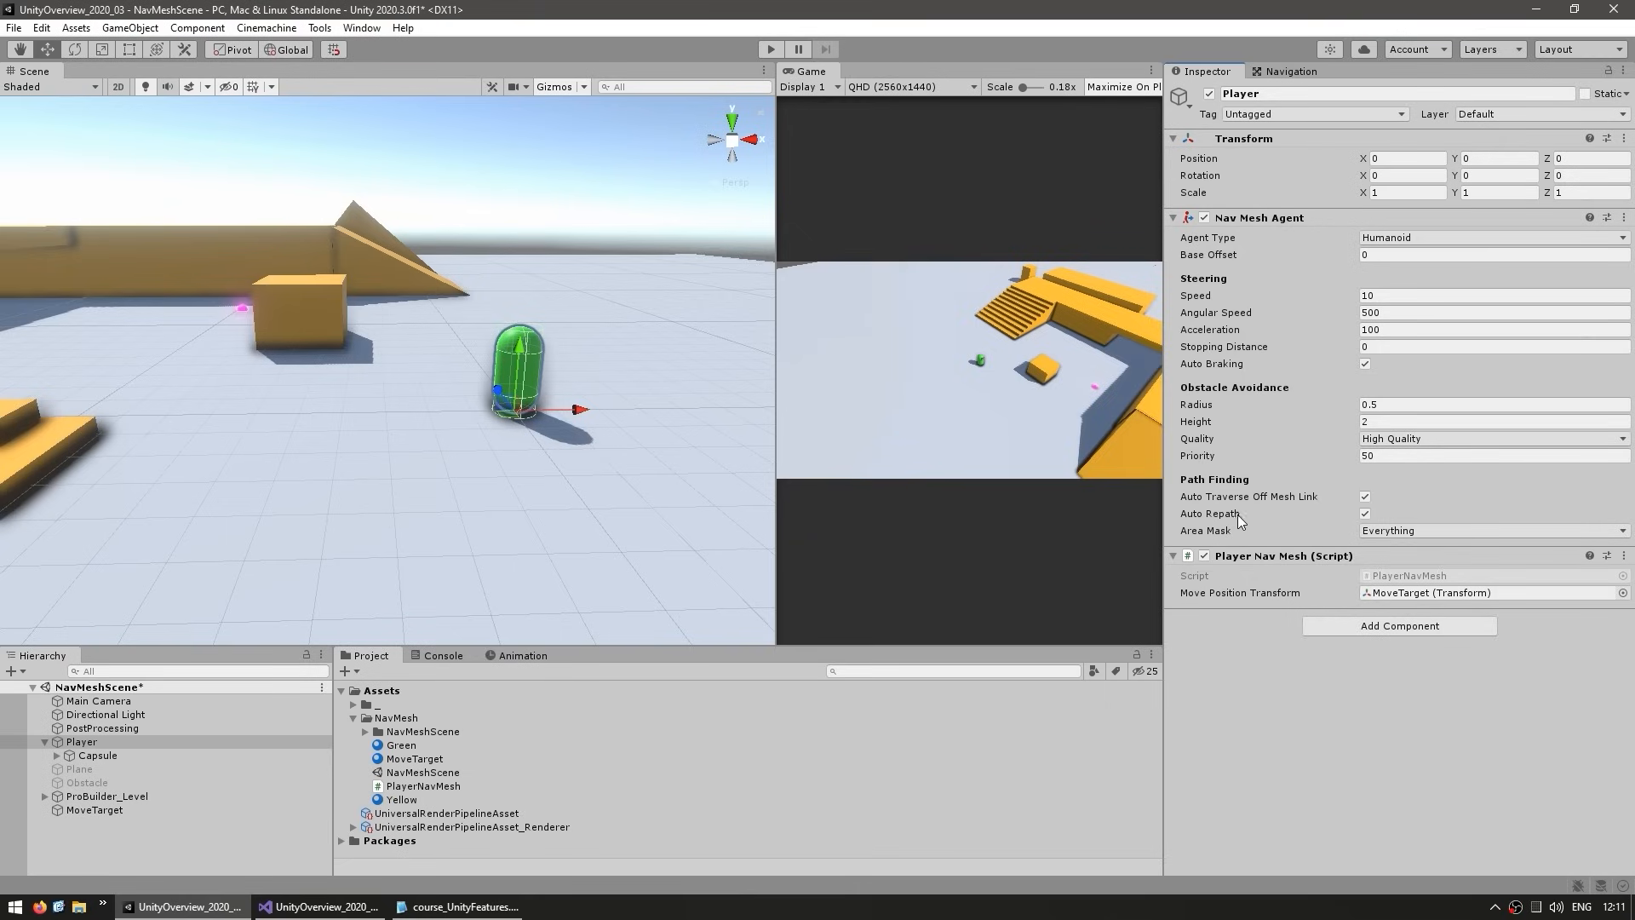
mouse_move(1253, 496)
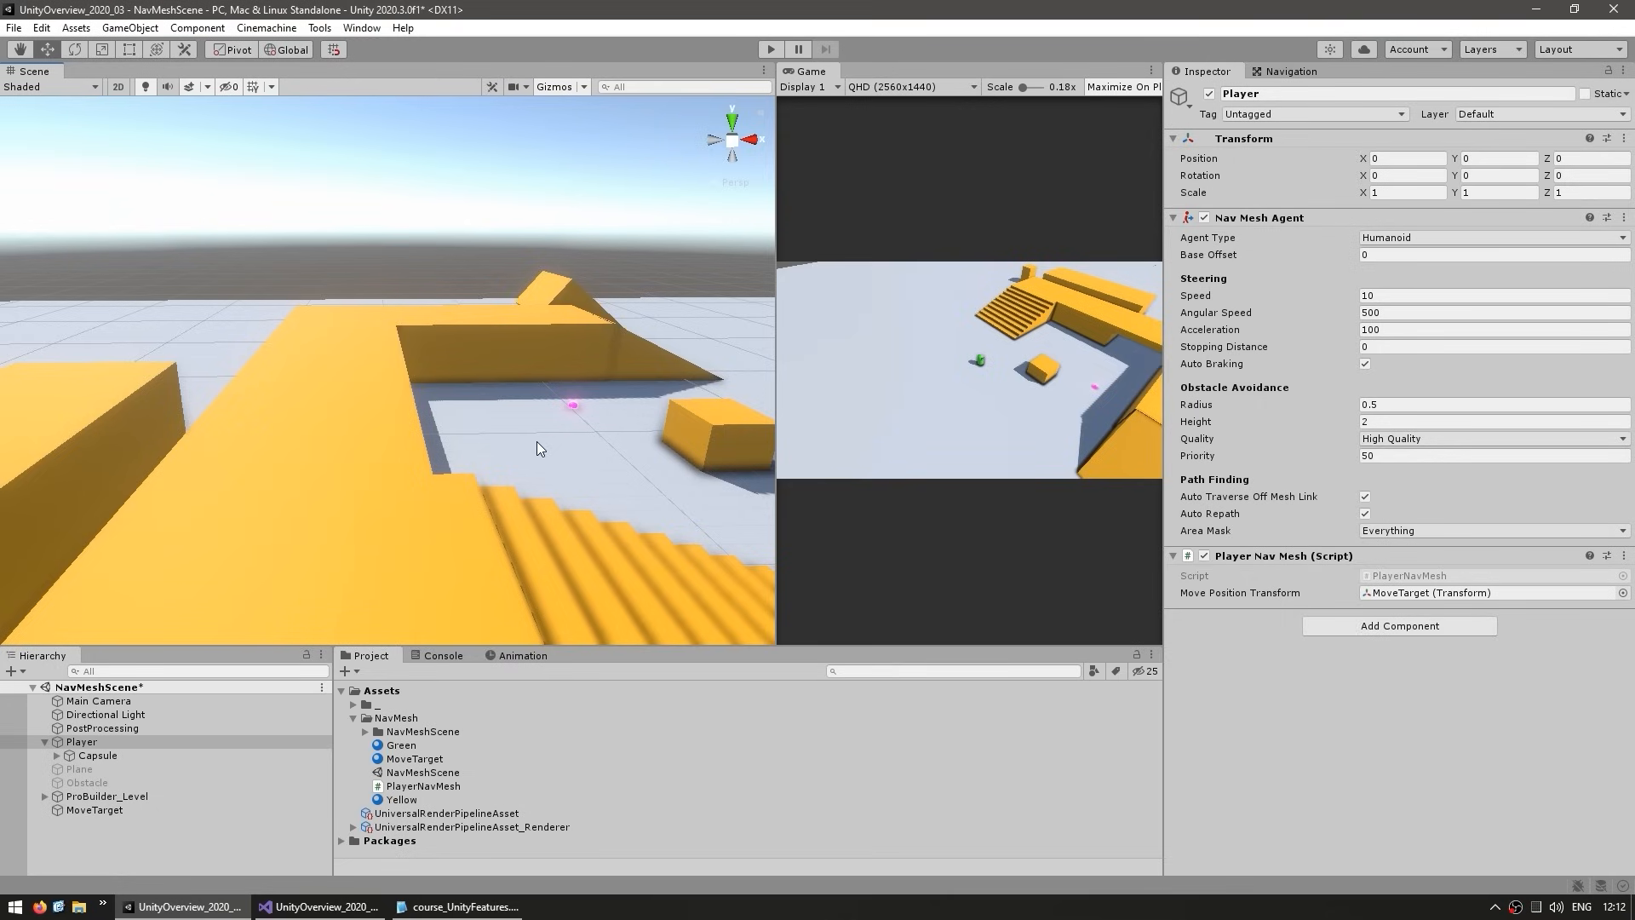
mouse_move(1300, 499)
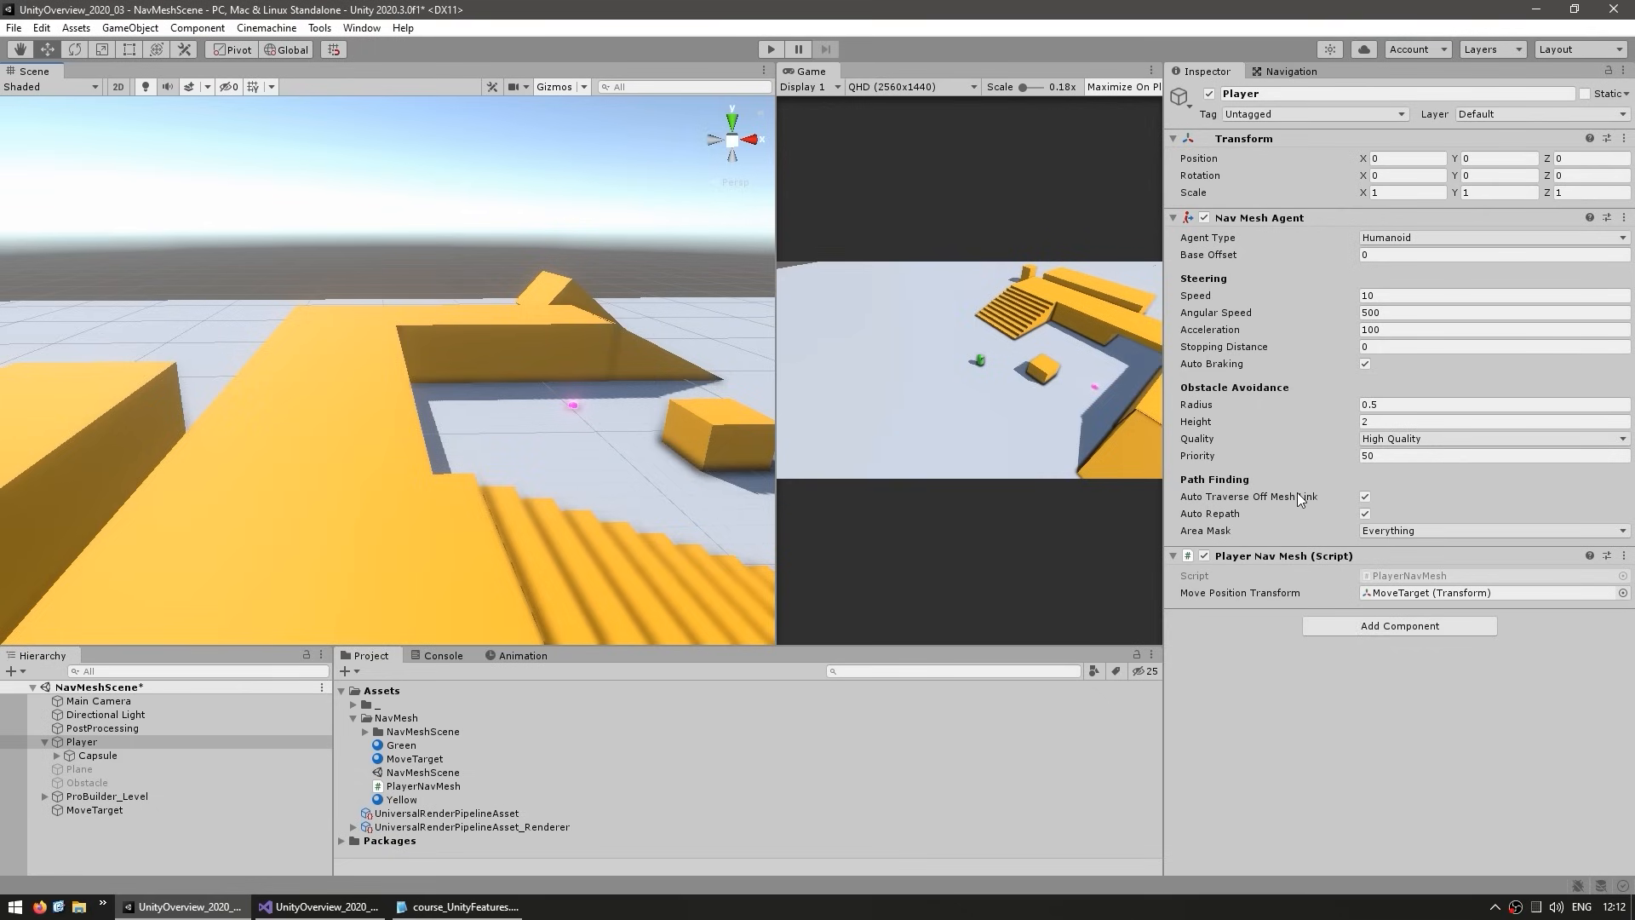
mouse_move(1271, 476)
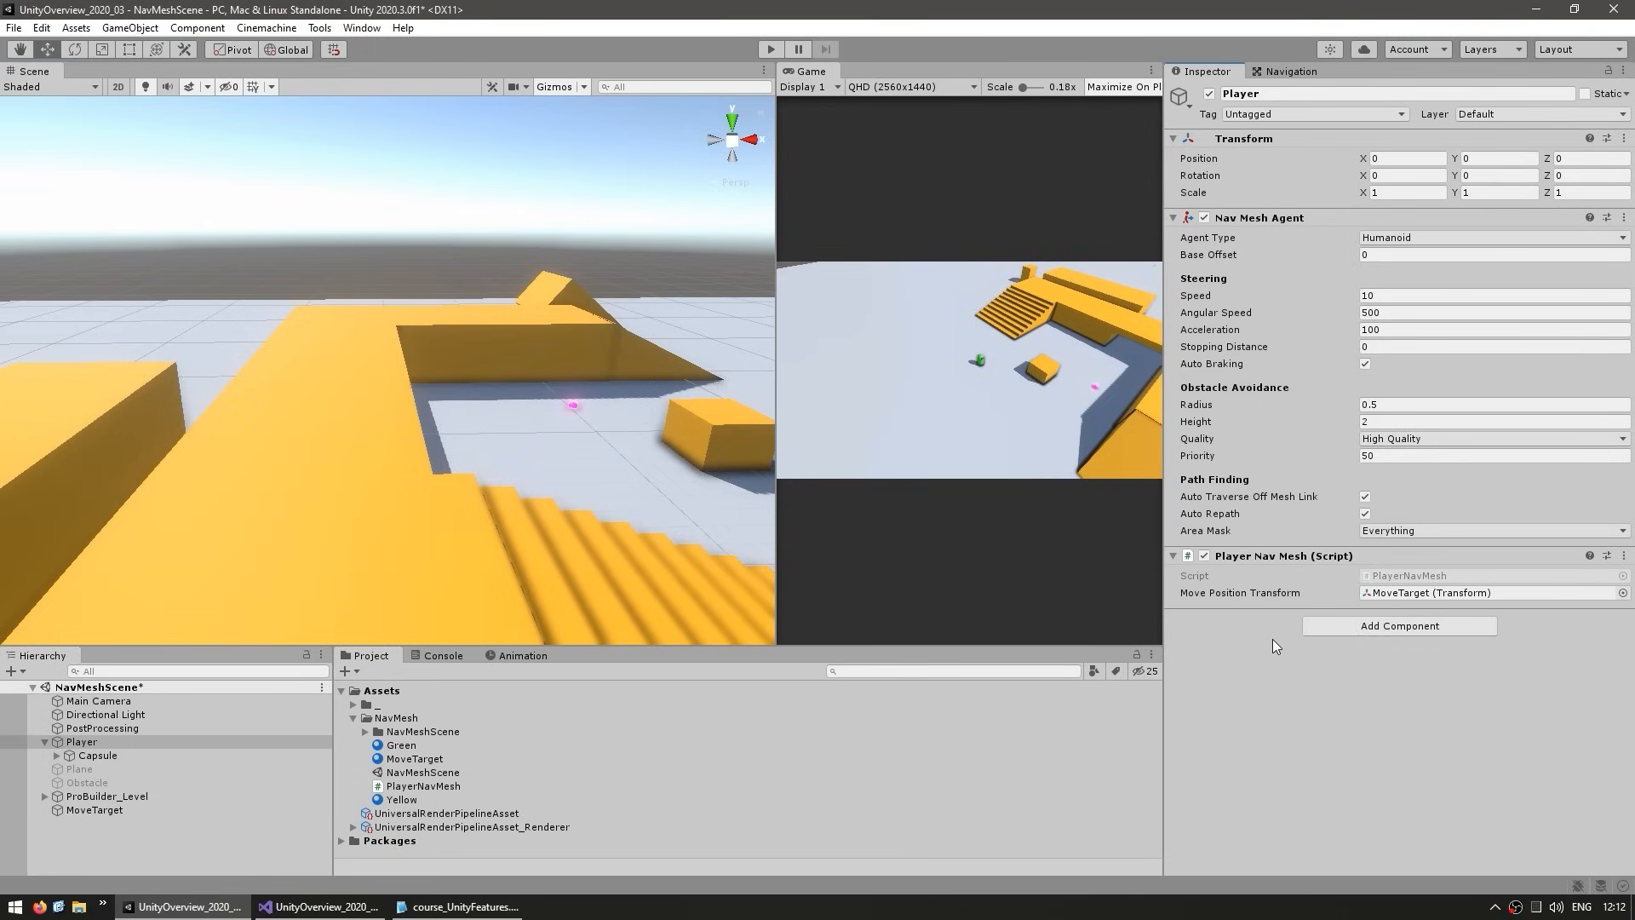
mouse_move(1213, 513)
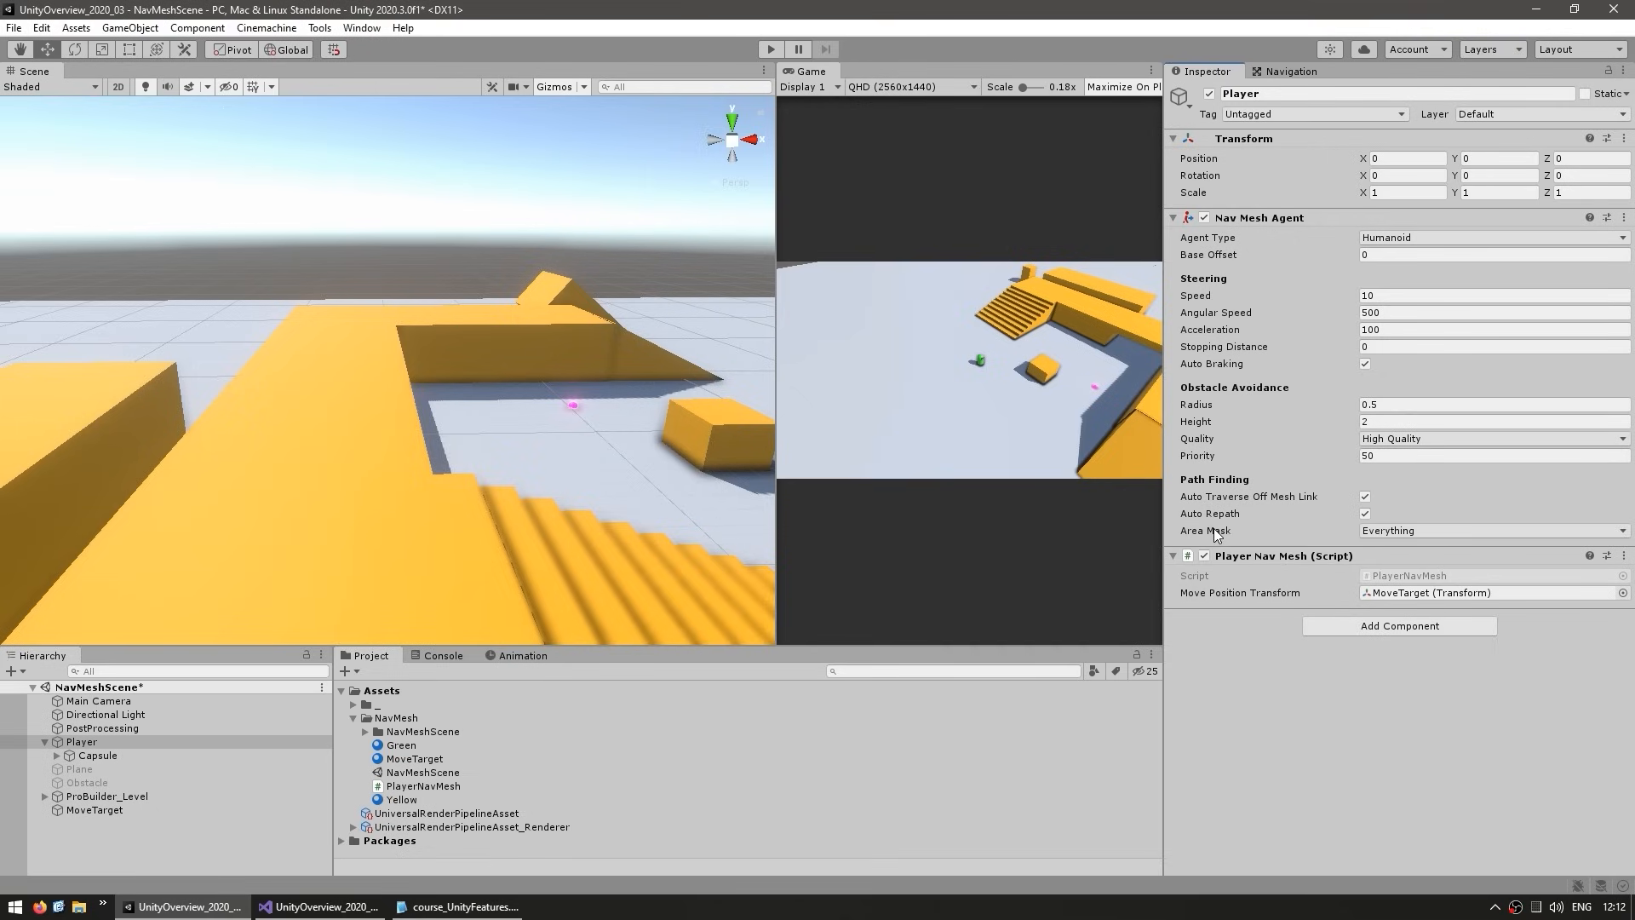
click(1492, 529)
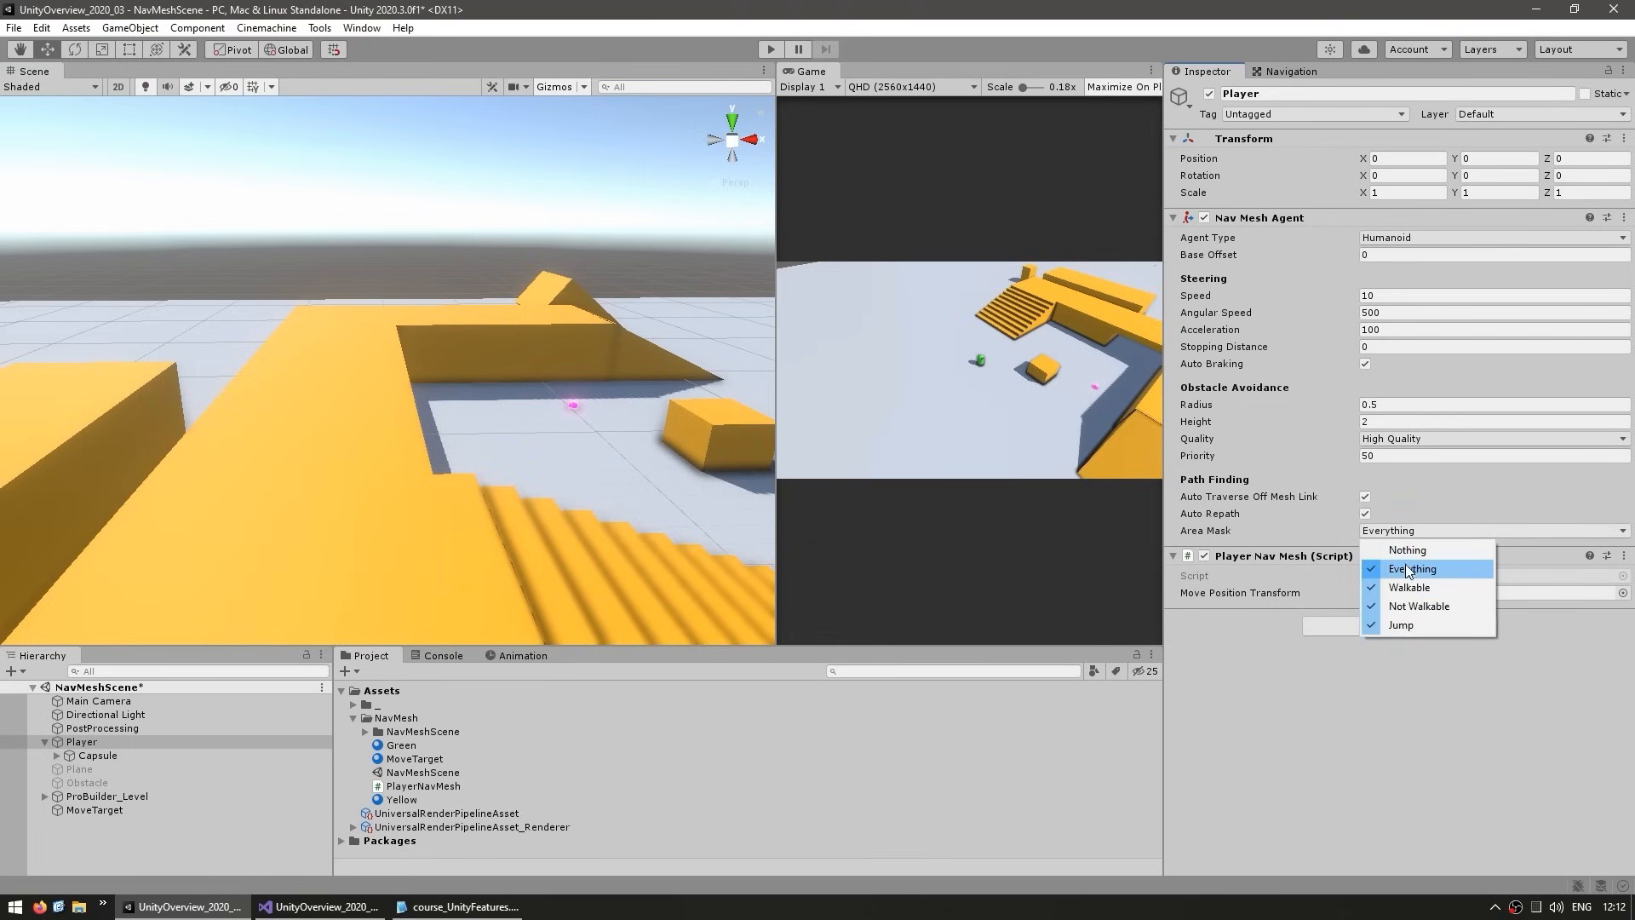
mouse_move(1443, 593)
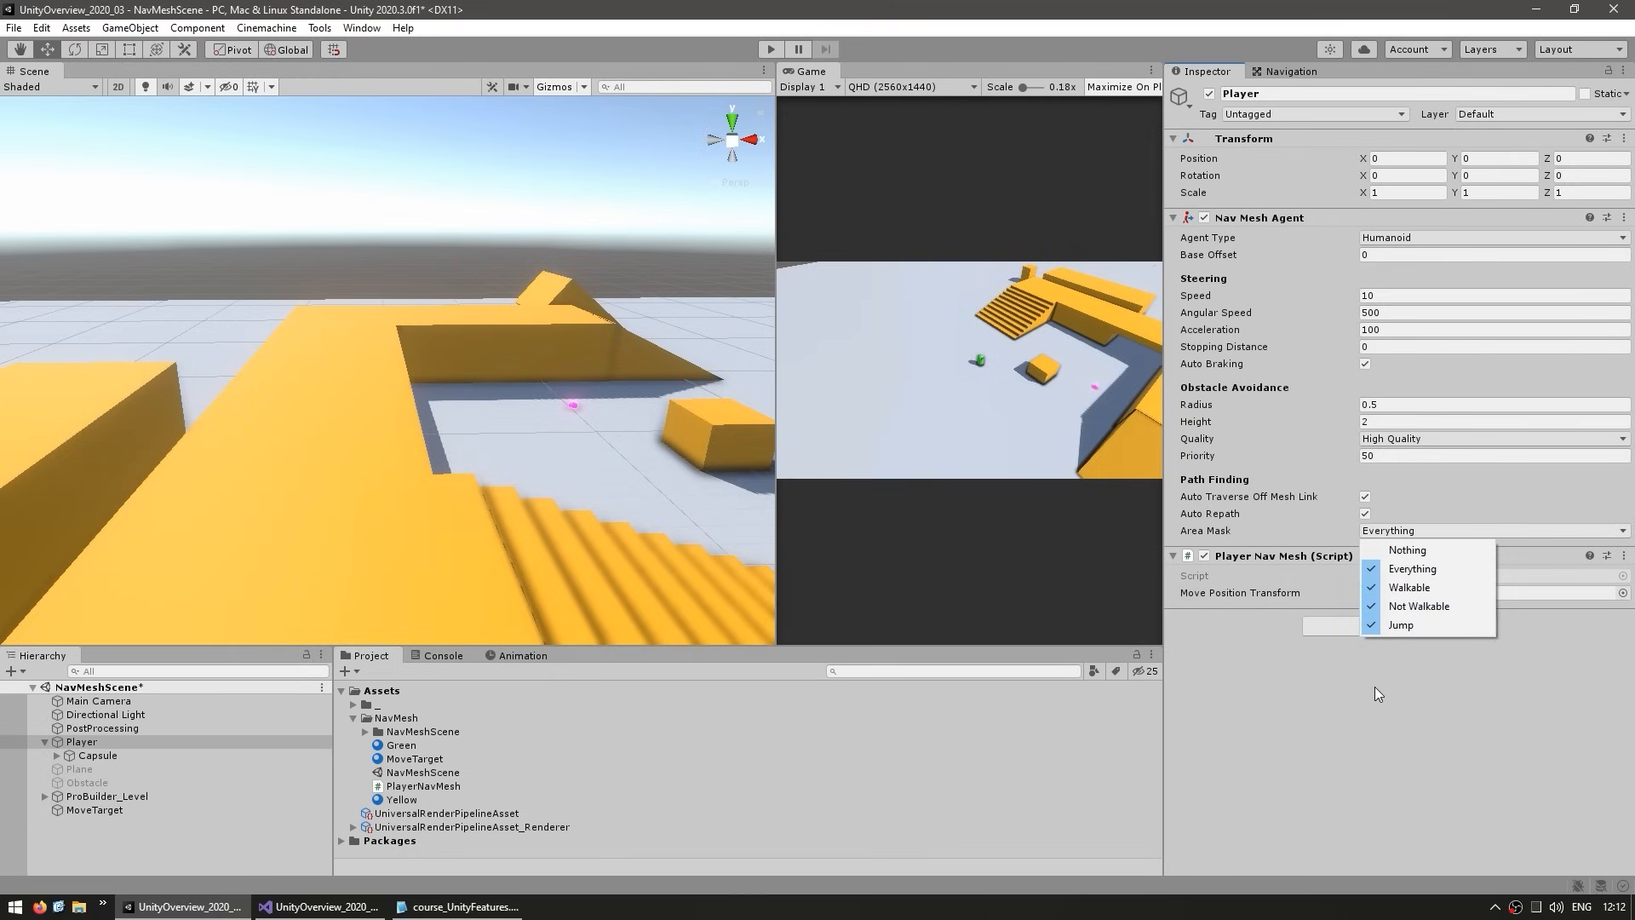
mouse_move(1414, 588)
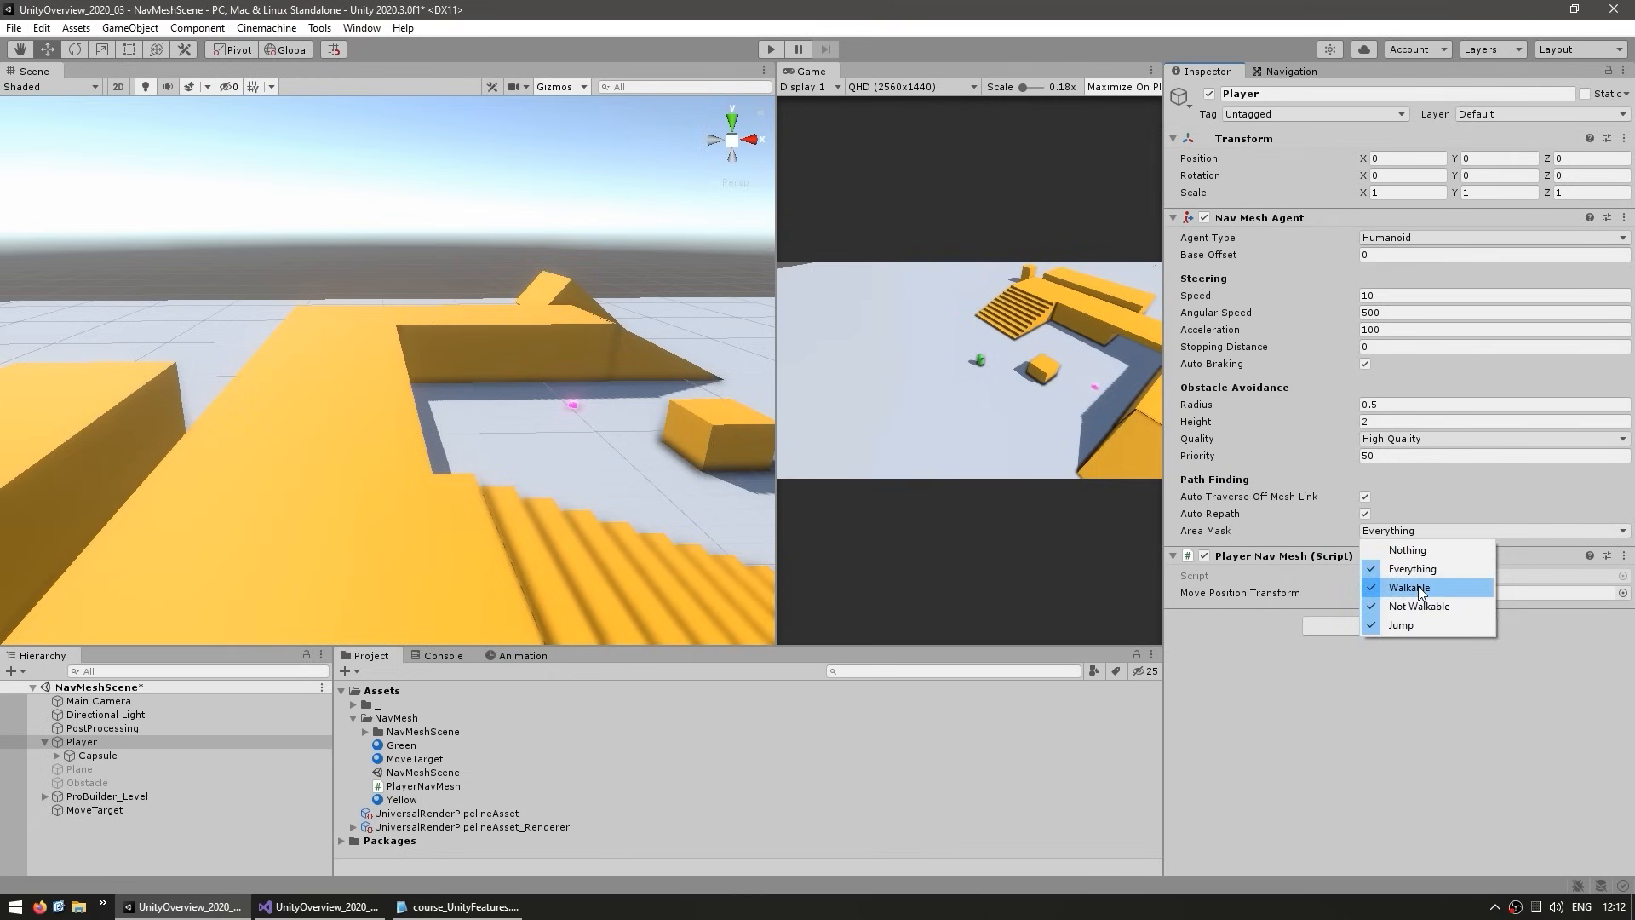
click(1291, 71)
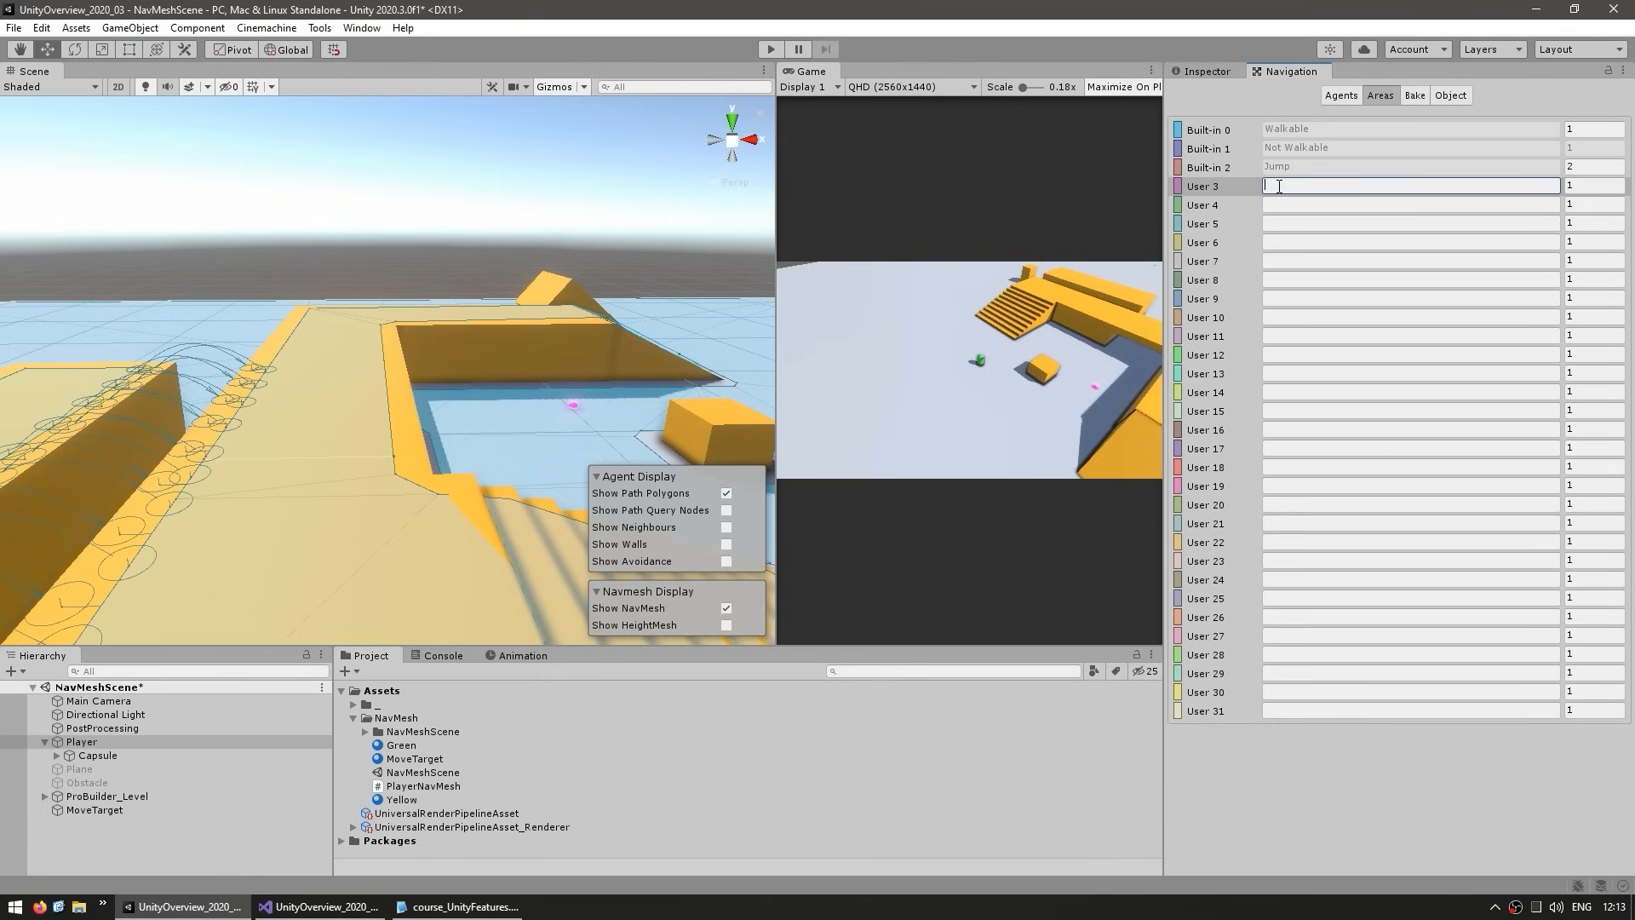
Name the first free user area slot Water with cost 1.
text(Water)
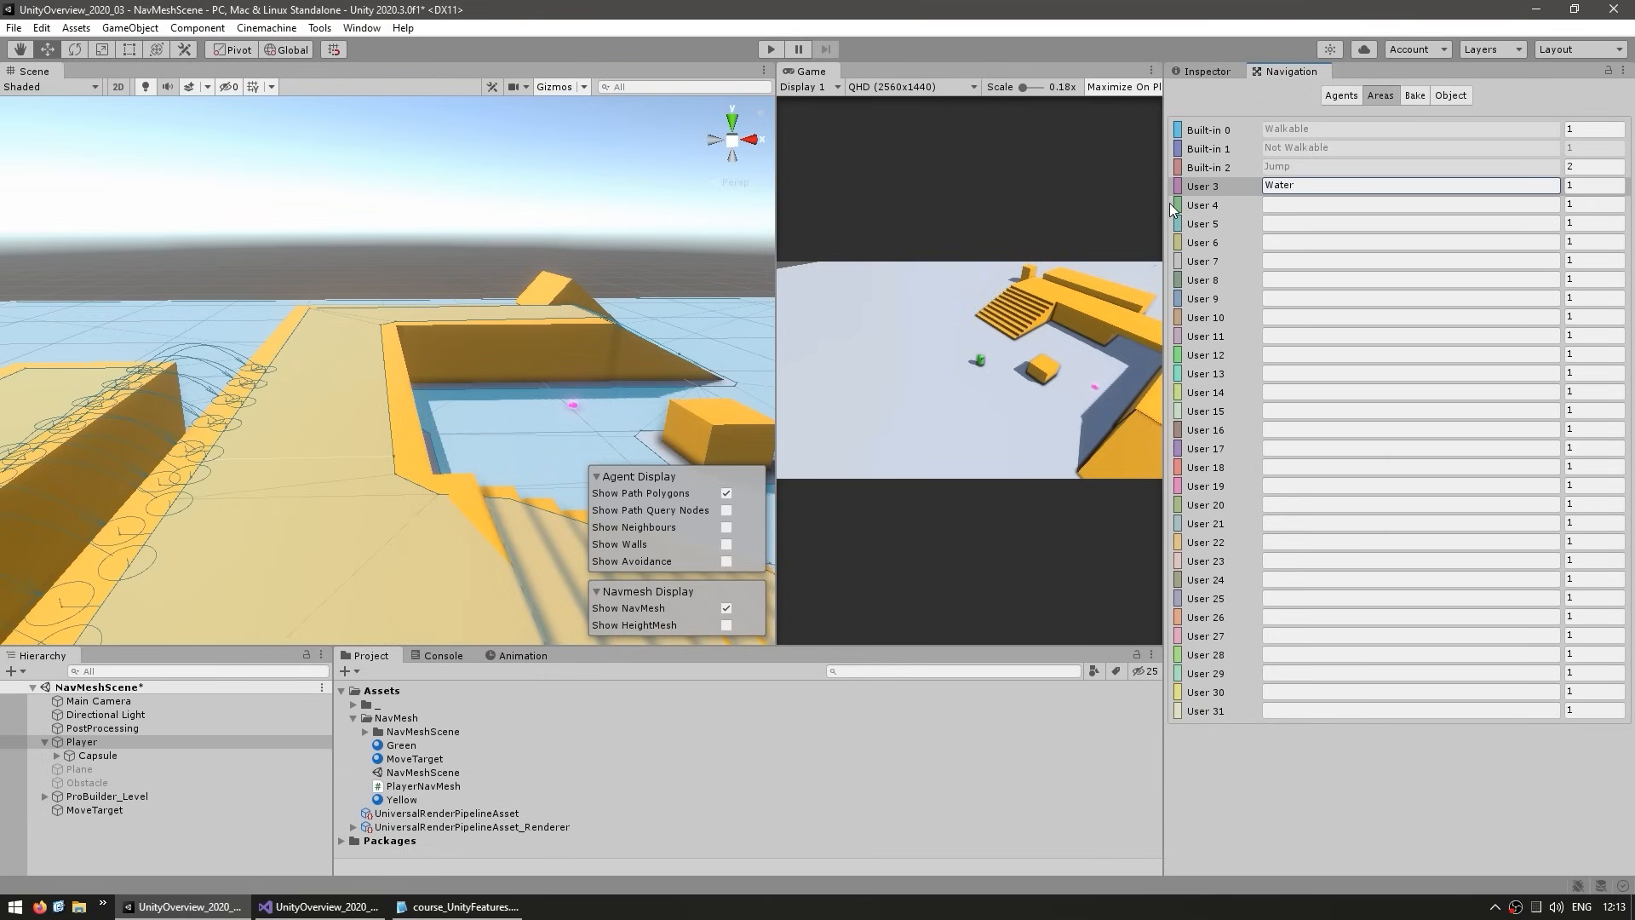
click(1205, 186)
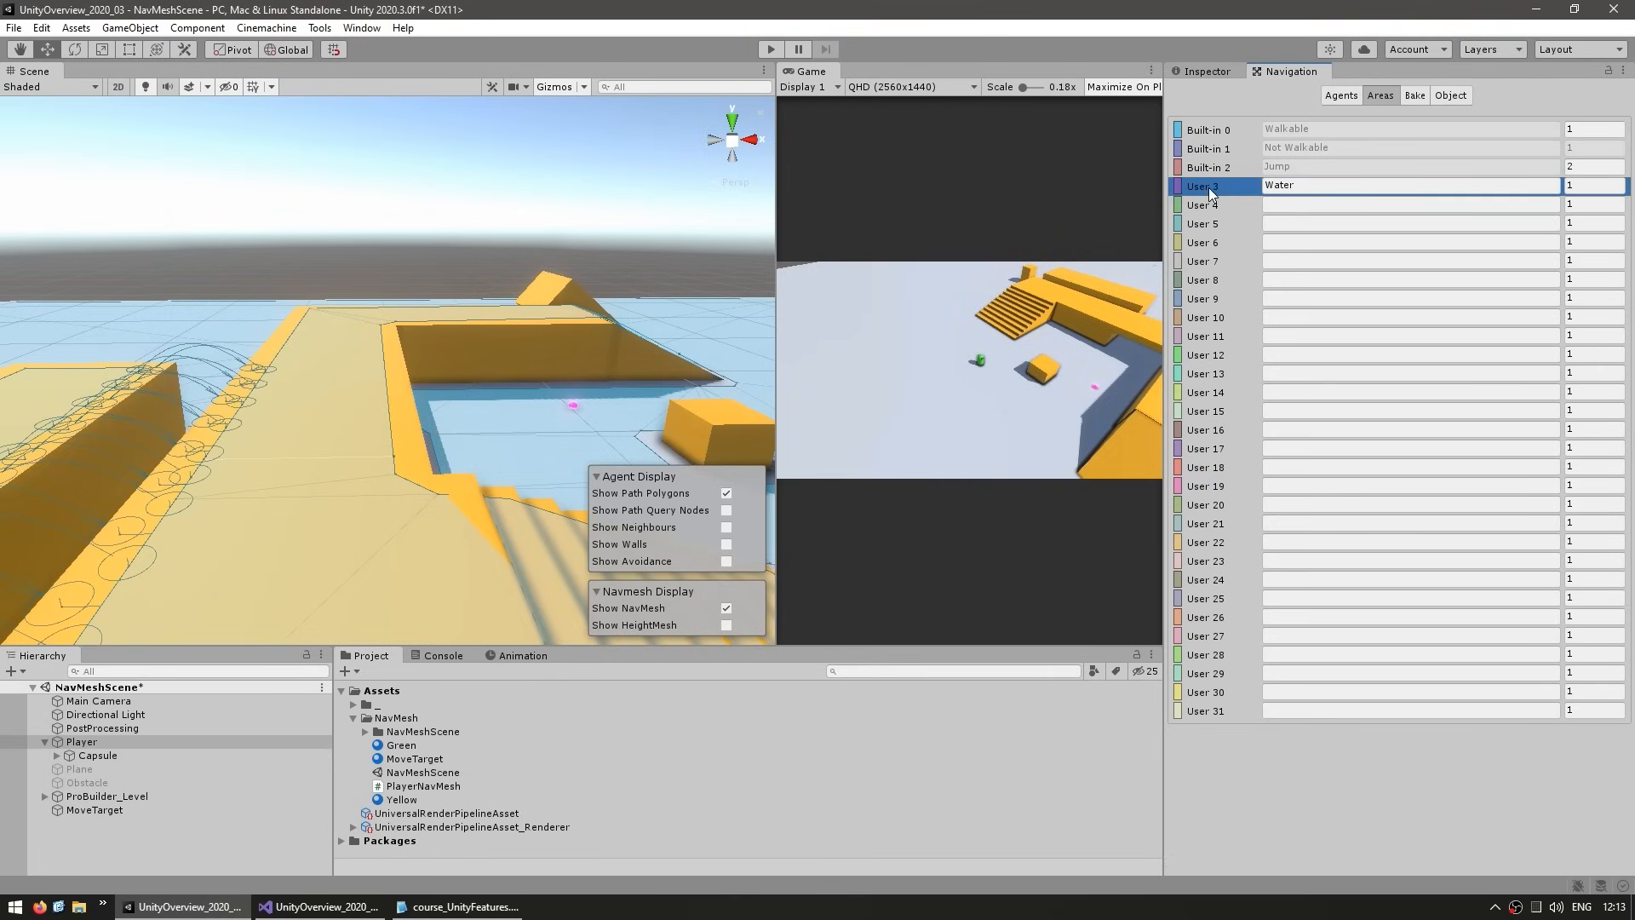
mouse_move(610, 389)
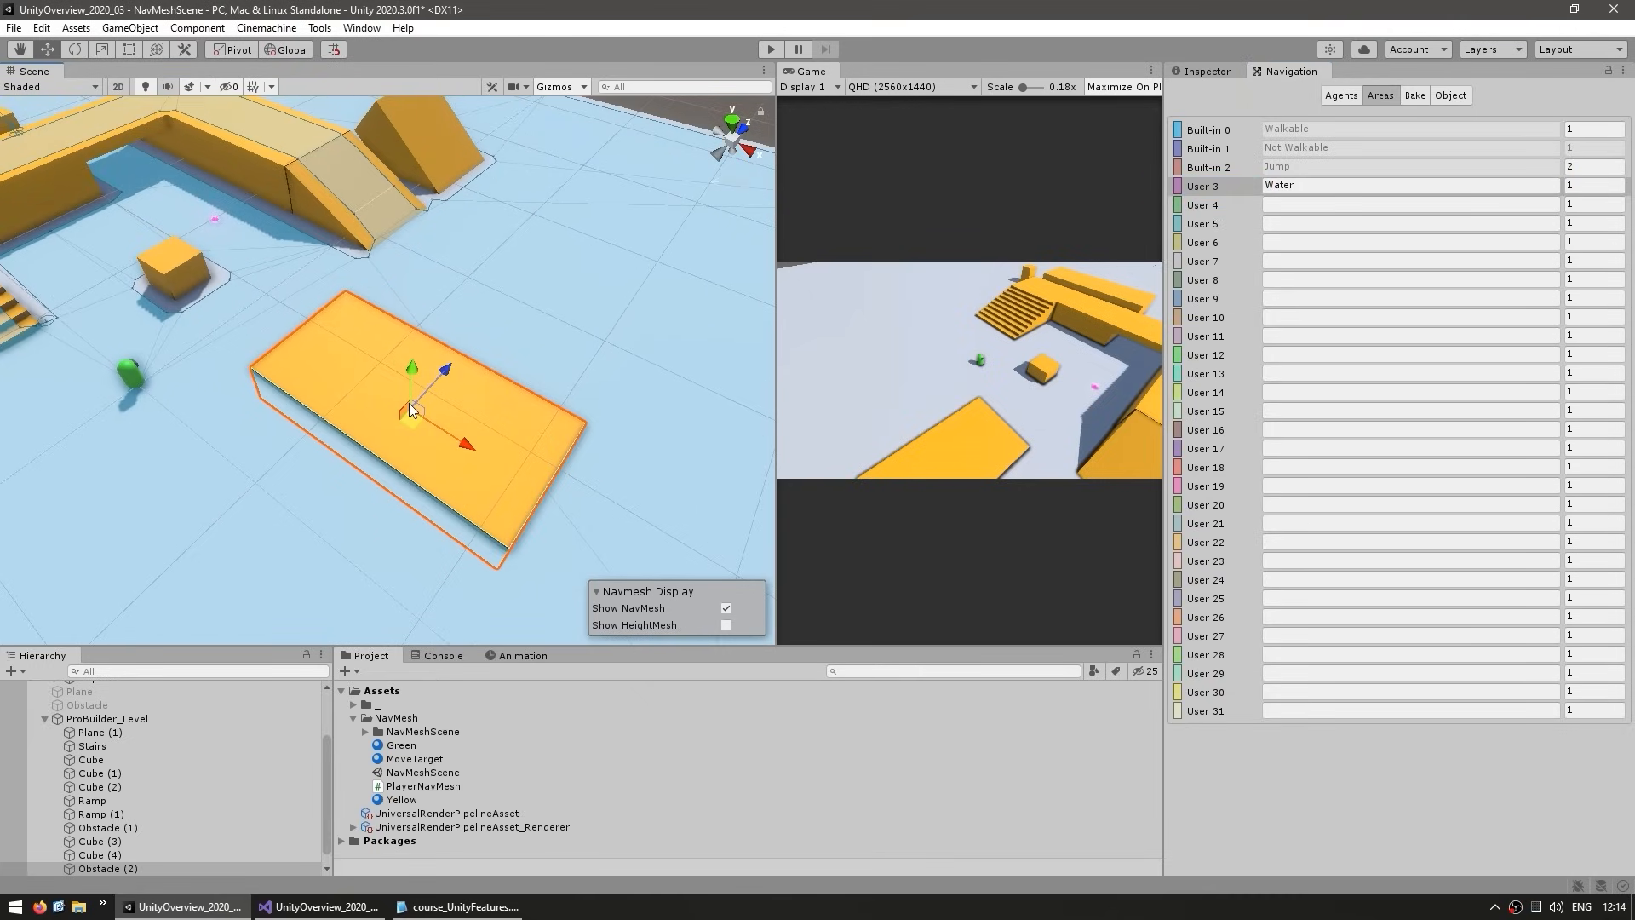
Assign the Water navigation area to the selected Obstacle (2) slab in the Object settings.
click(1448, 96)
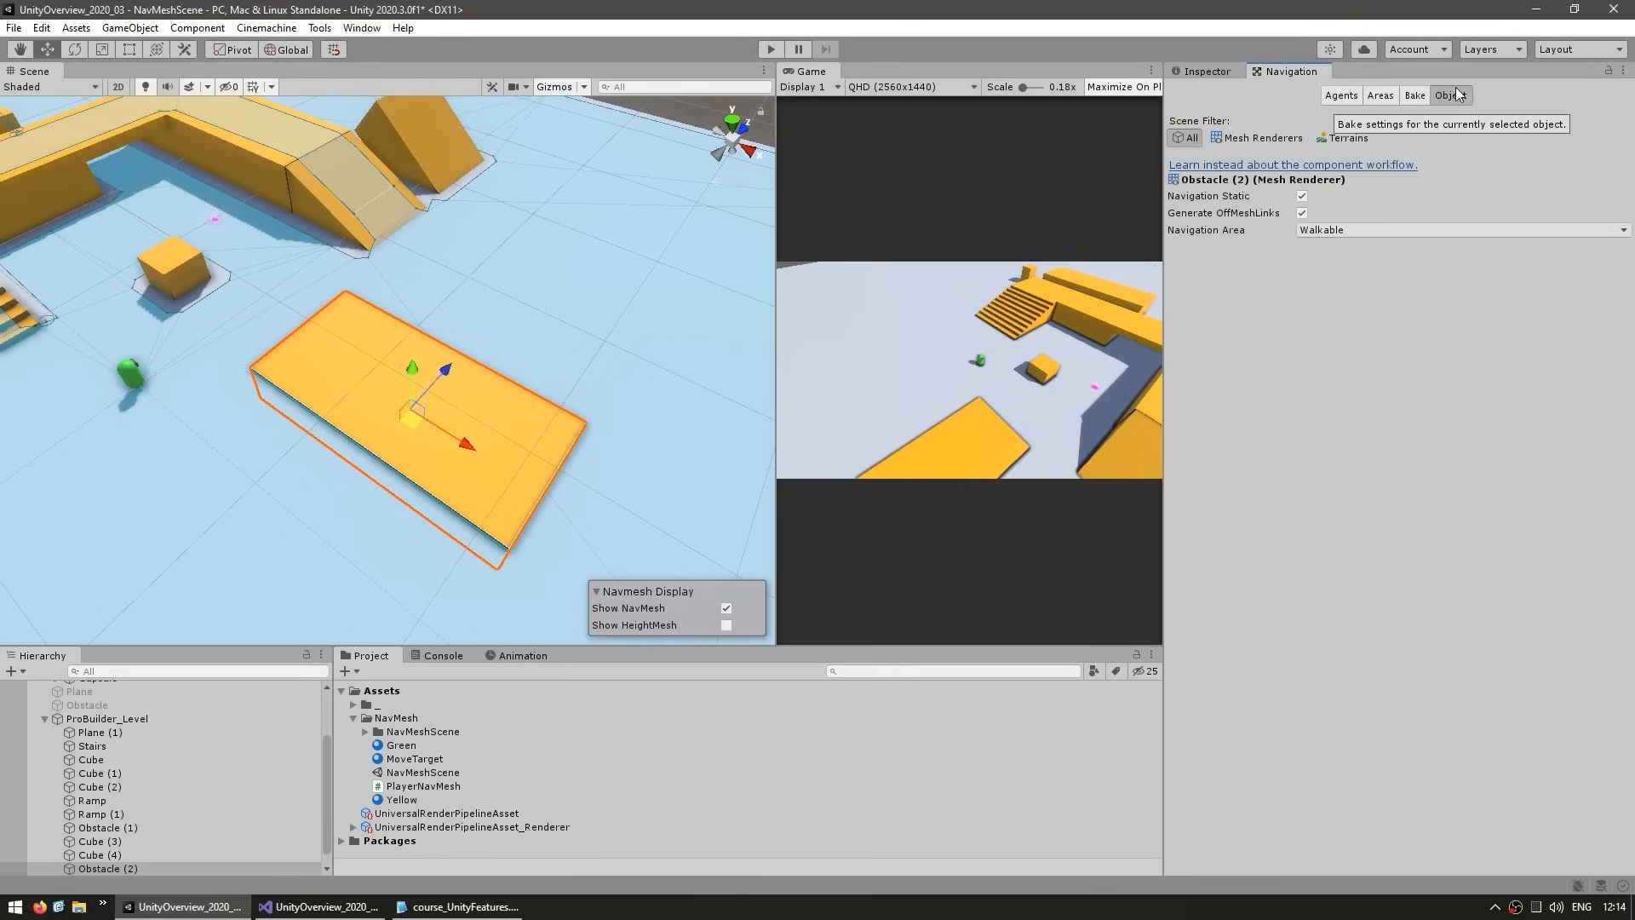
mouse_move(1427, 334)
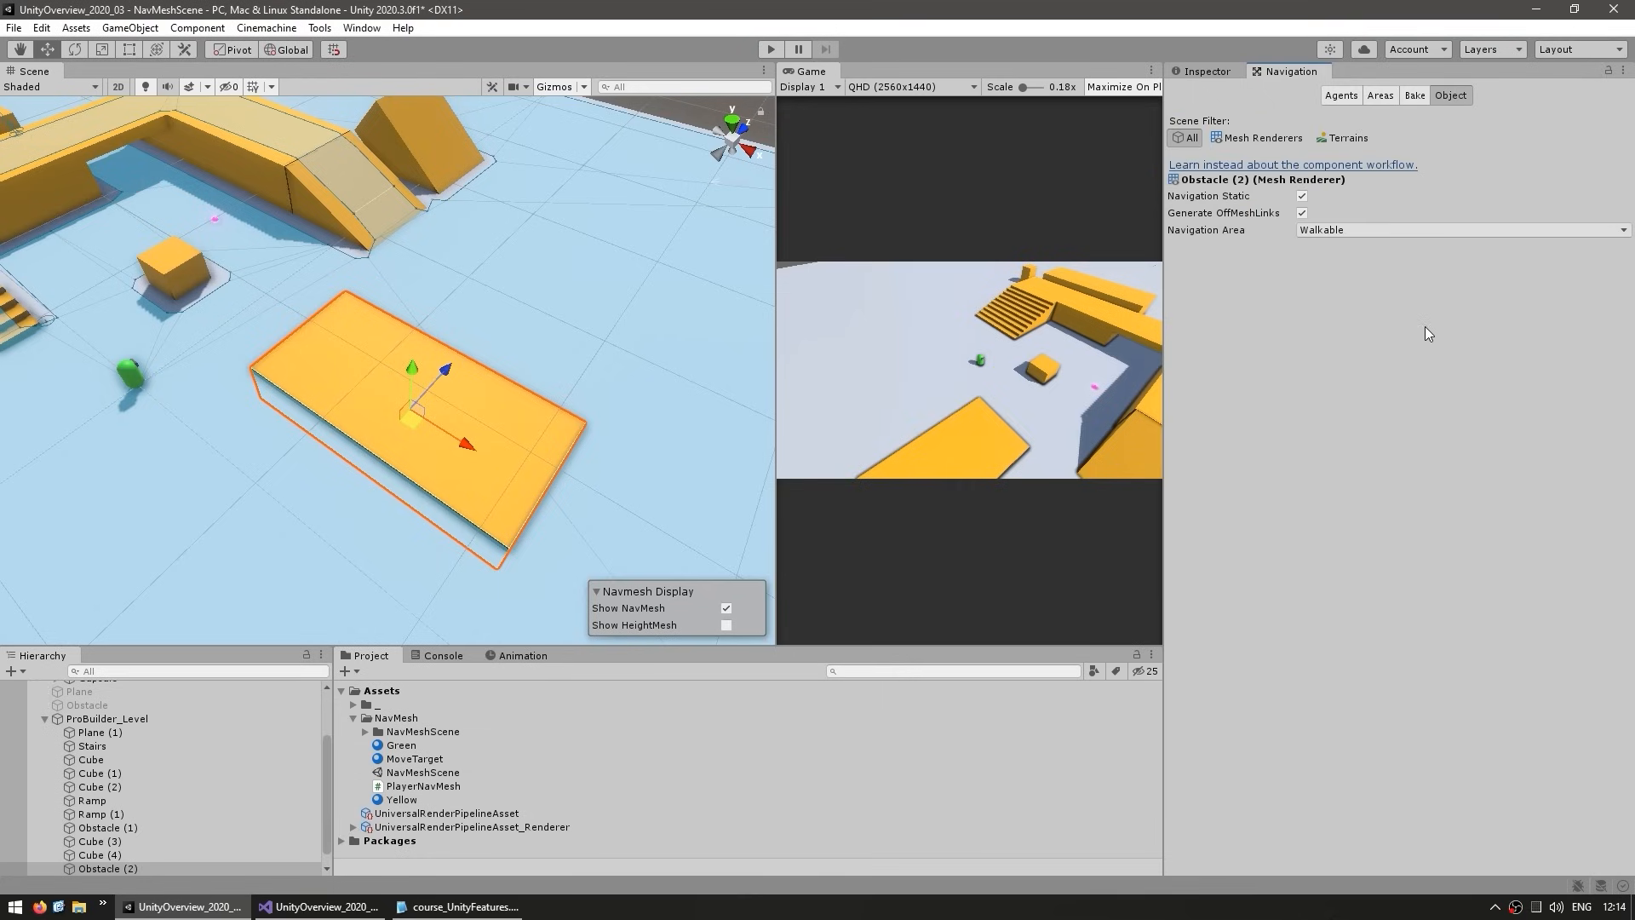
click(1460, 230)
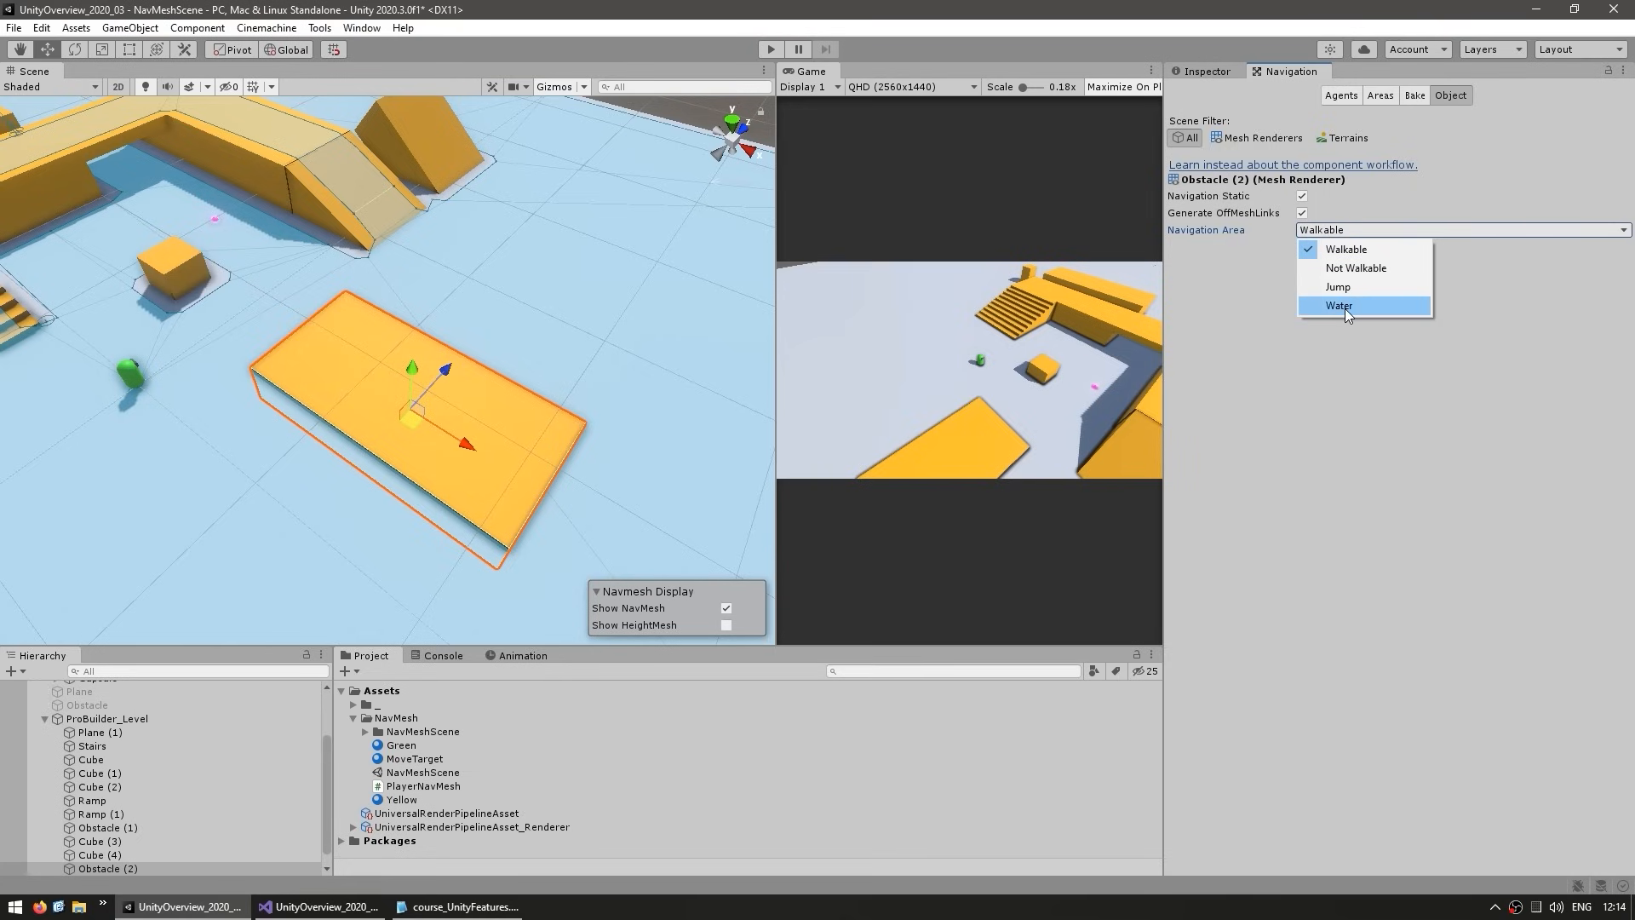
click(1339, 305)
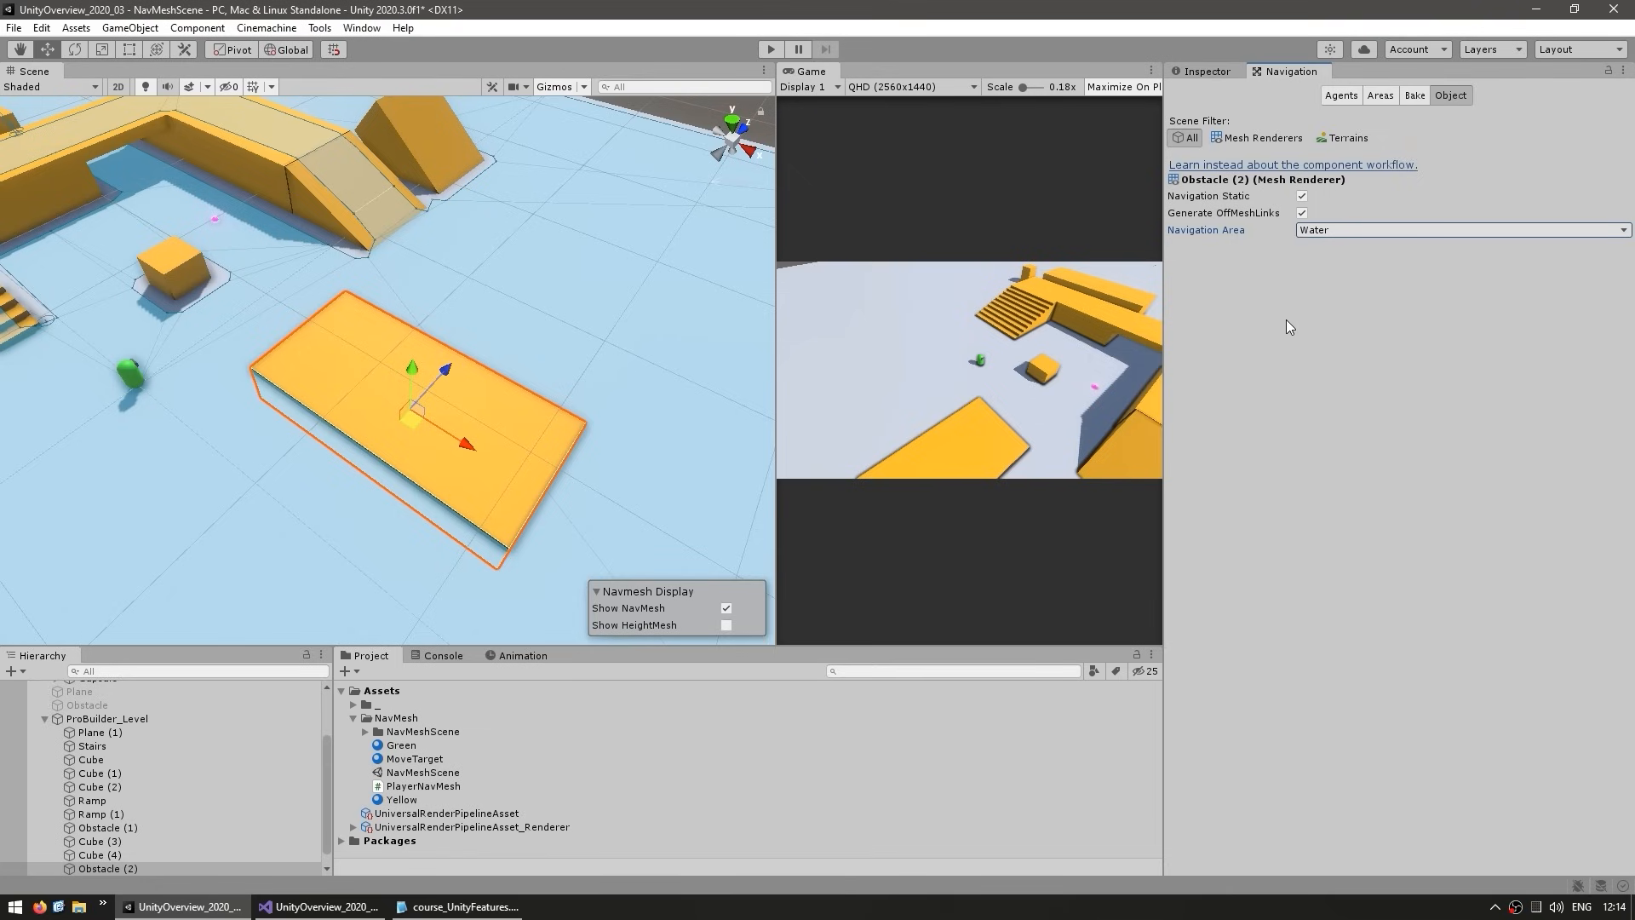
click(1414, 95)
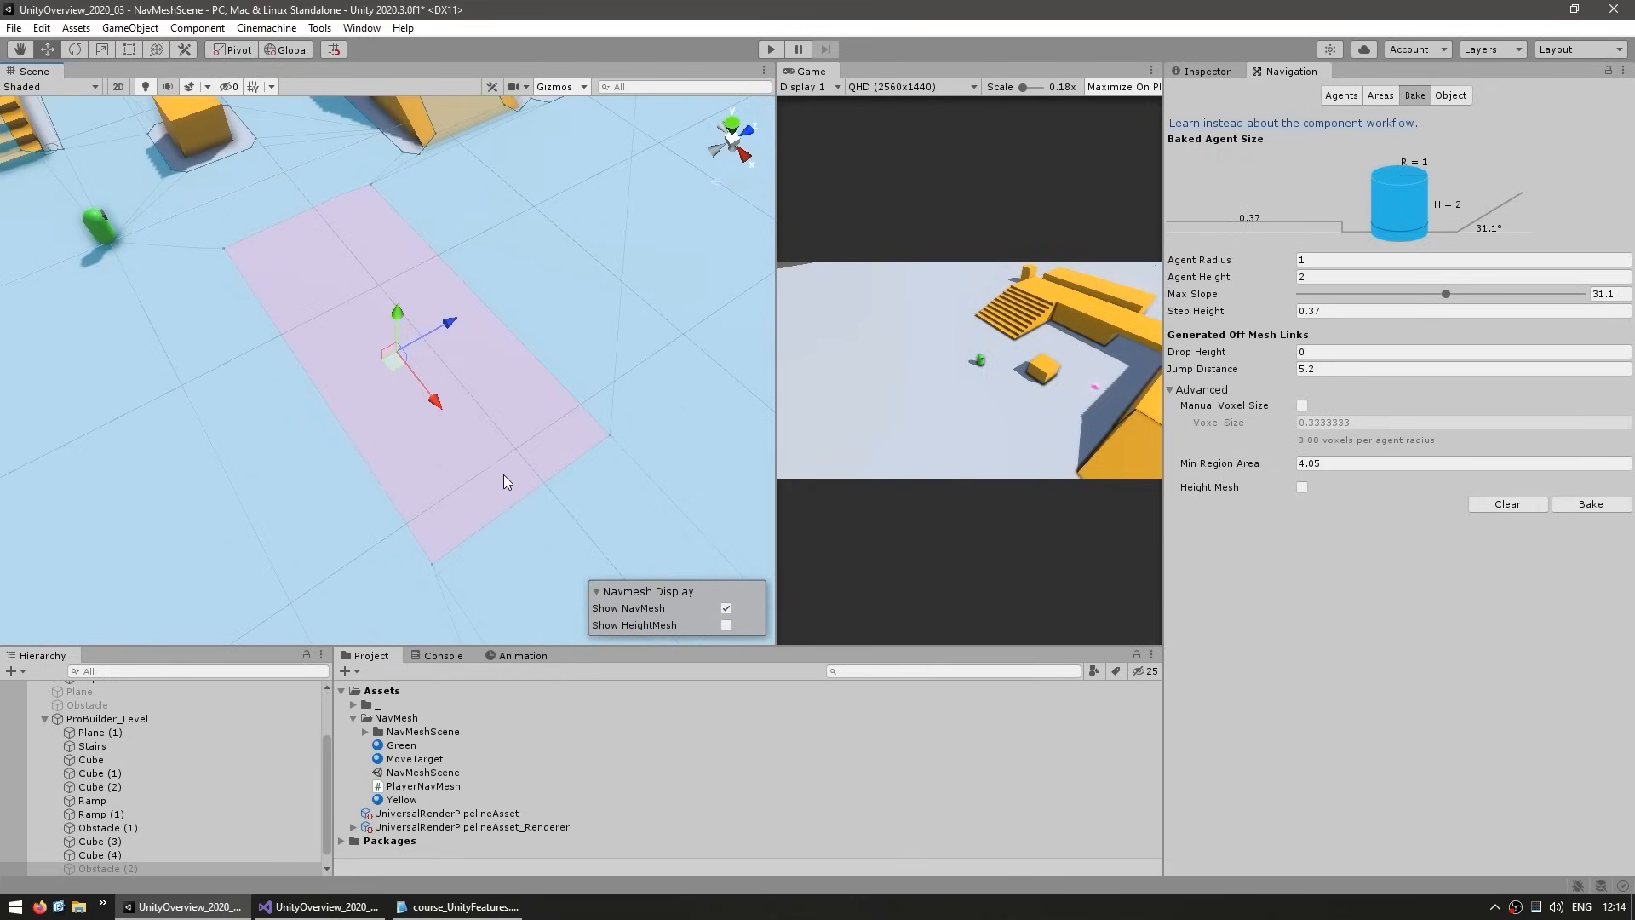
Review the Water area's cost of 1 in Areas, then return to the Player agent.
click(1380, 95)
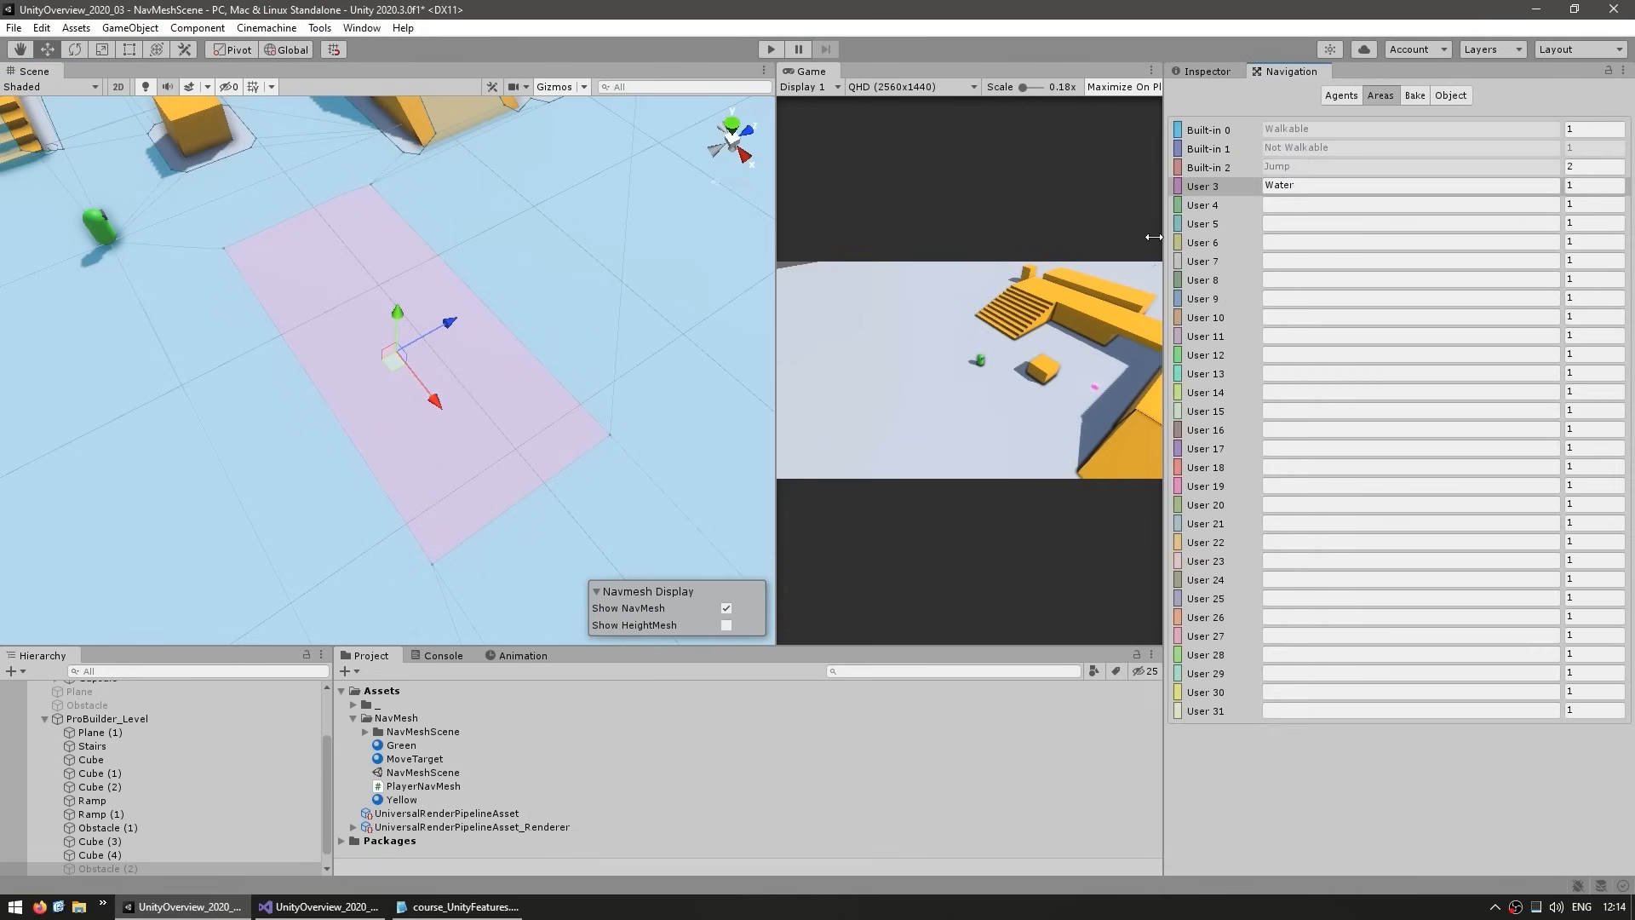
mouse_move(903, 319)
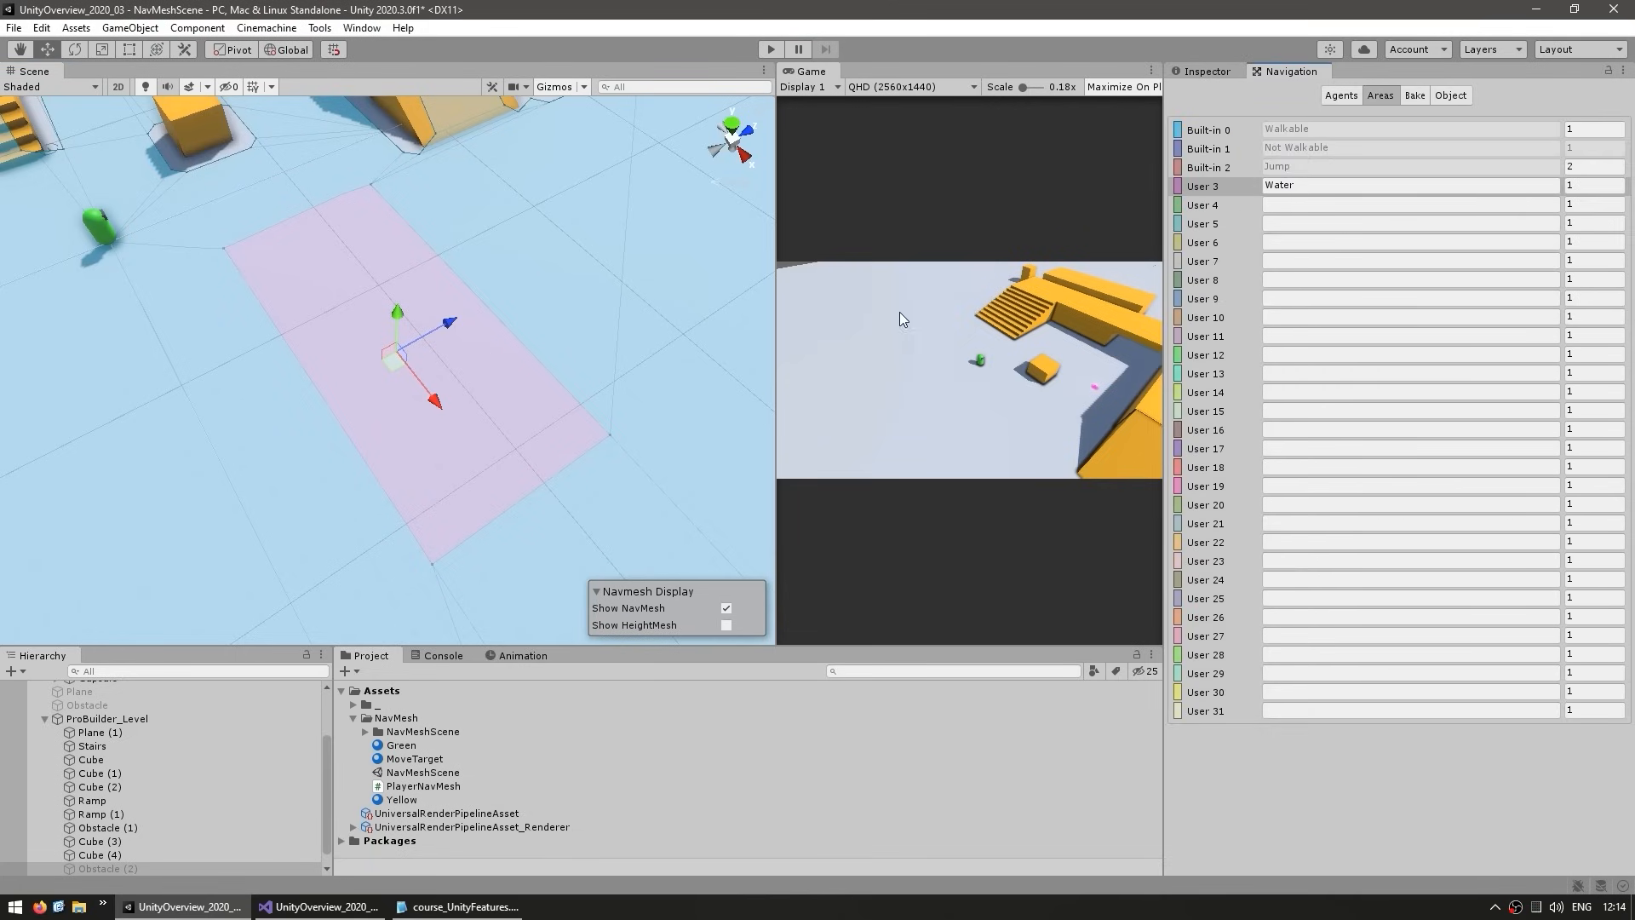
mouse_move(15, 426)
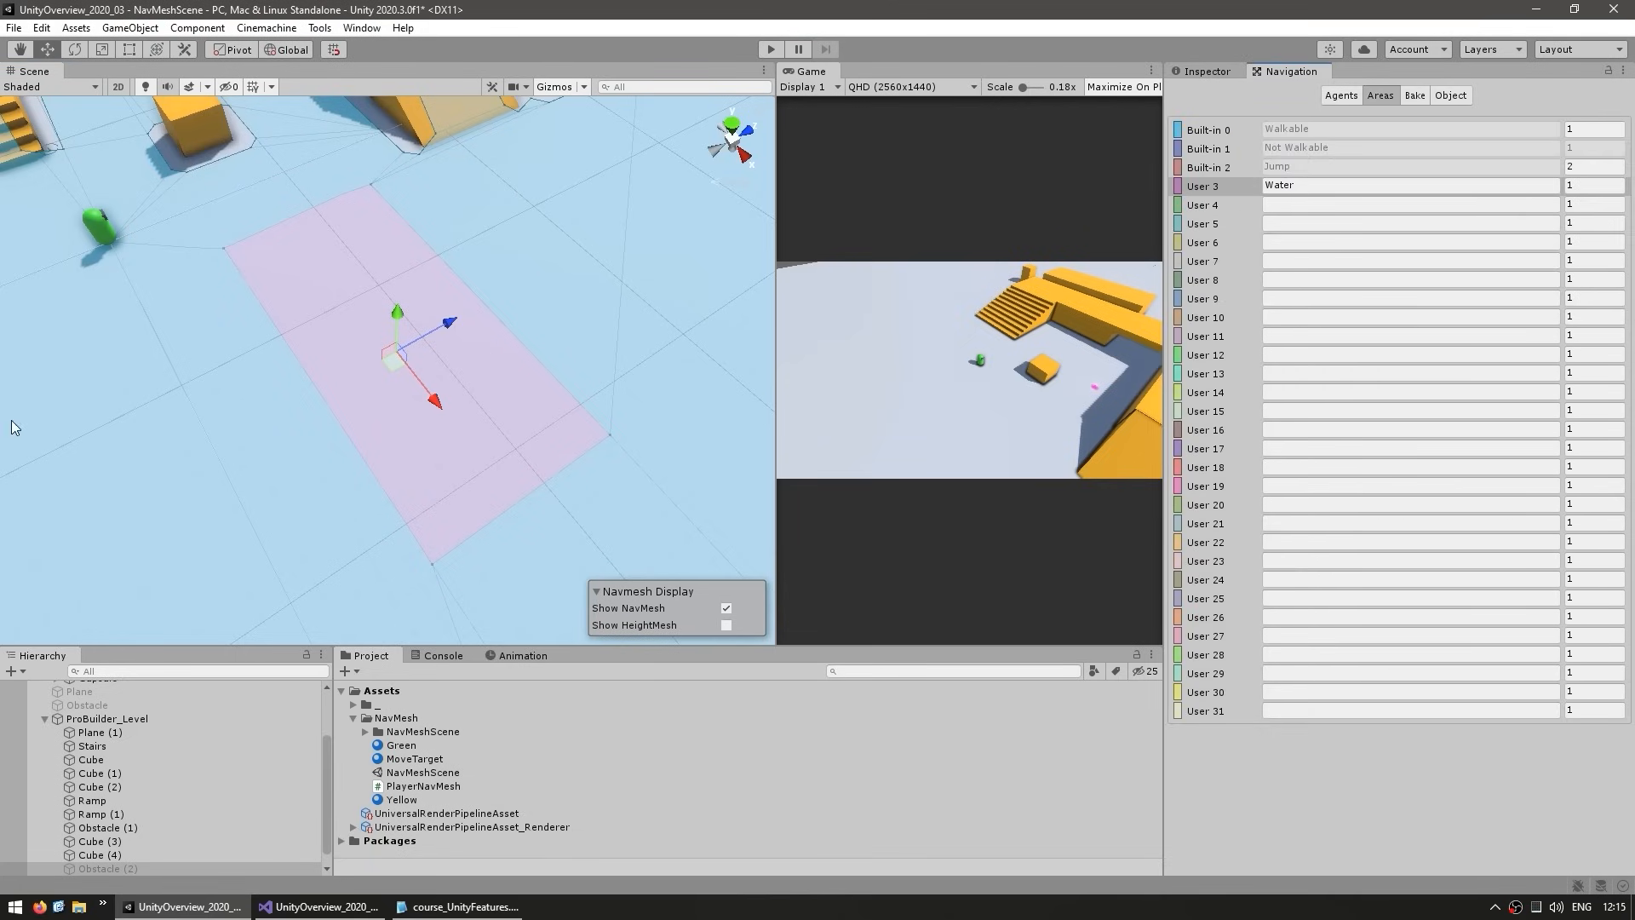
click(1206, 184)
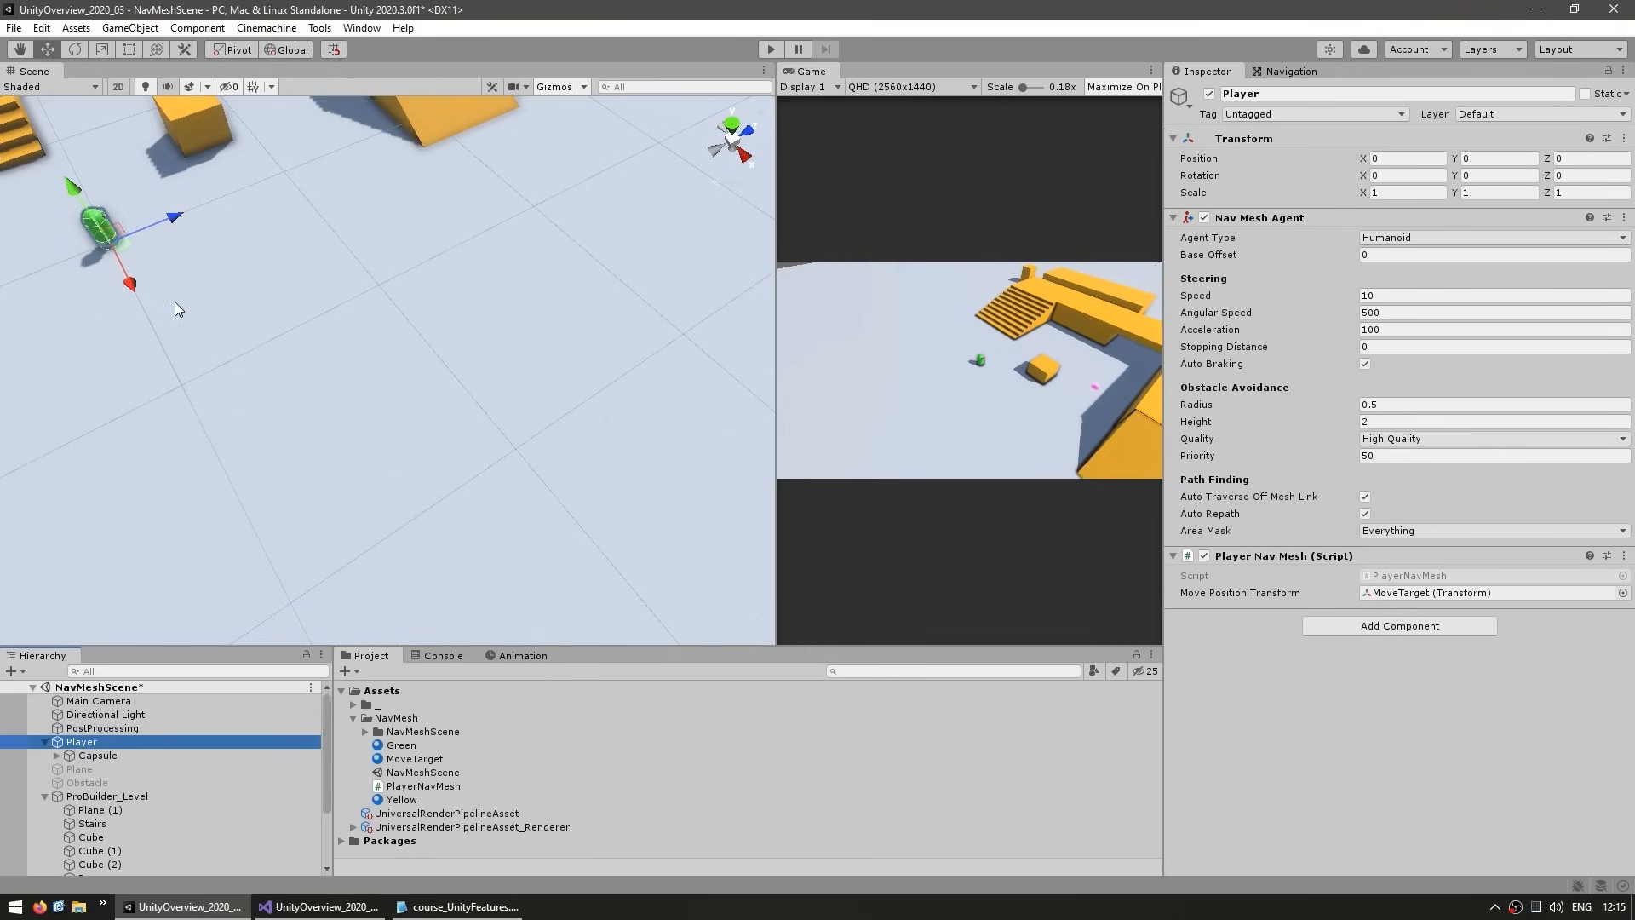
mouse_move(1225, 564)
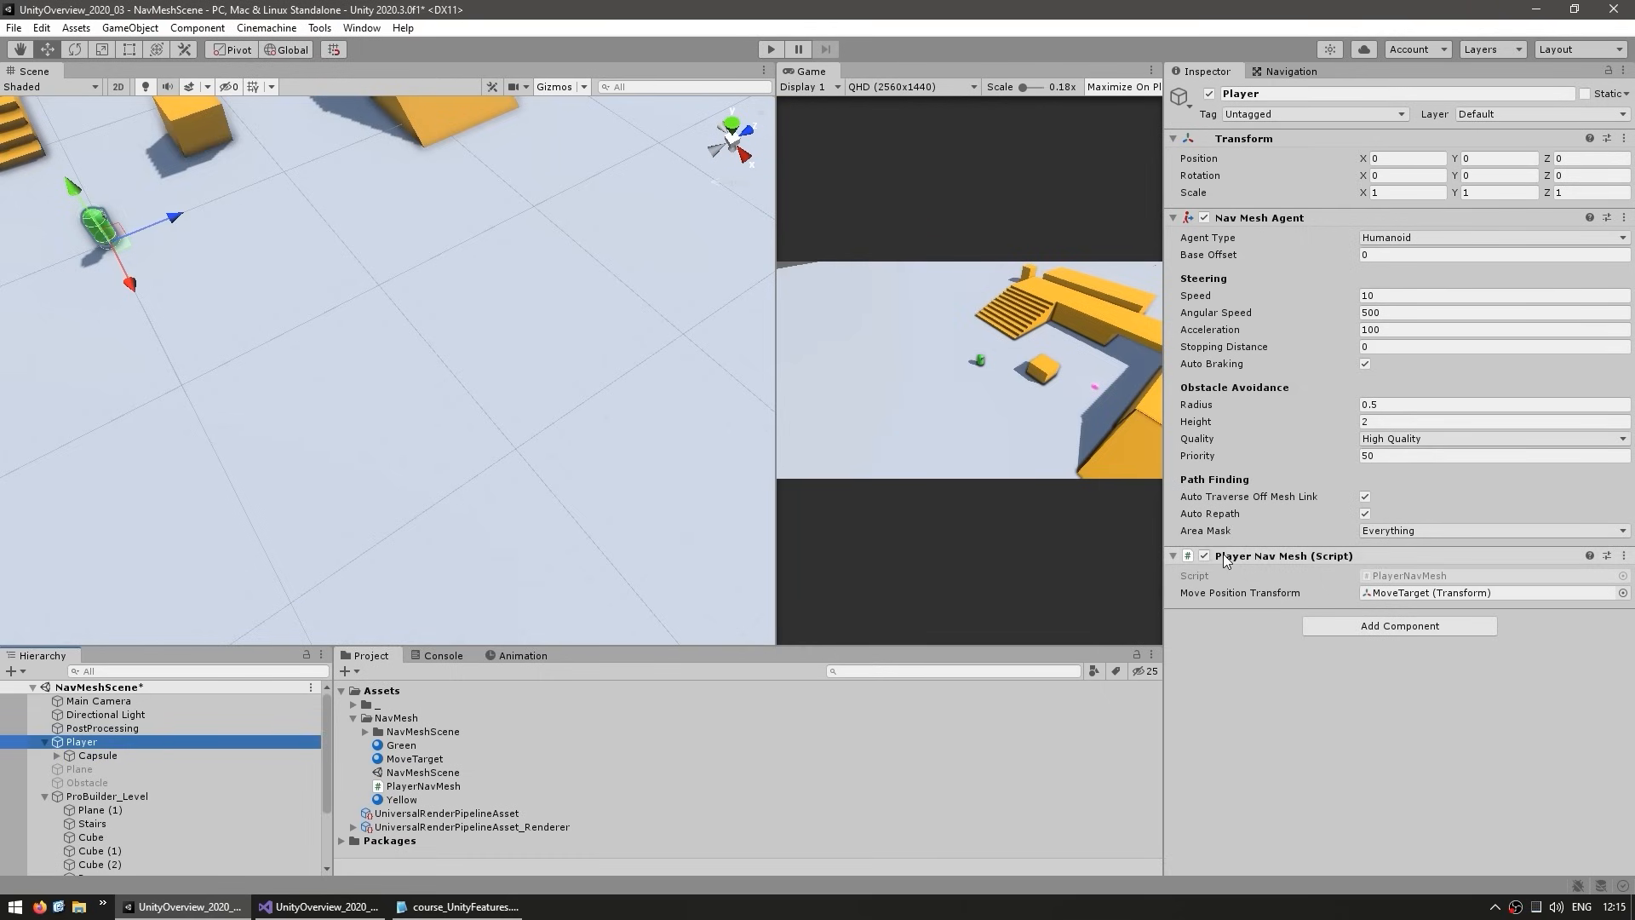
Run the scene and send the Player agent to the Water slab, its area mask still Everything.
click(1492, 530)
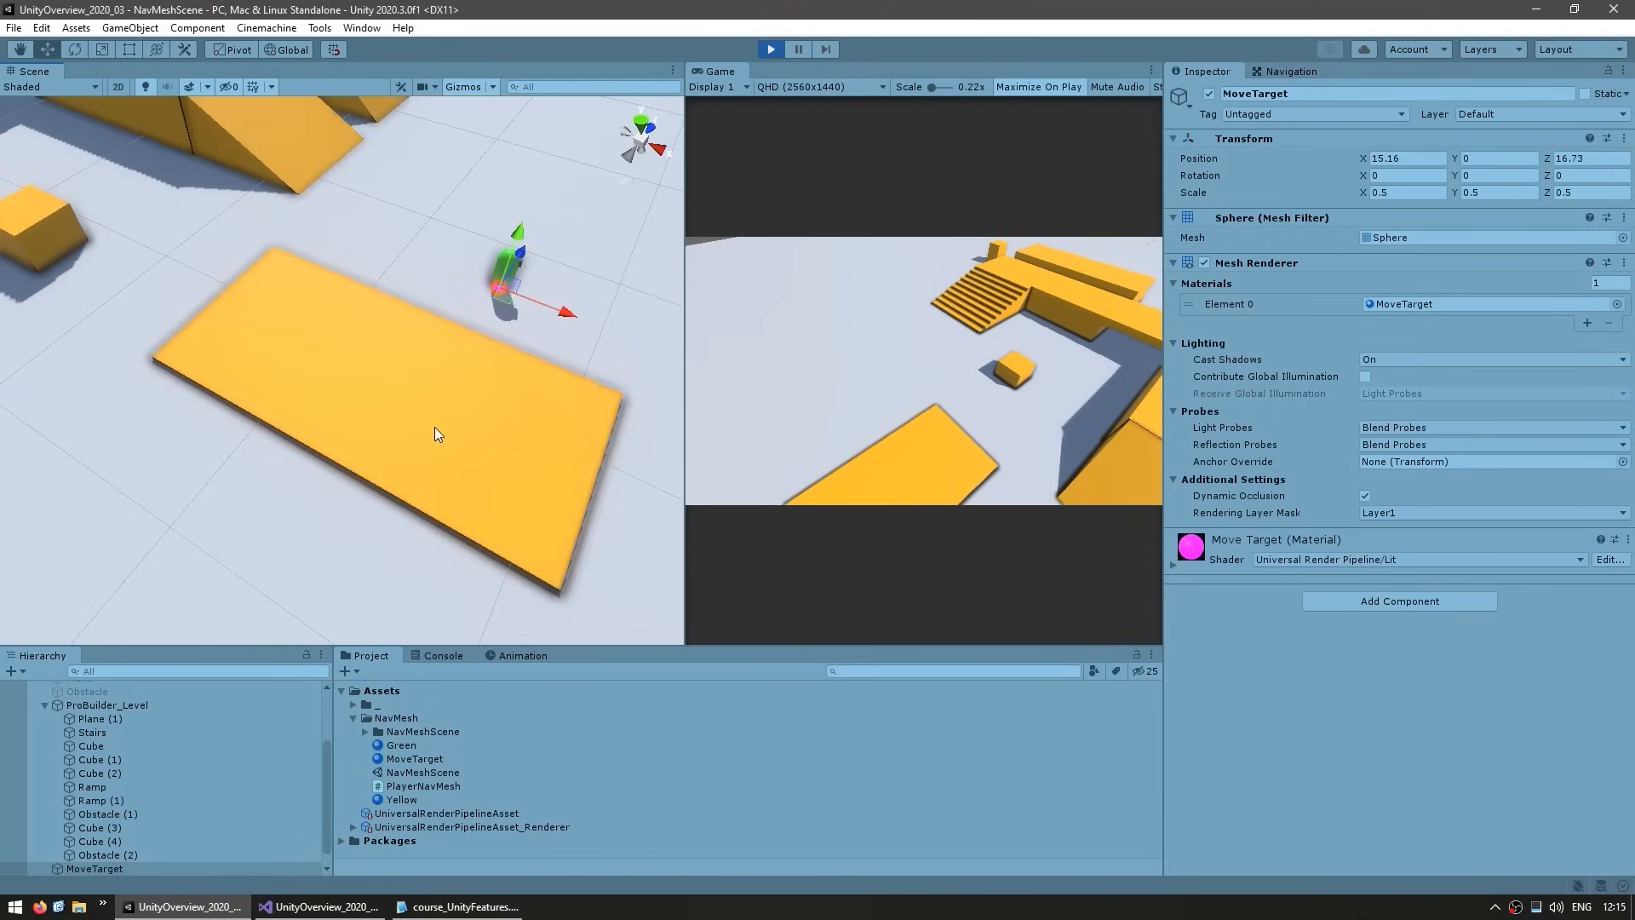
mouse_move(477, 424)
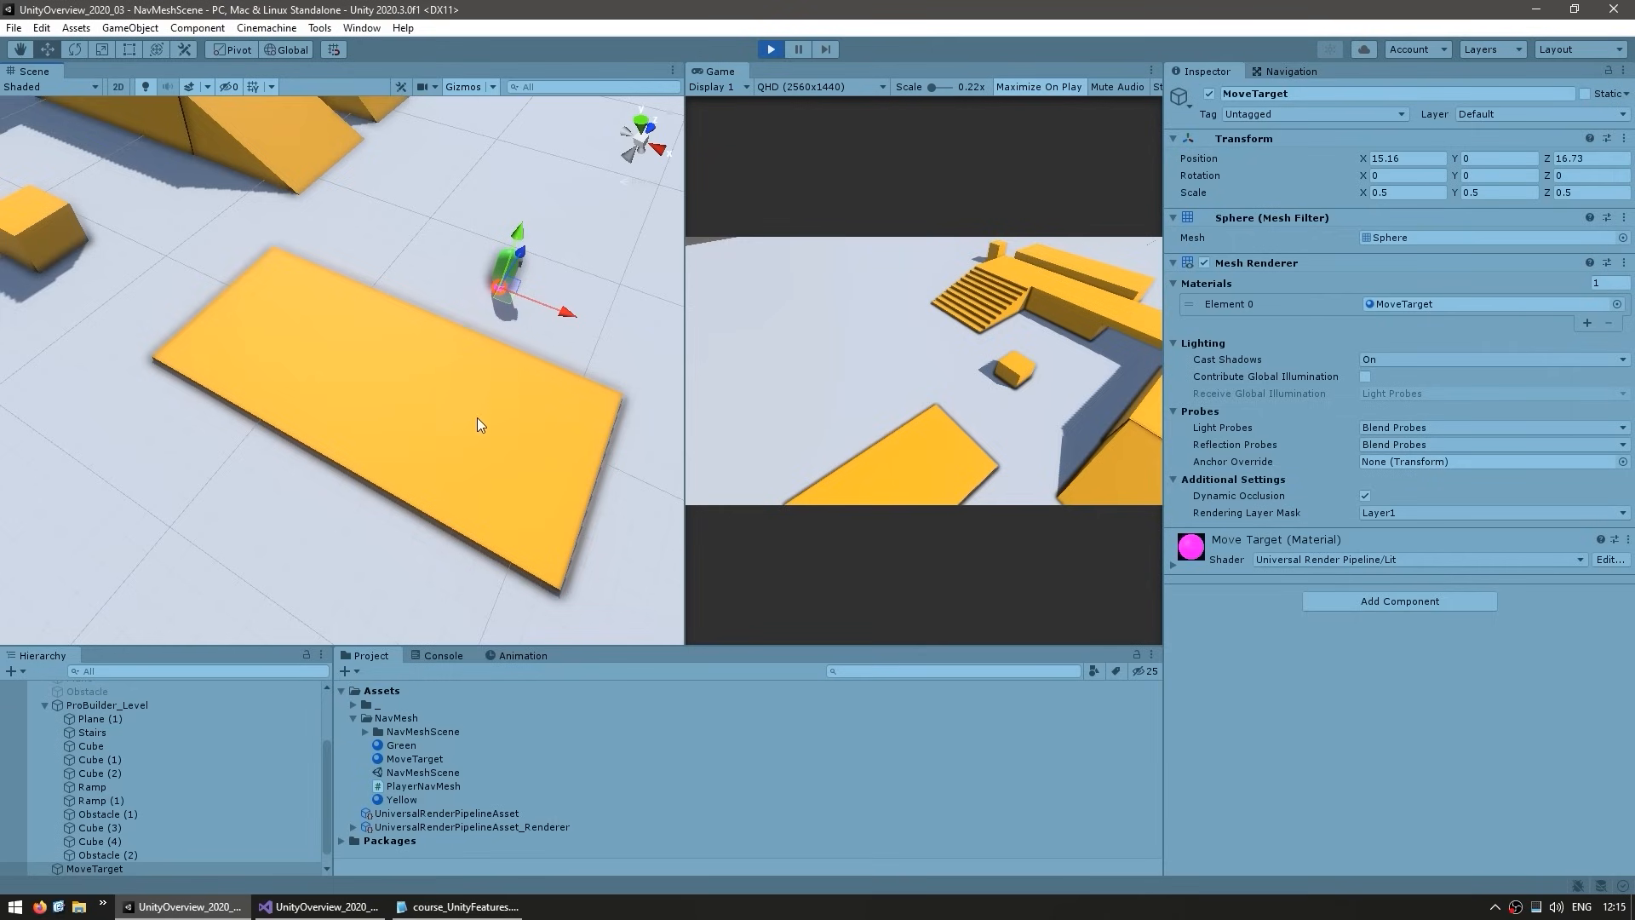
click(82, 742)
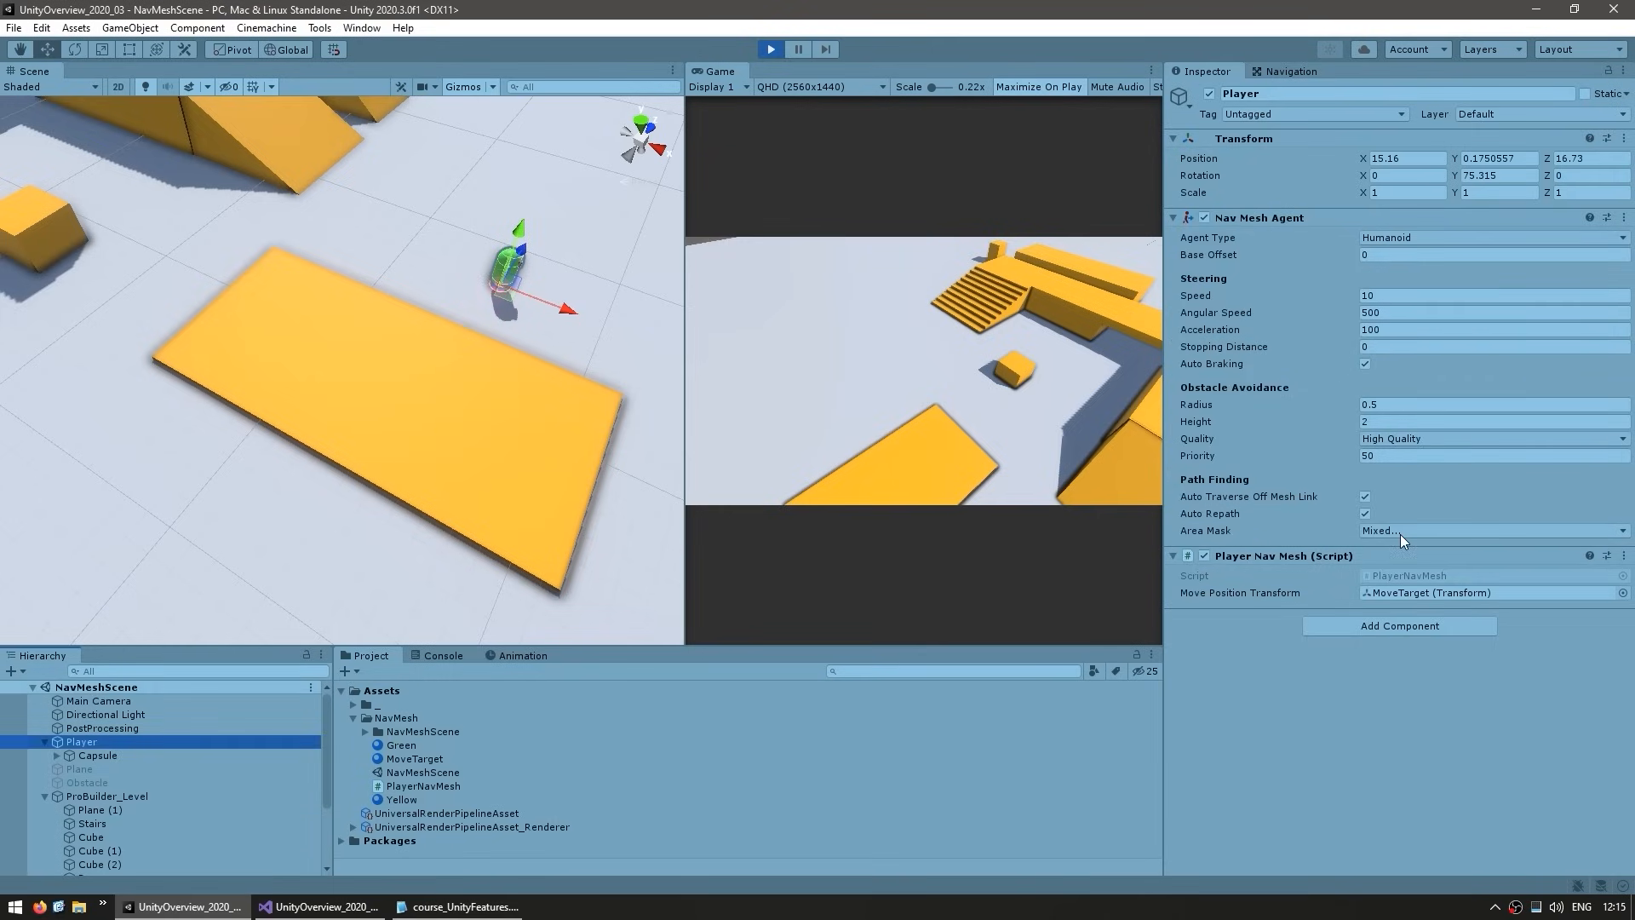
click(1492, 530)
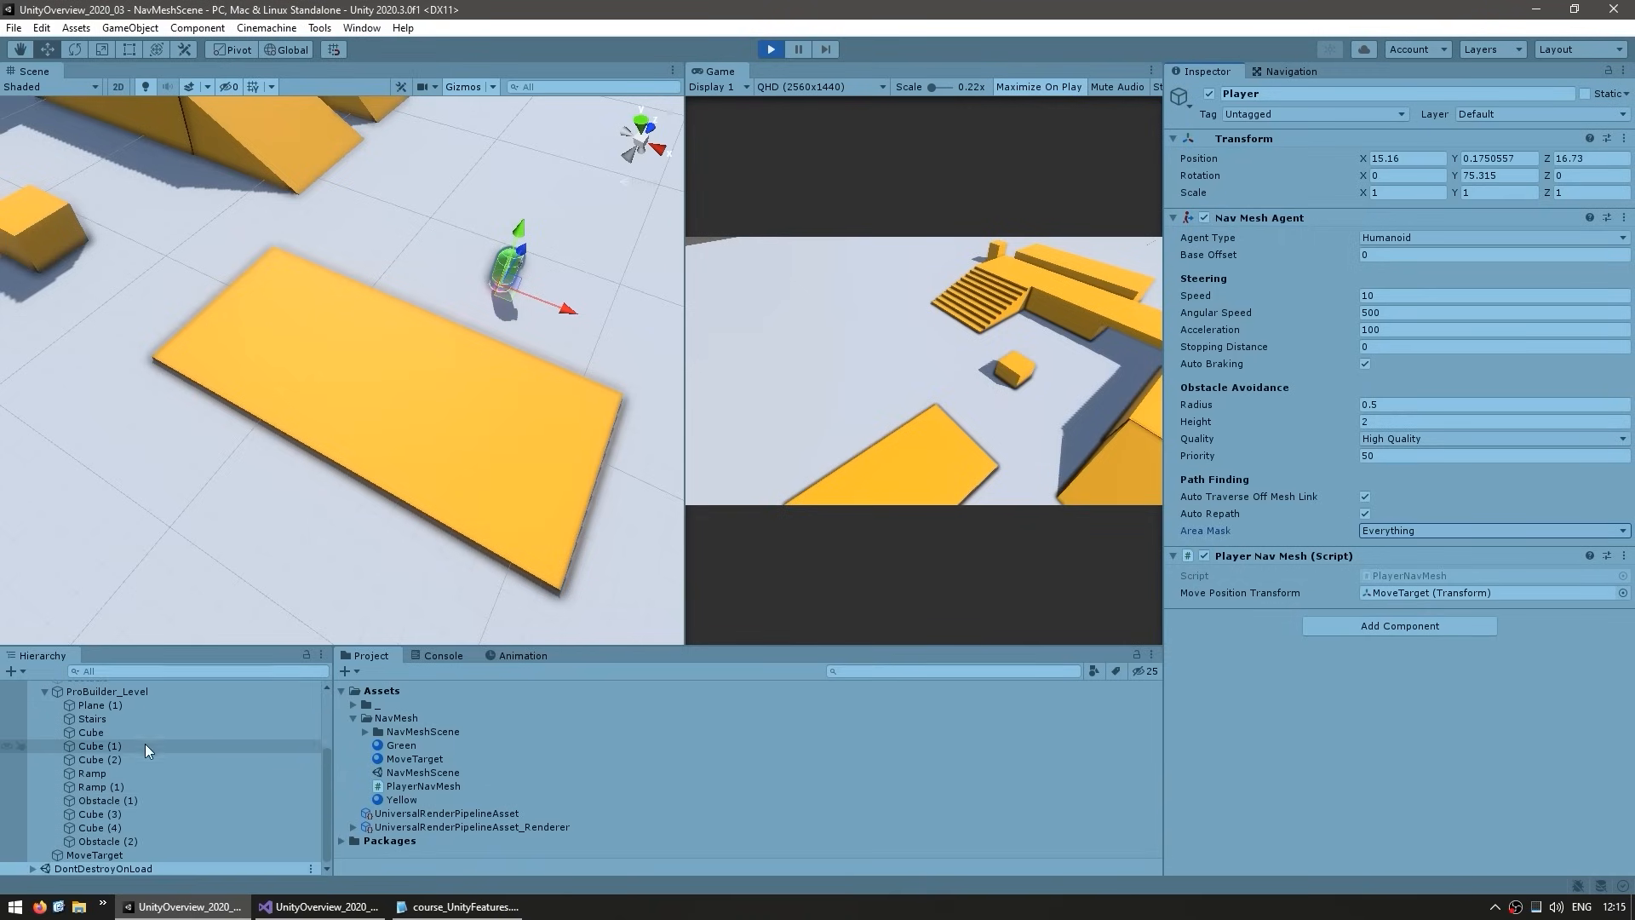